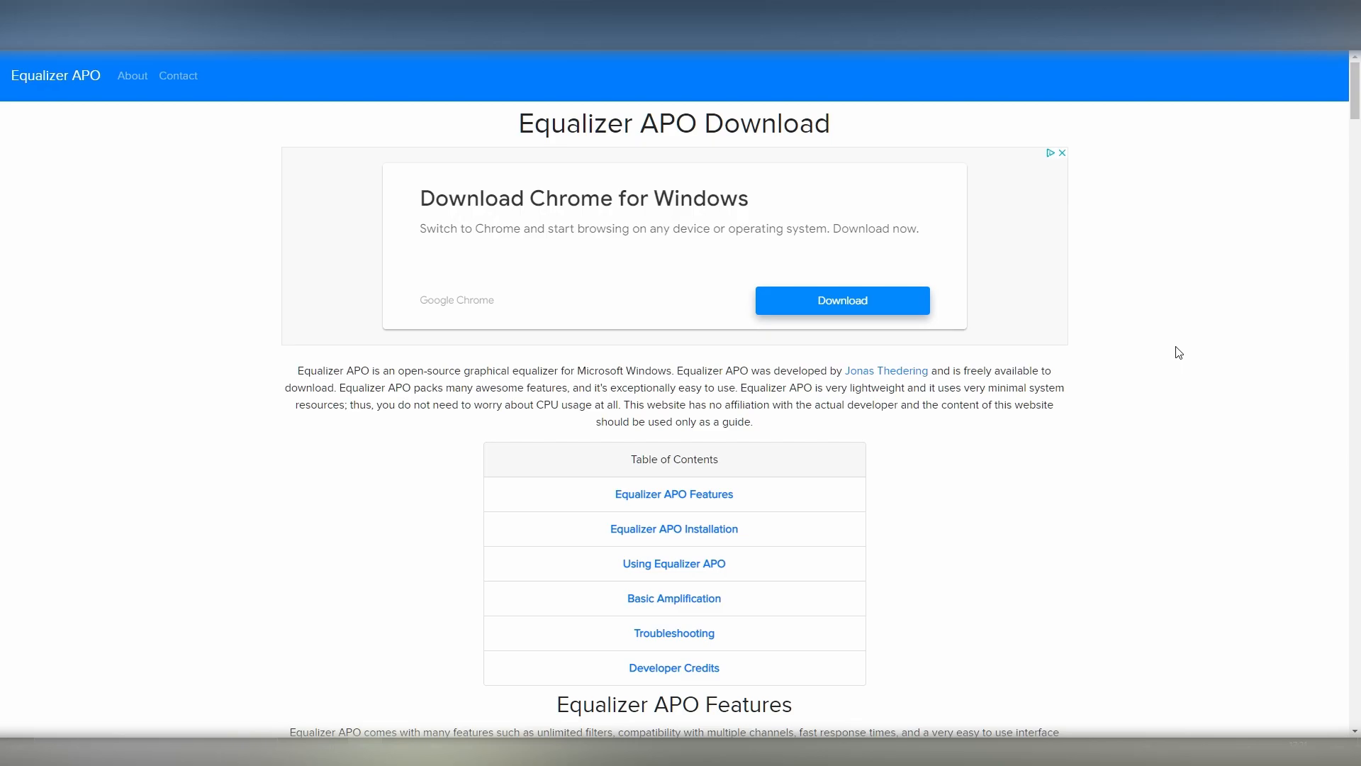
# - Download the Equalizer APO 64-bit 1.2.1 archive from the website's download link
pyautogui.scroll(-3)
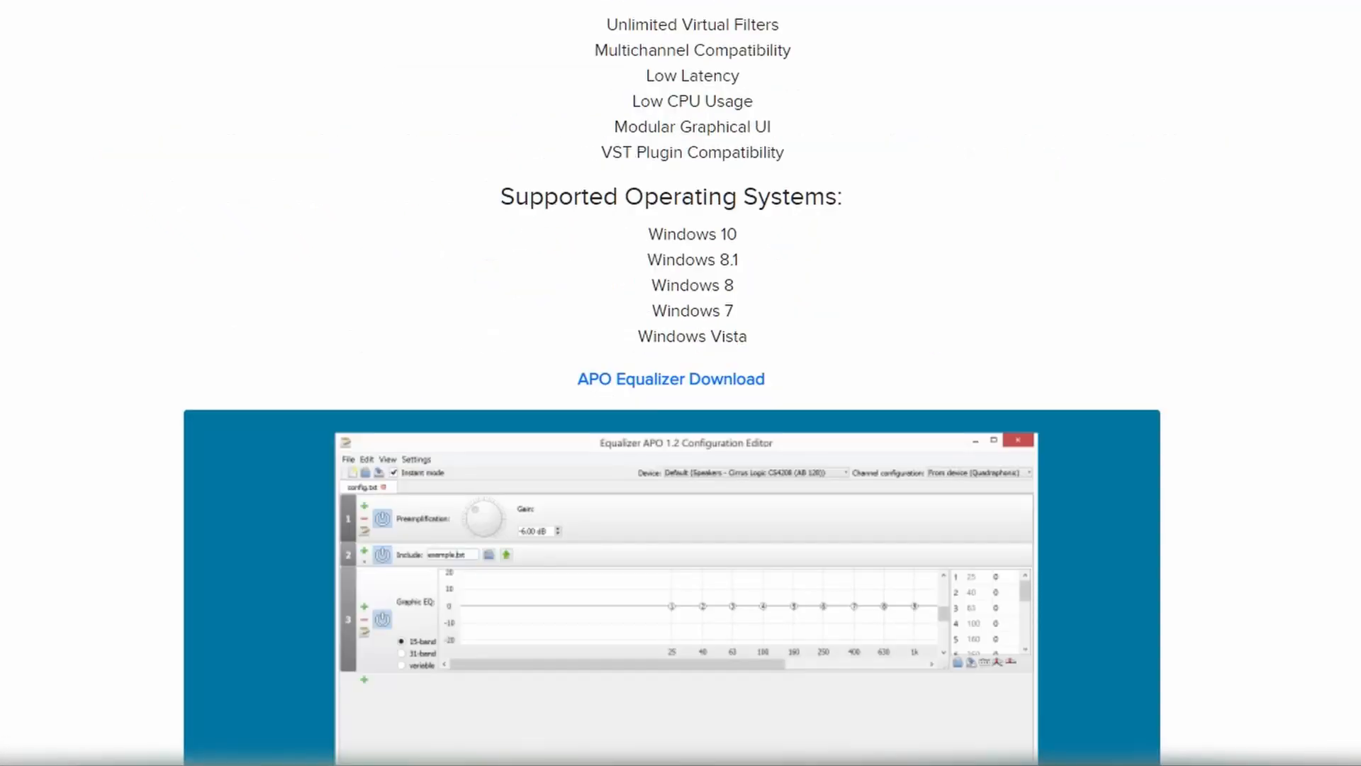
pyautogui.moveTo(683, 381)
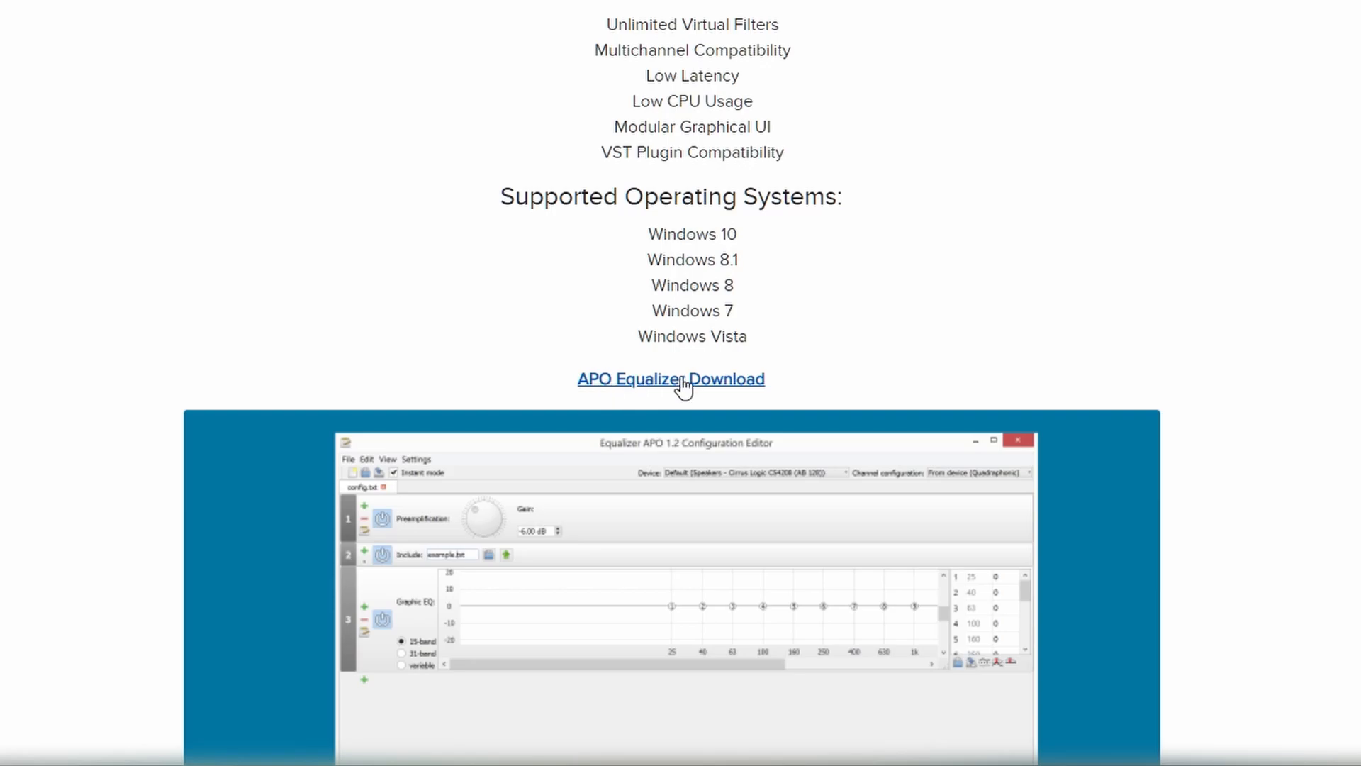
pyautogui.click(671, 379)
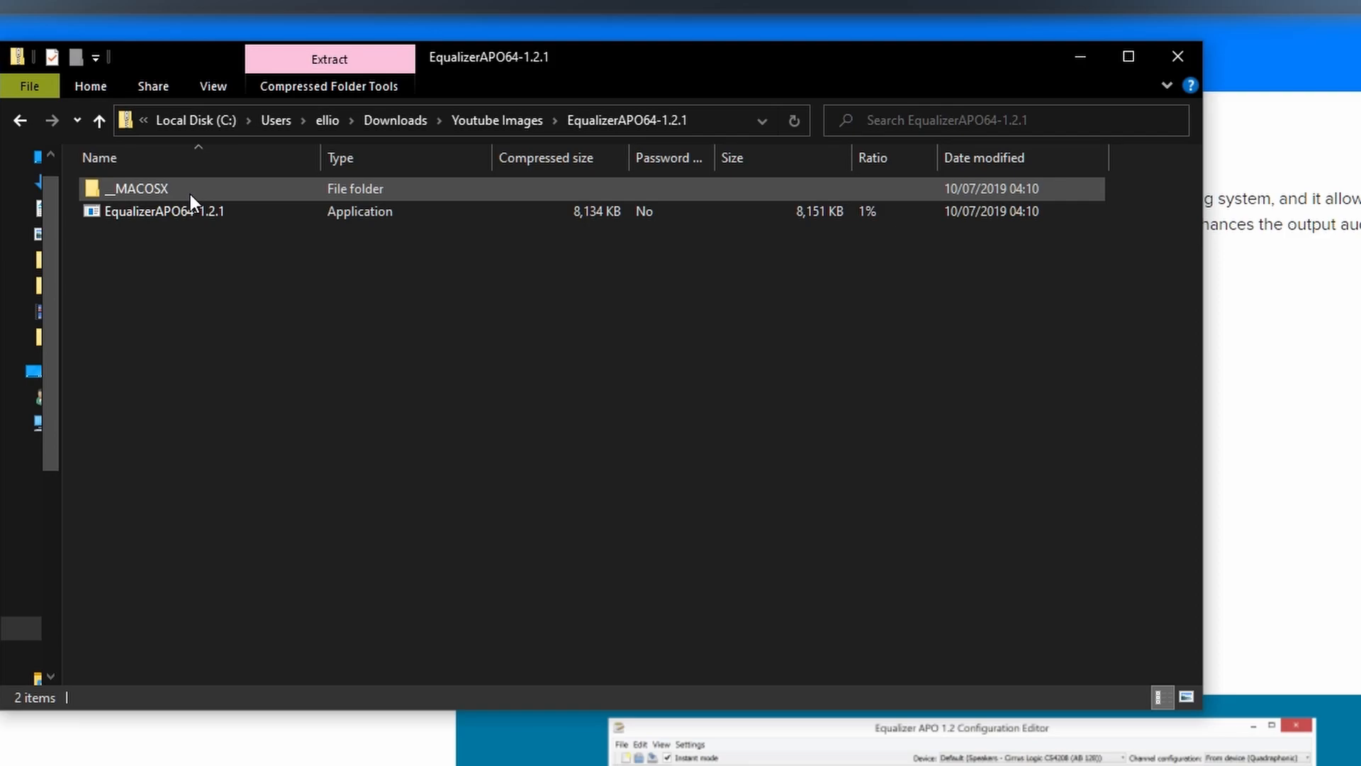
pyautogui.click(164, 211)
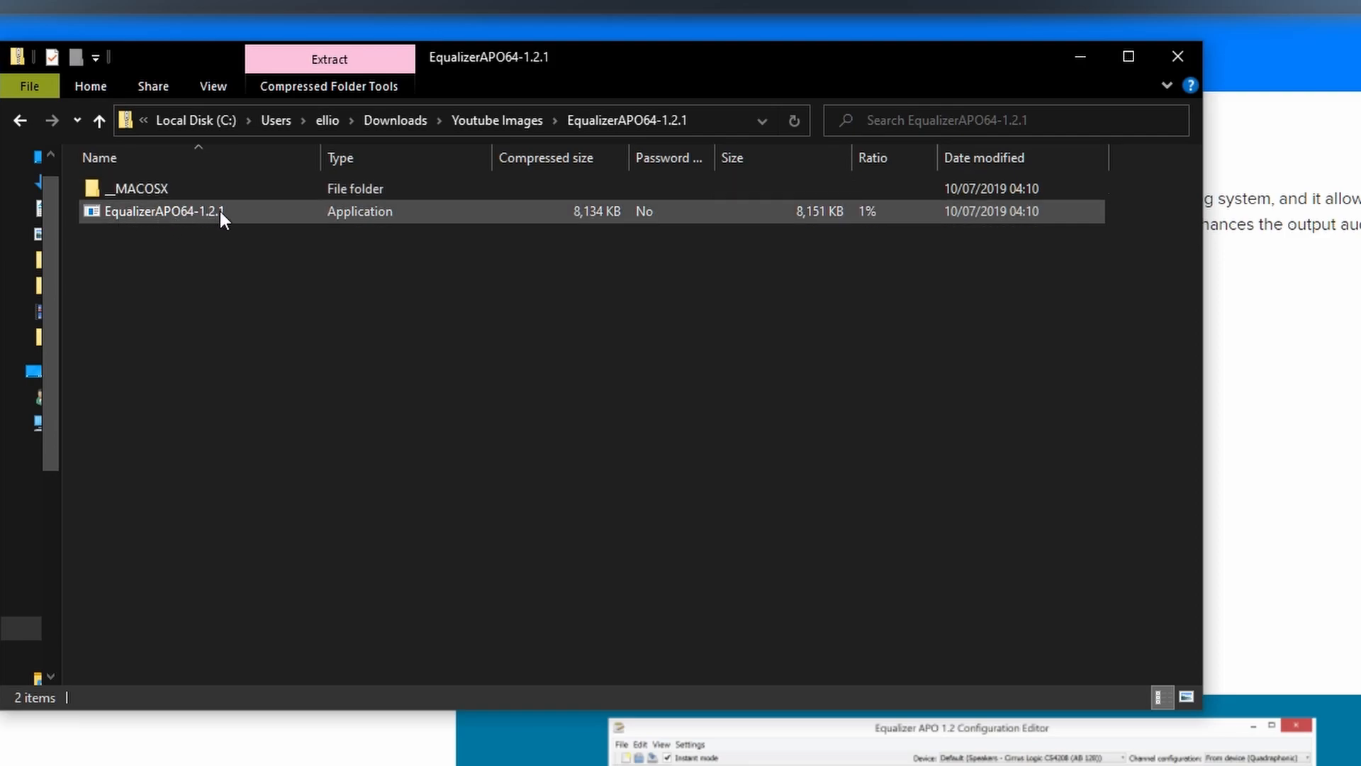
pyautogui.moveTo(204, 217)
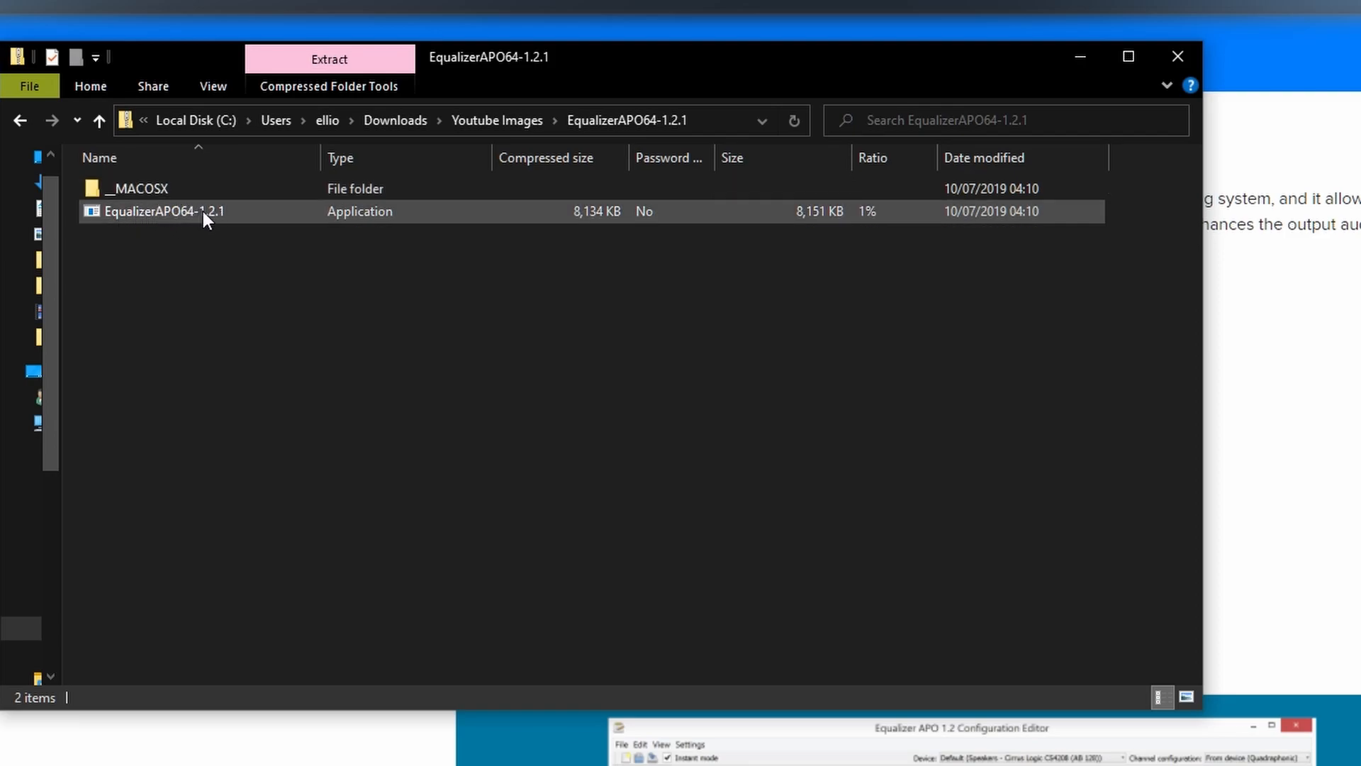
pyautogui.moveTo(214, 221)
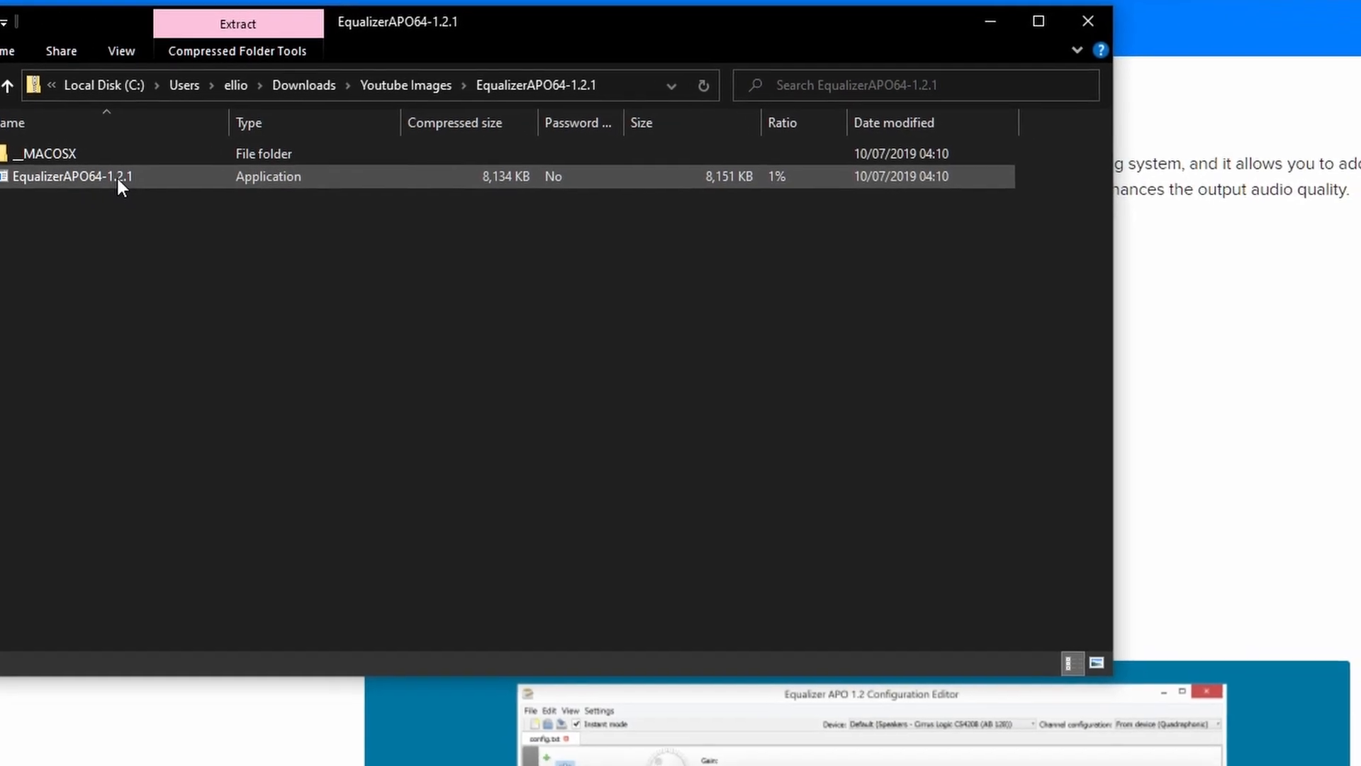
# - Run the EqualizerAPO64-1.2.1 installer, allow UAC changes and accept the default install location
pyautogui.doubleClick(73, 176)
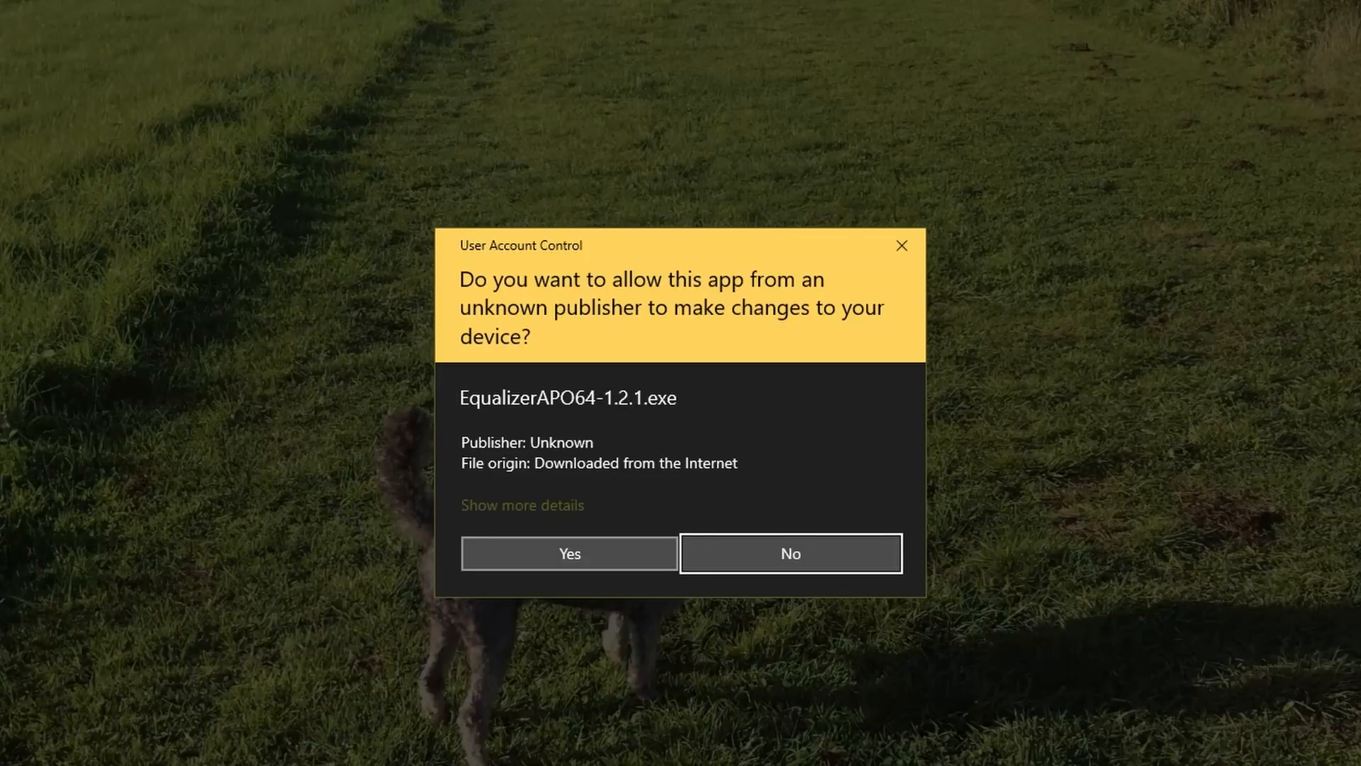
pyautogui.click(569, 553)
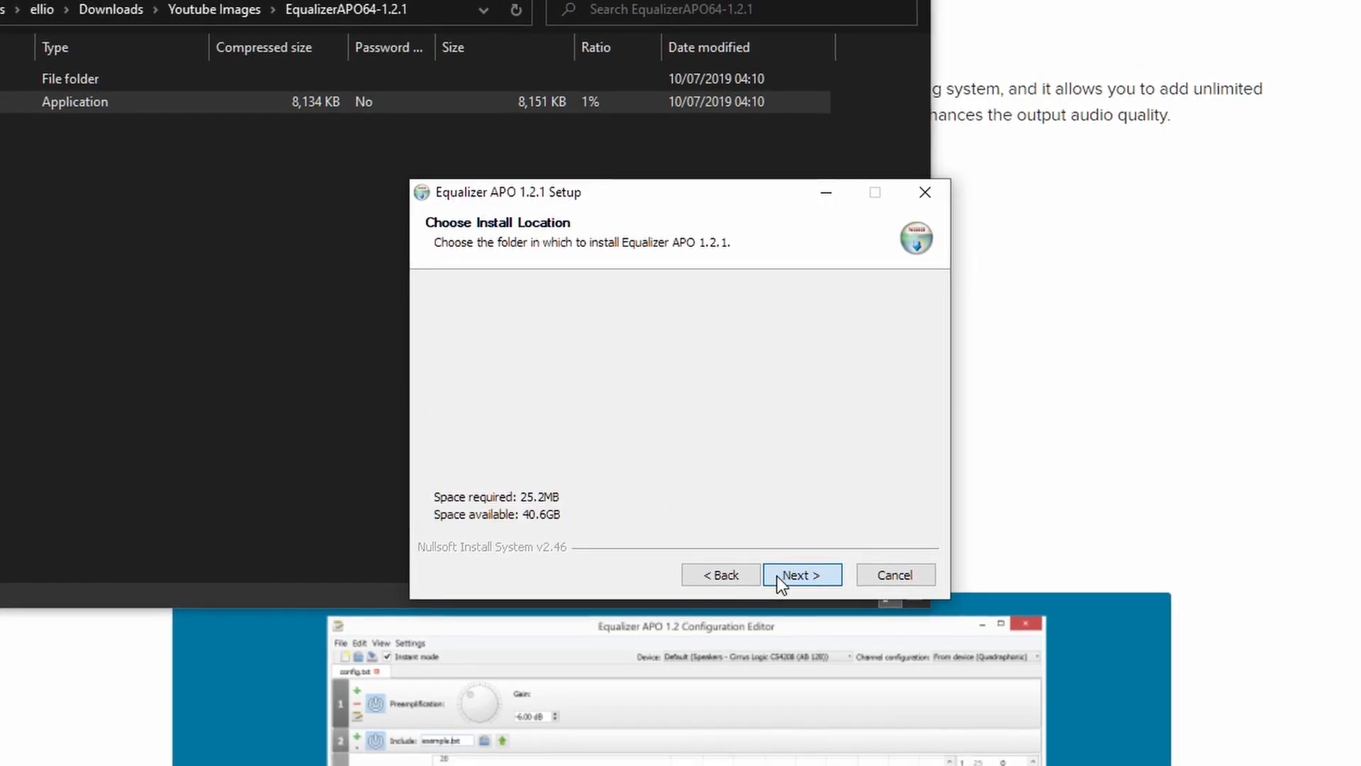
pyautogui.click(799, 574)
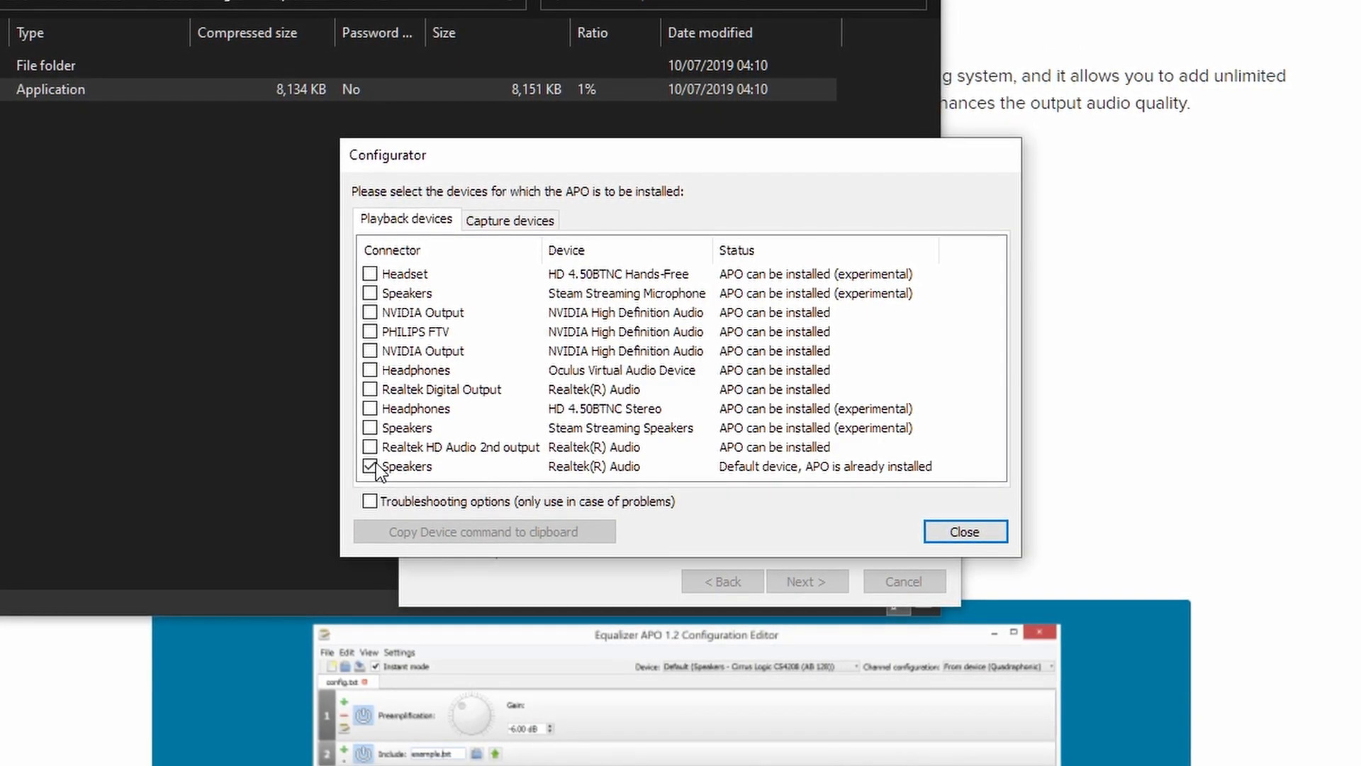
# - Install the APO on the Realtek Speakers as SFX/EFX (experimental) and close the Configurator
pyautogui.click(407, 467)
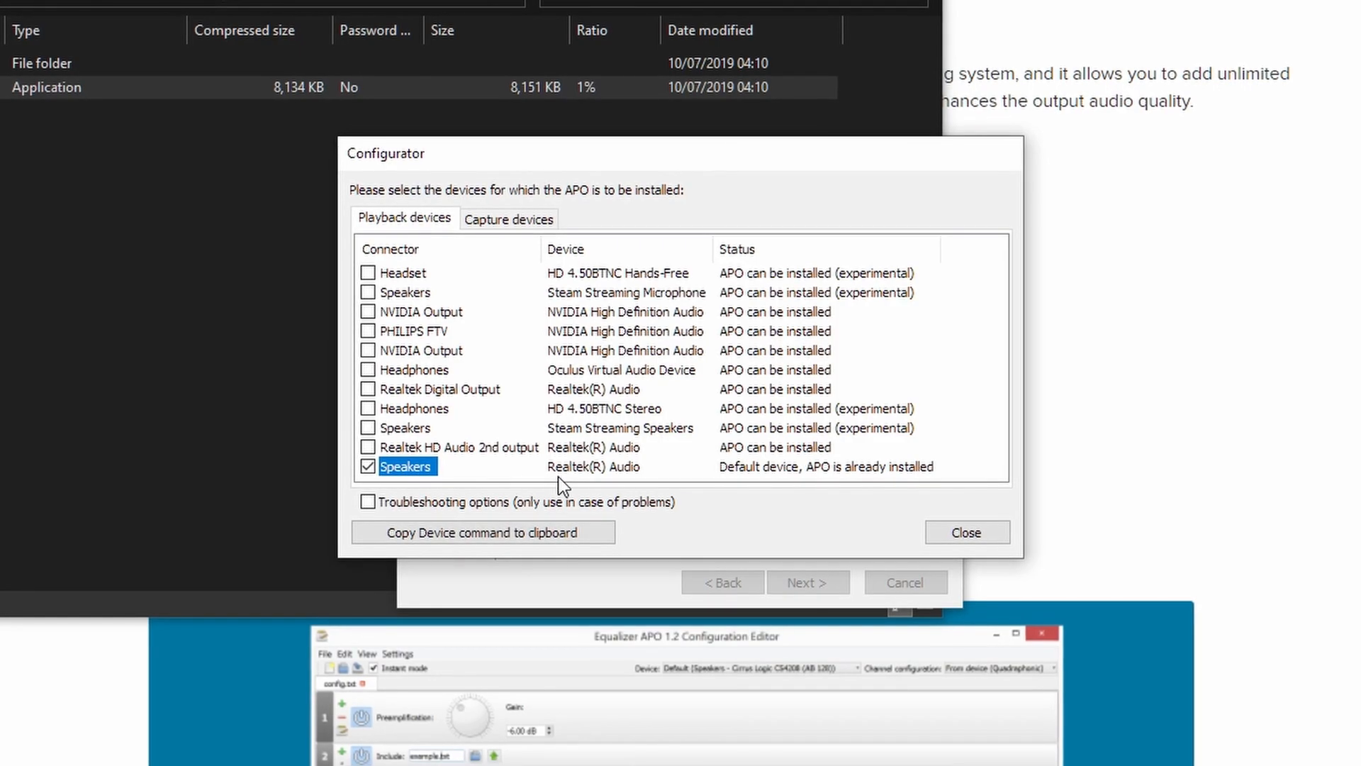
pyautogui.moveTo(631, 479)
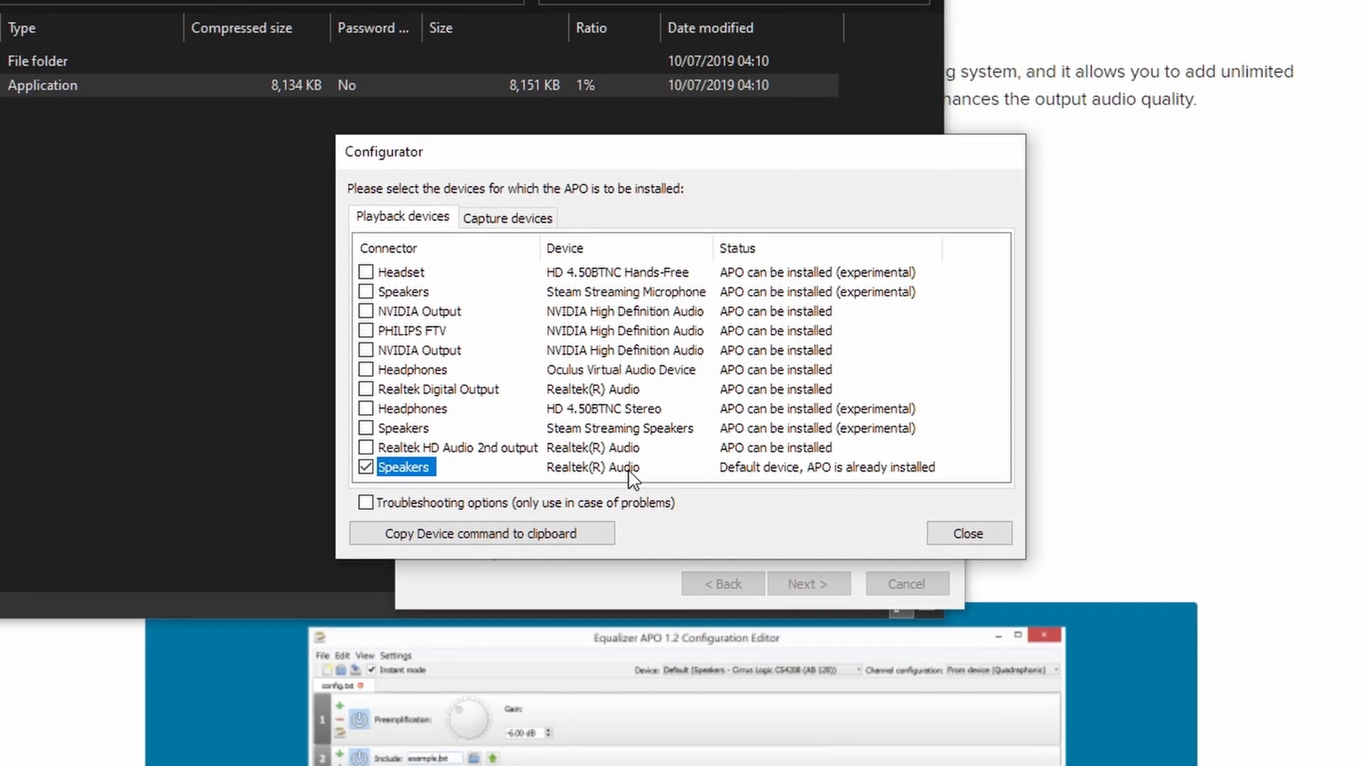
pyautogui.moveTo(438, 475)
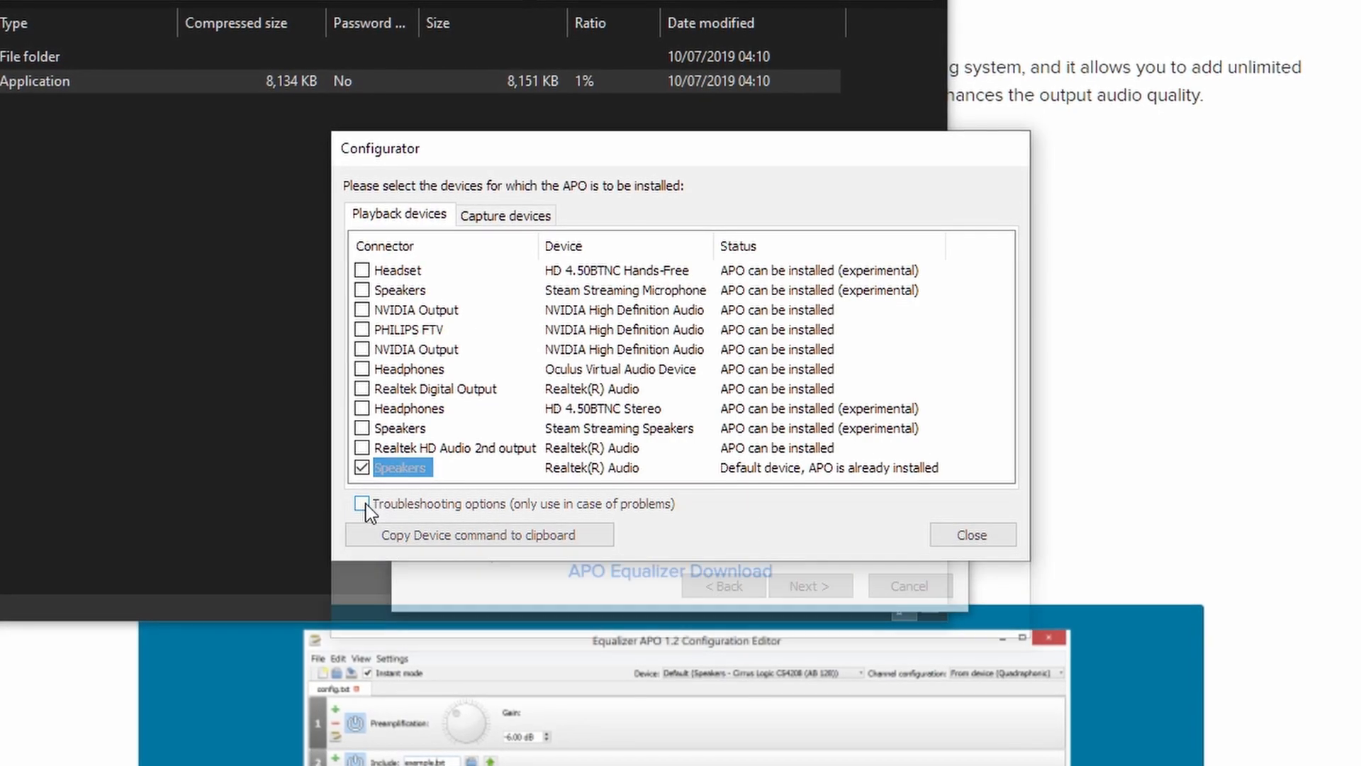
pyautogui.click(359, 504)
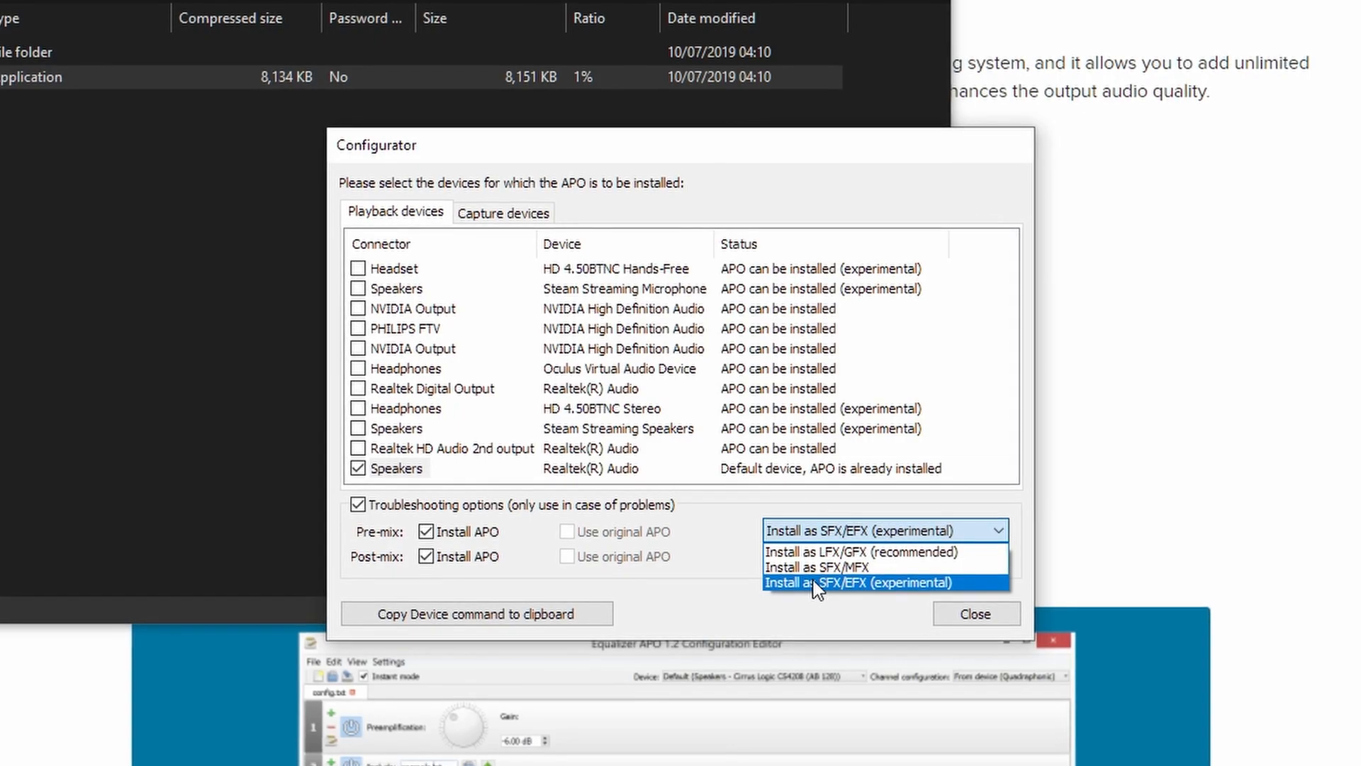
pyautogui.click(859, 583)
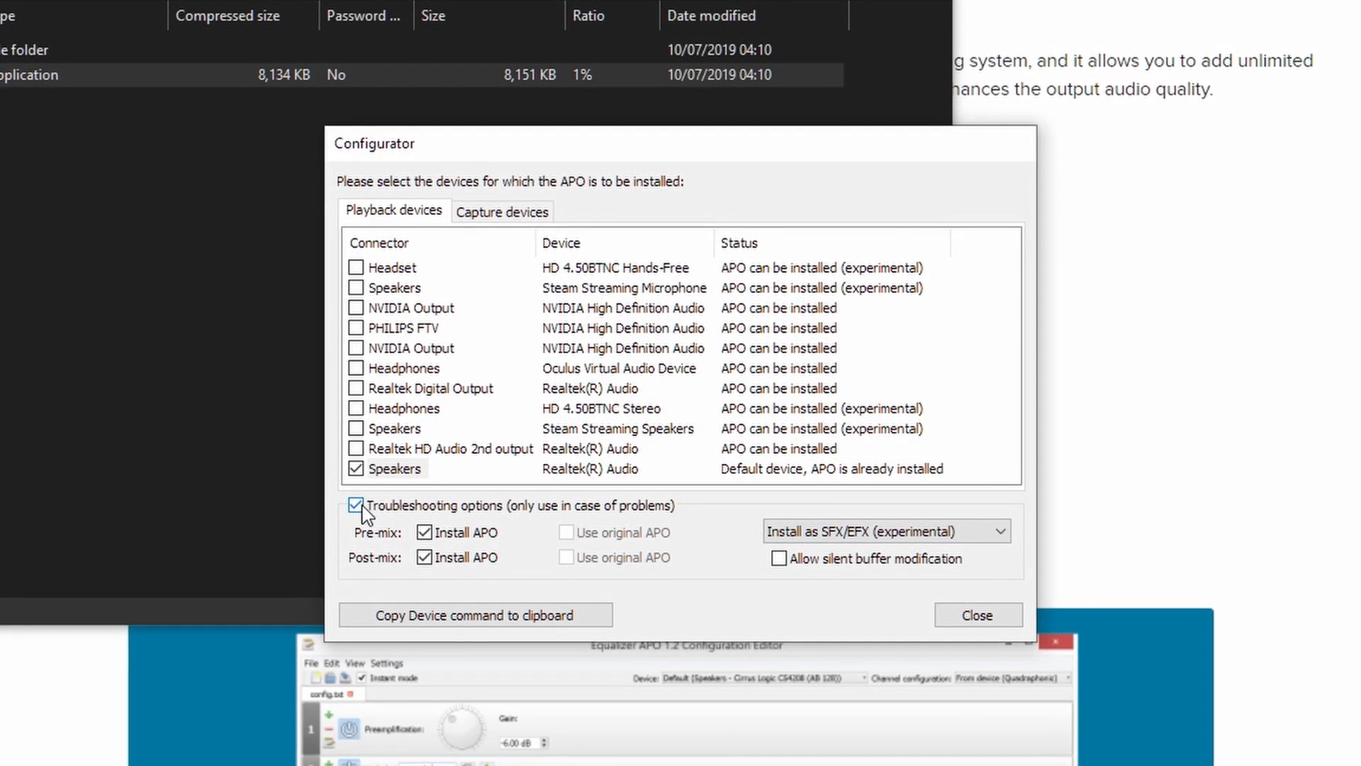
pyautogui.click(354, 504)
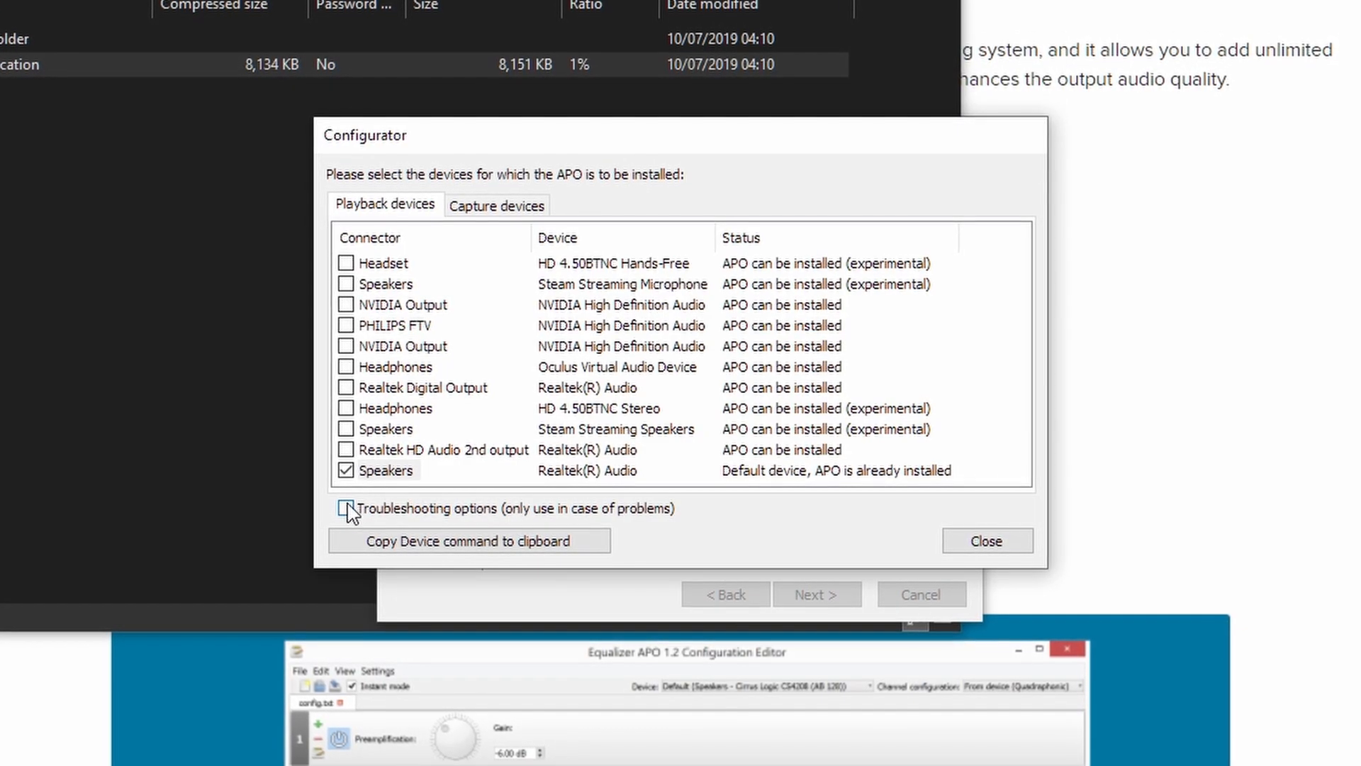
pyautogui.click(344, 509)
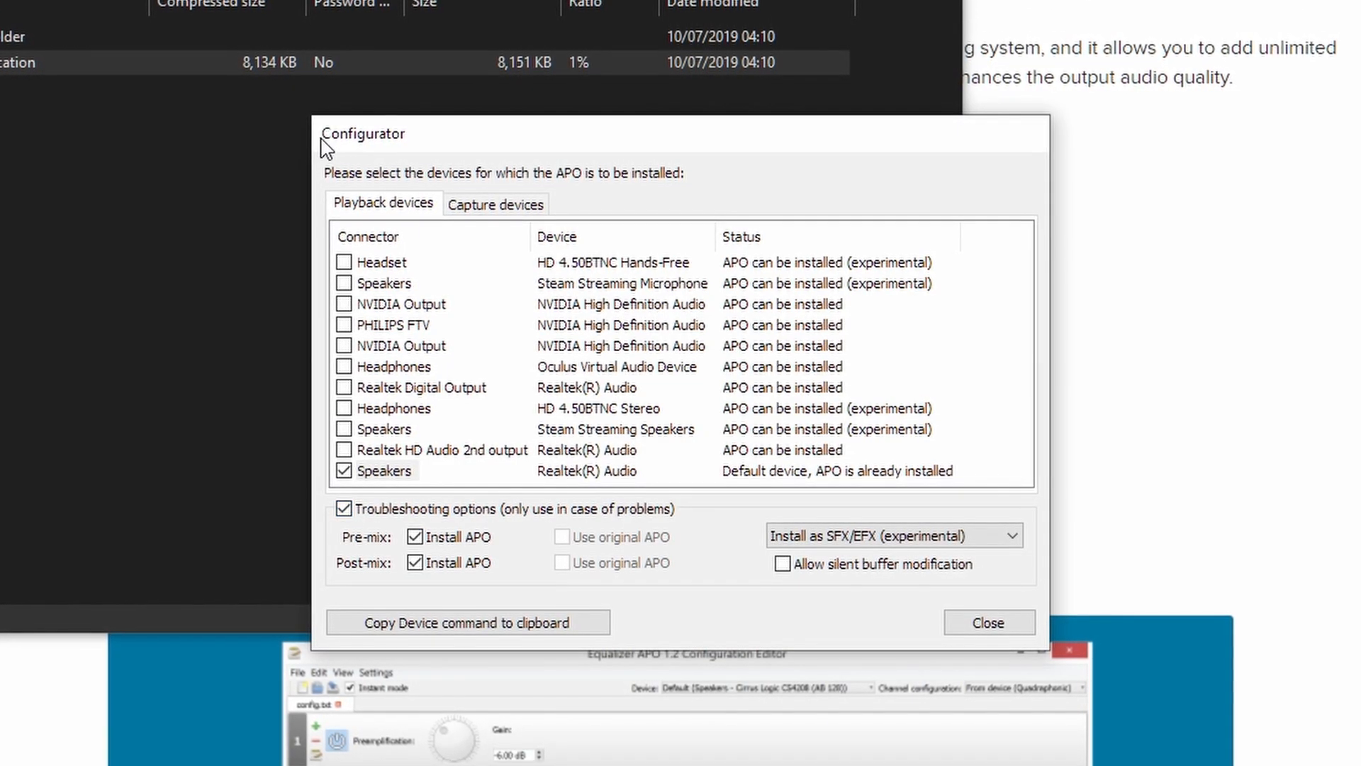
pyautogui.moveTo(350, 155)
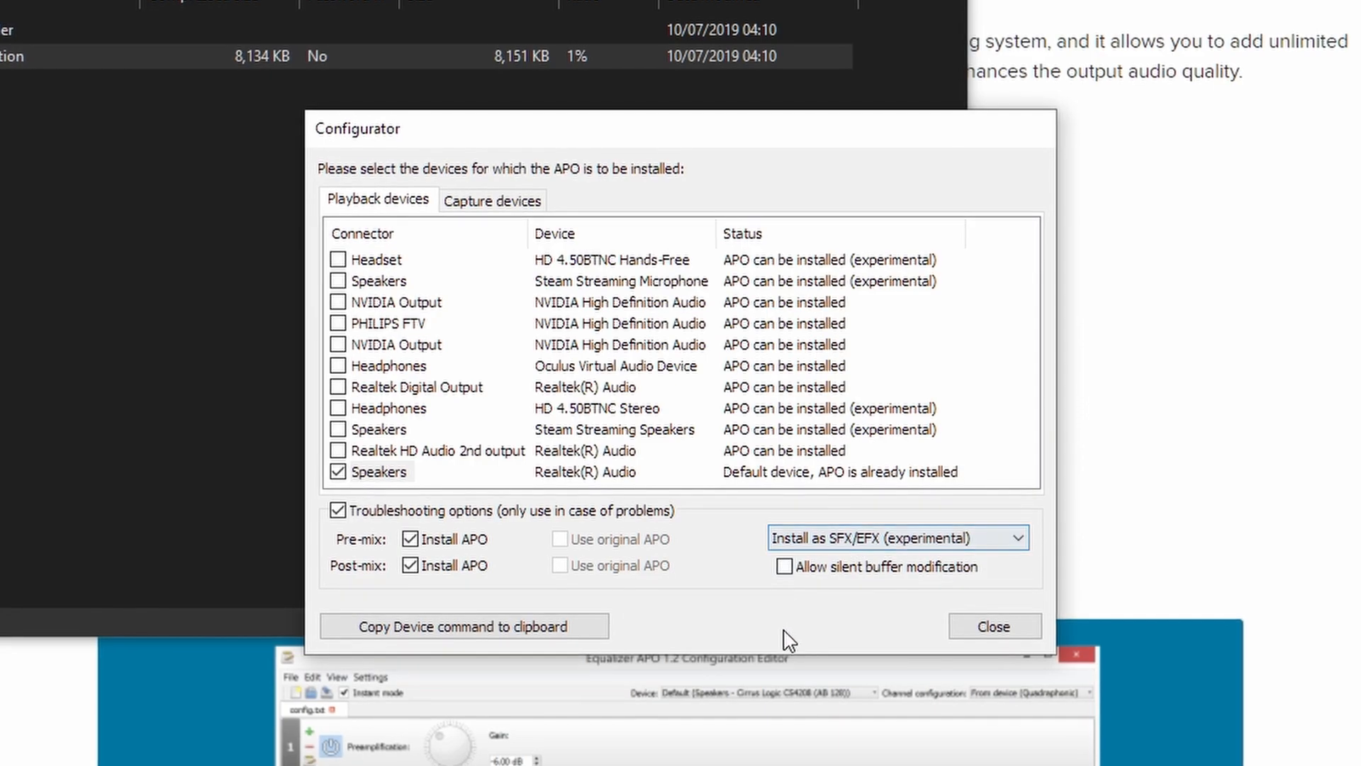
pyautogui.click(992, 625)
pyautogui.write('con')
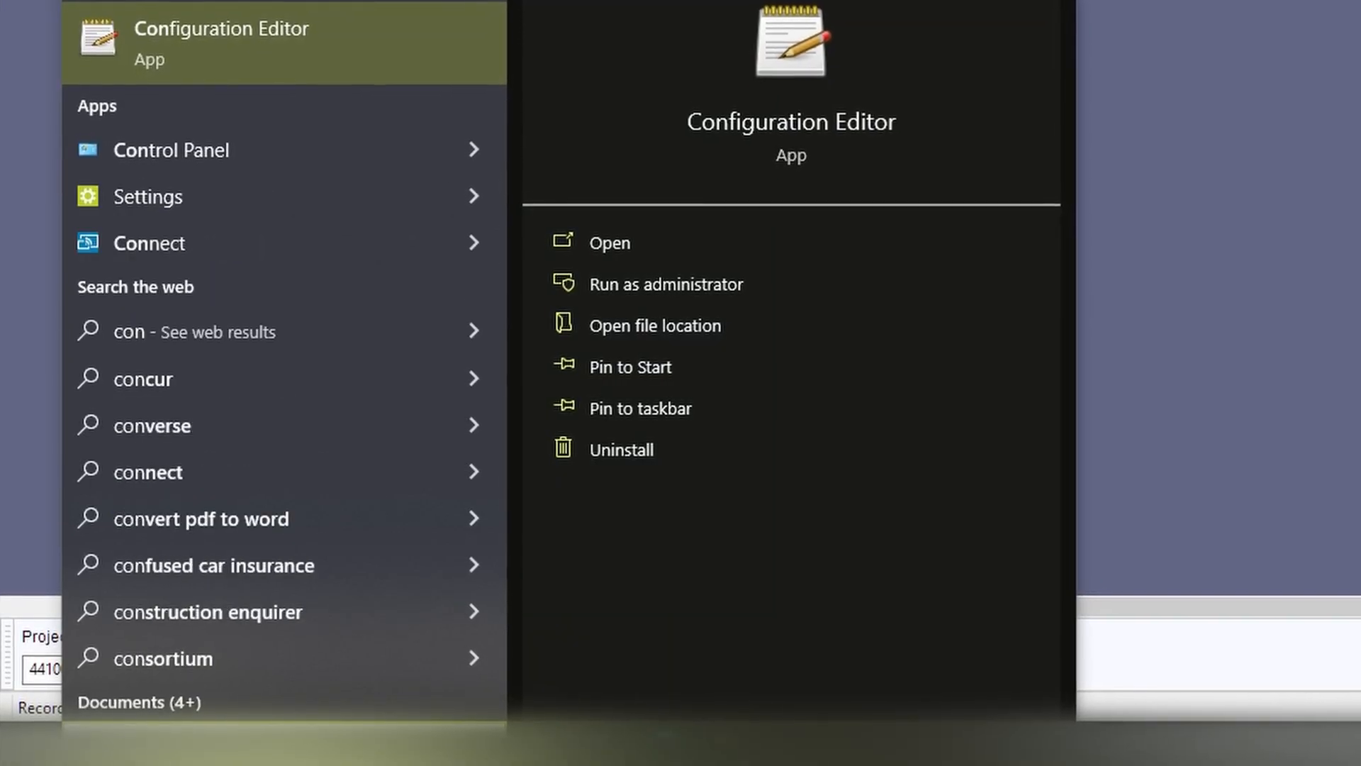
# - Launch the Configuration Editor, add a Control > Include block to config.txt, then remove it
pyautogui.click(608, 242)
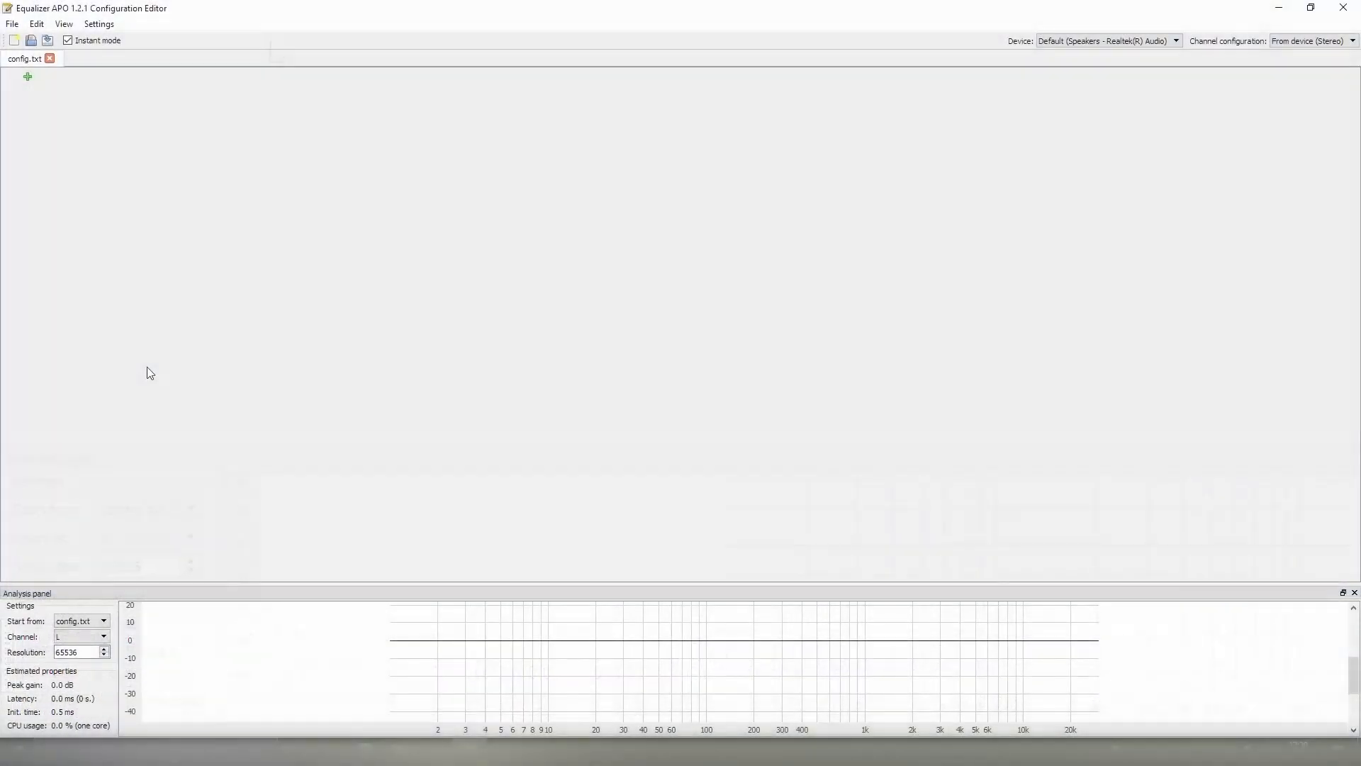
pyautogui.moveTo(830, 532)
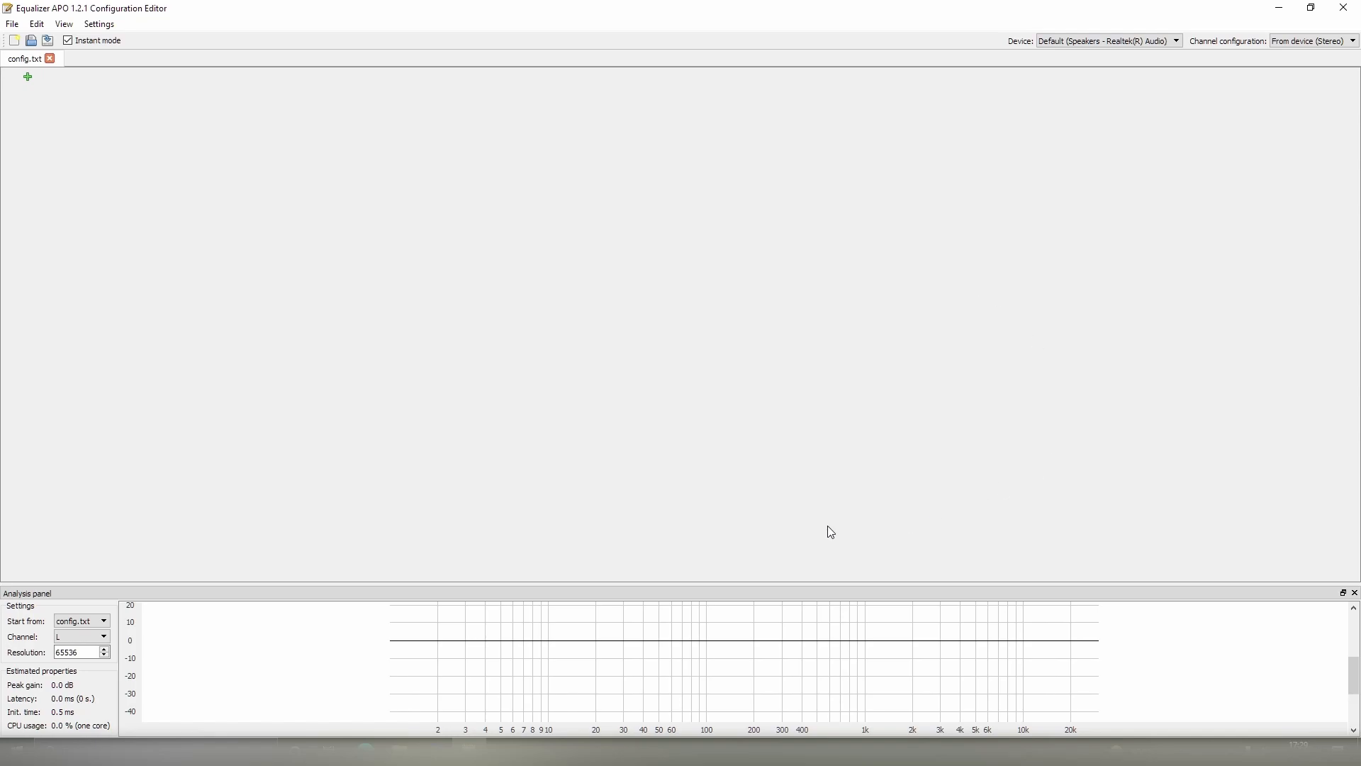
pyautogui.moveTo(917, 321)
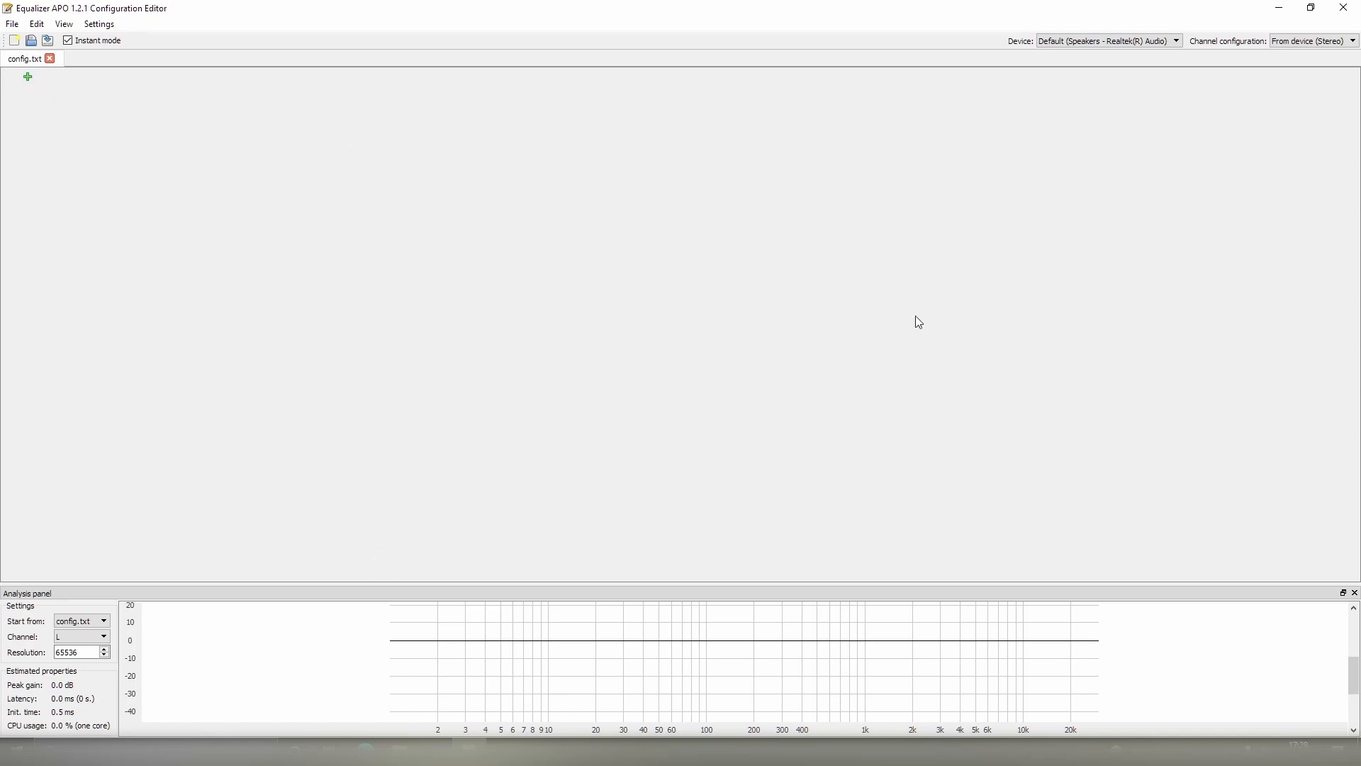
pyautogui.click(27, 76)
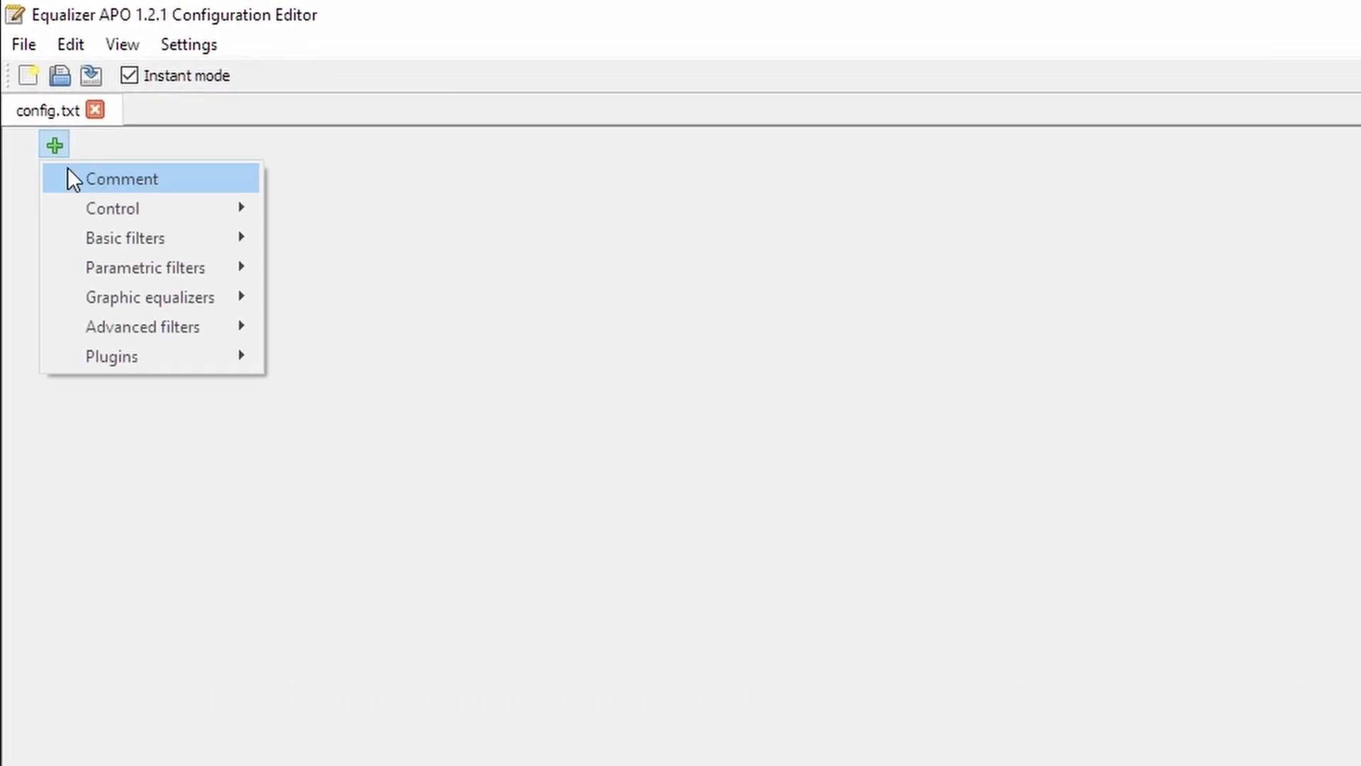
pyautogui.click(110, 207)
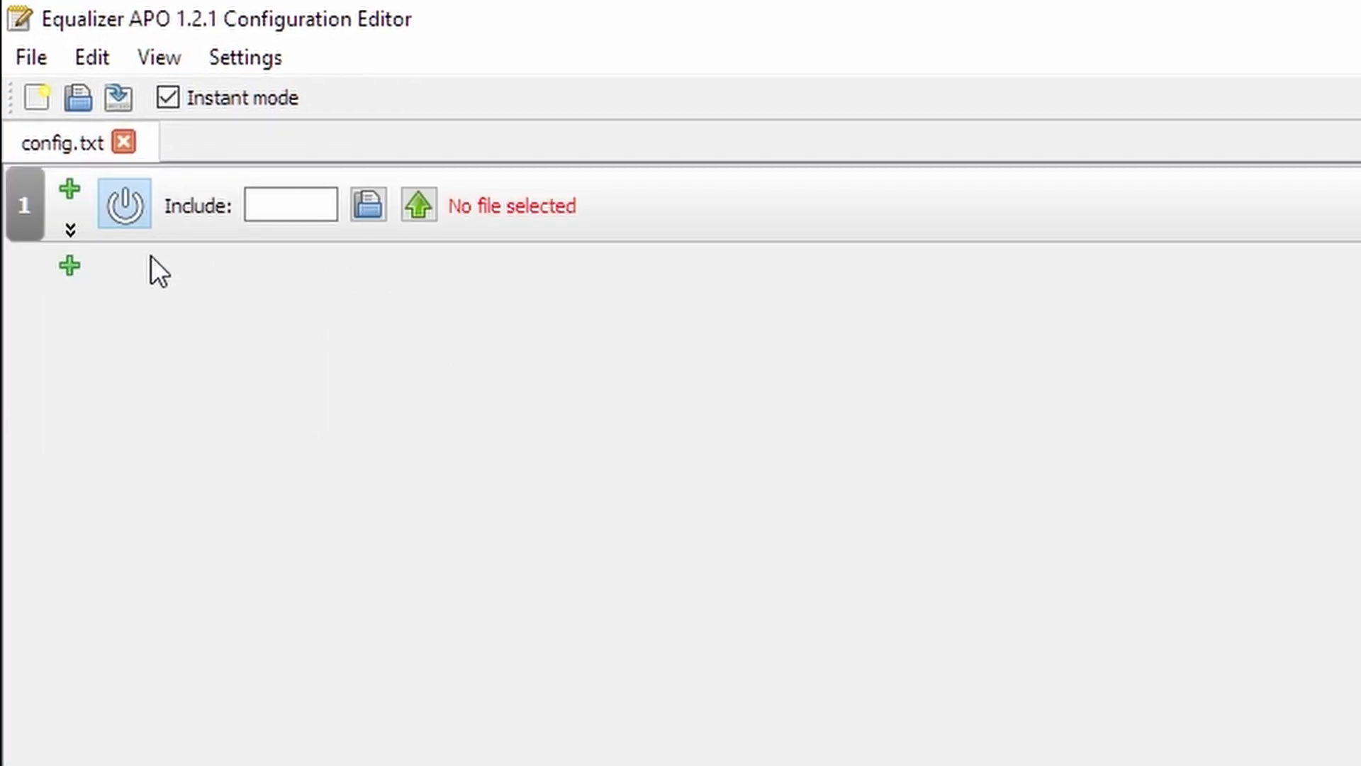
pyautogui.click(70, 230)
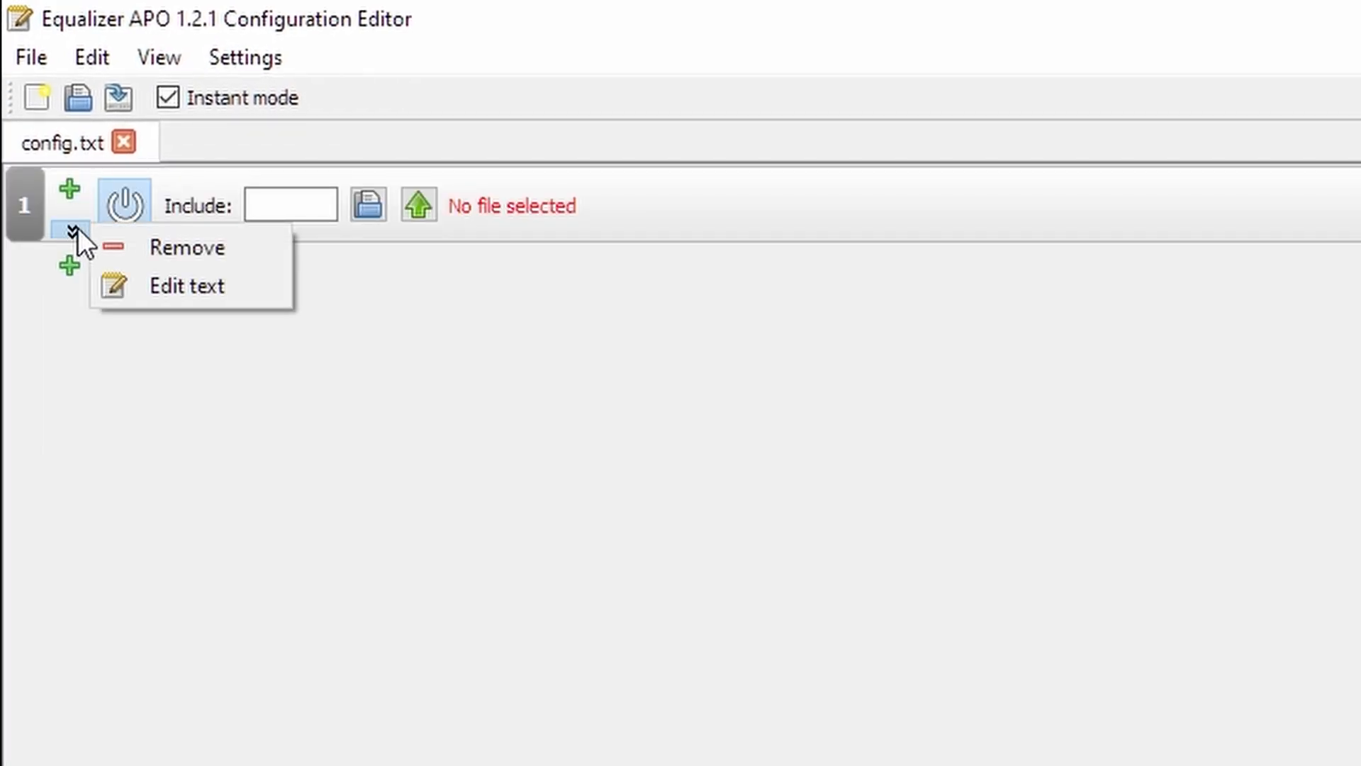
pyautogui.click(185, 247)
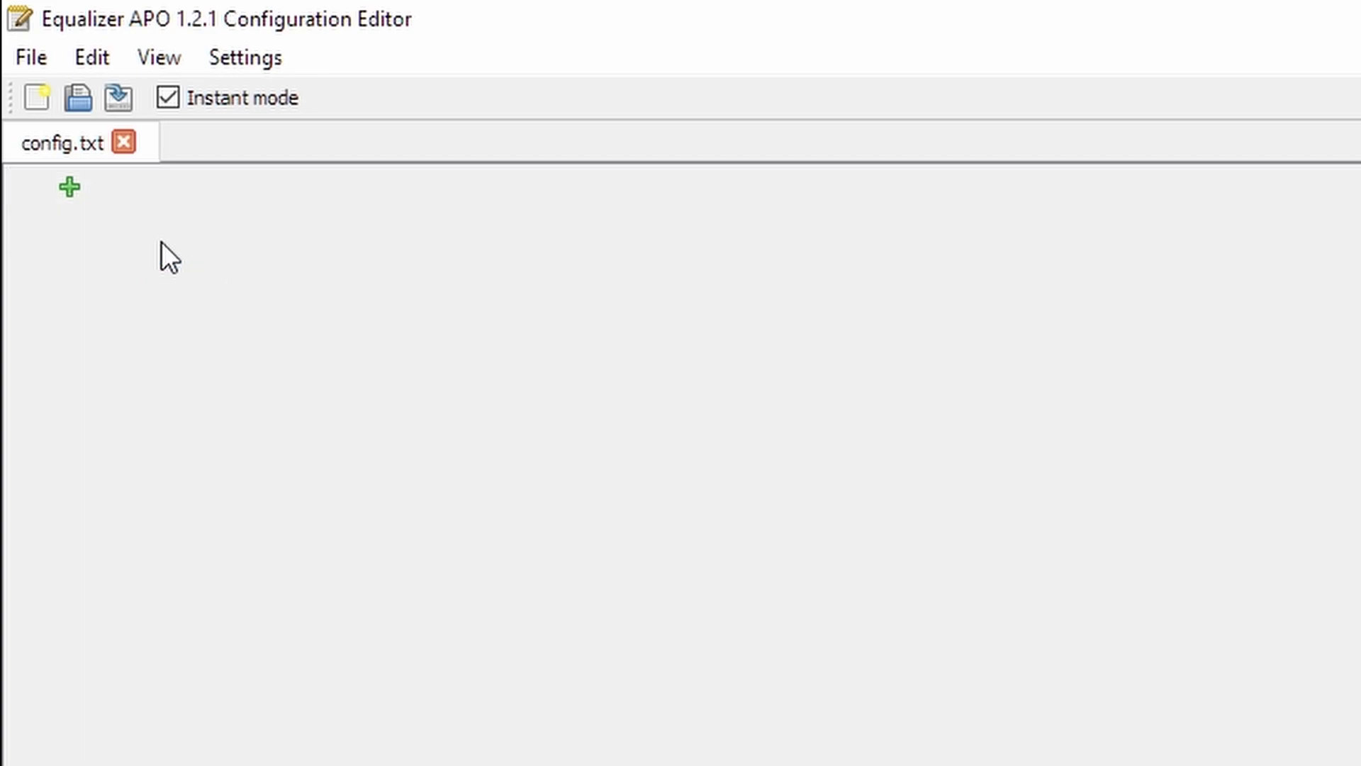
pyautogui.moveTo(455, 349)
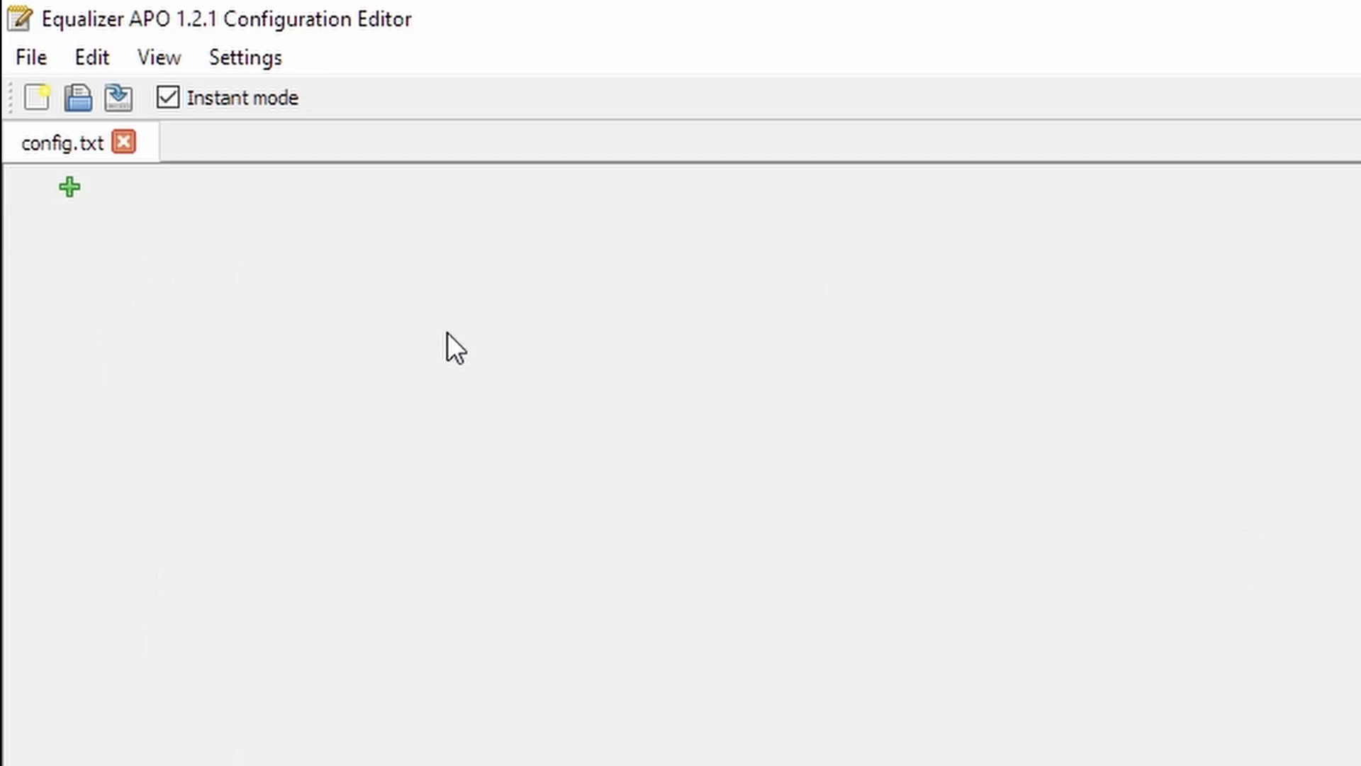
# - Add a Channel selection block and bring up the Basic filters list beneath it
pyautogui.click(68, 187)
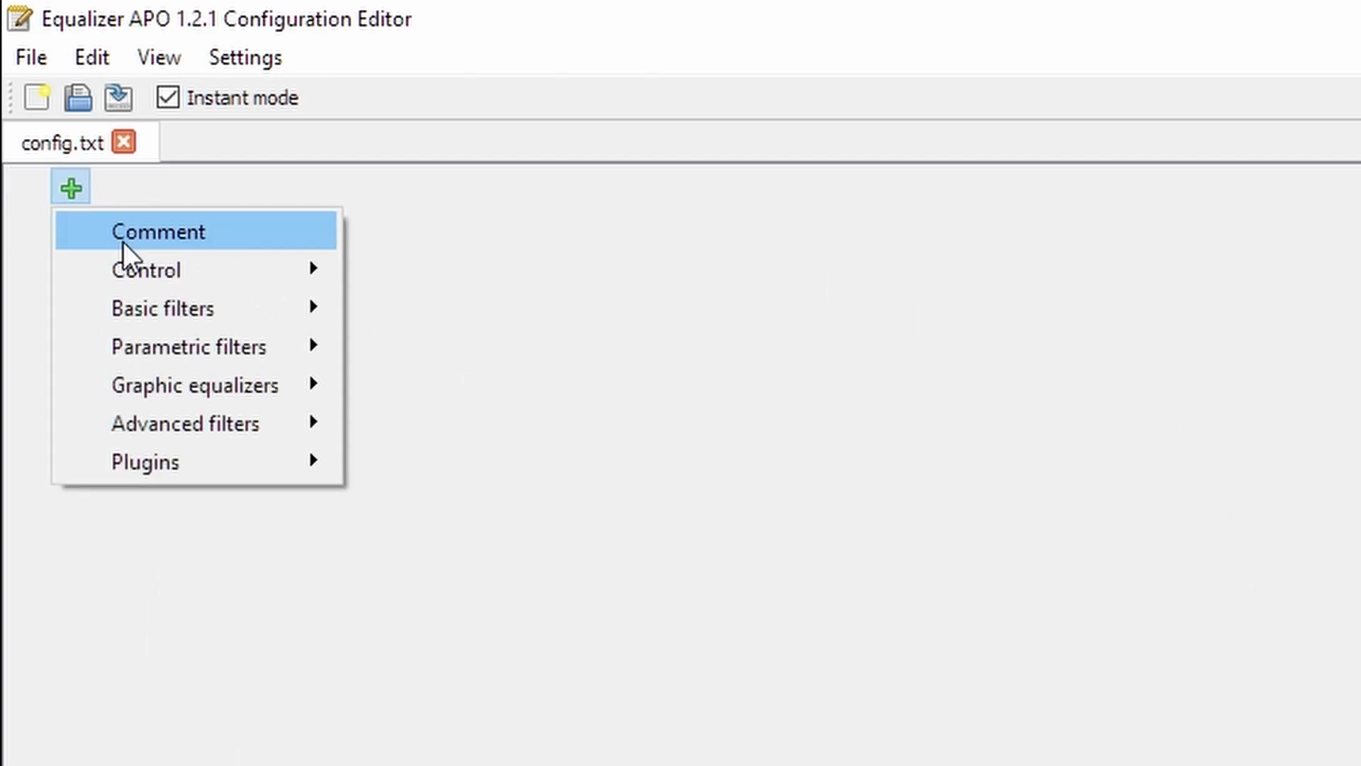
pyautogui.moveTo(146, 269)
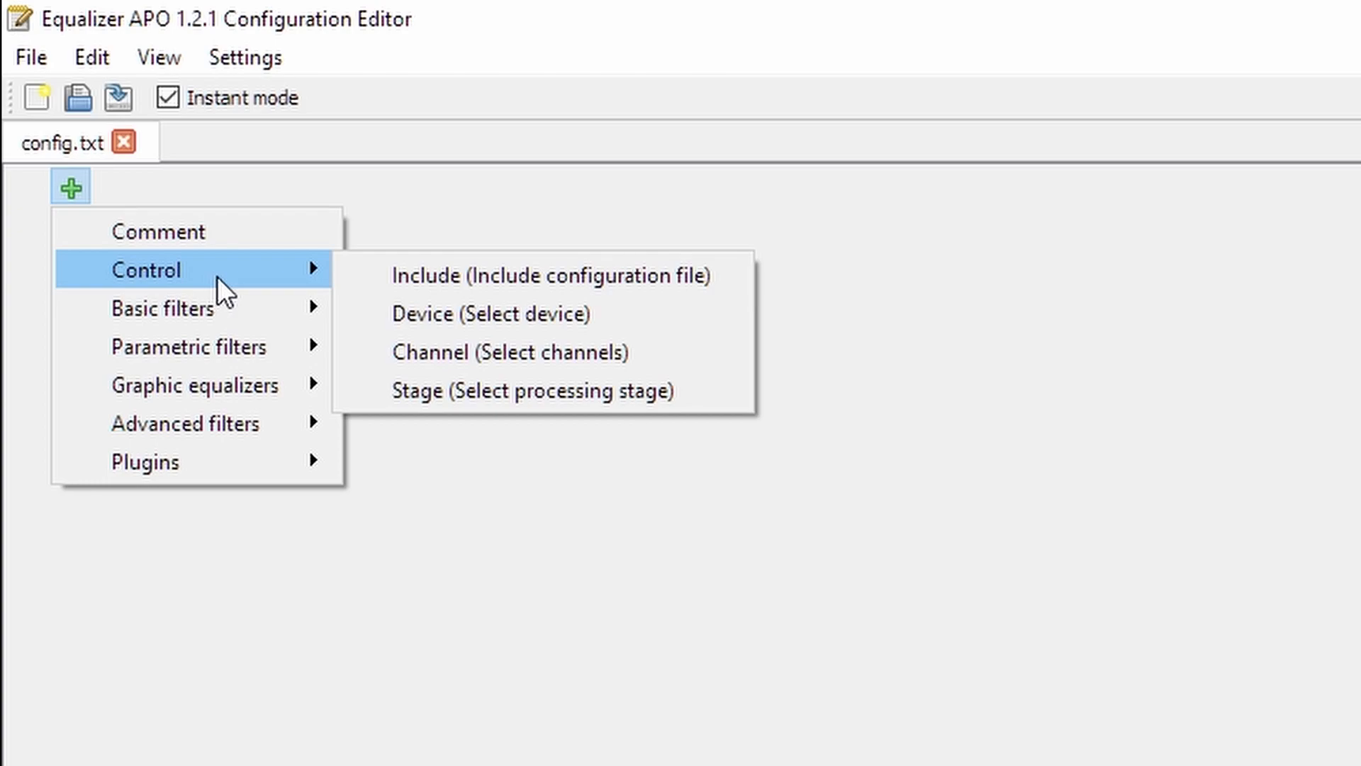
pyautogui.click(507, 352)
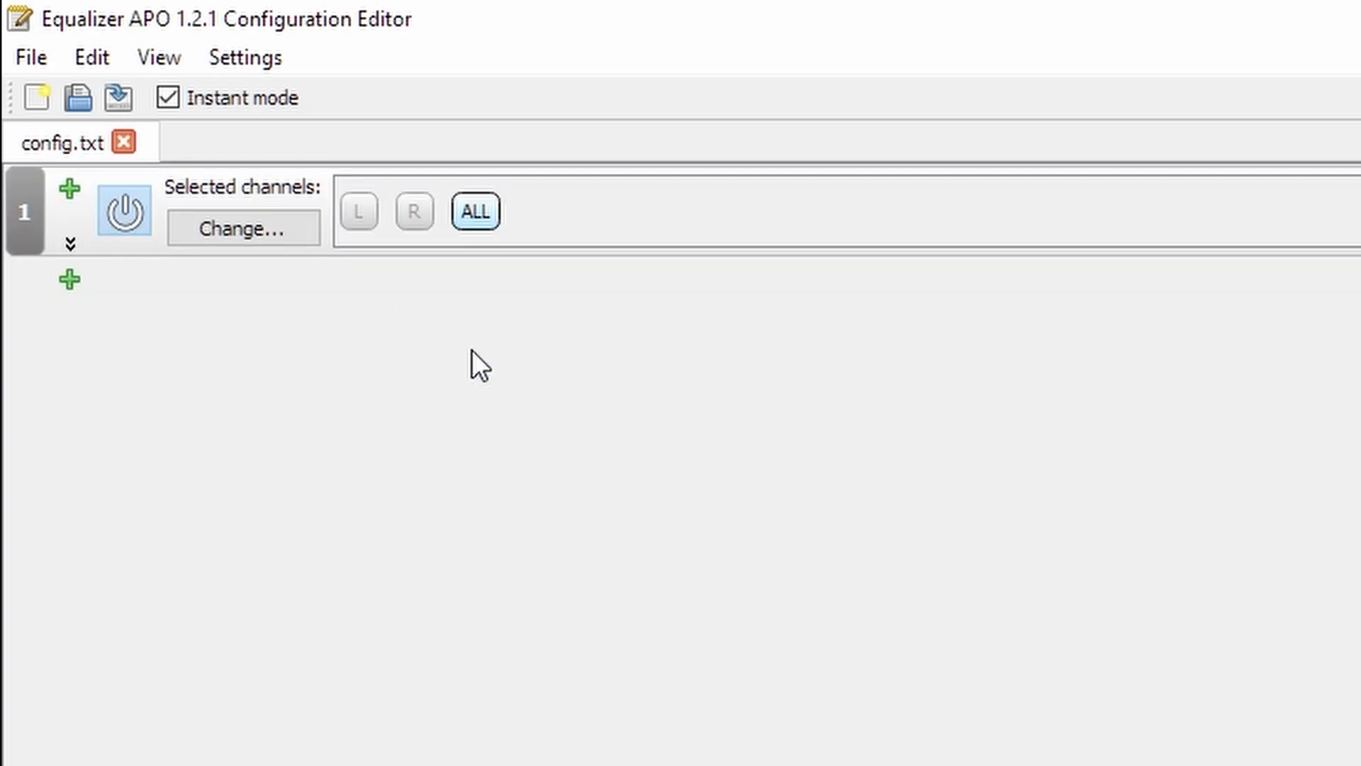
pyautogui.moveTo(516, 233)
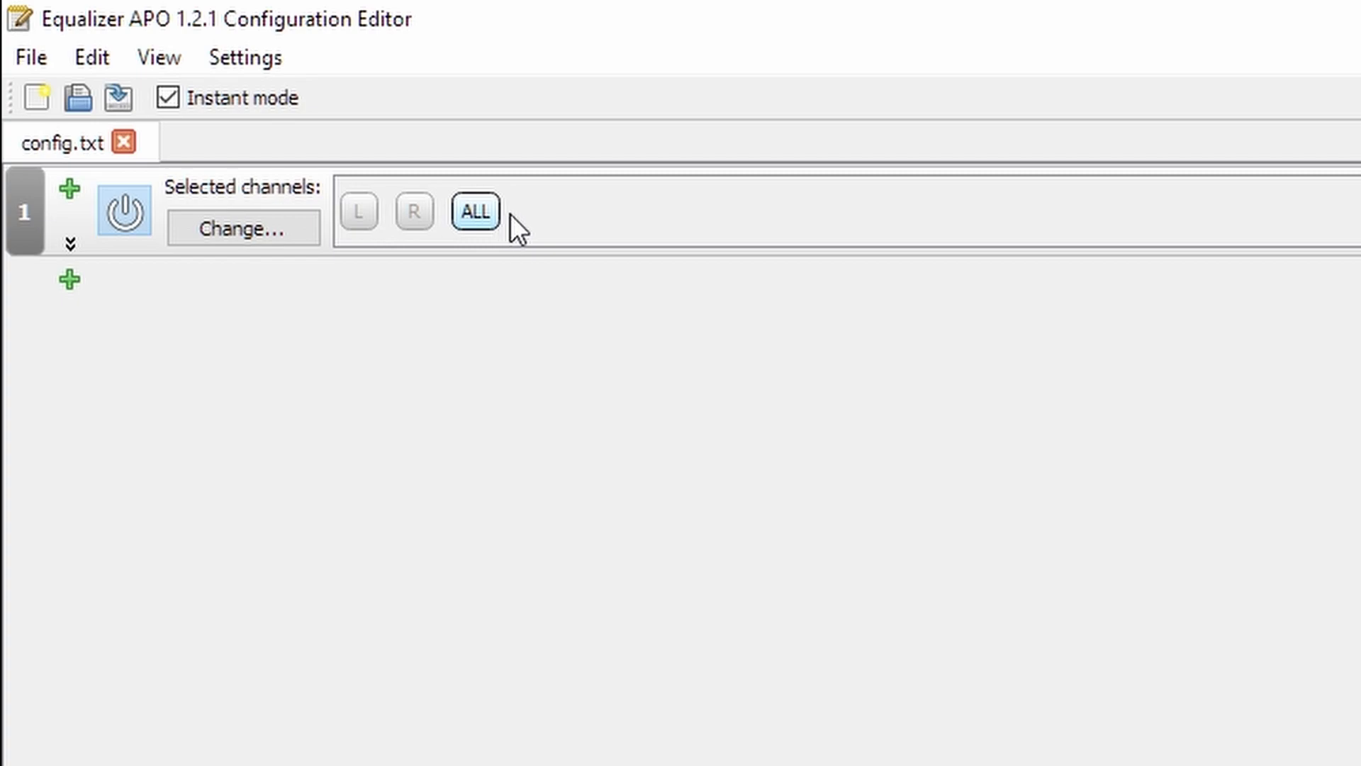
pyautogui.moveTo(71, 280)
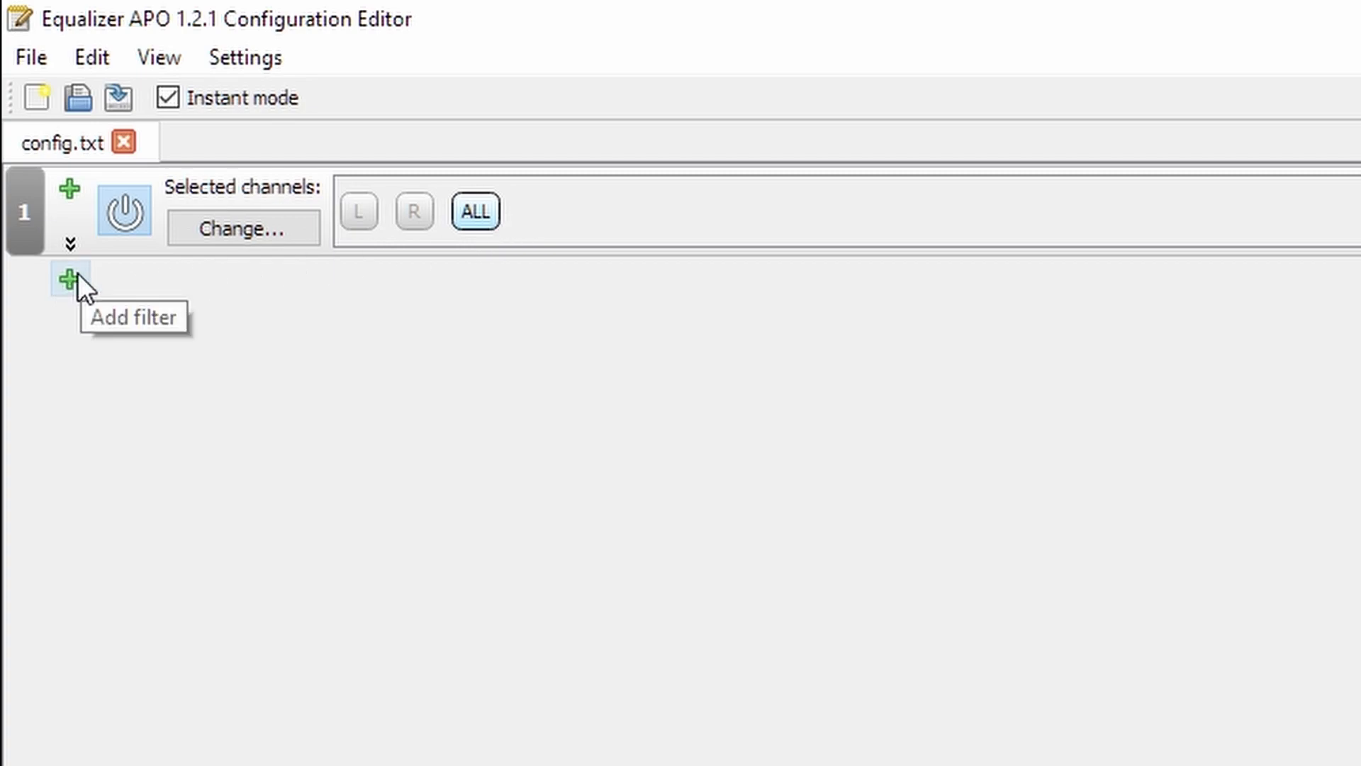
pyautogui.click(69, 279)
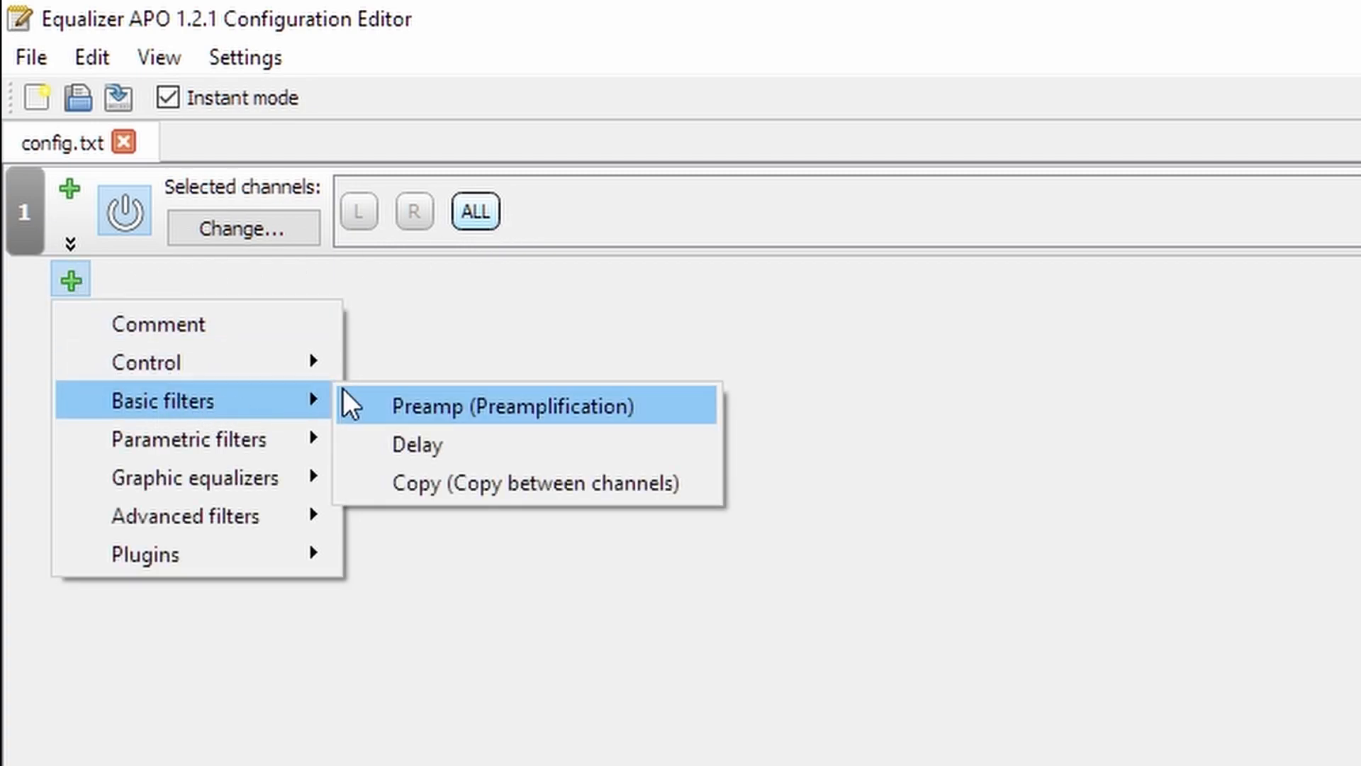
# - Add a Preamp filter with -99 dB gain and toggle its power off and back on
pyautogui.click(509, 405)
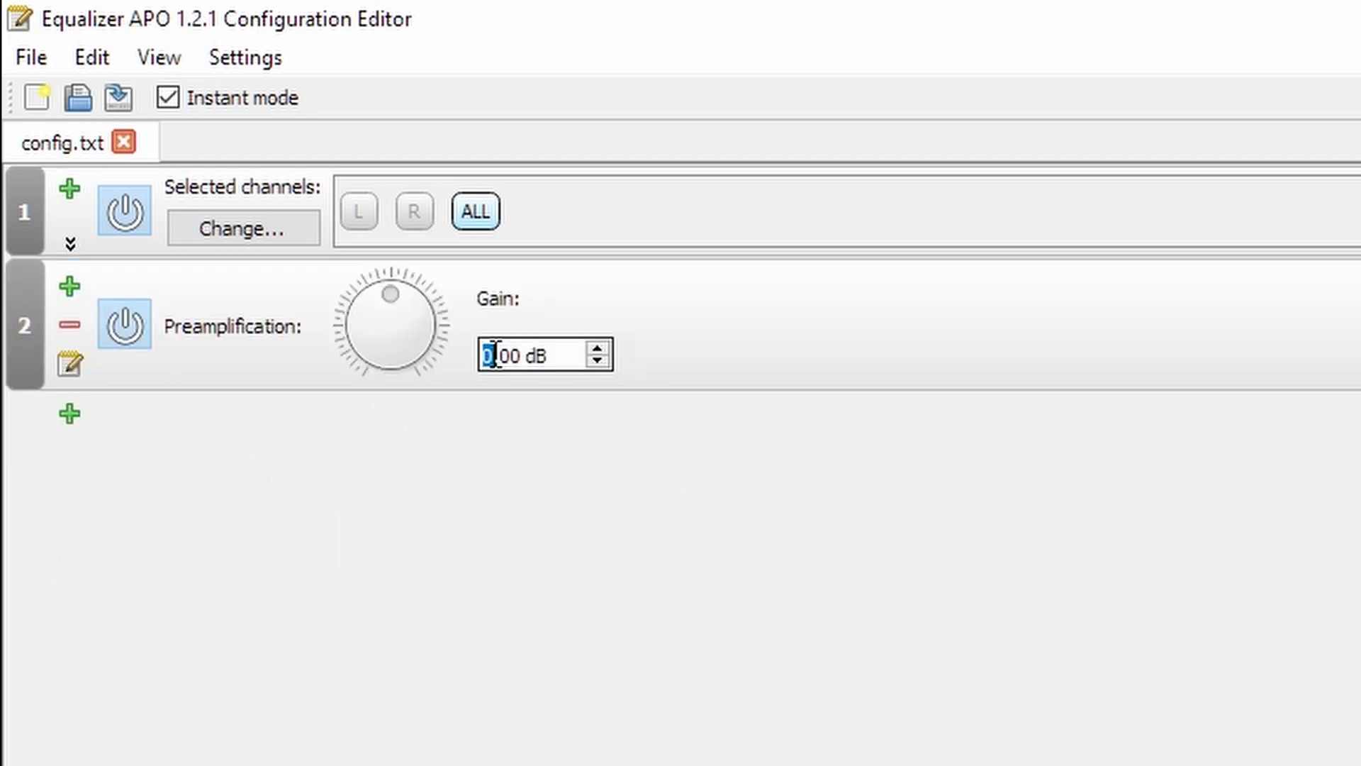
pyautogui.write('-99')
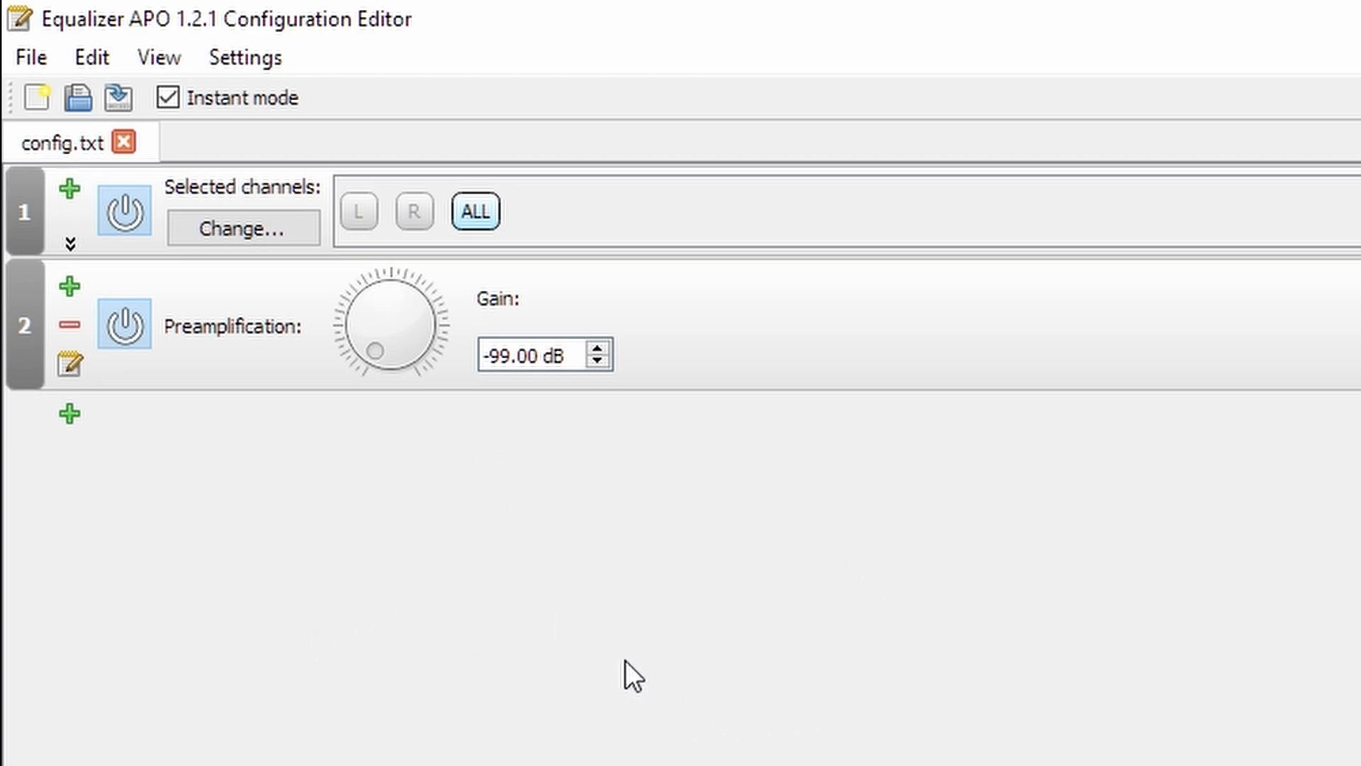
pyautogui.moveTo(492, 704)
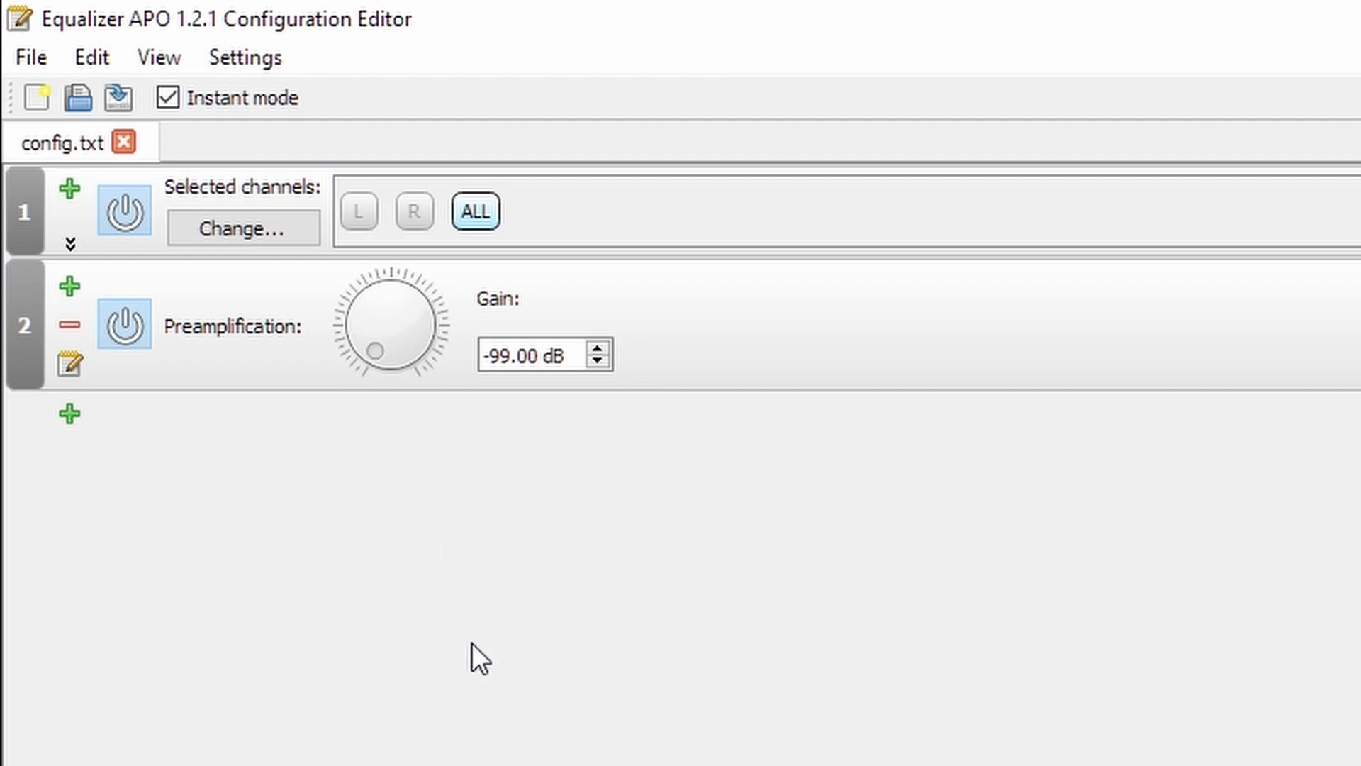
pyautogui.moveTo(301, 583)
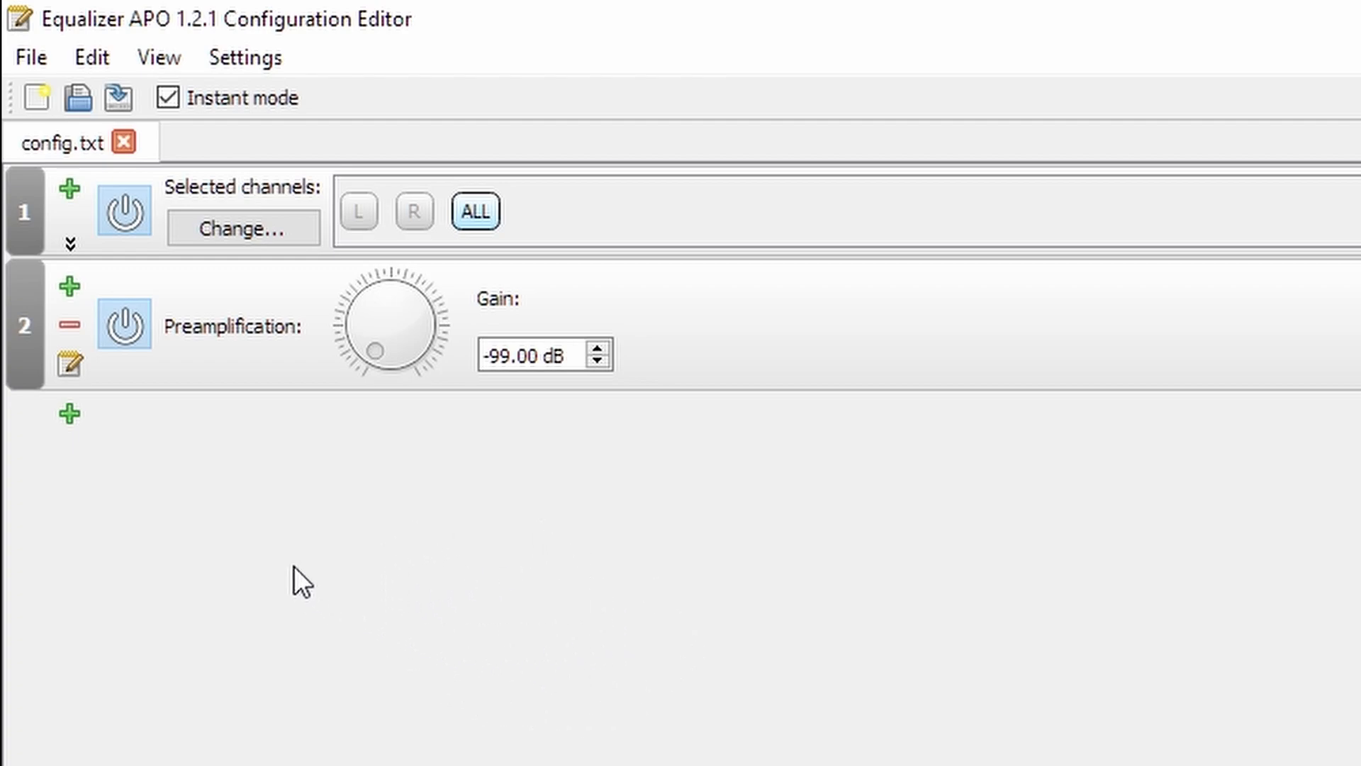
pyautogui.click(125, 326)
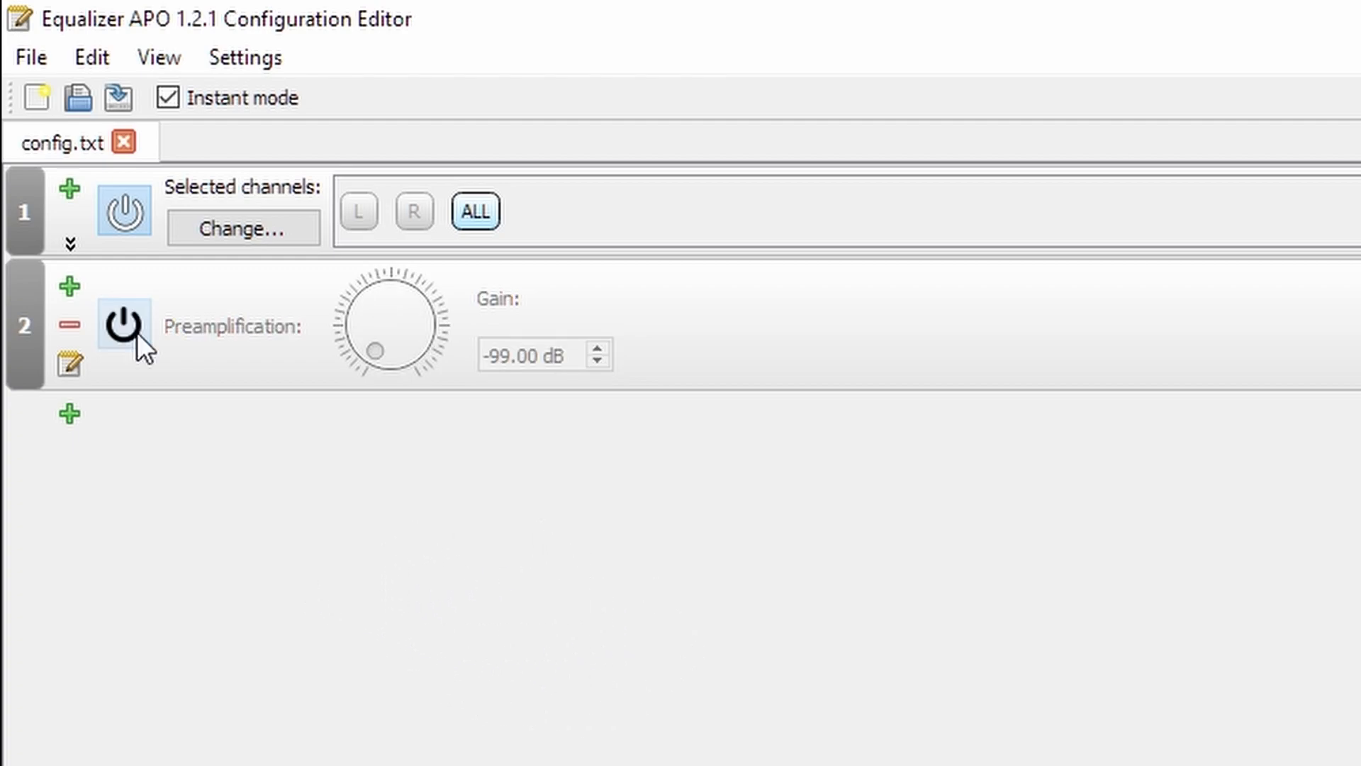
pyautogui.click(125, 327)
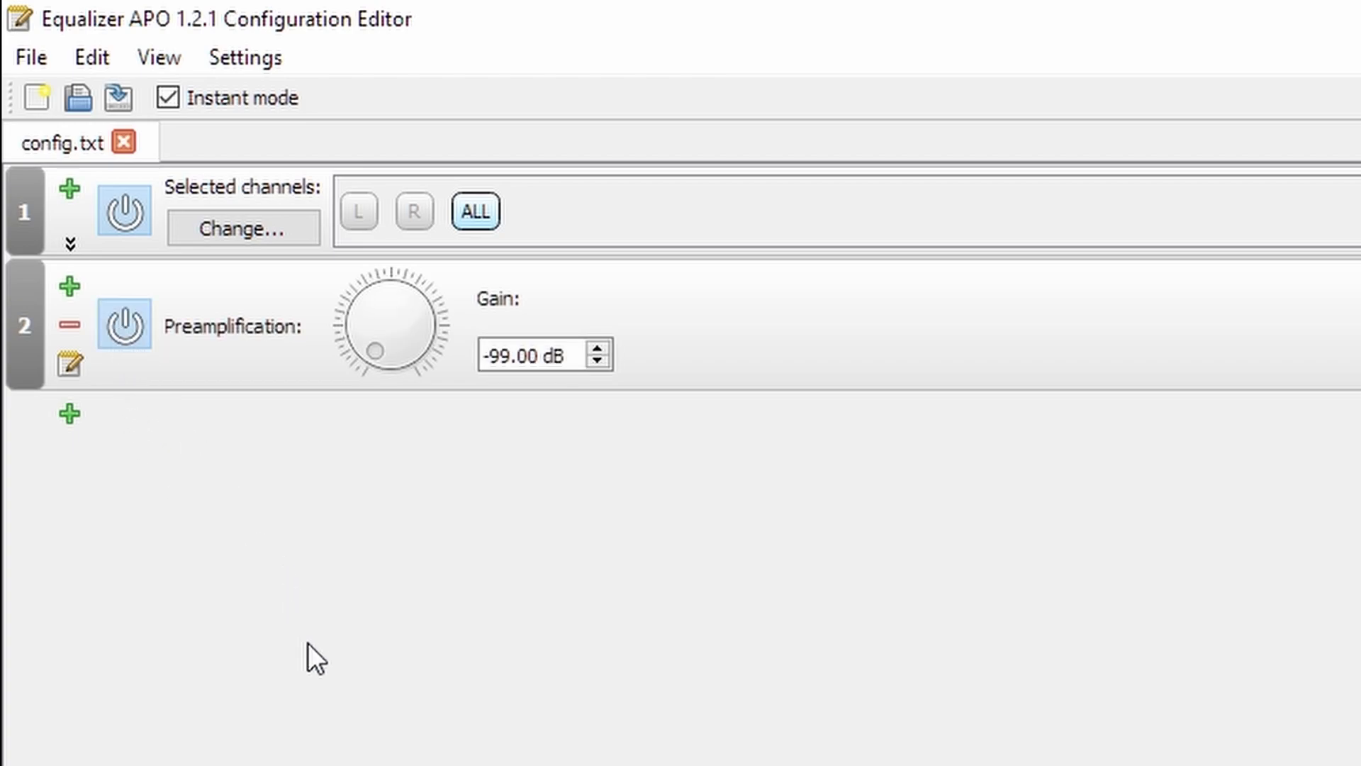
pyautogui.scroll(3)
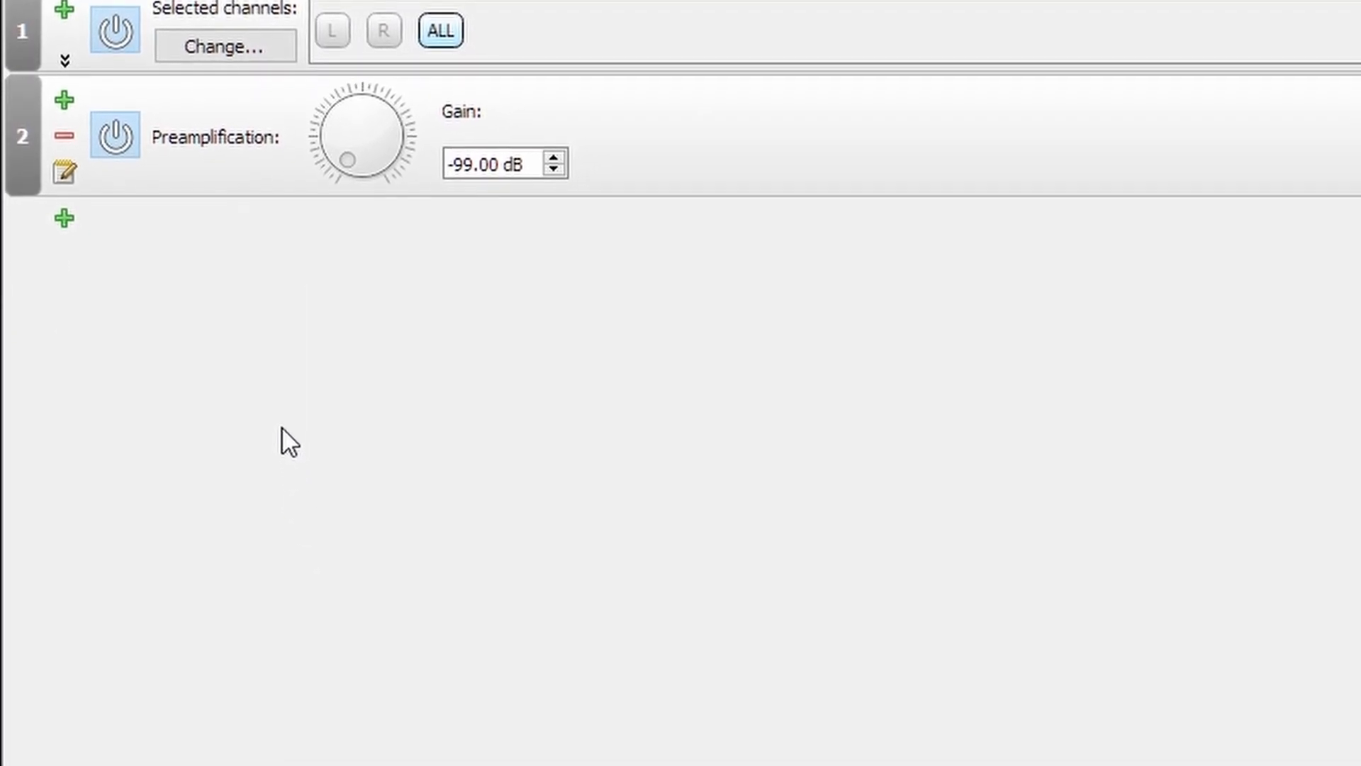
pyautogui.press('Meta')
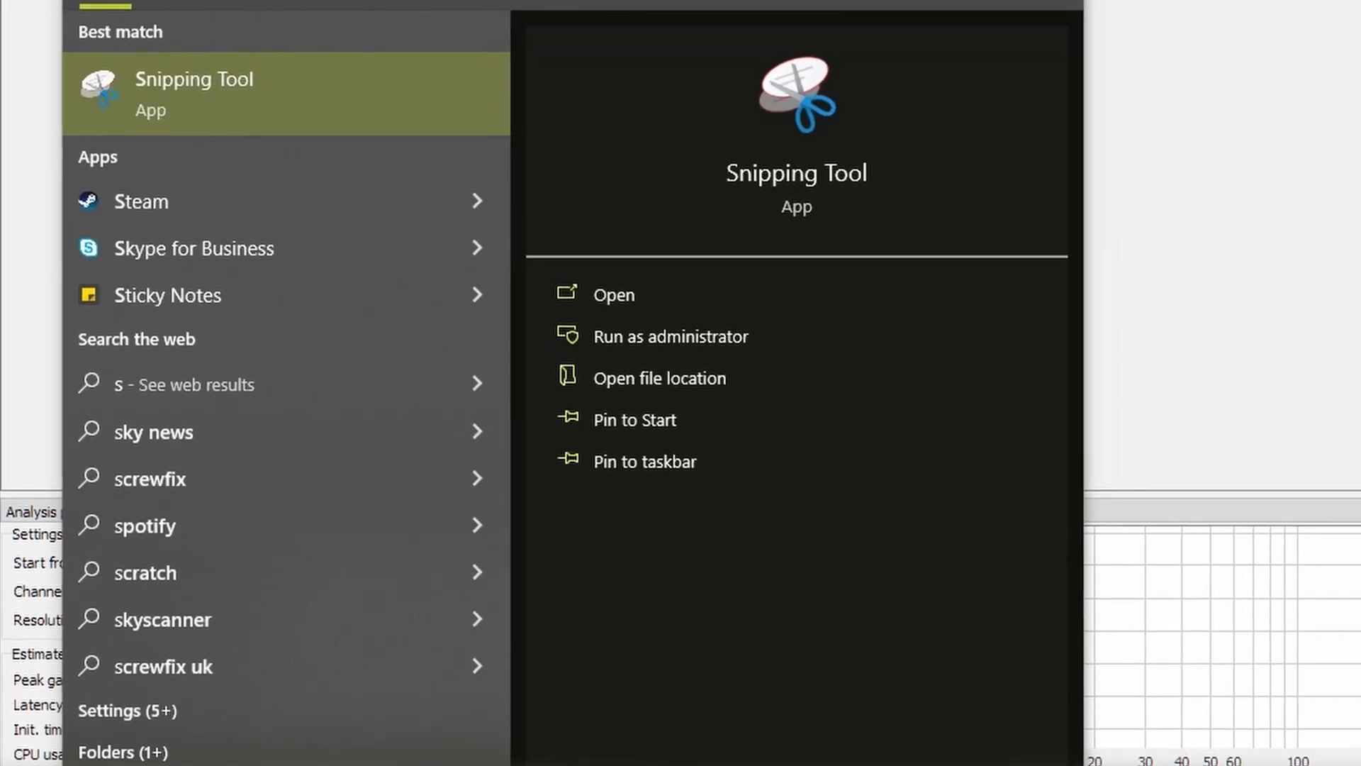
# - Search Start for 'sounds', open Change system sounds and show the Playback devices
pyautogui.write('sounds')
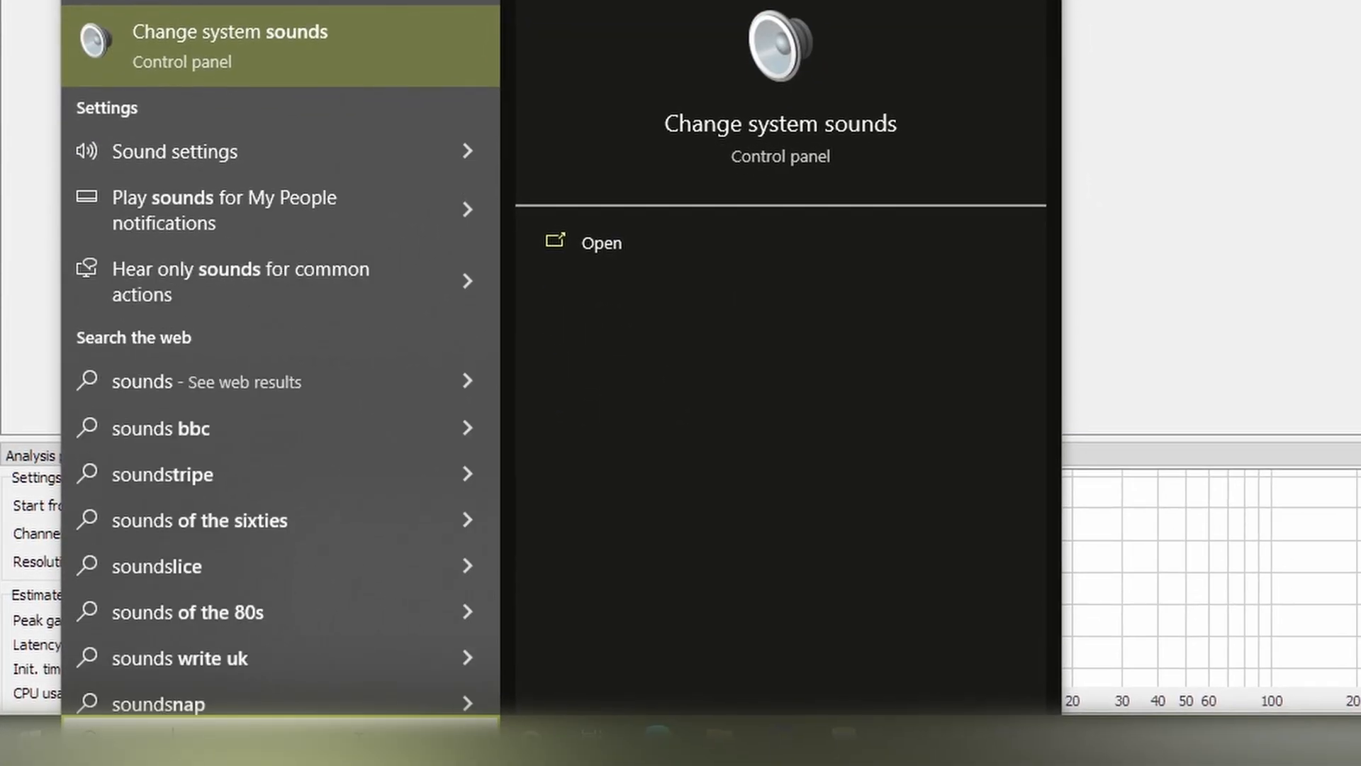
pyautogui.moveTo(165, 44)
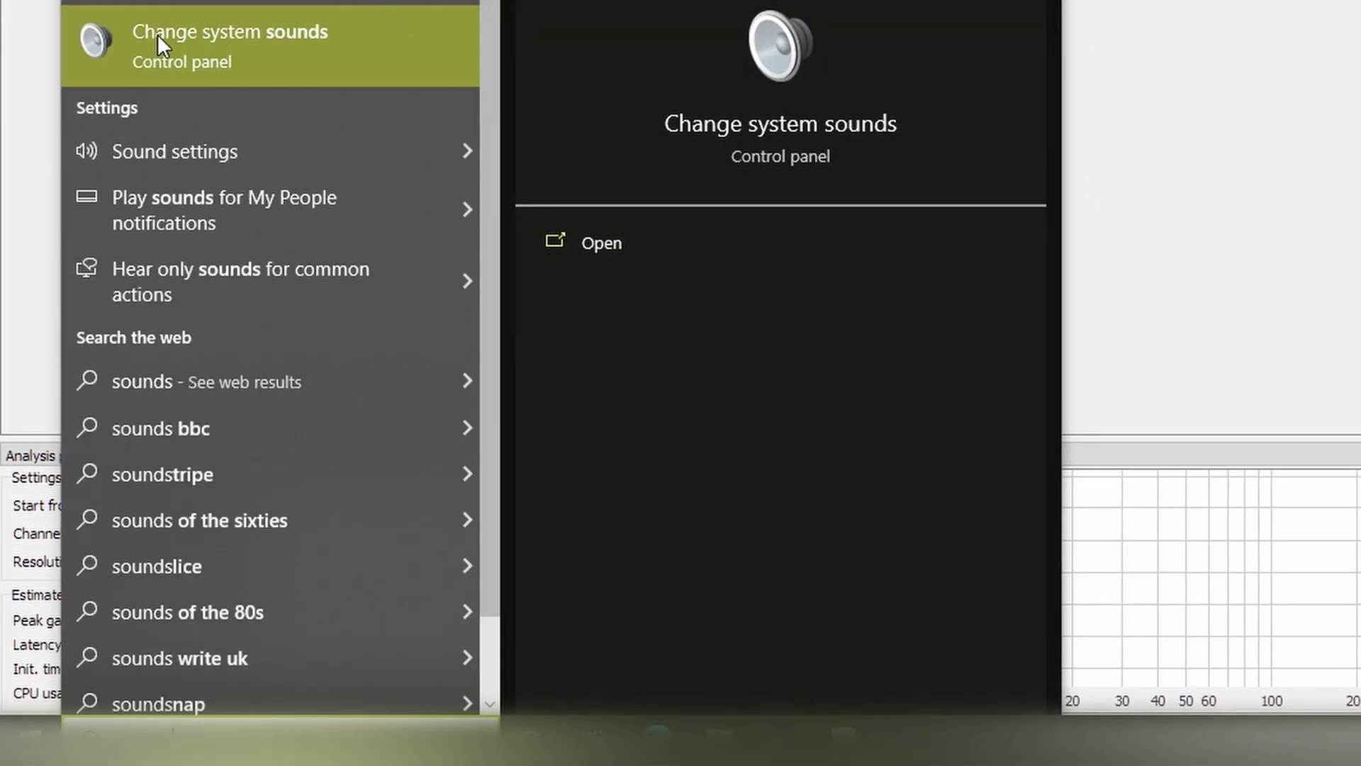
pyautogui.click(601, 243)
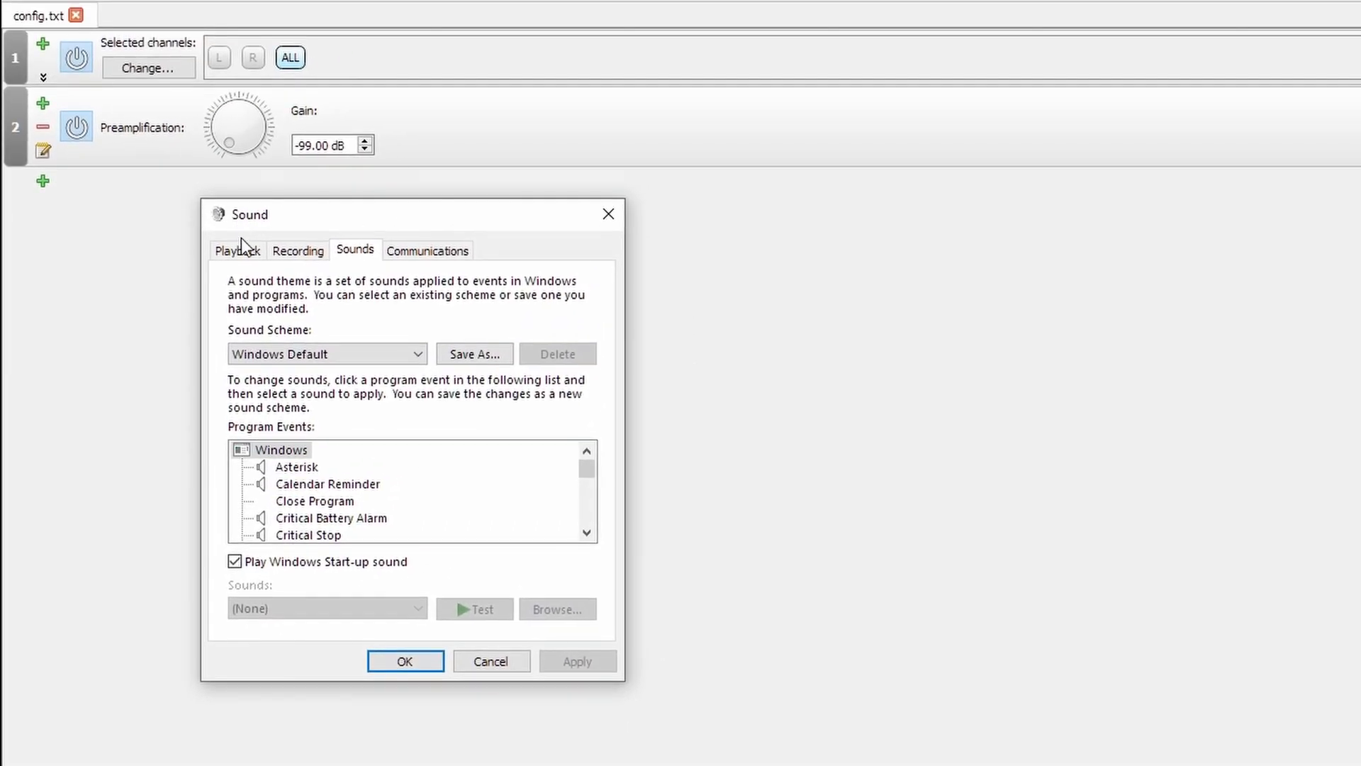
pyautogui.click(237, 250)
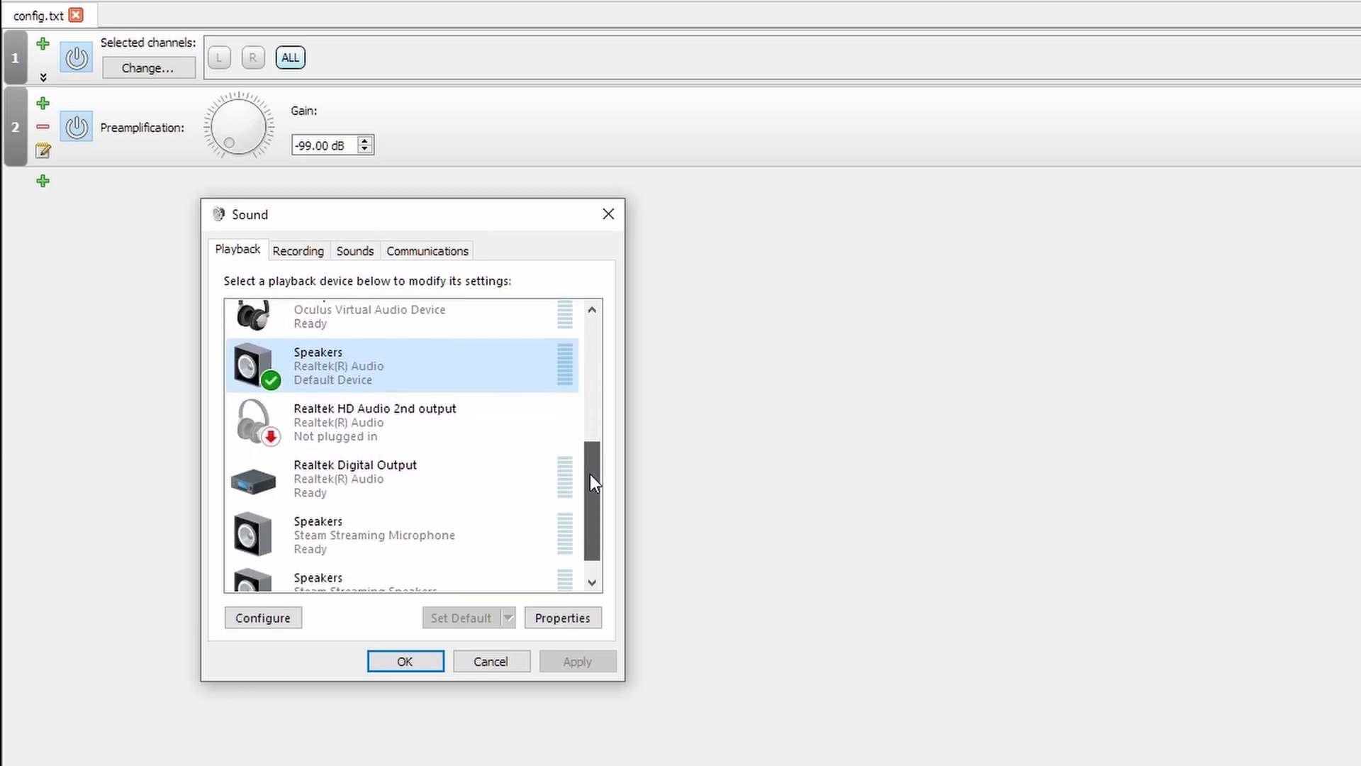
pyautogui.moveTo(489, 372)
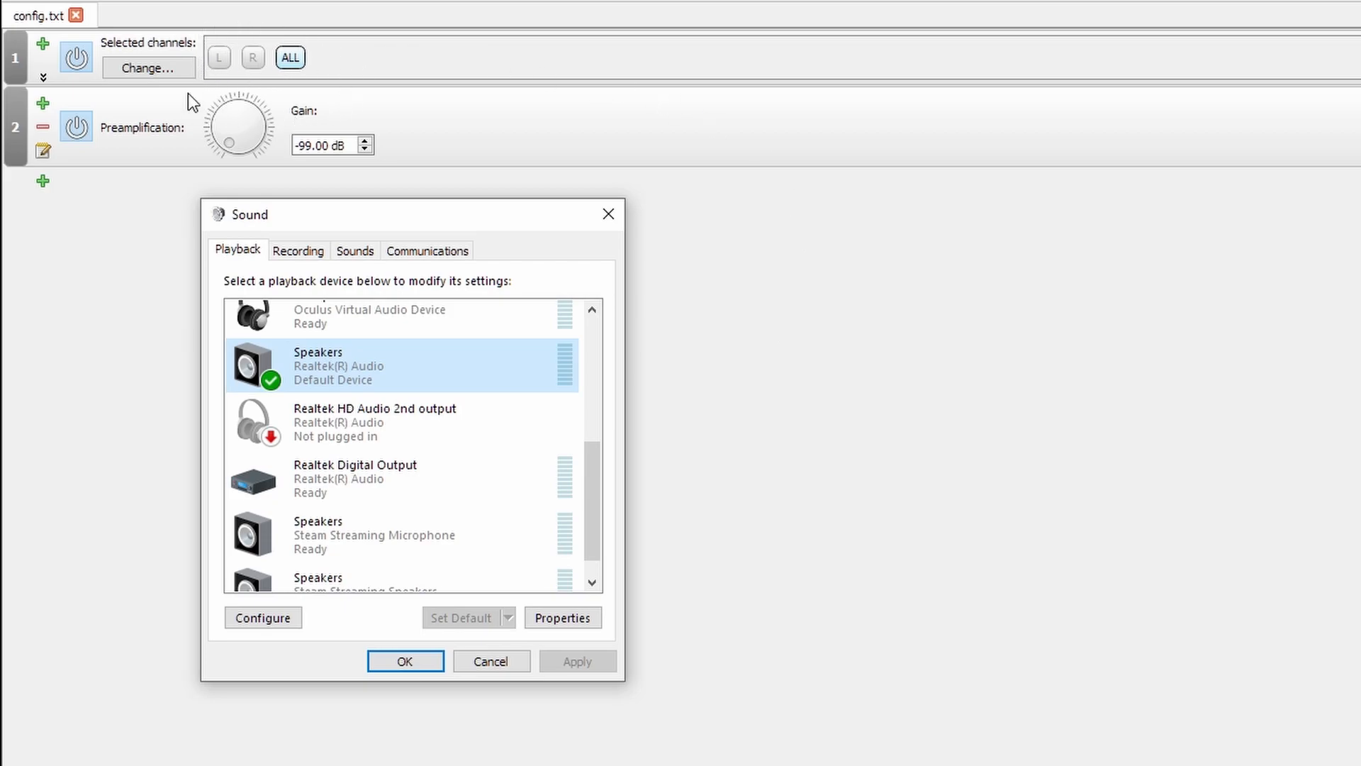
pyautogui.moveTo(395, 362)
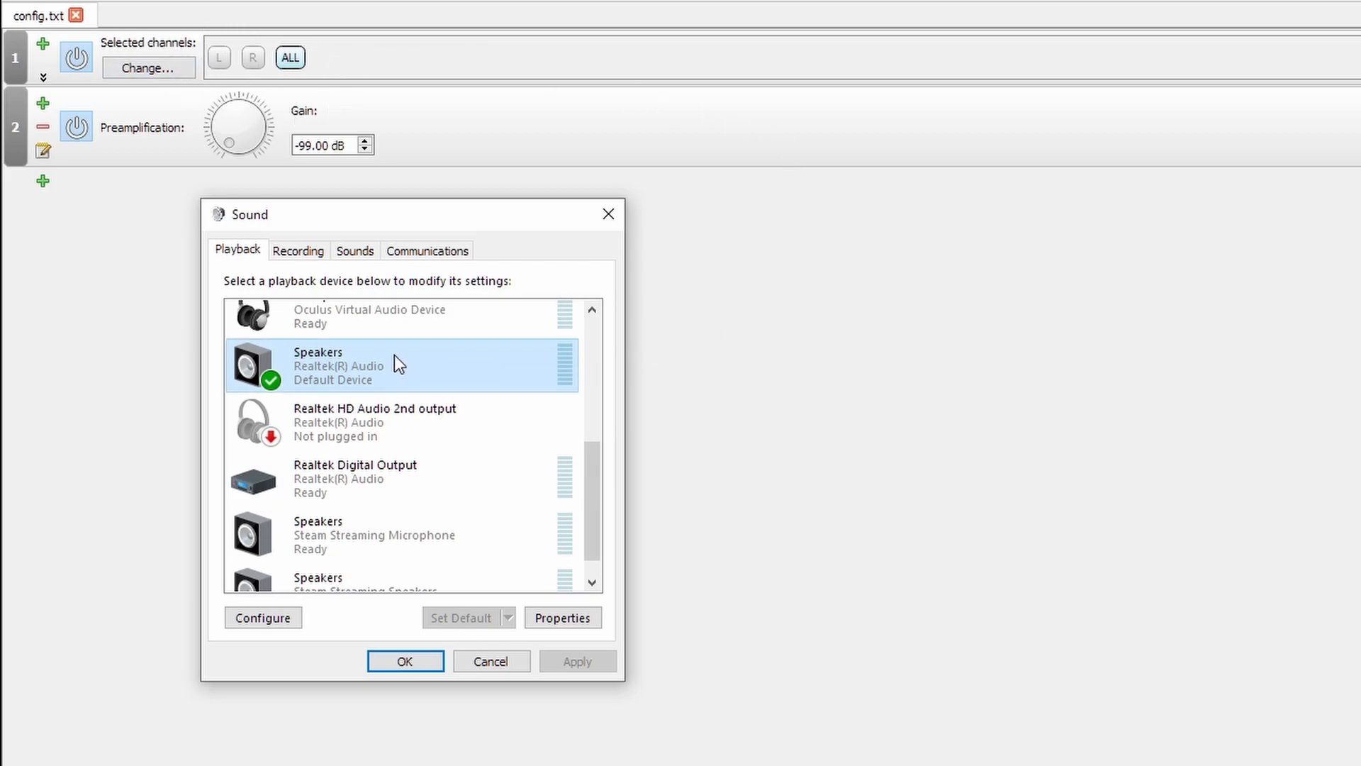
pyautogui.moveTo(349, 361)
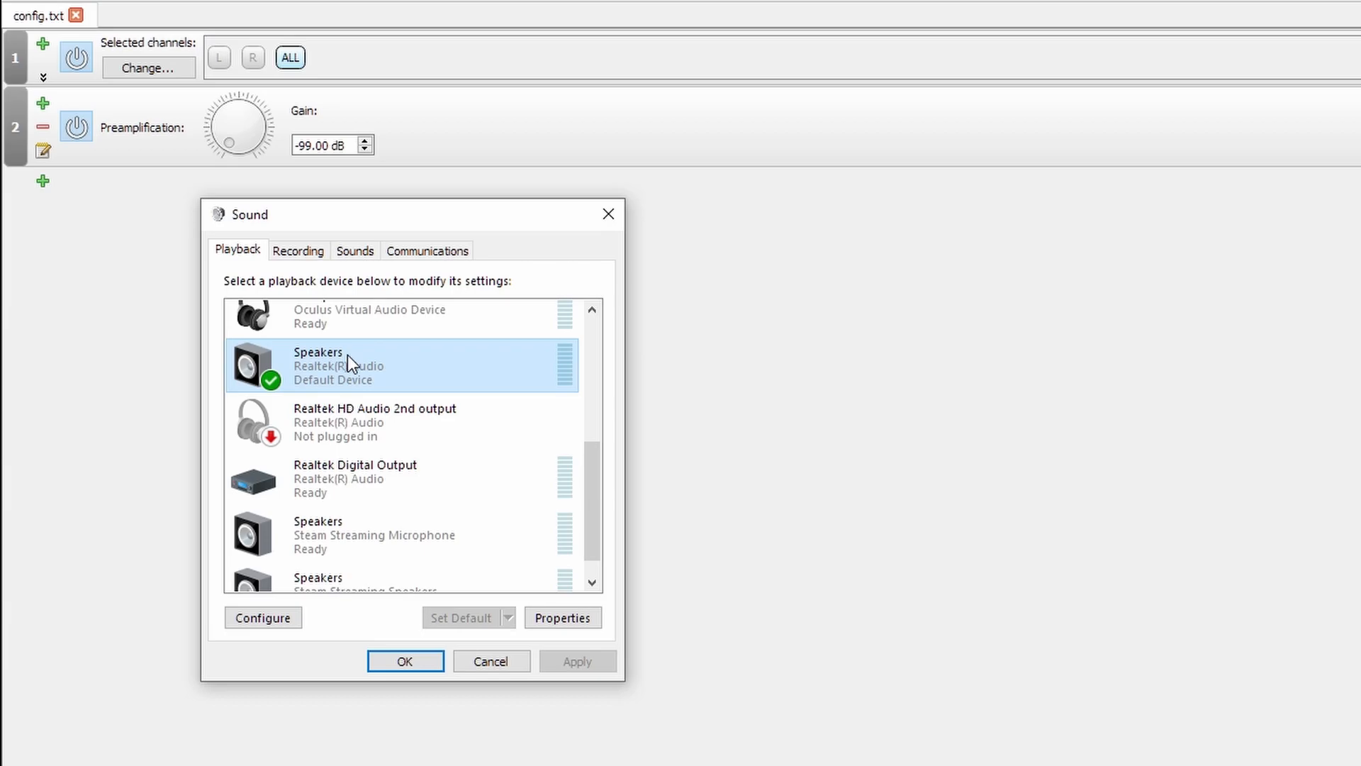
pyautogui.moveTo(192, 349)
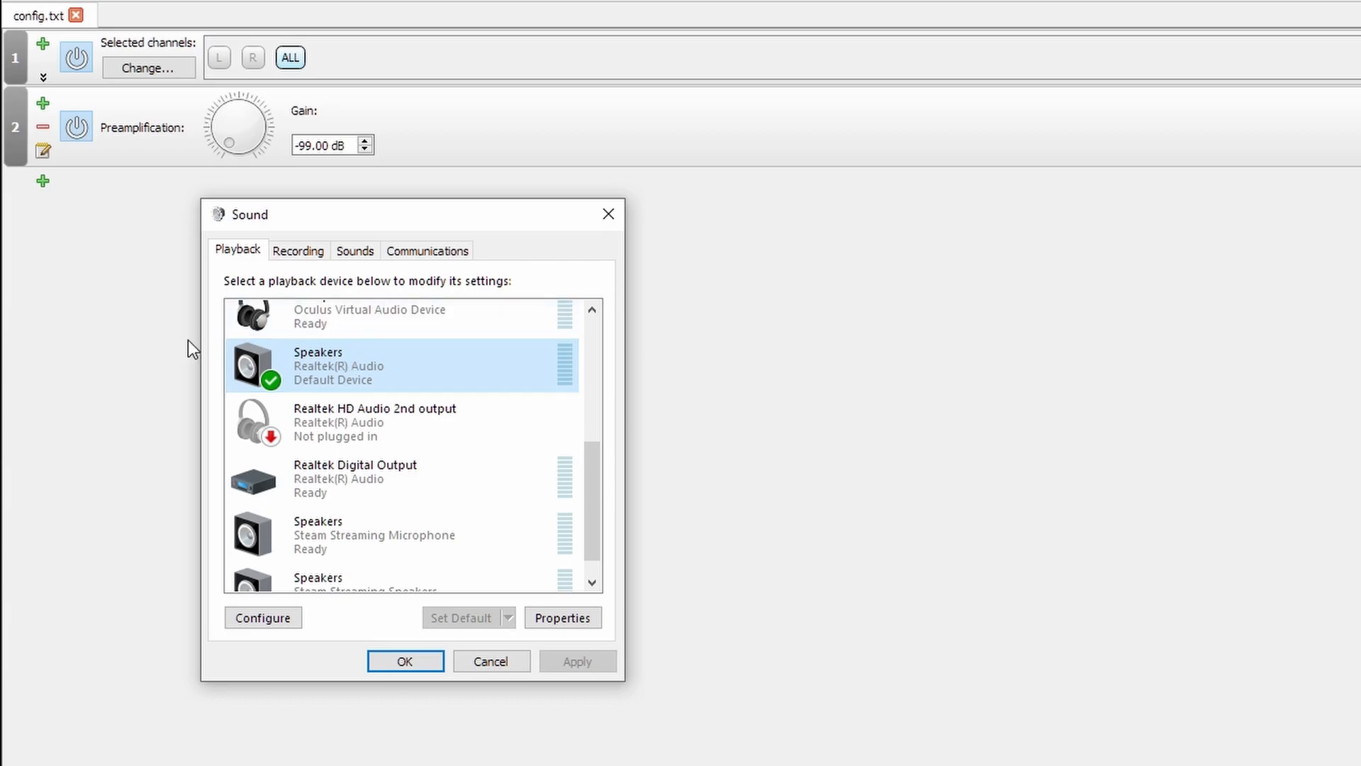
# - Configure the default Realtek speakers as 7.1 Surround with all optional speakers kept
pyautogui.click(262, 616)
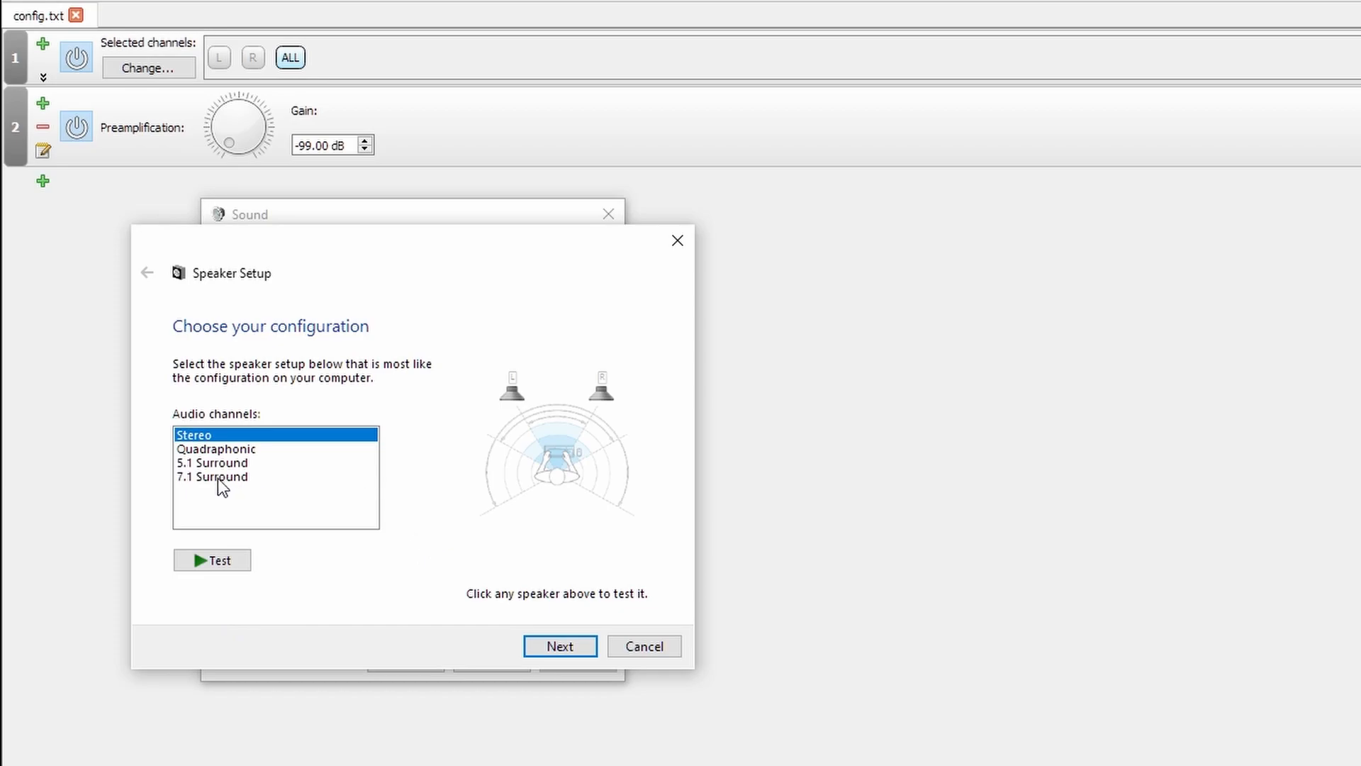
pyautogui.click(212, 477)
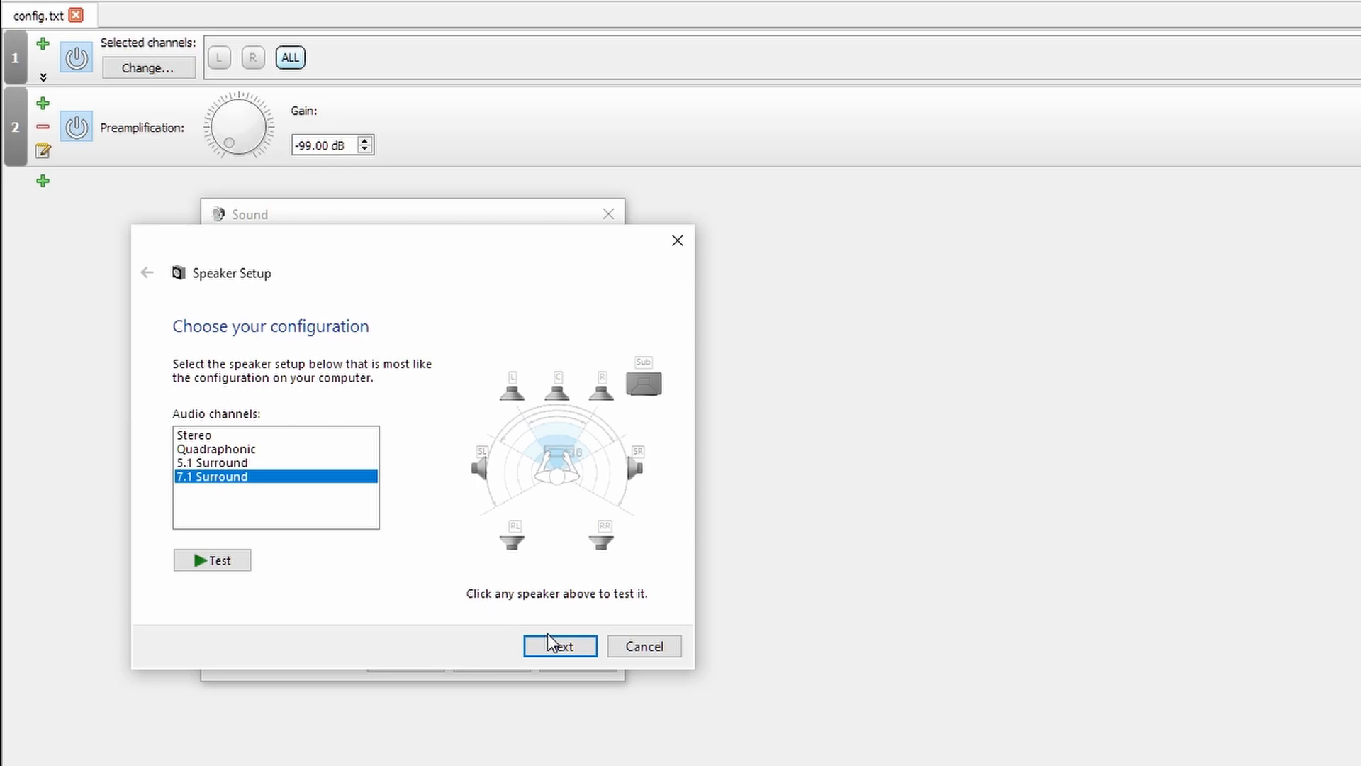
pyautogui.click(560, 645)
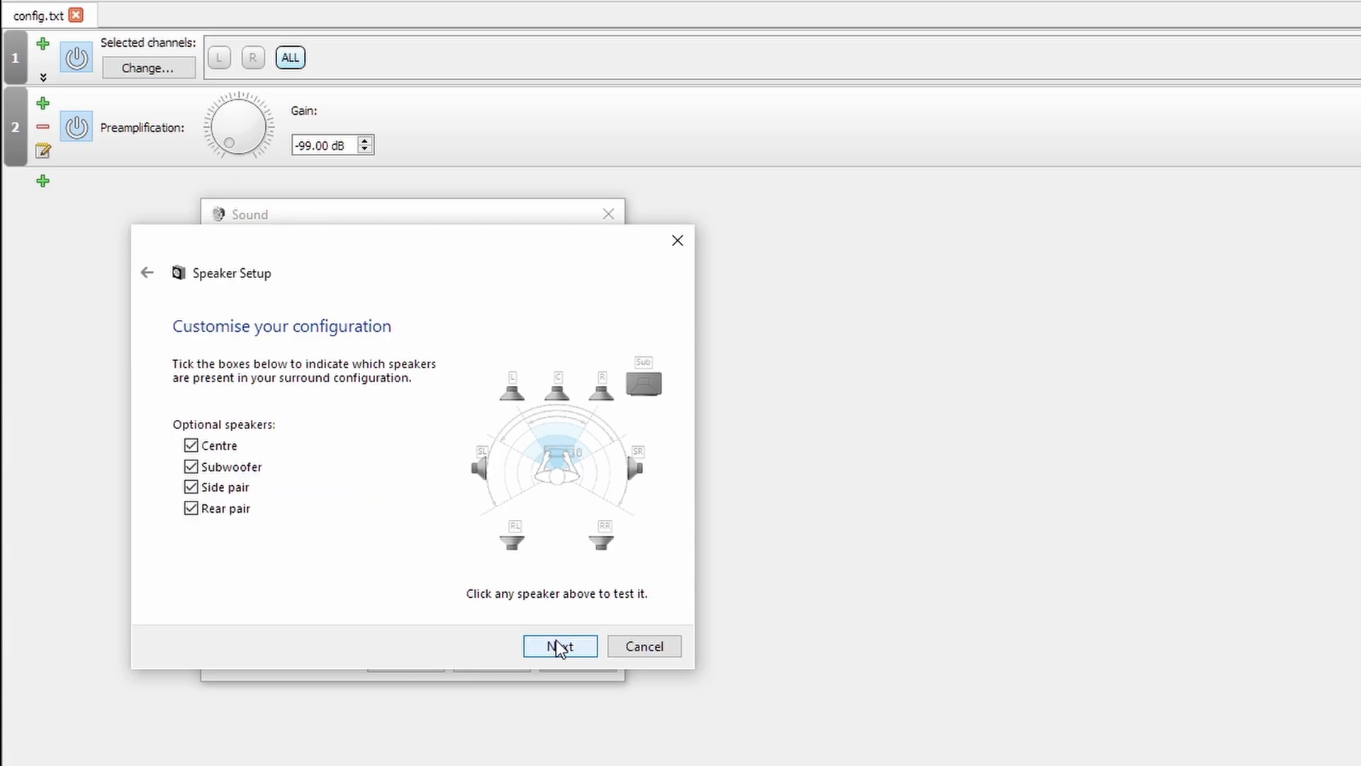
pyautogui.click(560, 645)
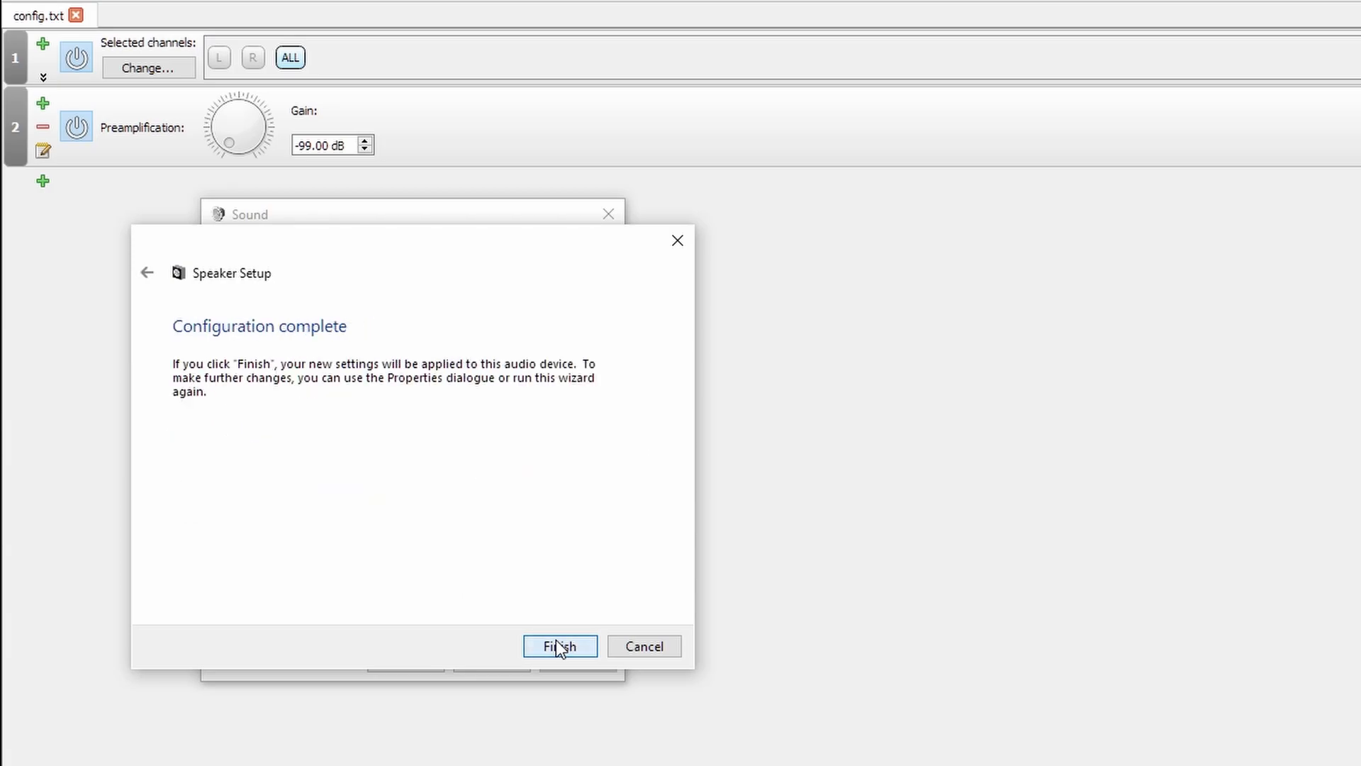
pyautogui.click(560, 646)
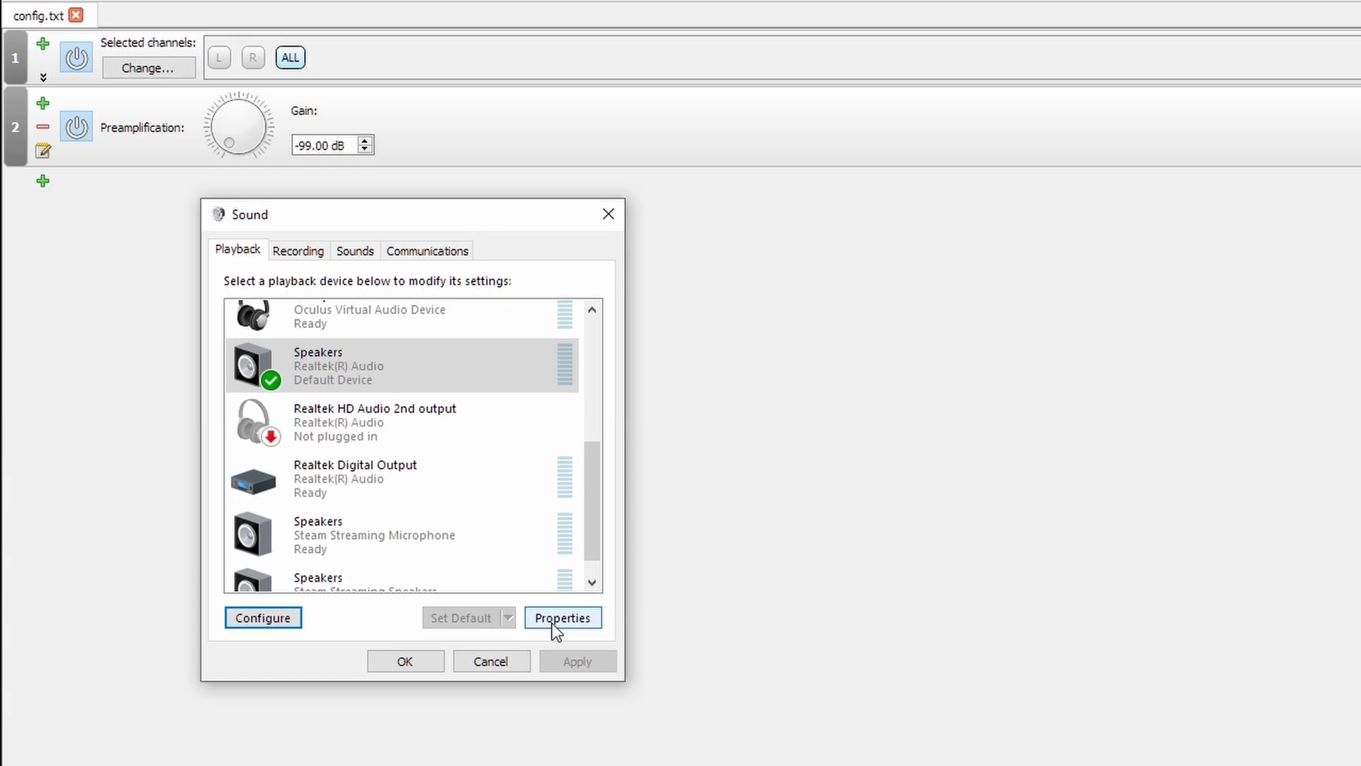
# - Review the Realtek Speakers' Default Format options under the Advanced properties
pyautogui.click(562, 617)
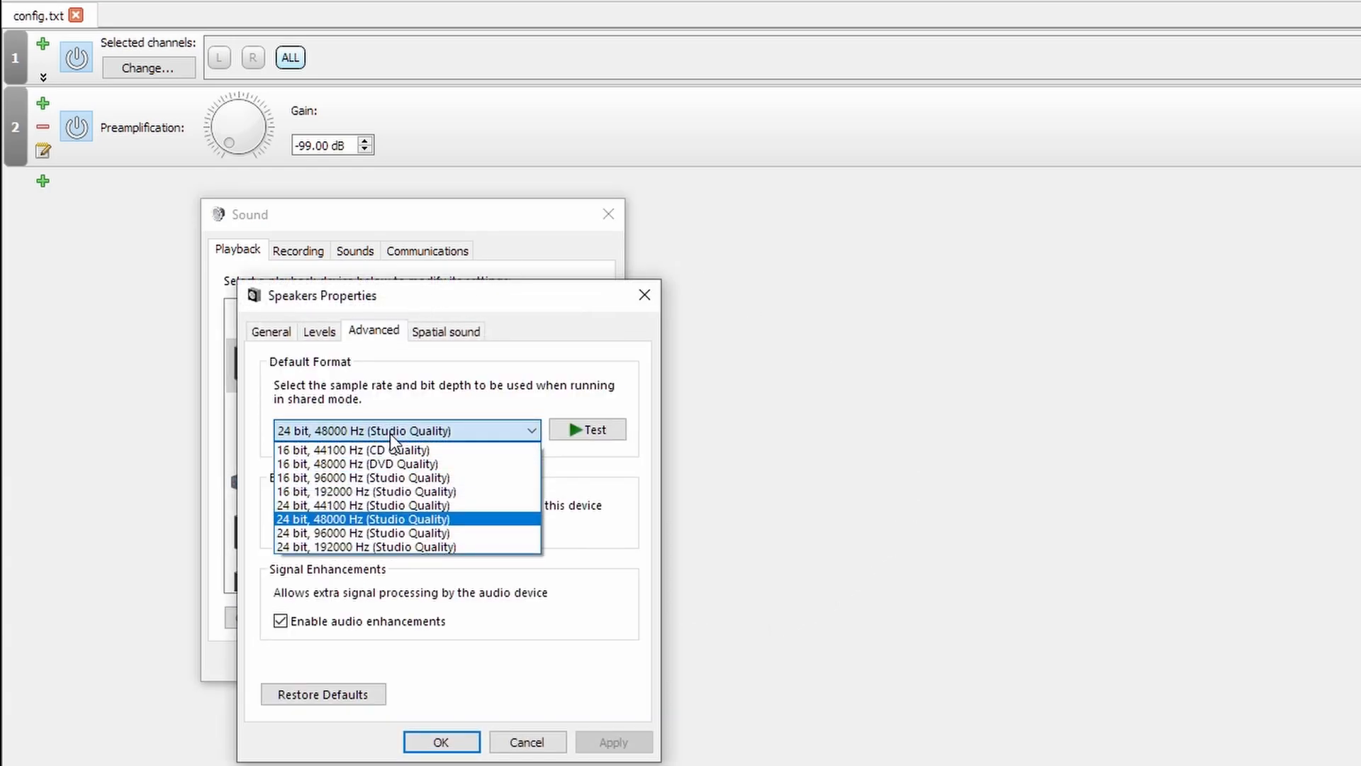
pyautogui.moveTo(362, 532)
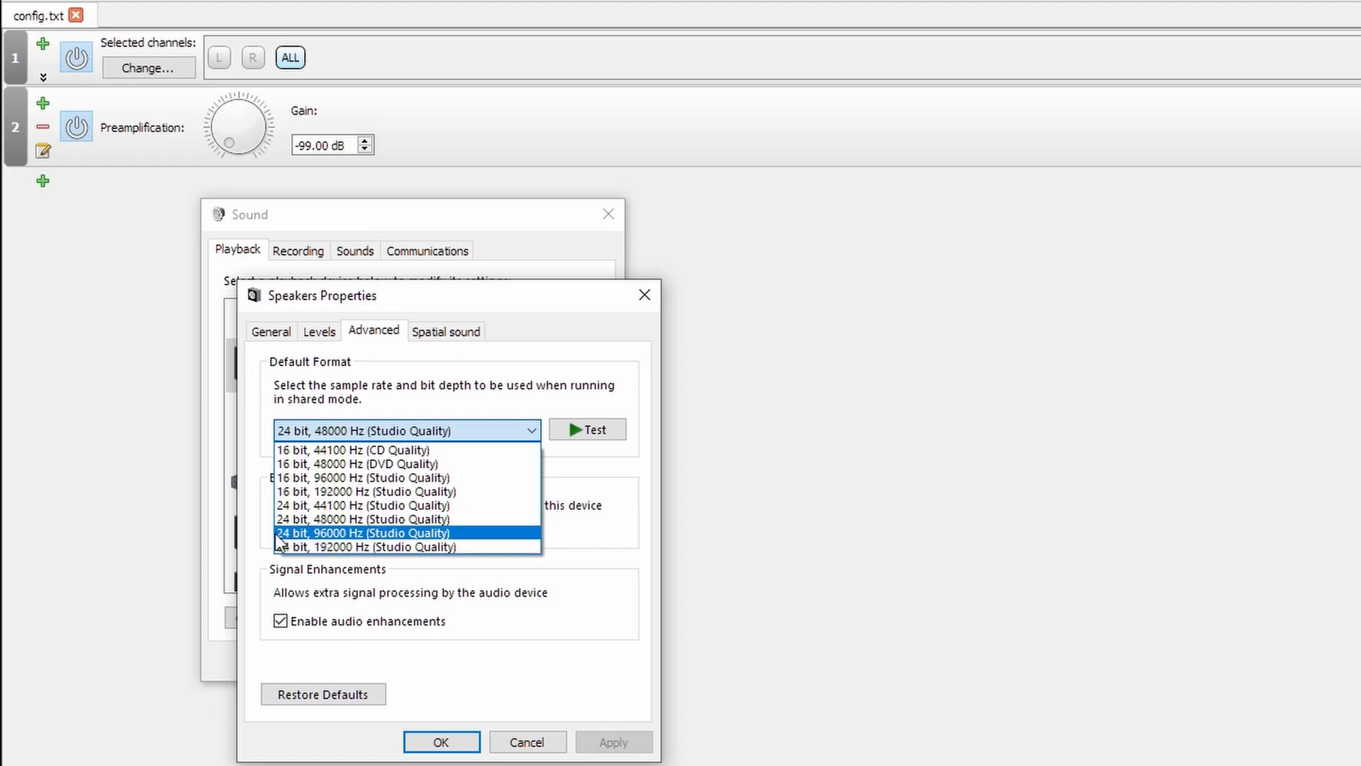
pyautogui.moveTo(294, 543)
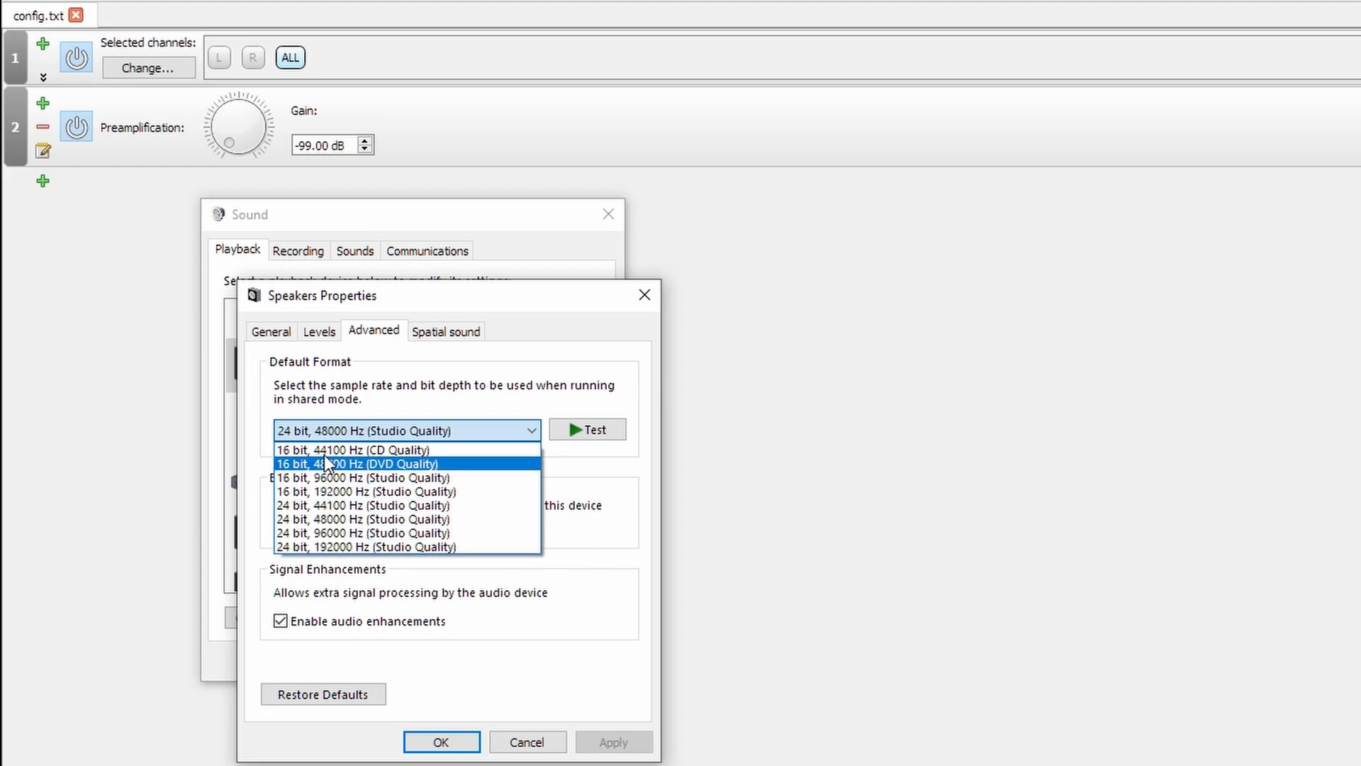
pyautogui.moveTo(353, 449)
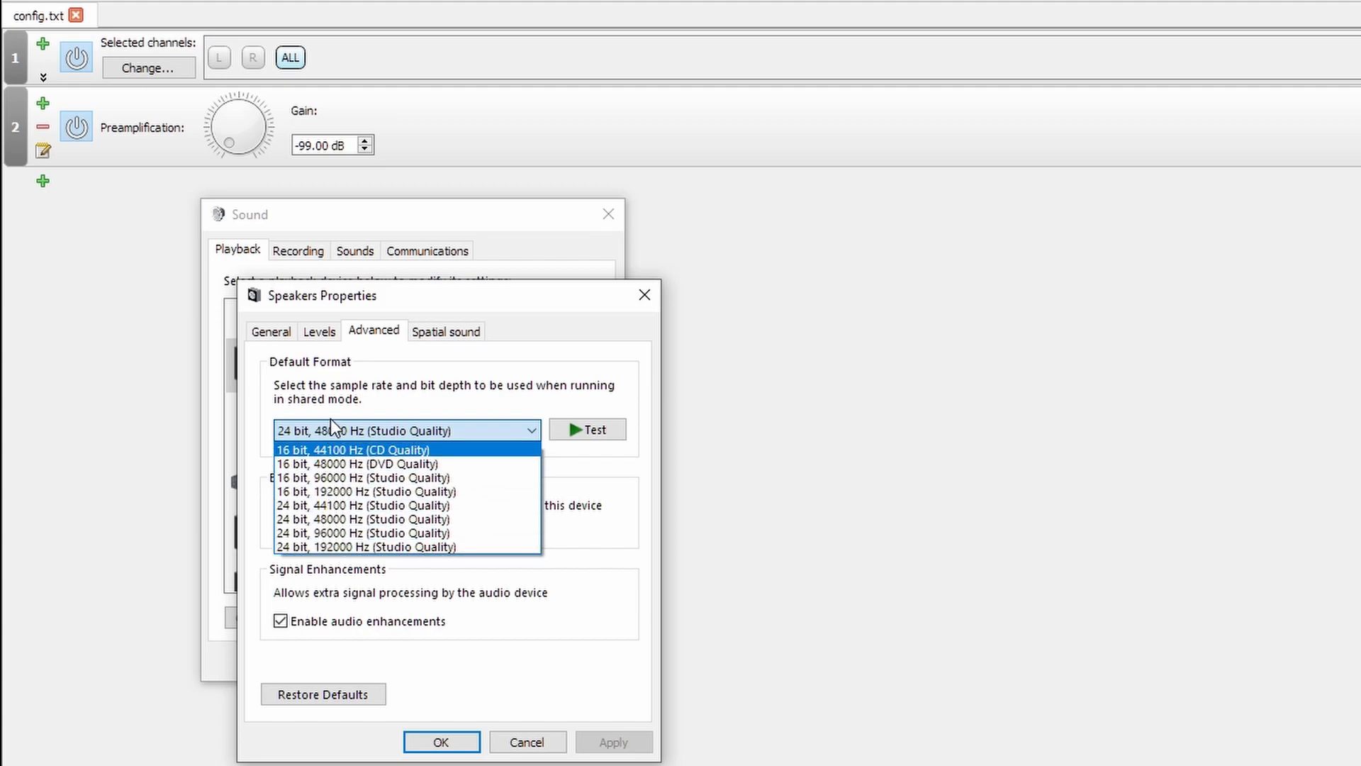
pyautogui.click(358, 519)
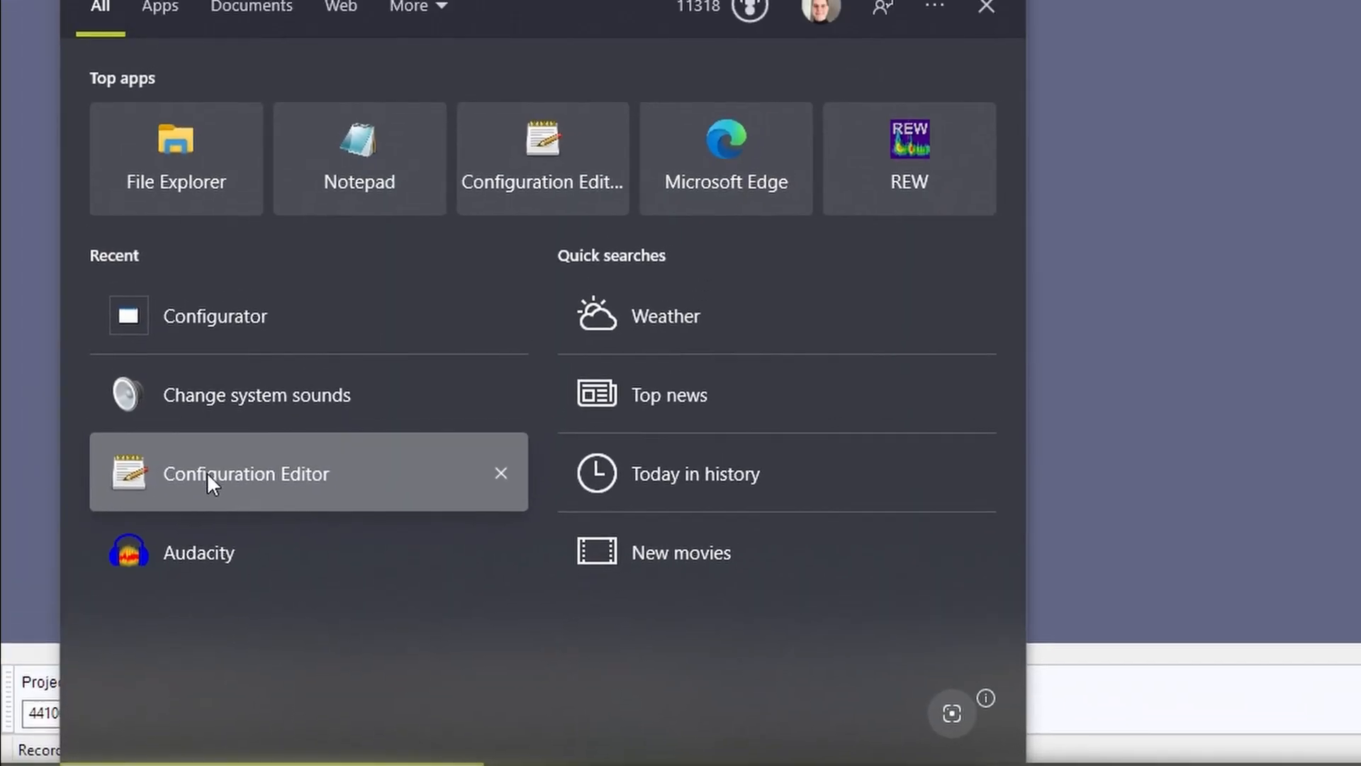
# - Return to the Configuration Editor and add an Advanced filters > Convolution block with no file yet
pyautogui.click(245, 474)
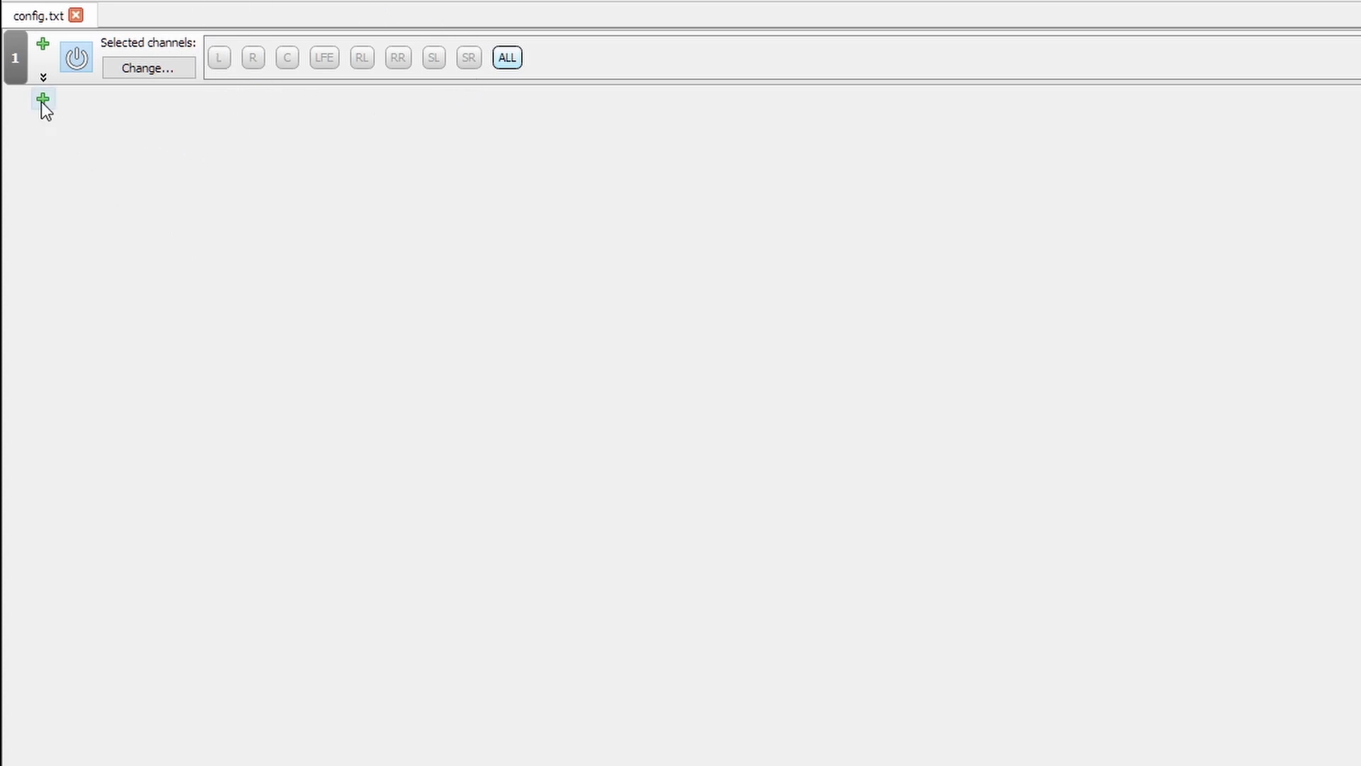
pyautogui.click(43, 98)
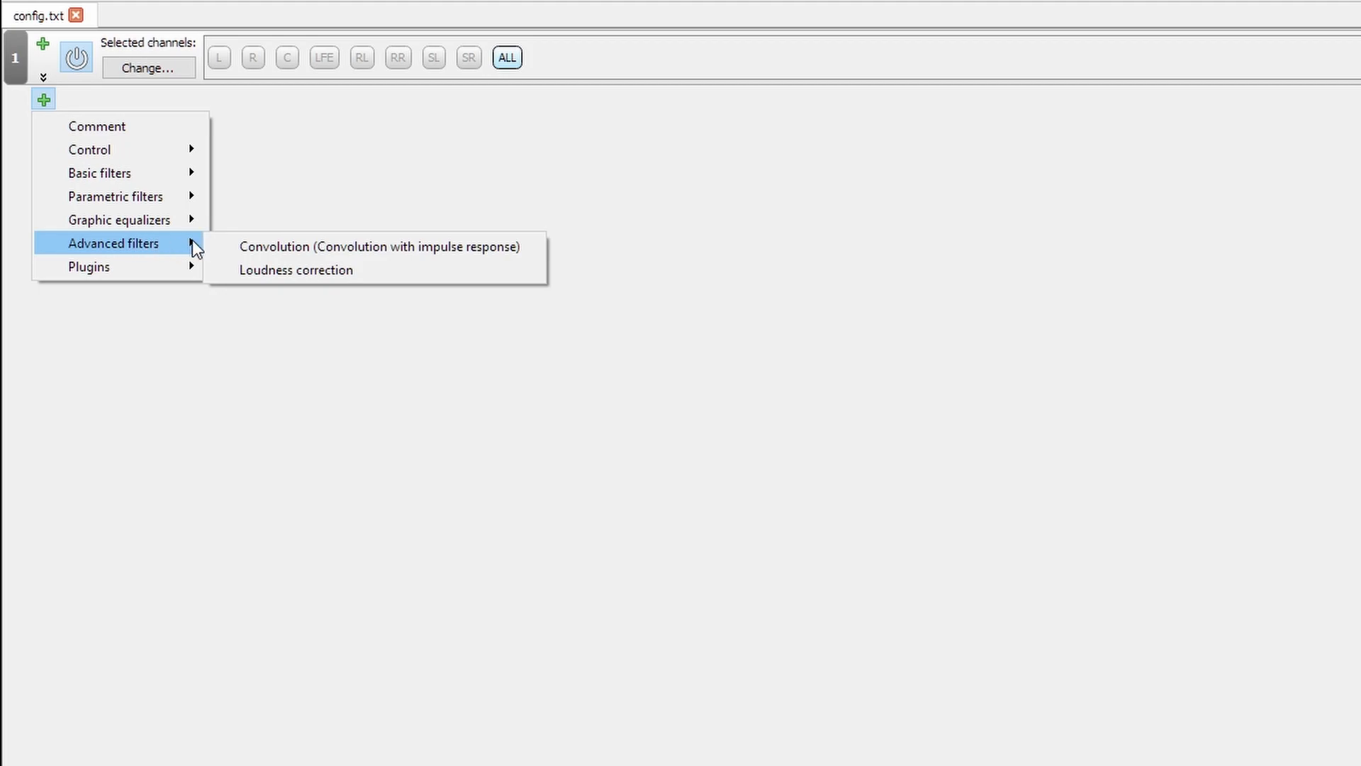
pyautogui.click(378, 246)
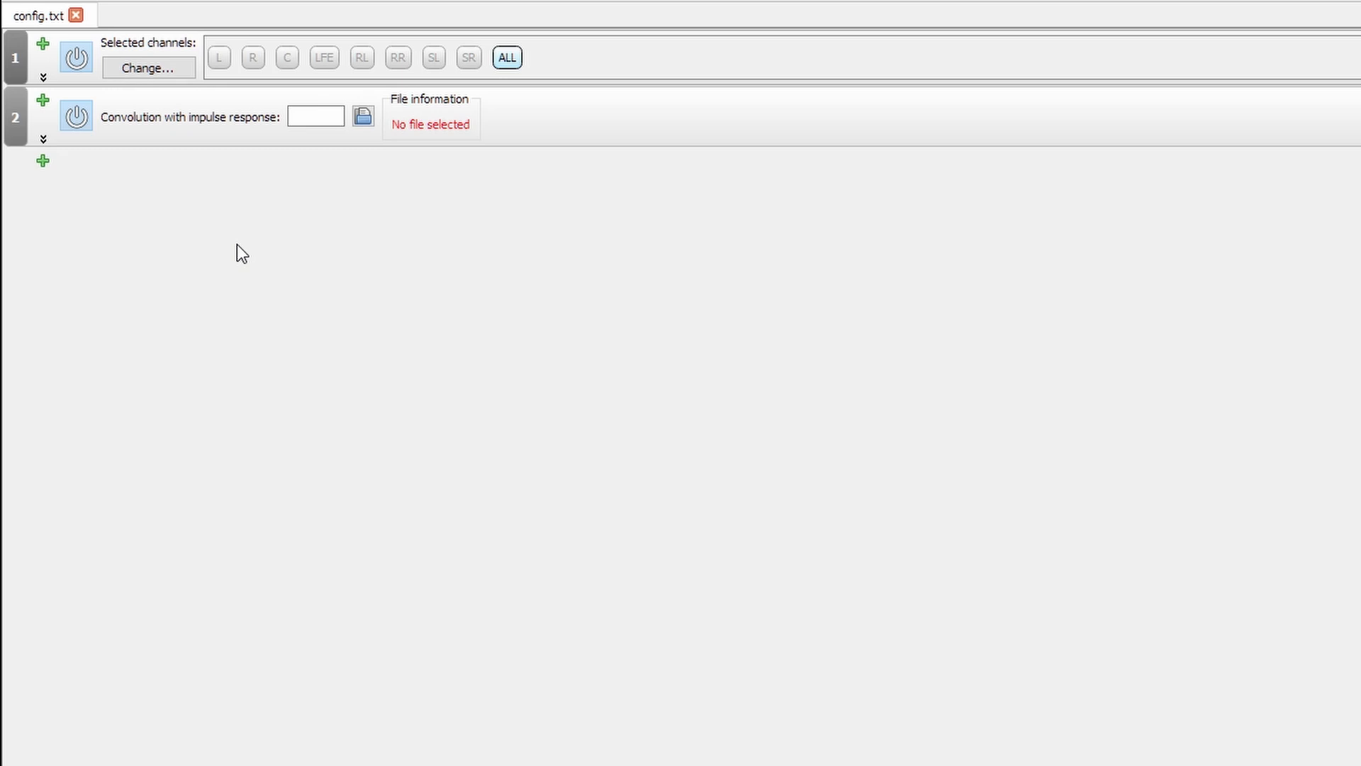
pyautogui.moveTo(233, 258)
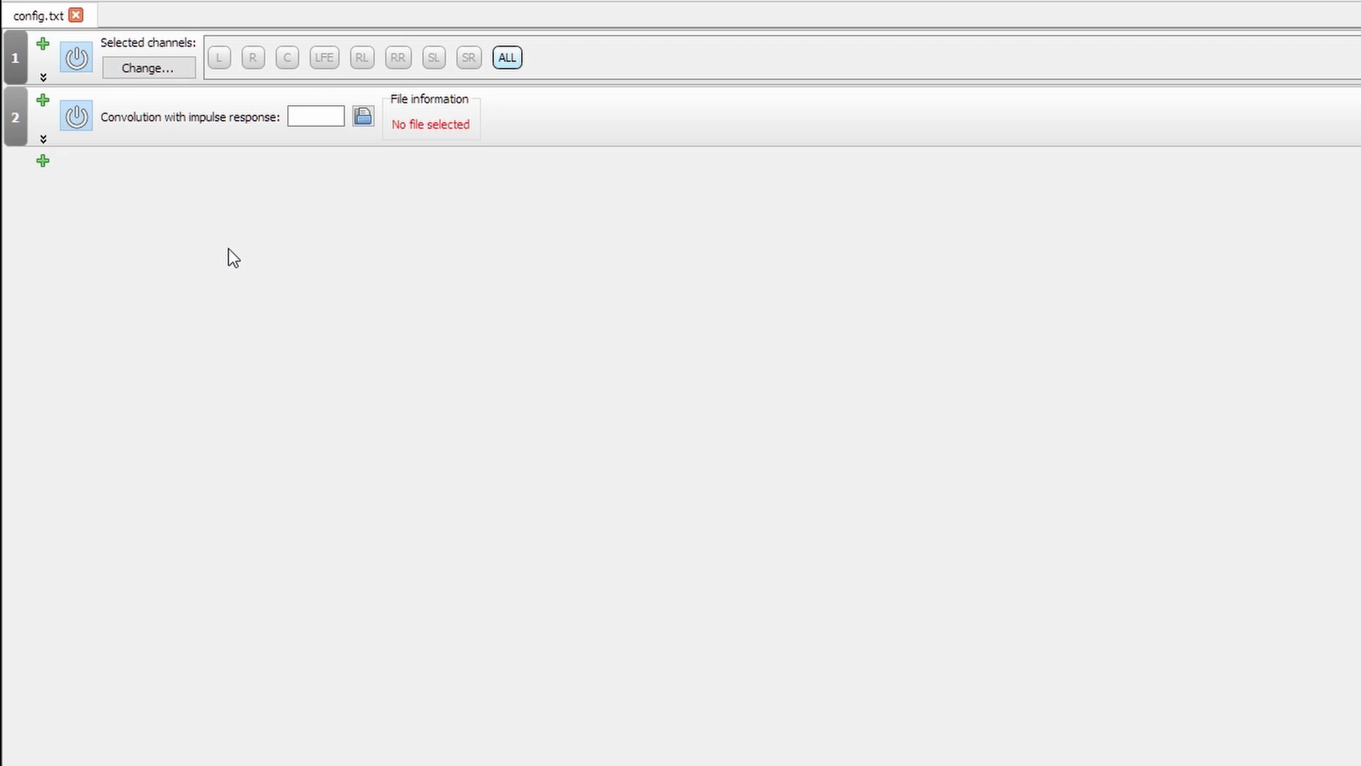
pyautogui.moveTo(338, 231)
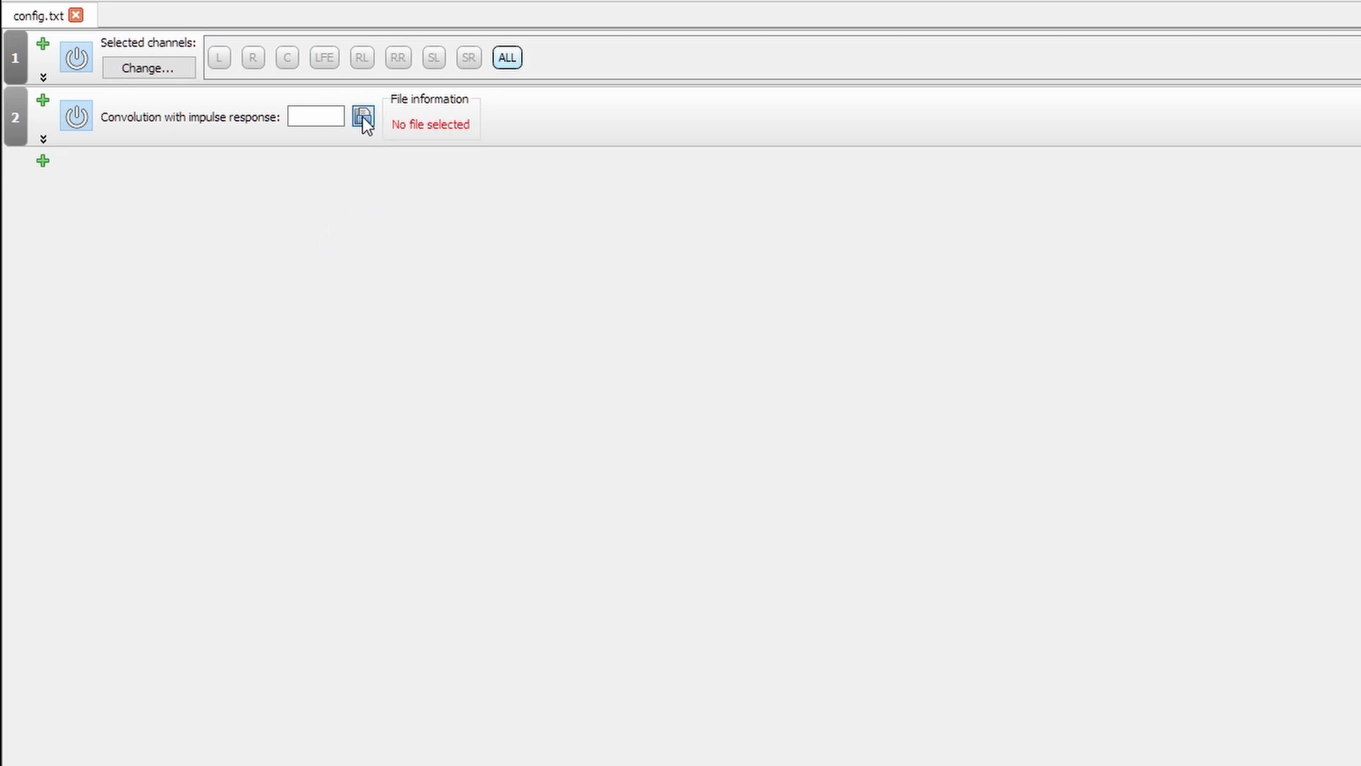
# - Browse from the convolution block into Downloads > tutorial > rePhase 1.4.3 and pick the impulse file
pyautogui.click(361, 116)
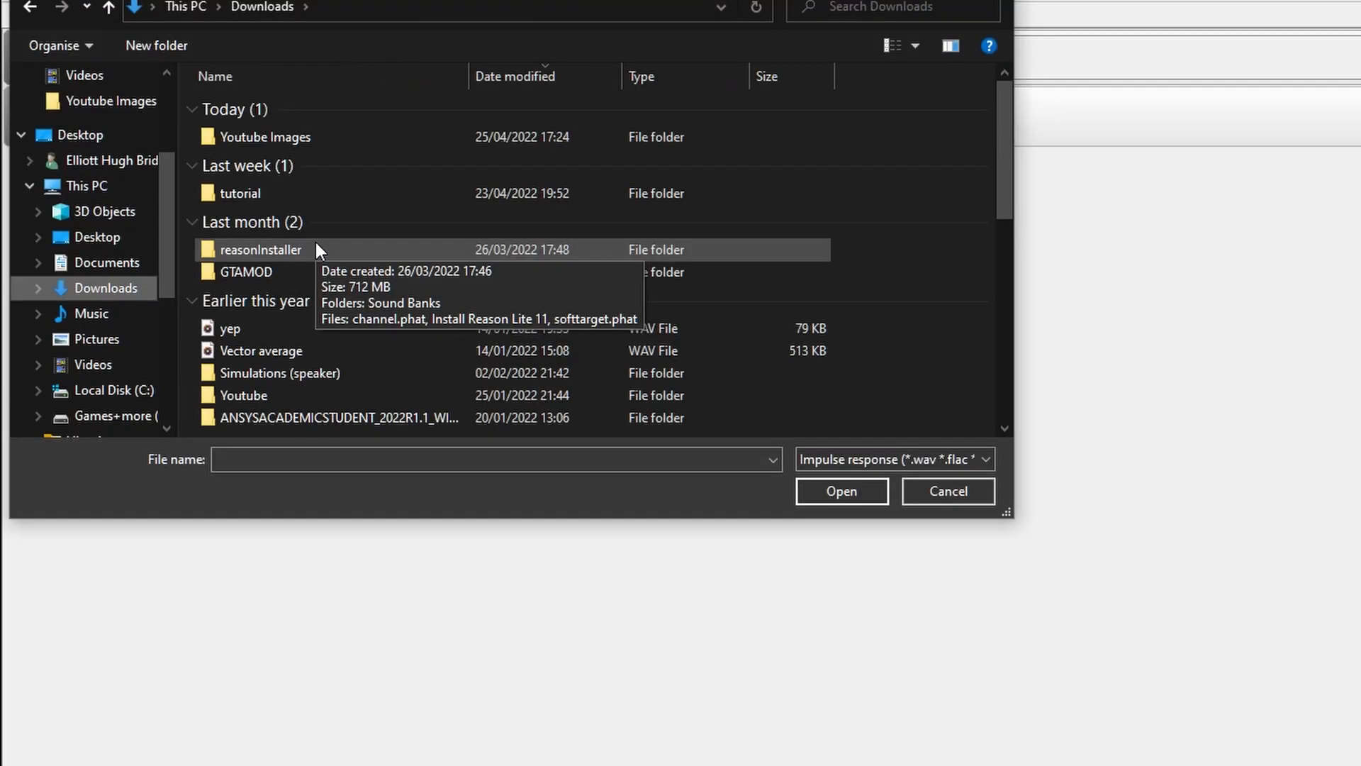
pyautogui.doubleClick(238, 193)
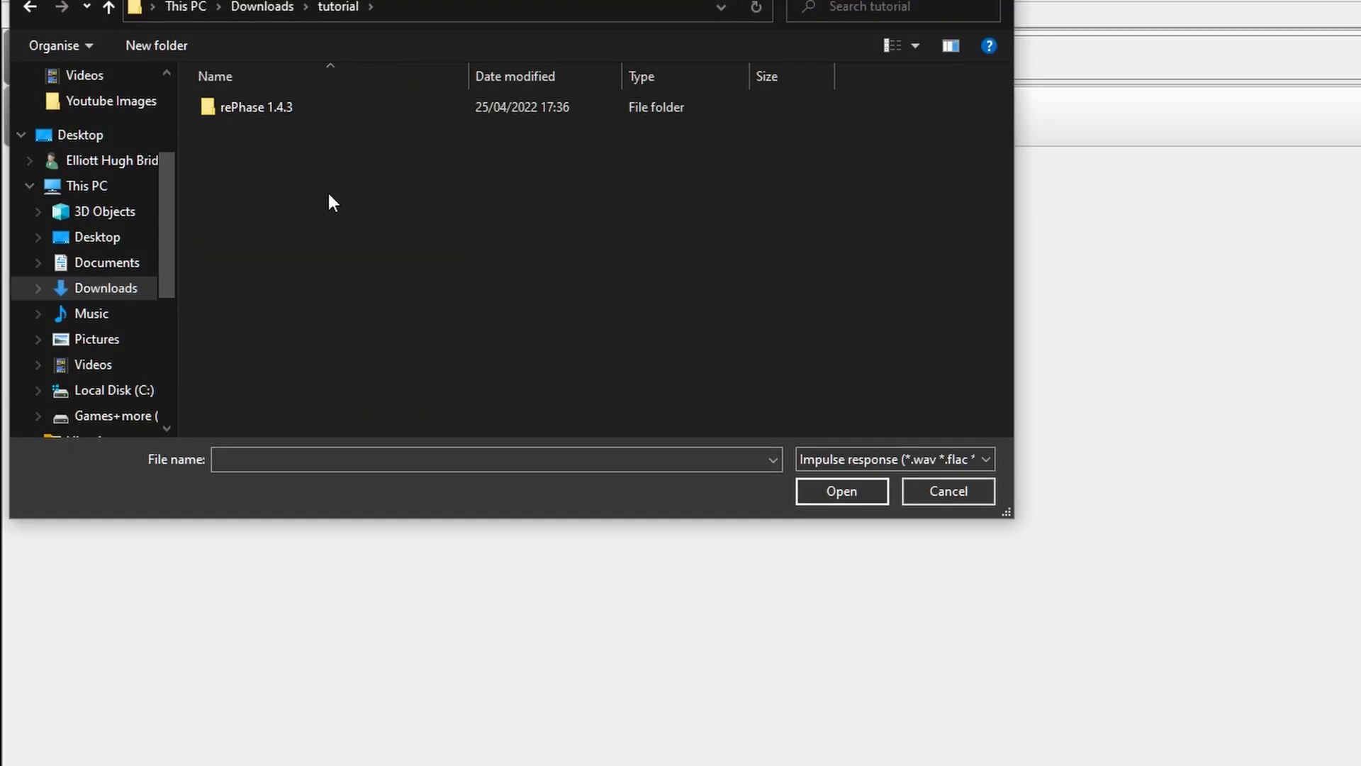
pyautogui.doubleClick(255, 106)
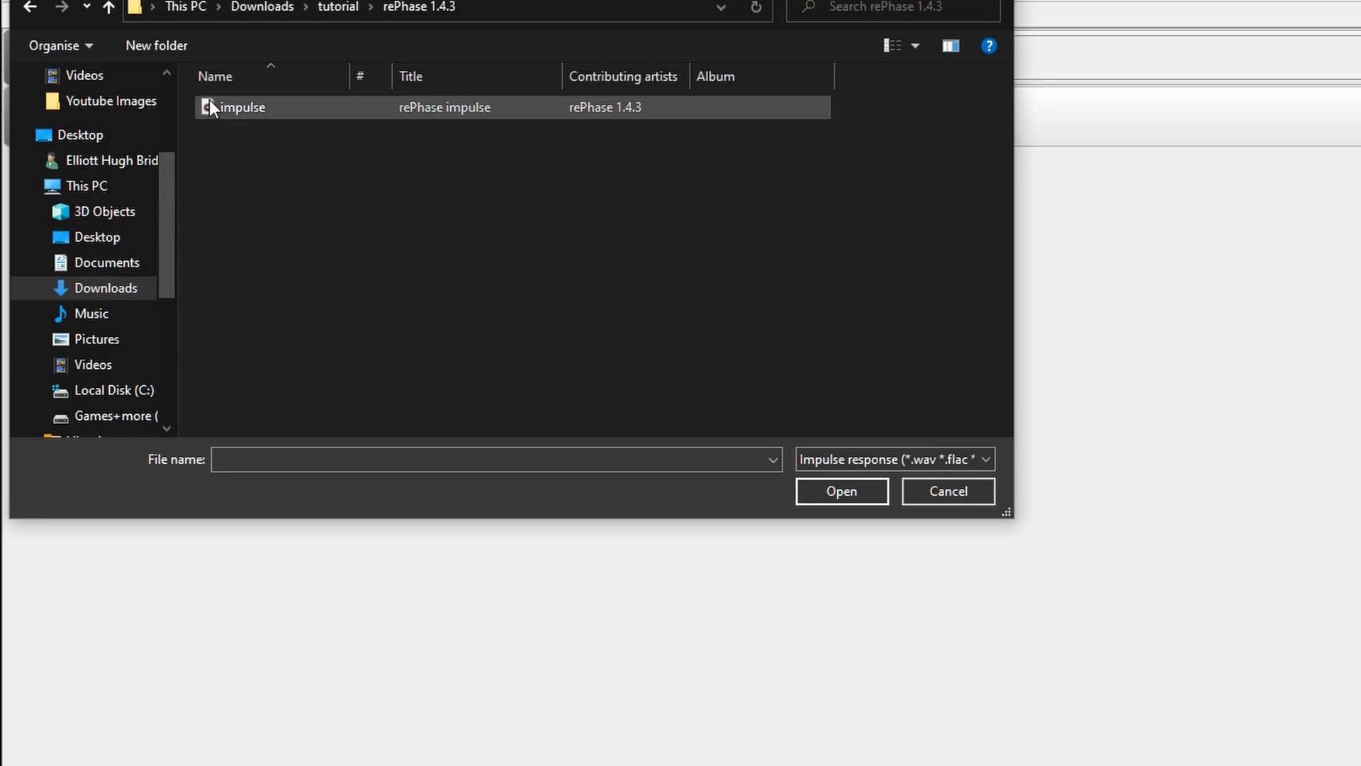
pyautogui.click(486, 153)
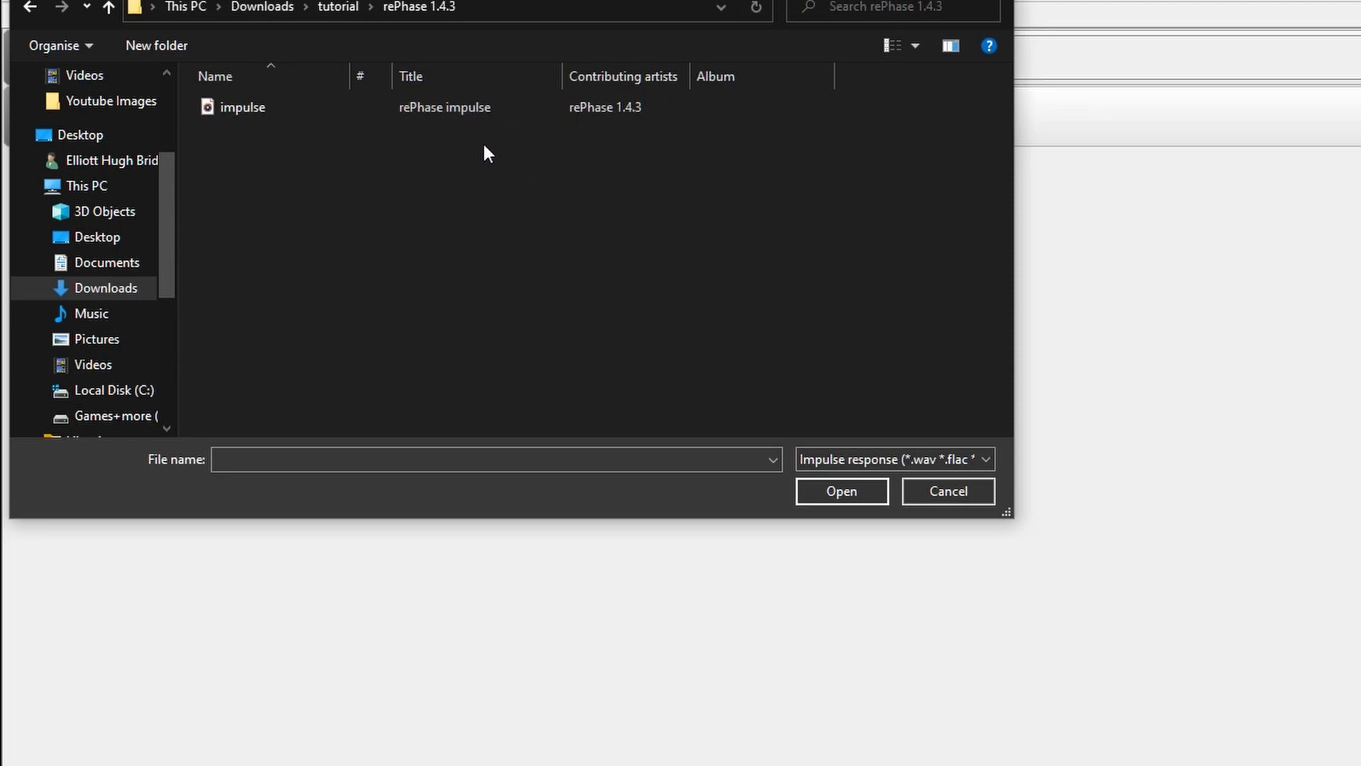
pyautogui.moveTo(459, 32)
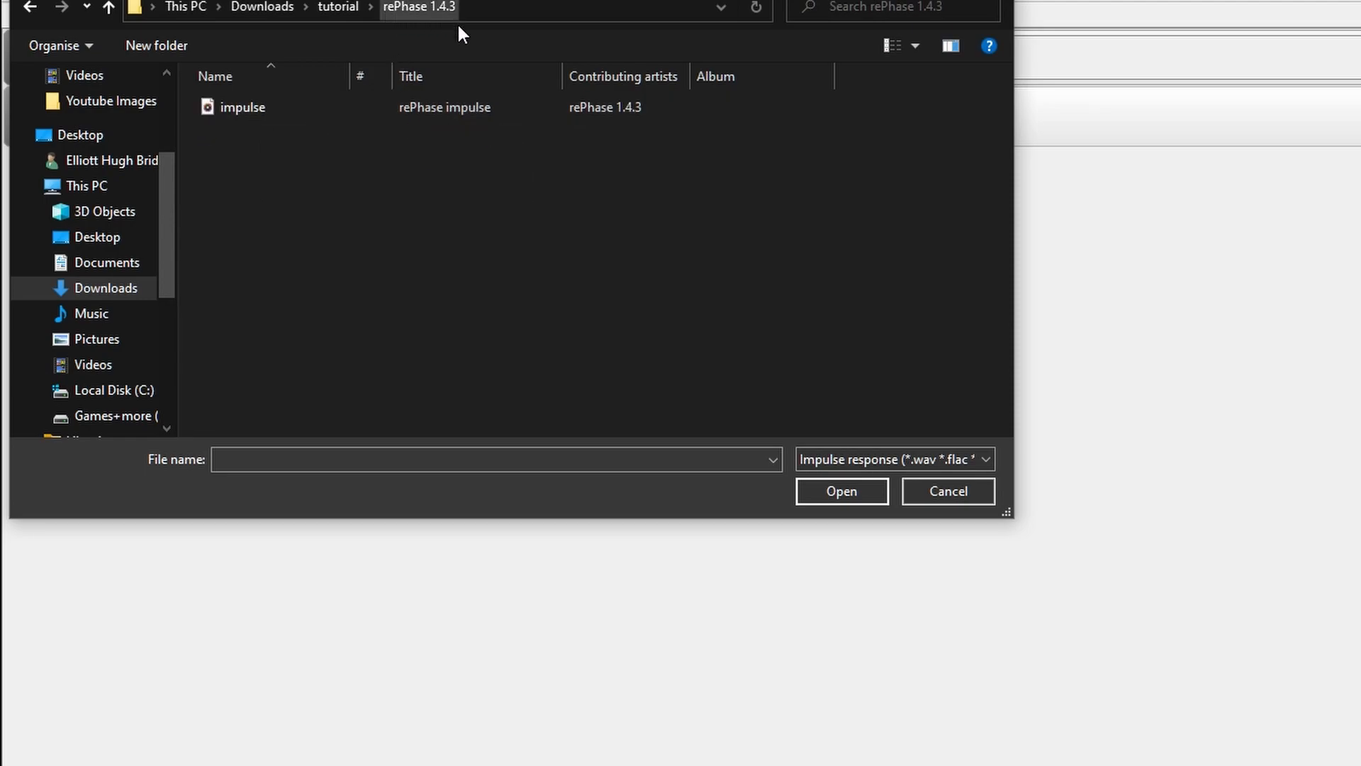
# - Select impulse.wav and load it as the convolution's impulse response
pyautogui.click(242, 107)
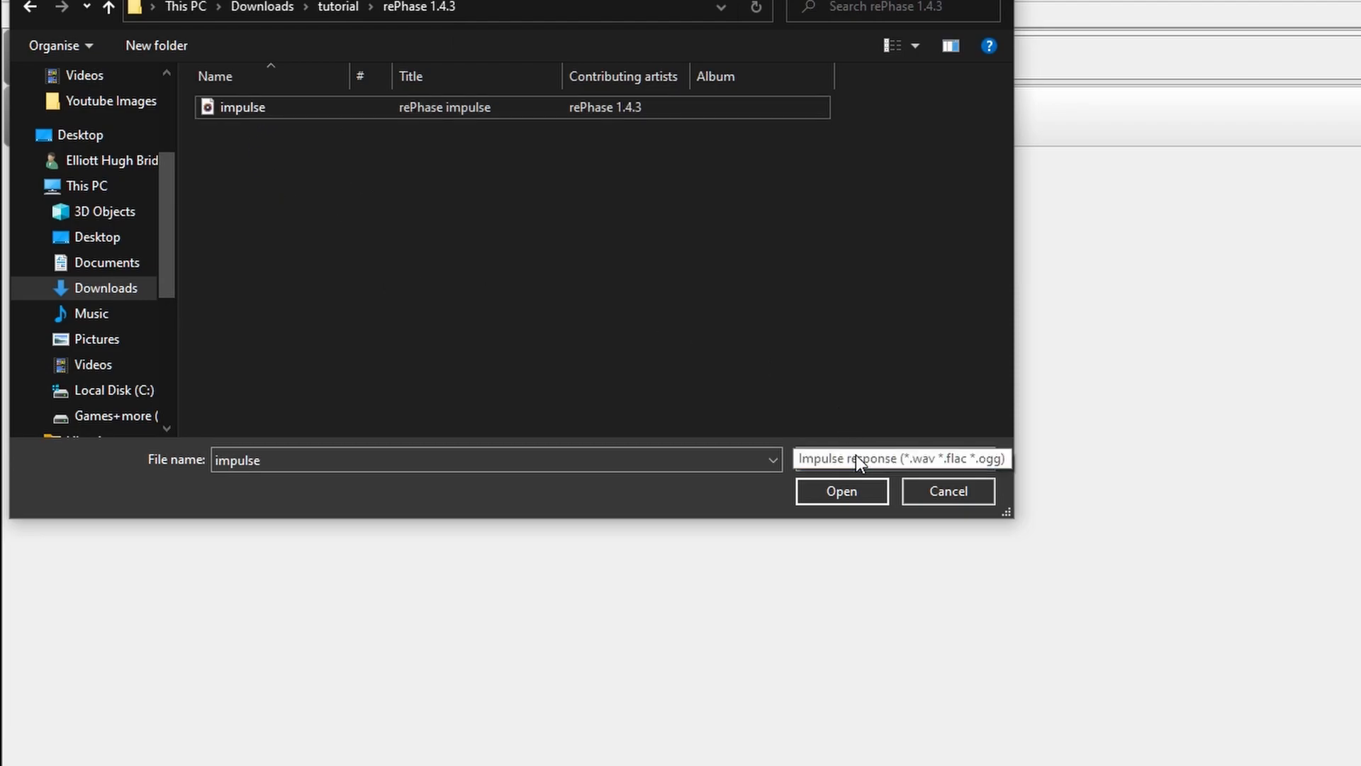
pyautogui.click(269, 130)
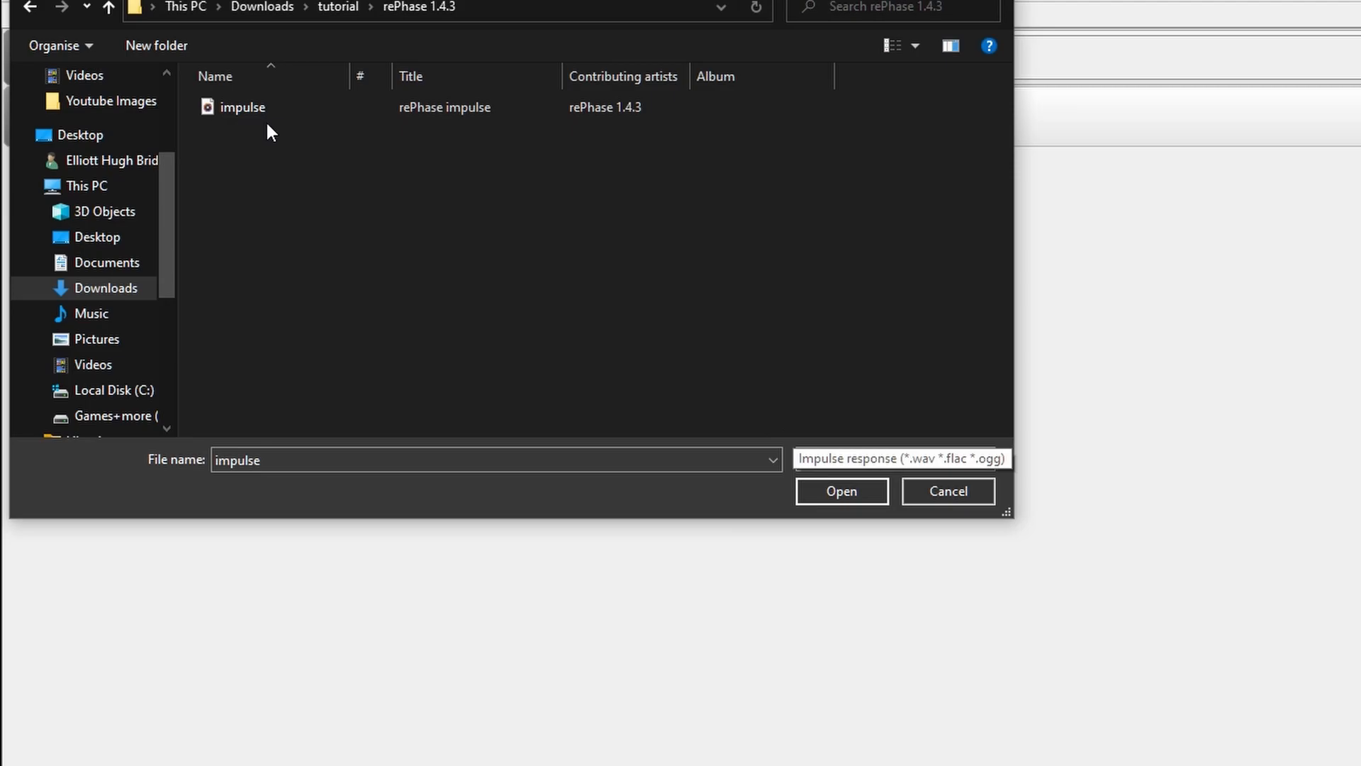
pyautogui.click(243, 106)
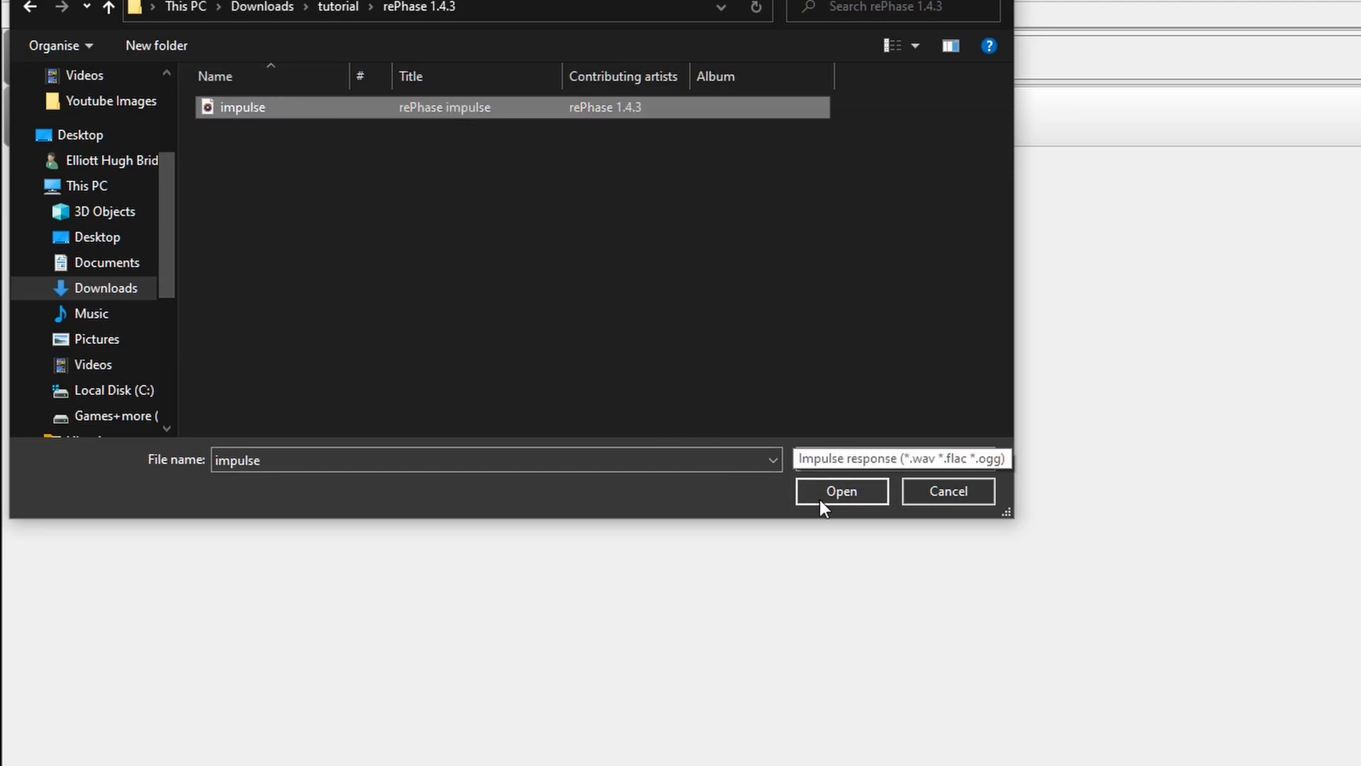
pyautogui.click(841, 490)
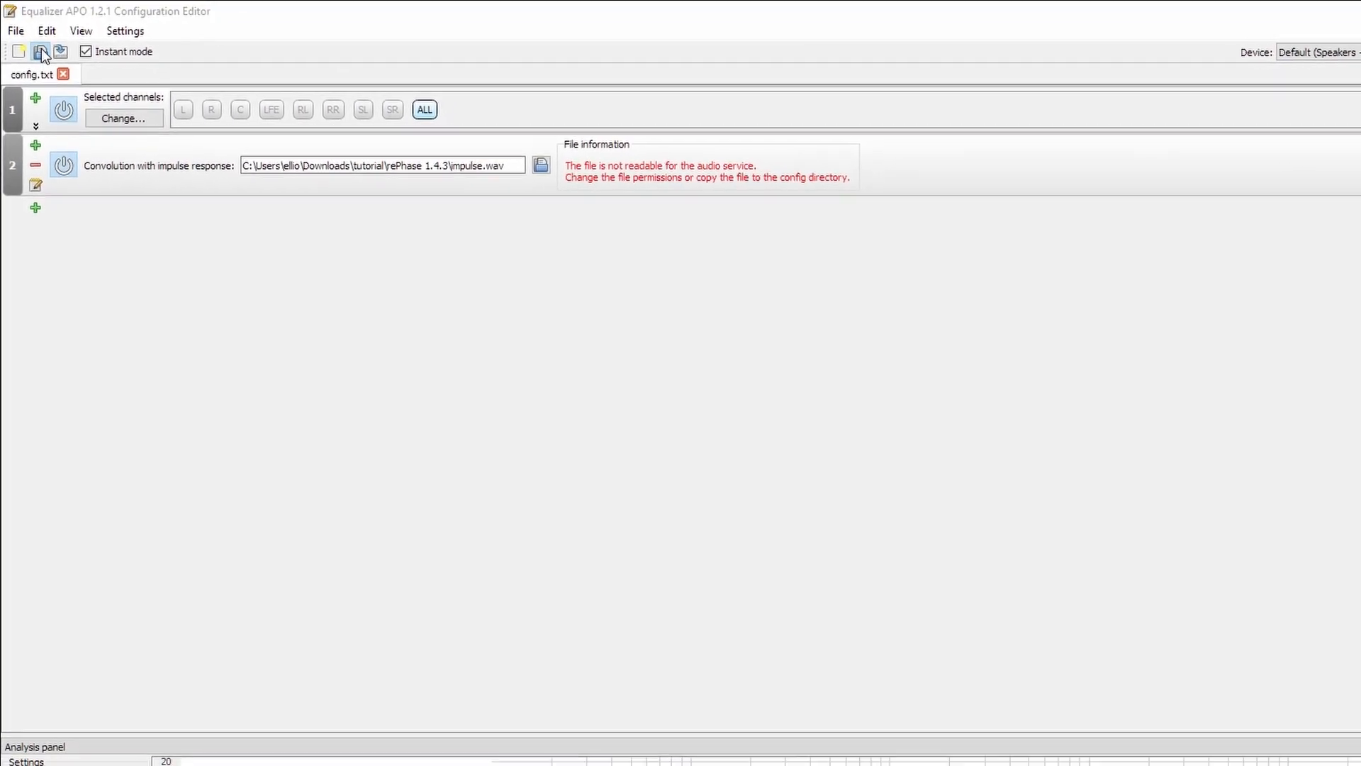
pyautogui.click(42, 51)
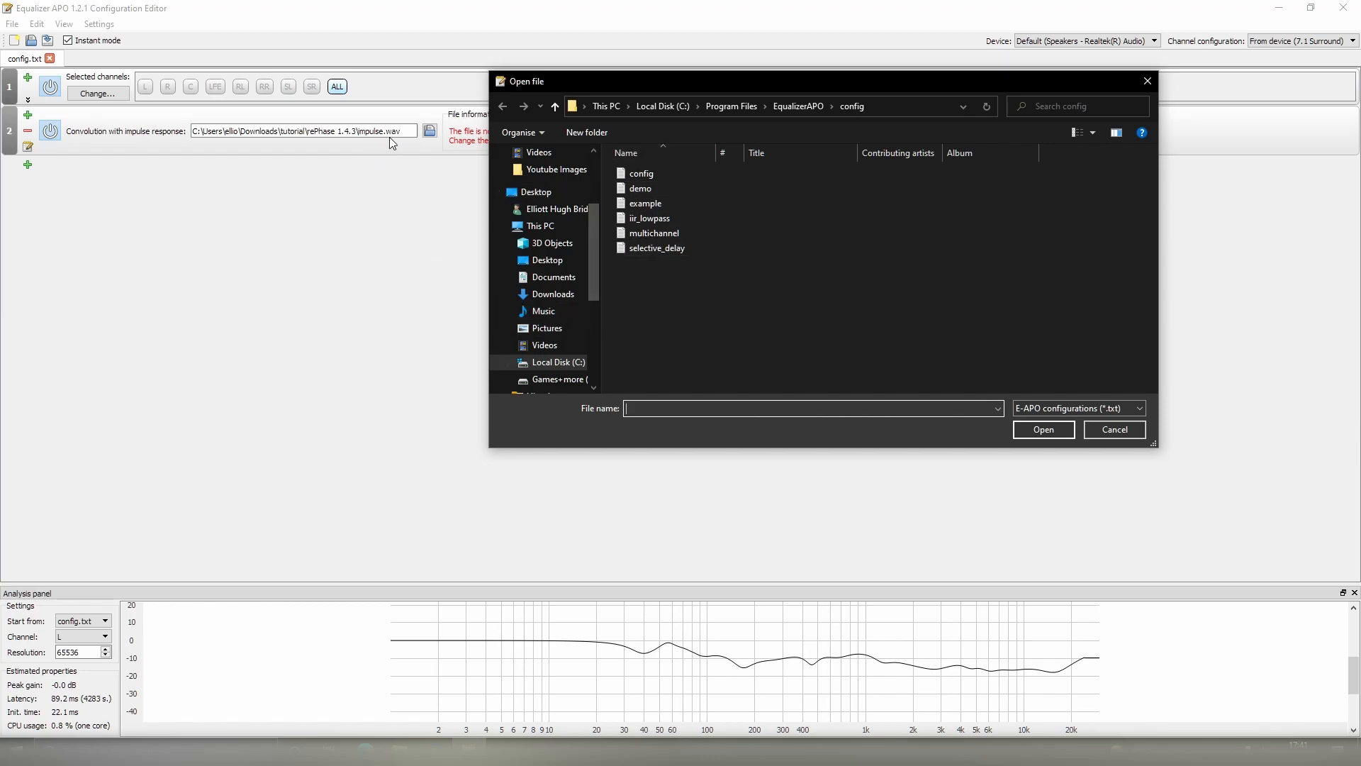
pyautogui.moveTo(667, 274)
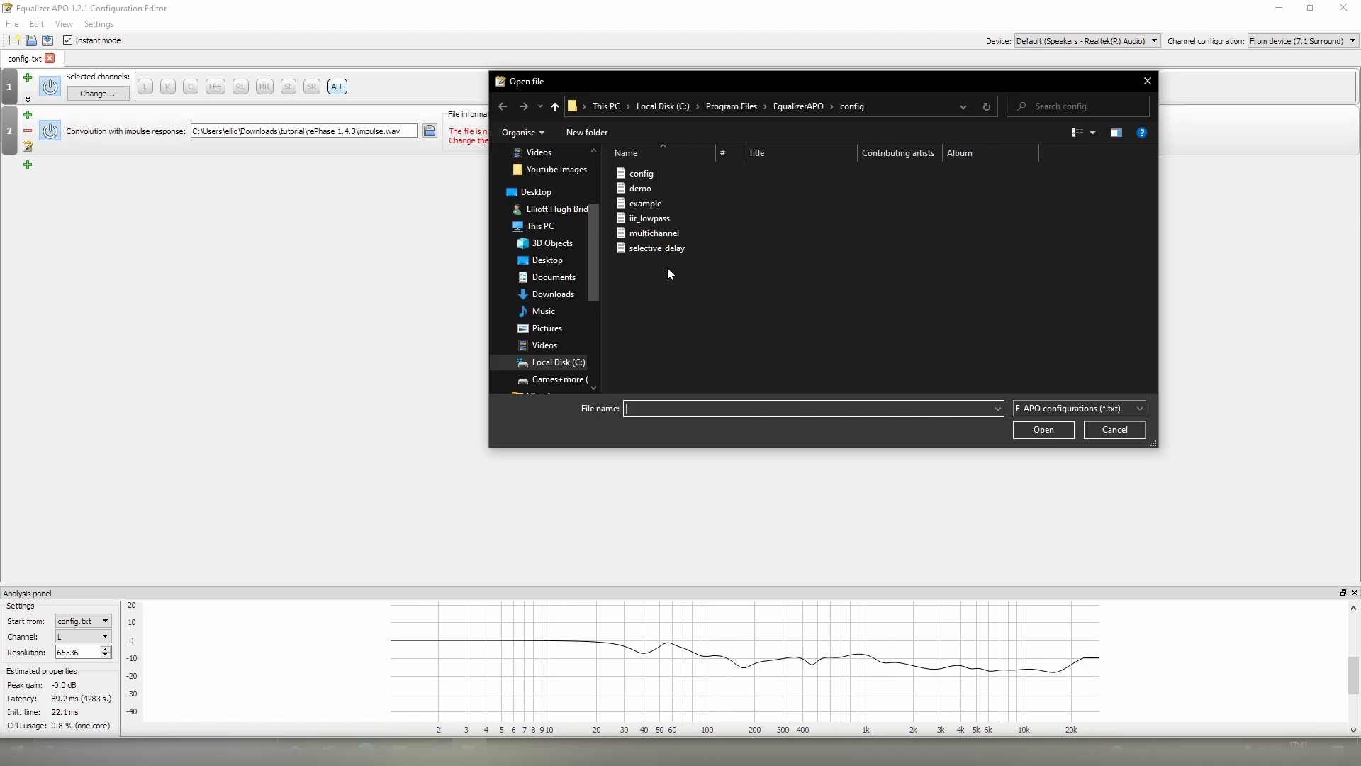
pyautogui.moveTo(717, 313)
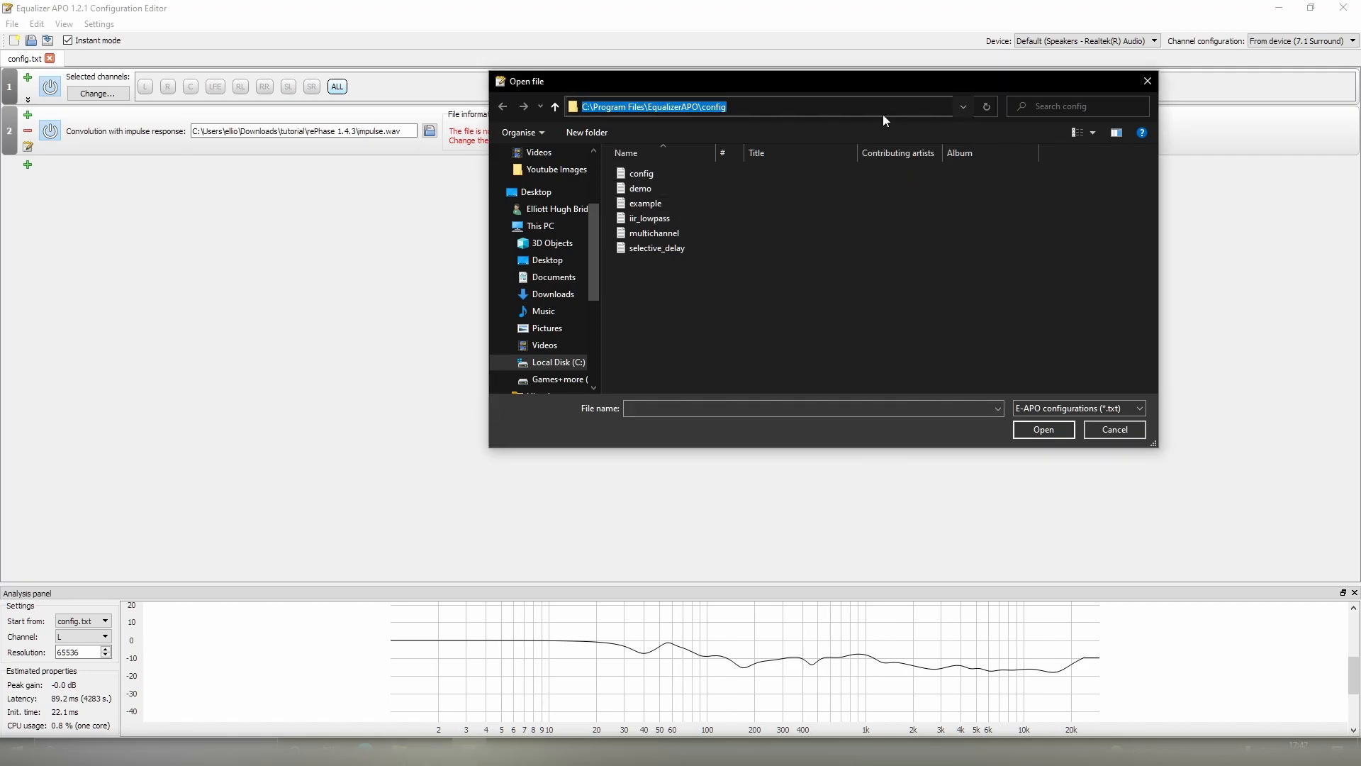
pyautogui.rightClick(695, 106)
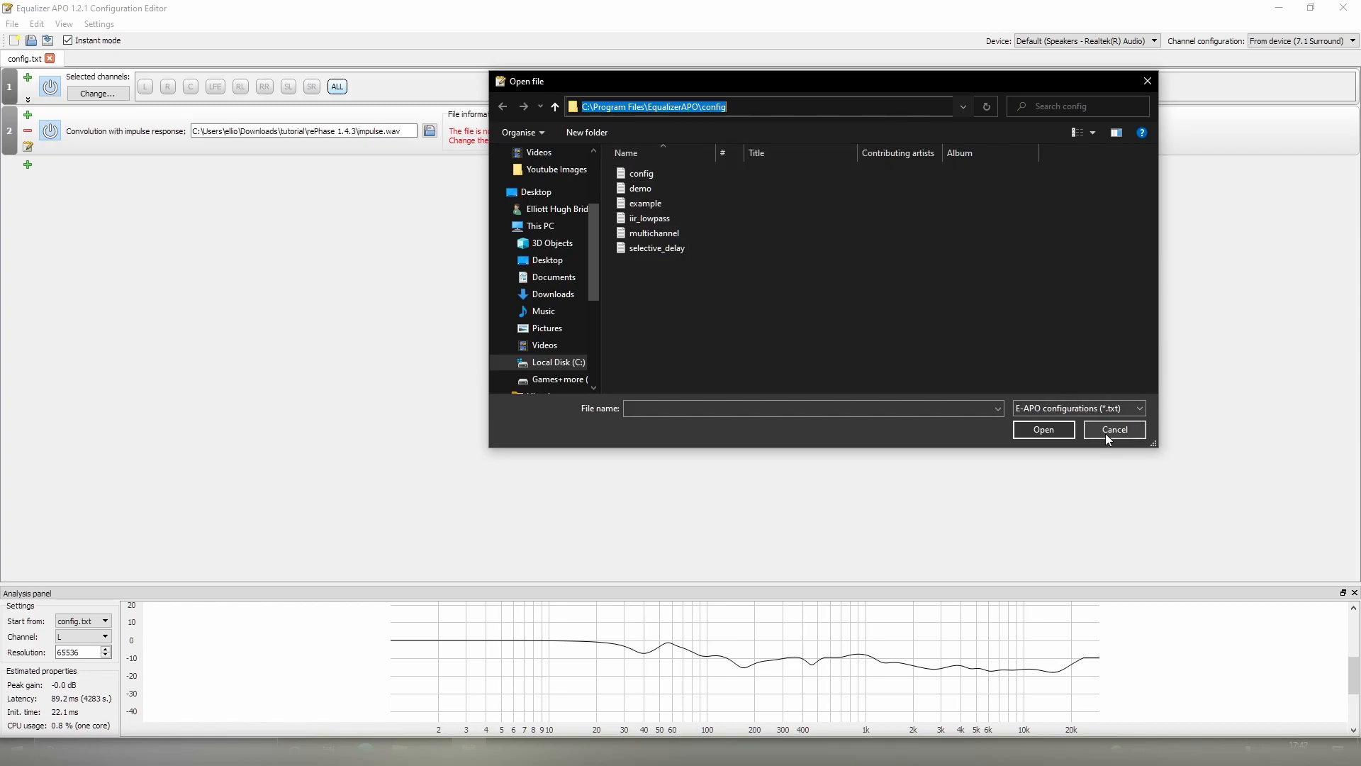
pyautogui.click(1113, 428)
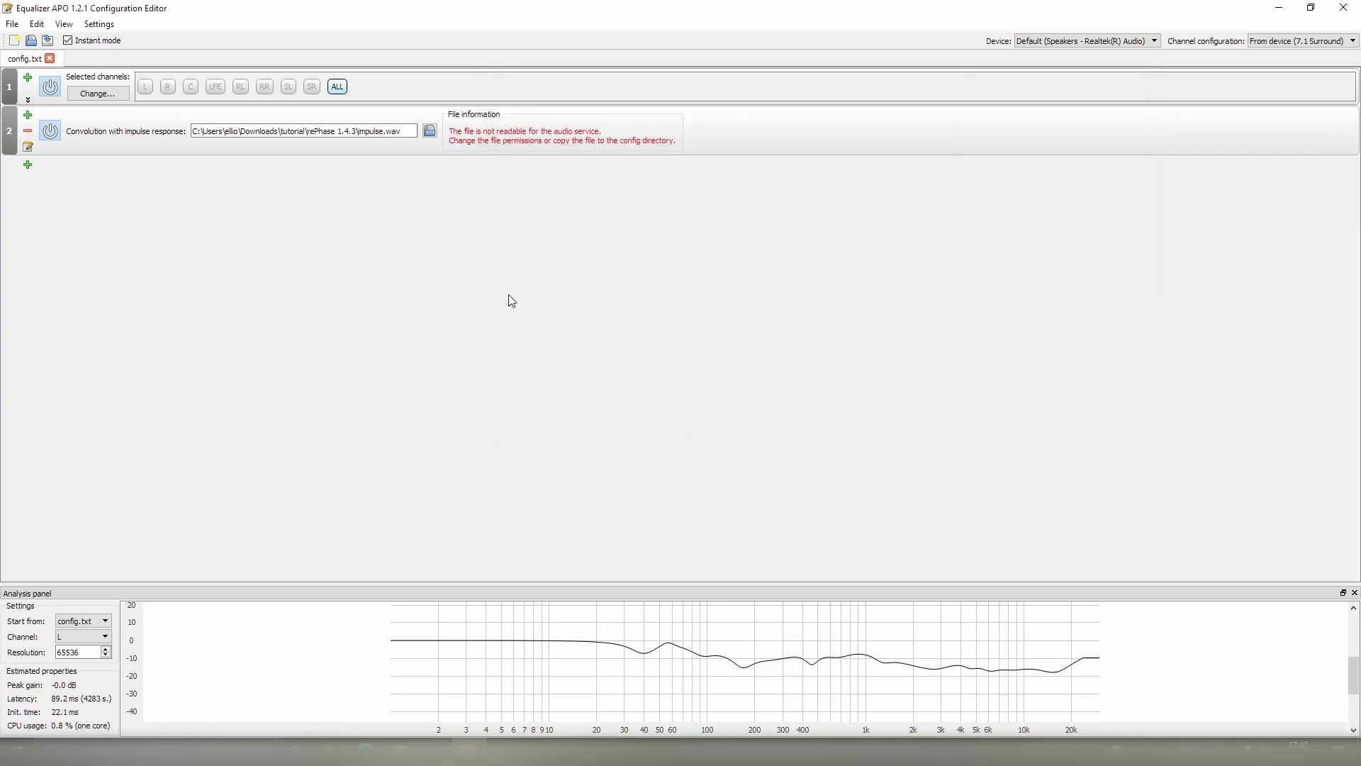
# - Point the impulse-file picker at C:\Program Files\EqualizerAPO\config via the address bar
pyautogui.click(428, 130)
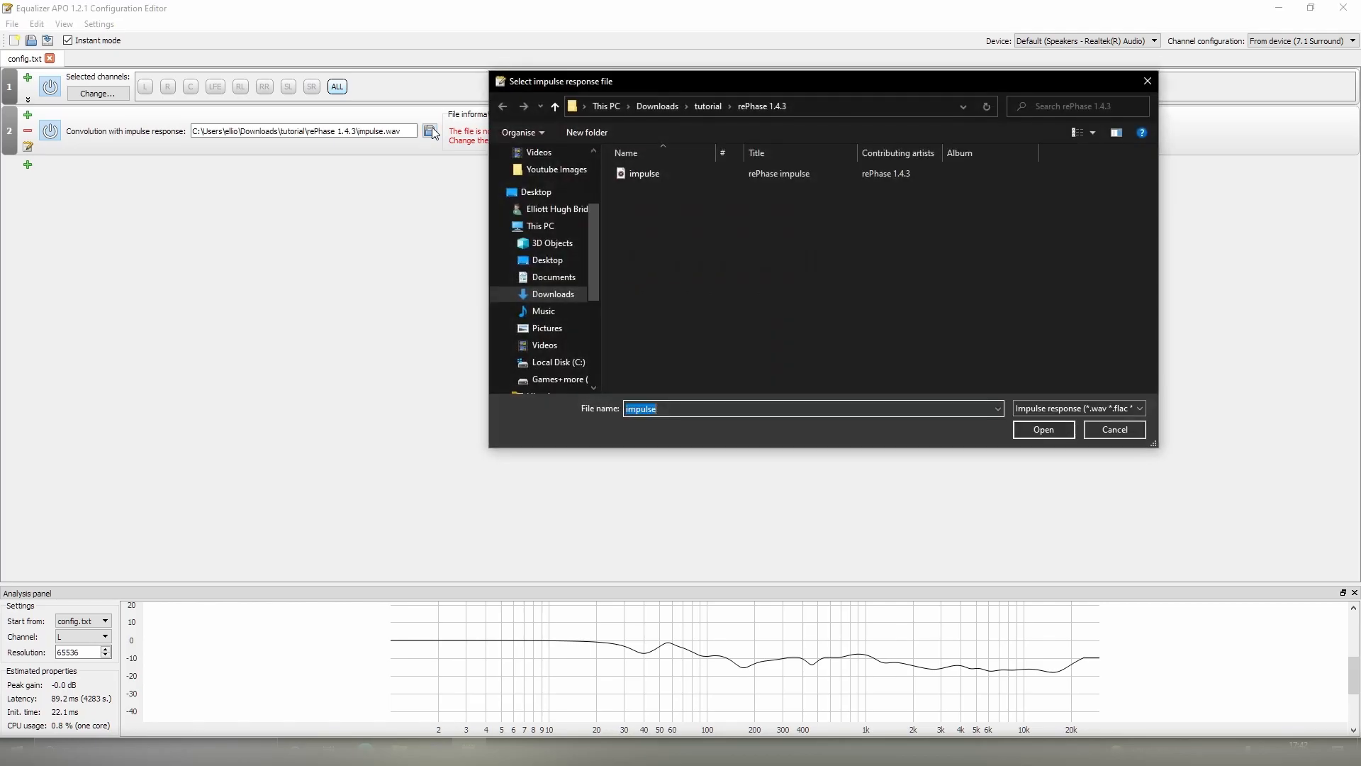
pyautogui.click(764, 107)
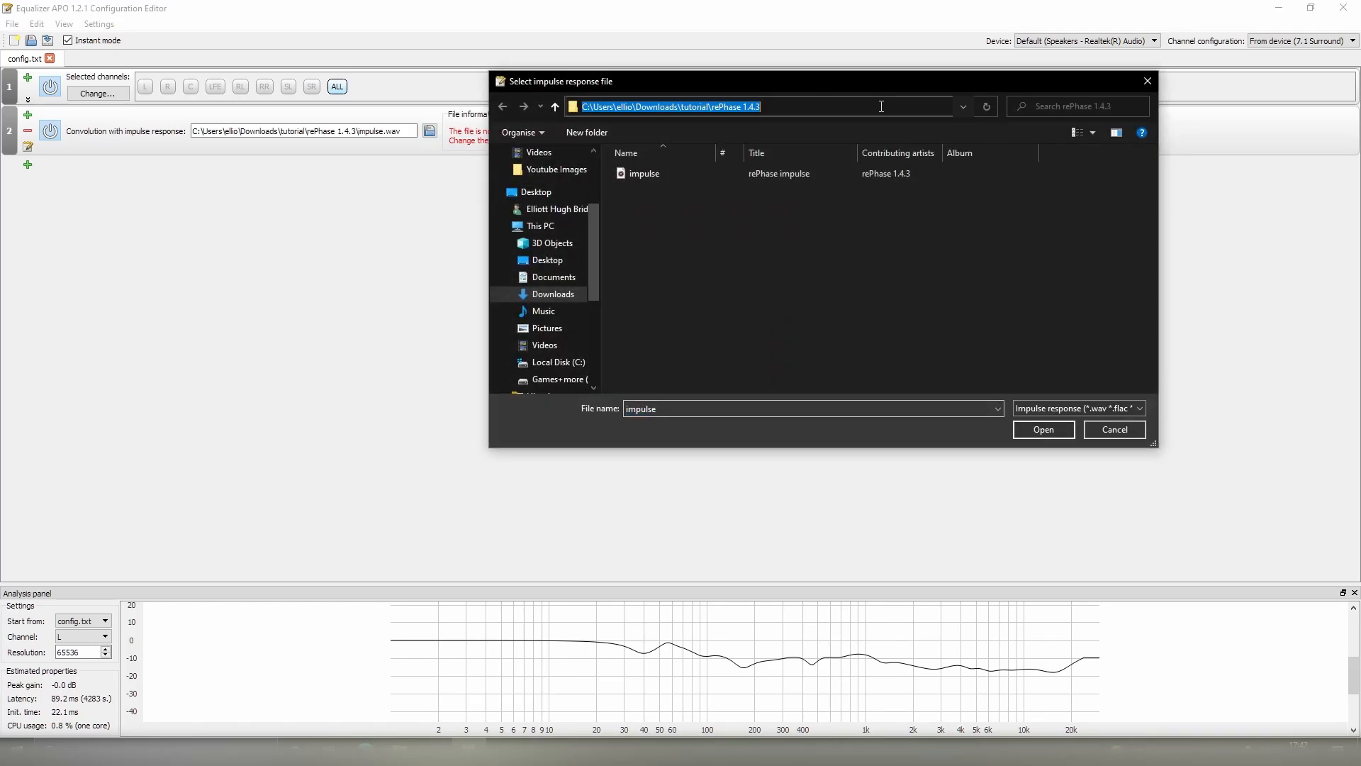
pyautogui.click(755, 107)
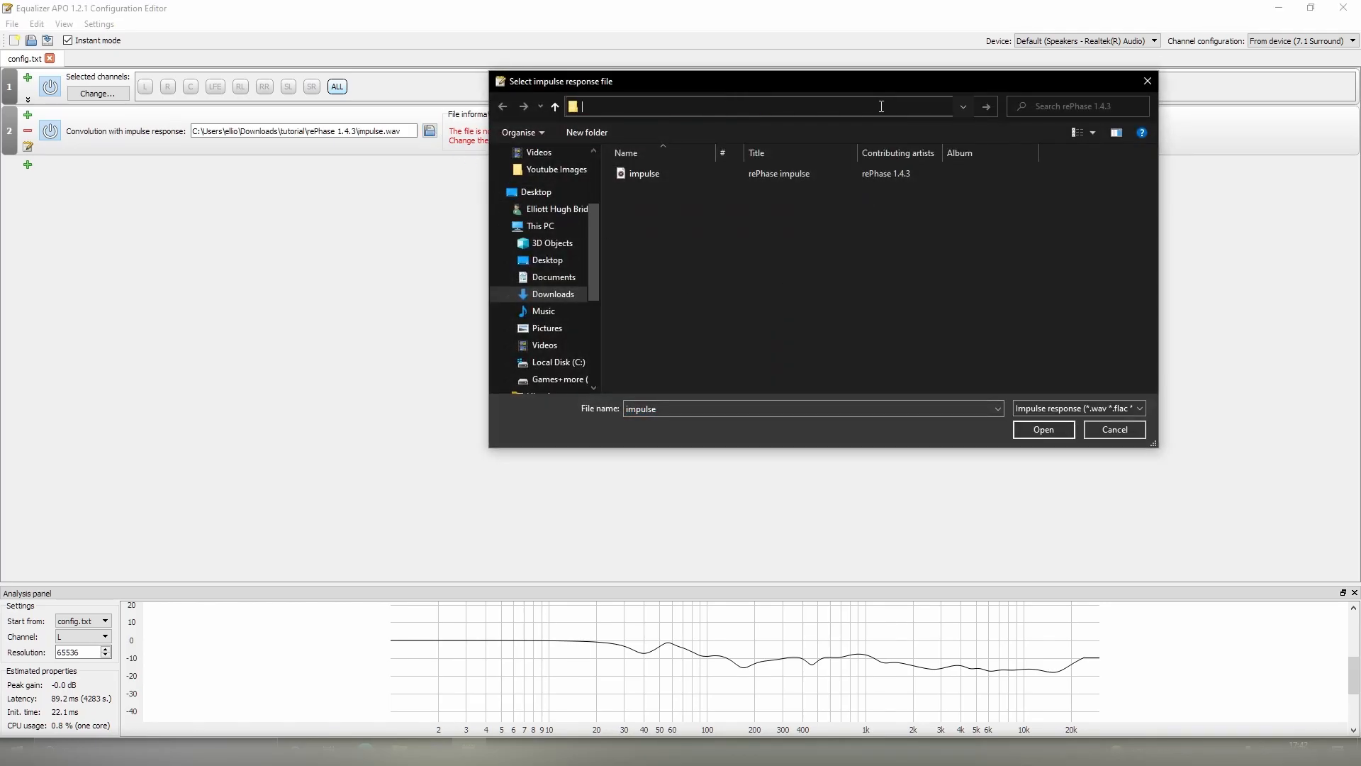
pyautogui.rightClick(879, 107)
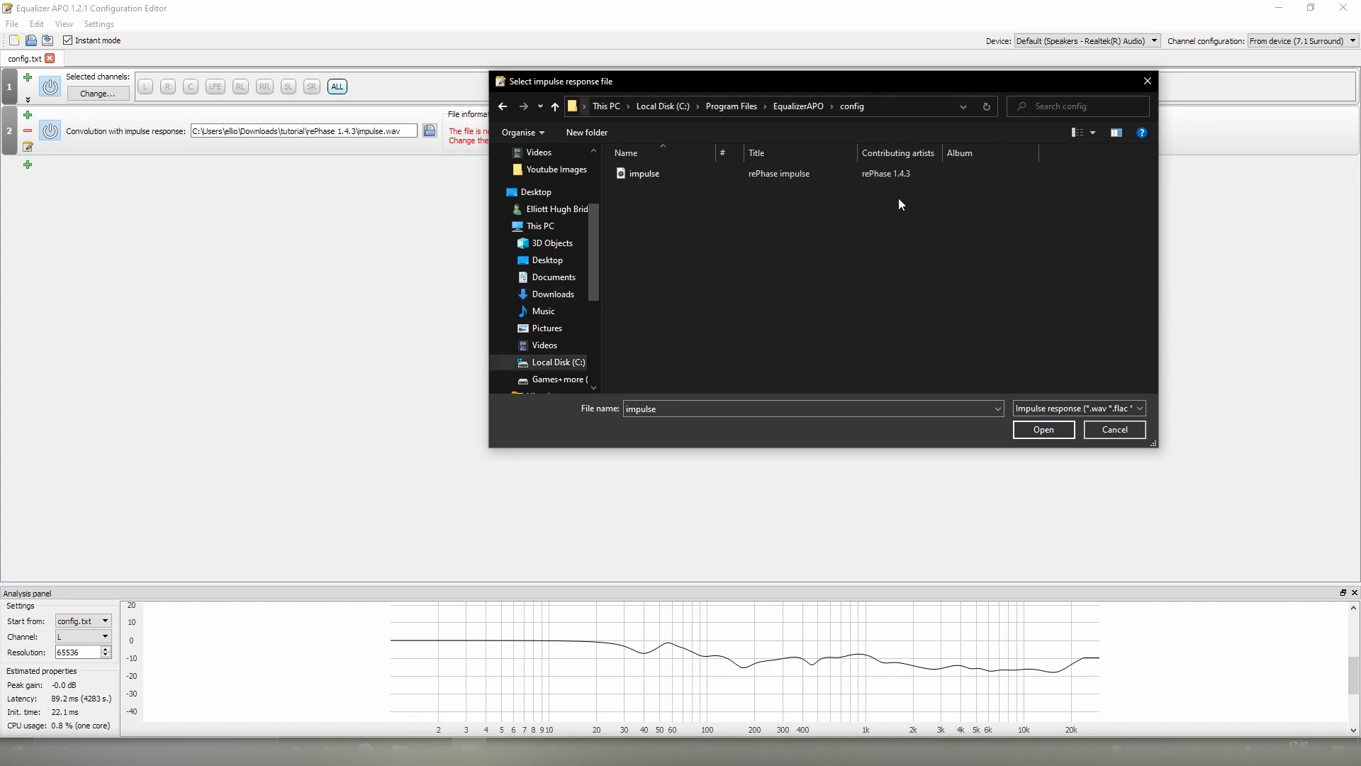
pyautogui.moveTo(781, 210)
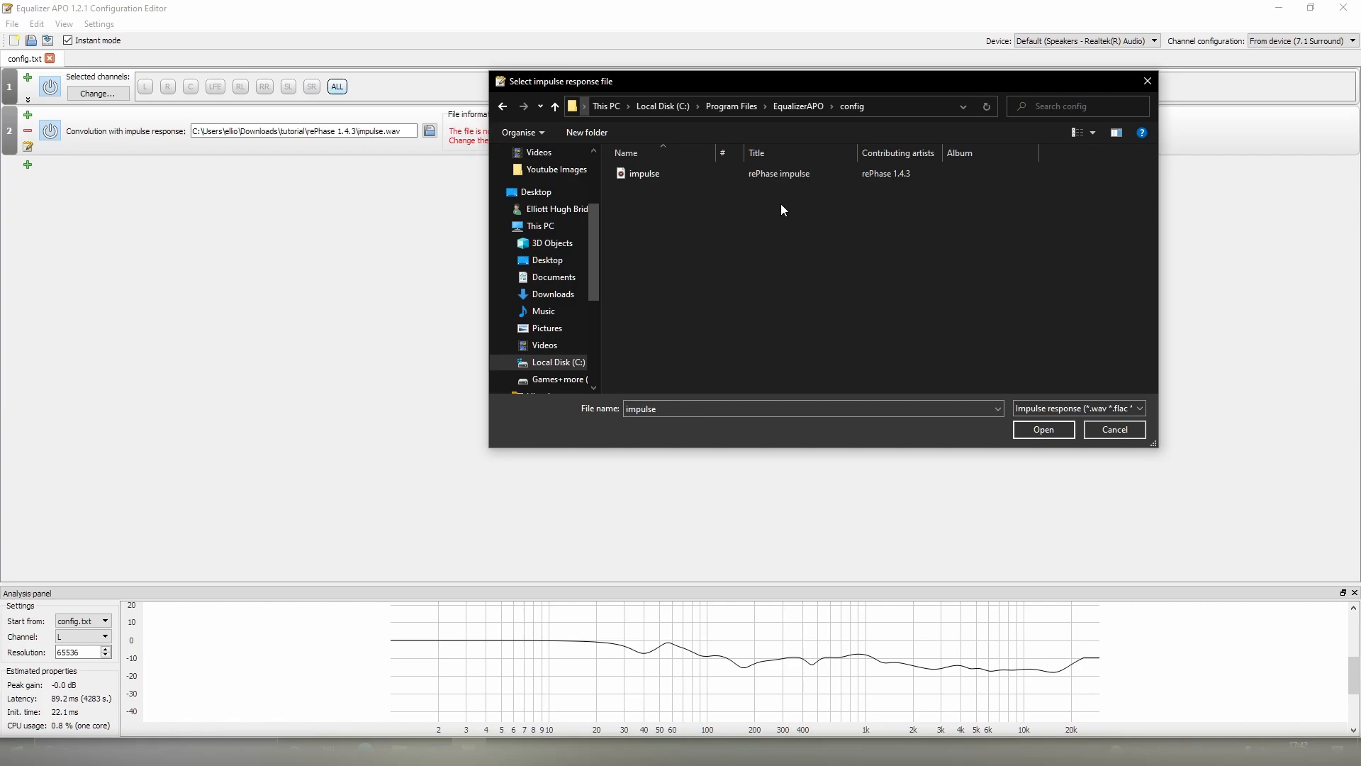
pyautogui.moveTo(856, 152)
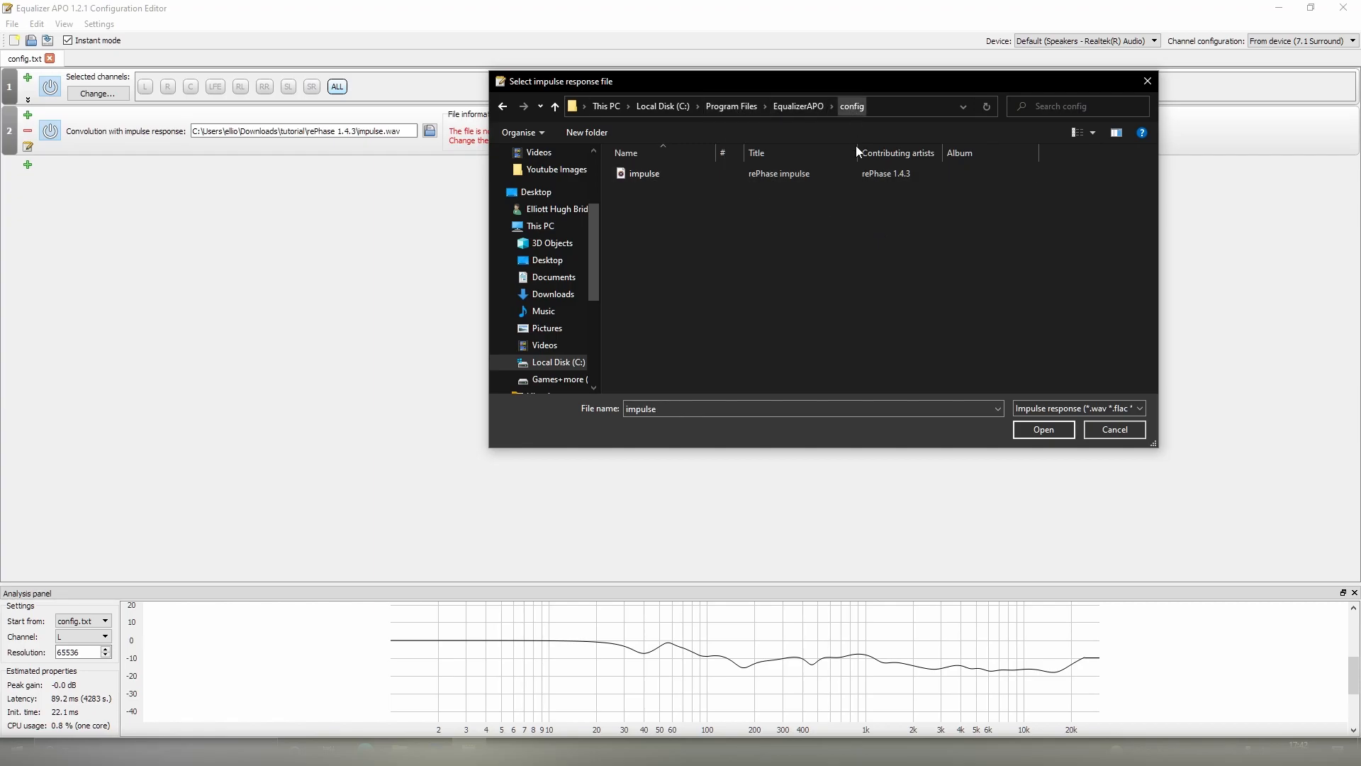
pyautogui.click(644, 173)
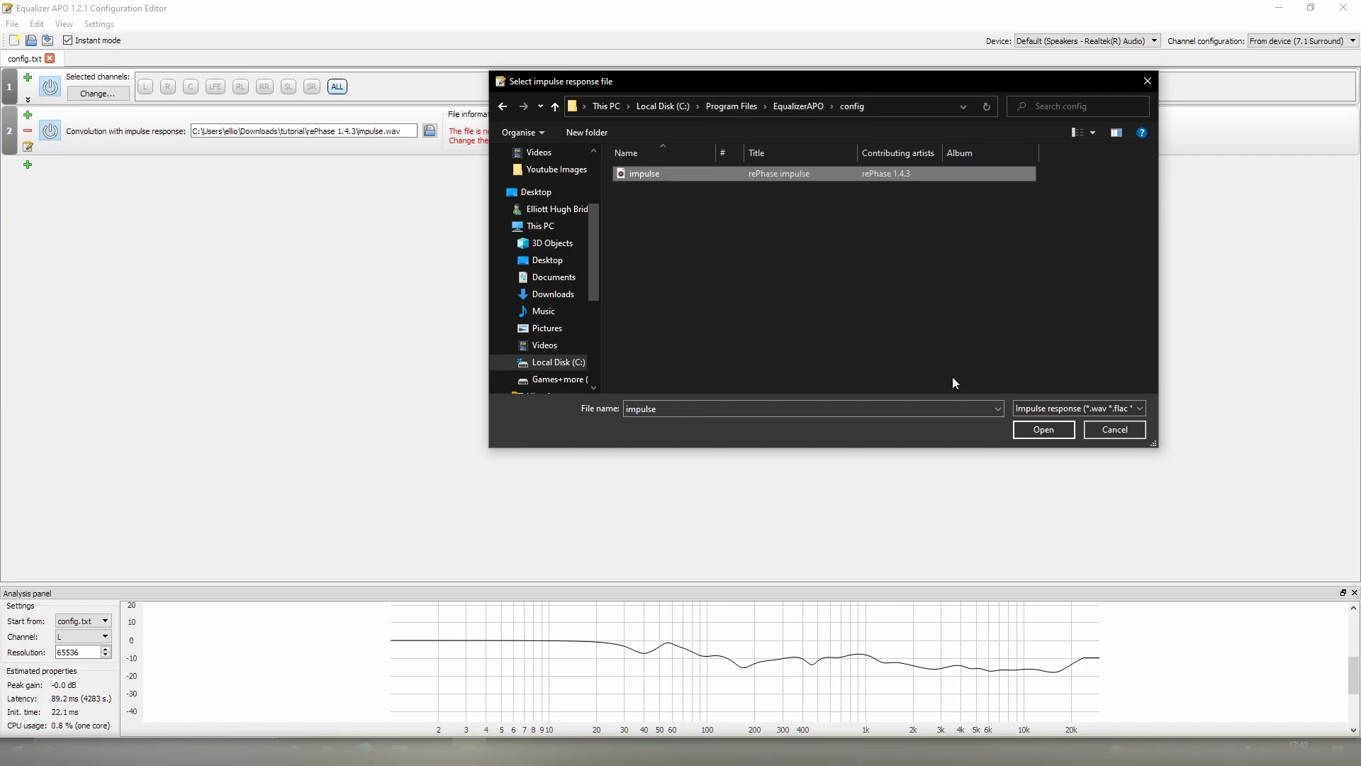
pyautogui.click(1042, 428)
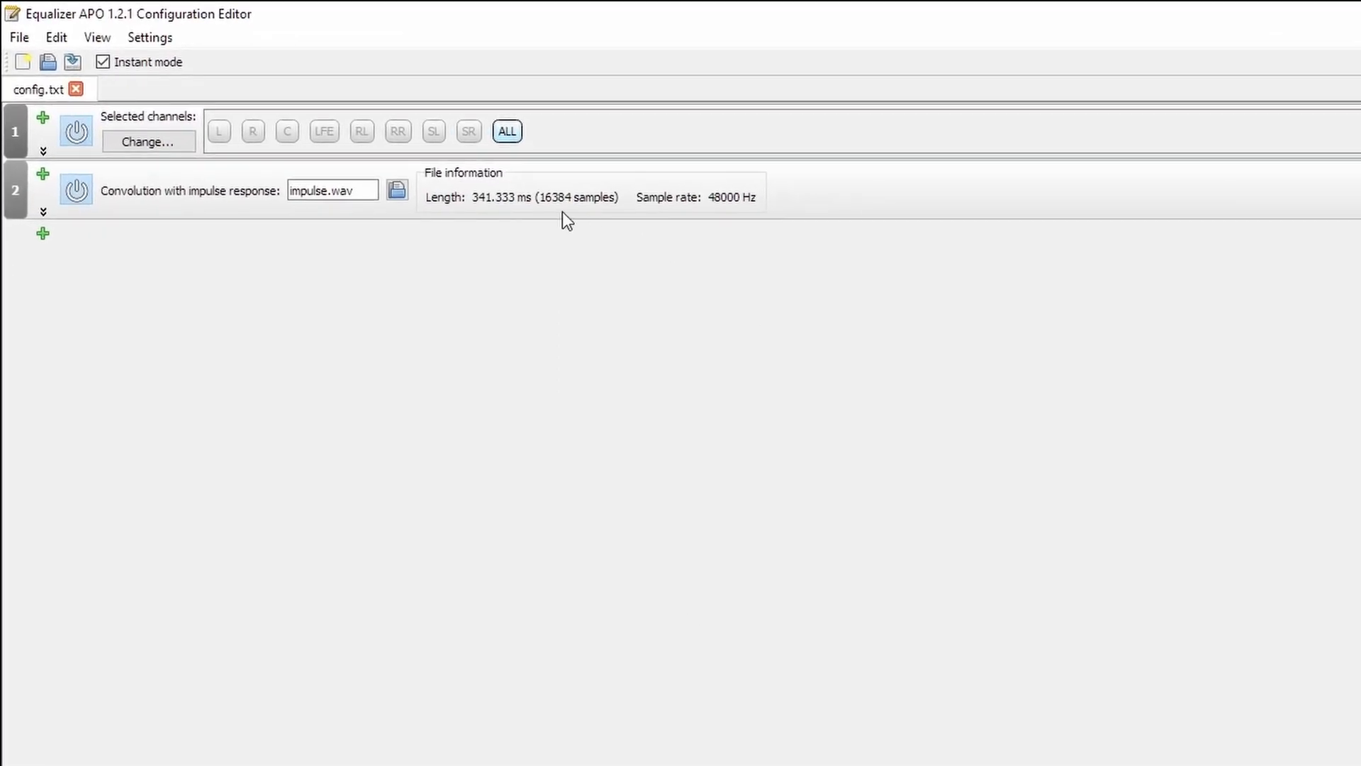
pyautogui.moveTo(476, 208)
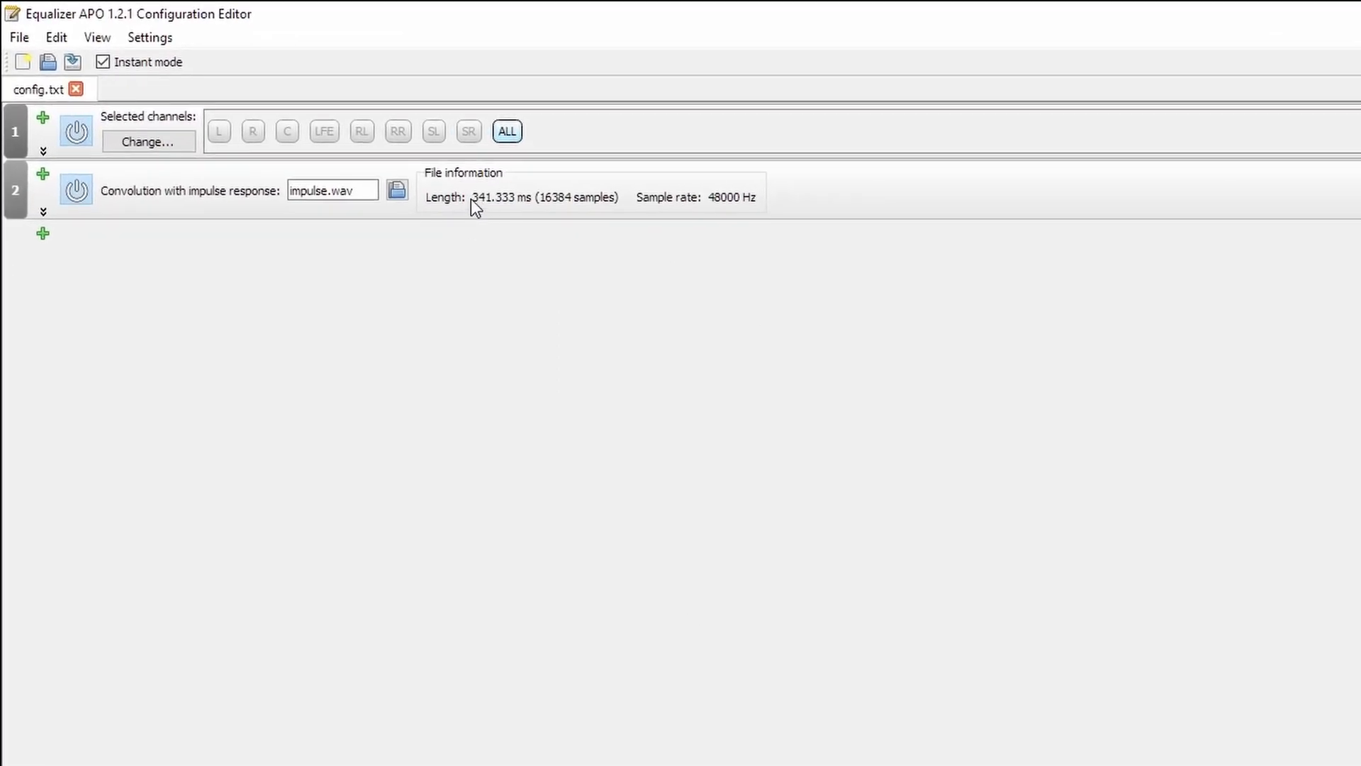
pyautogui.moveTo(706, 256)
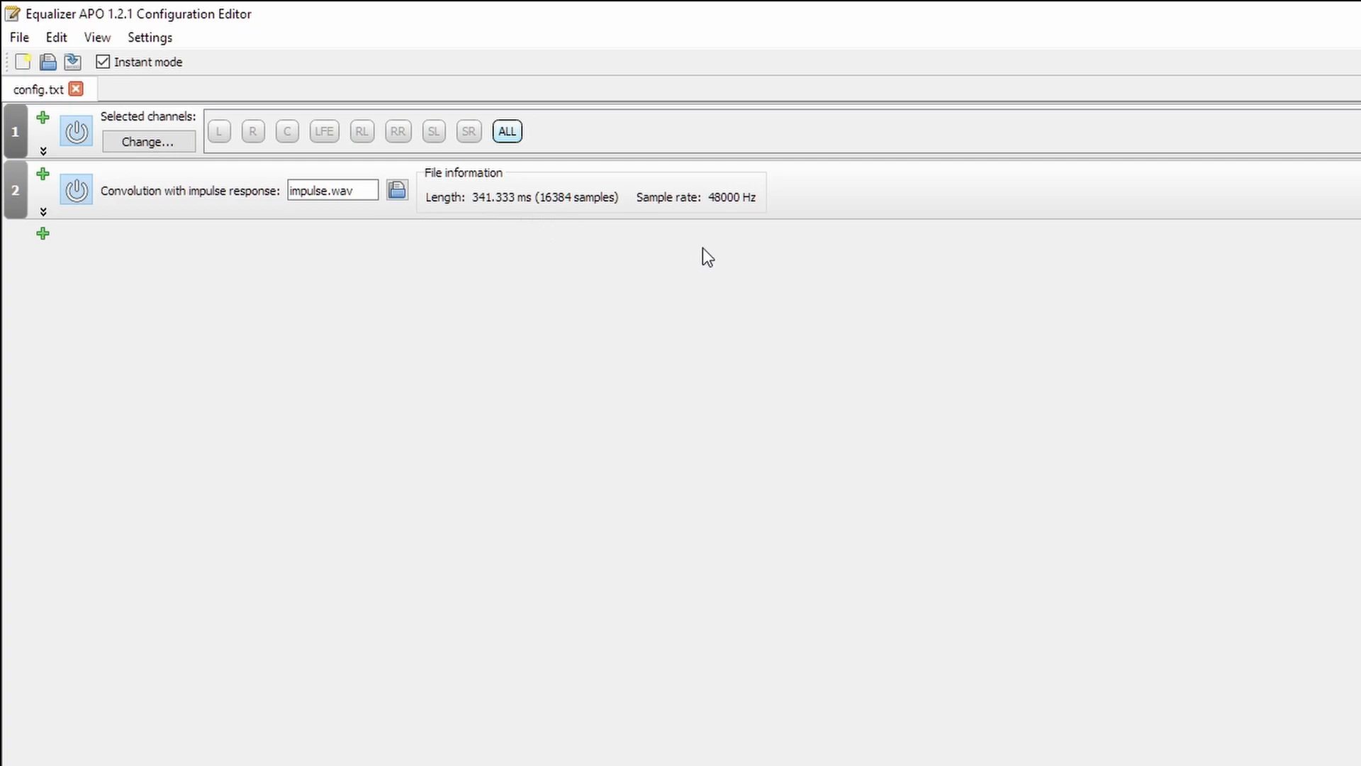
pyautogui.moveTo(772, 217)
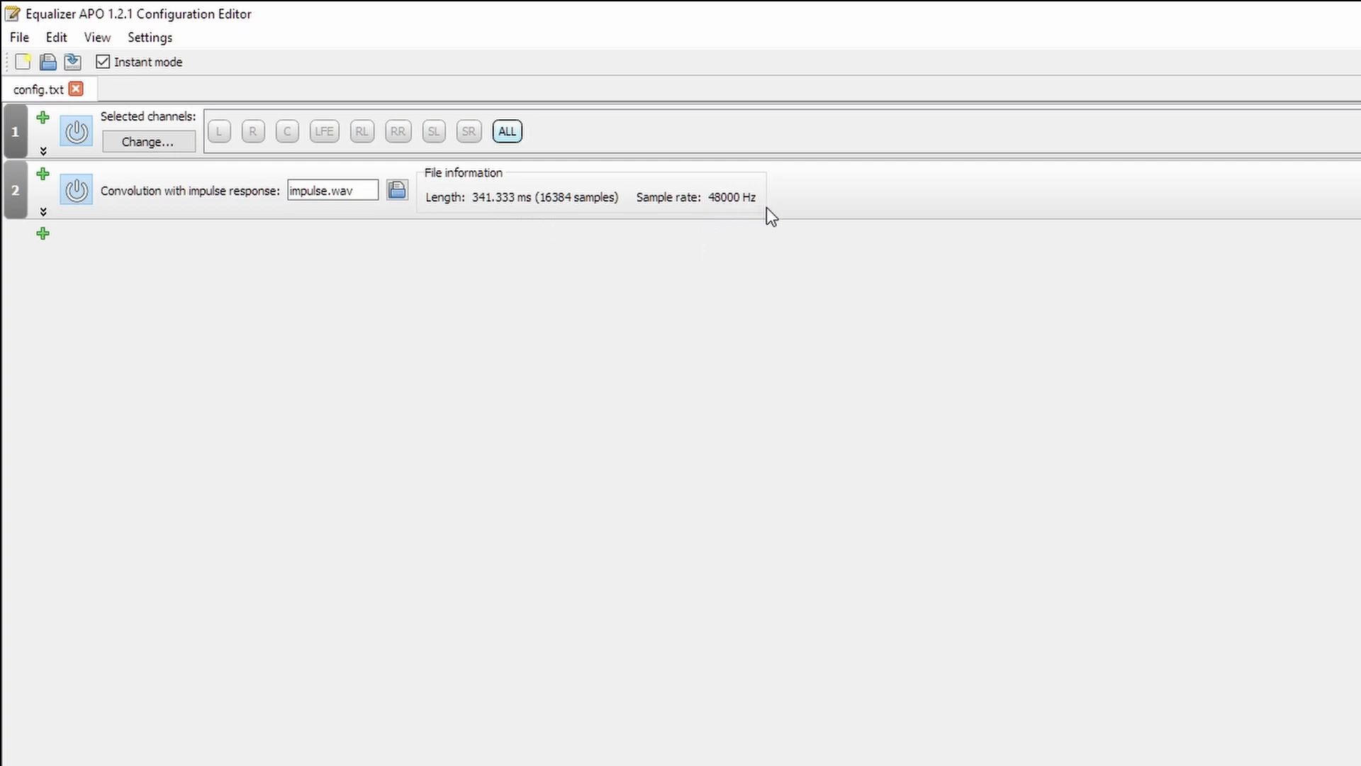
pyautogui.moveTo(742, 180)
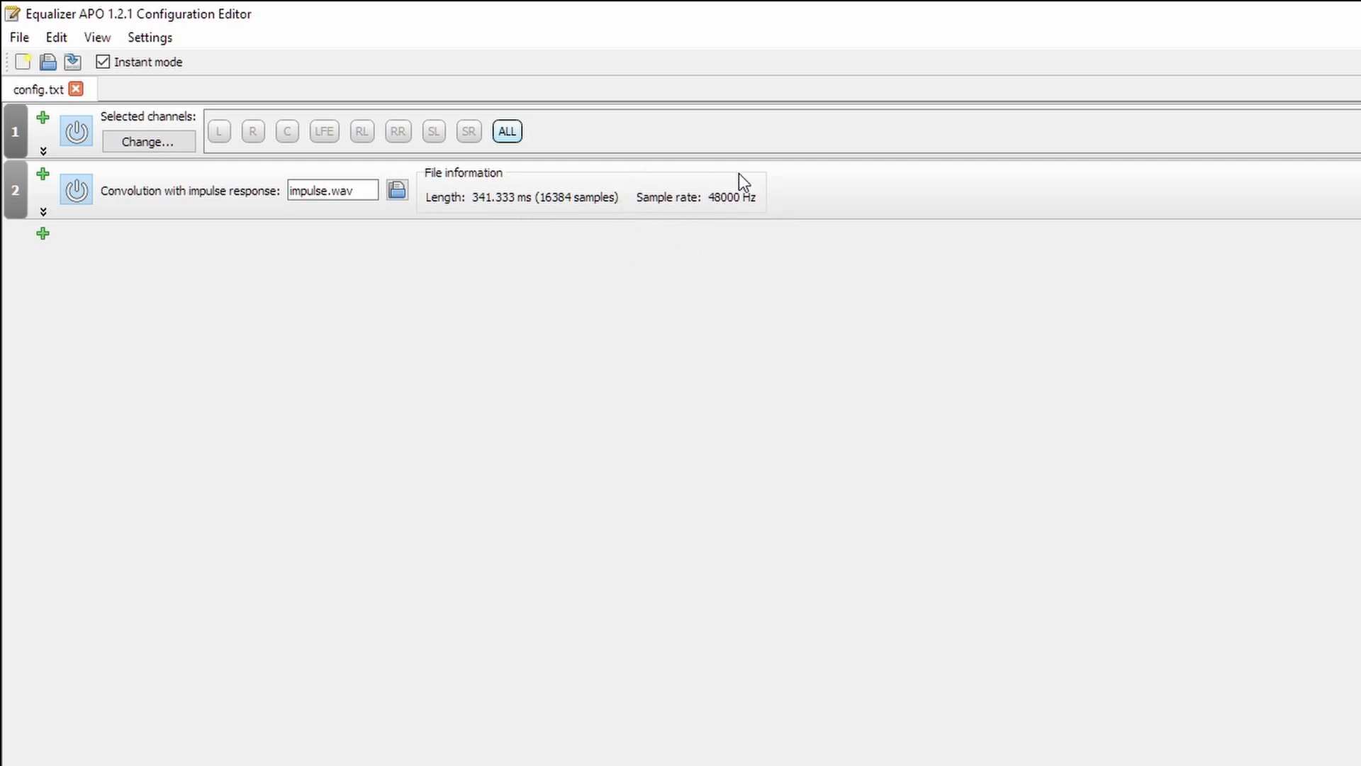
pyautogui.moveTo(786, 192)
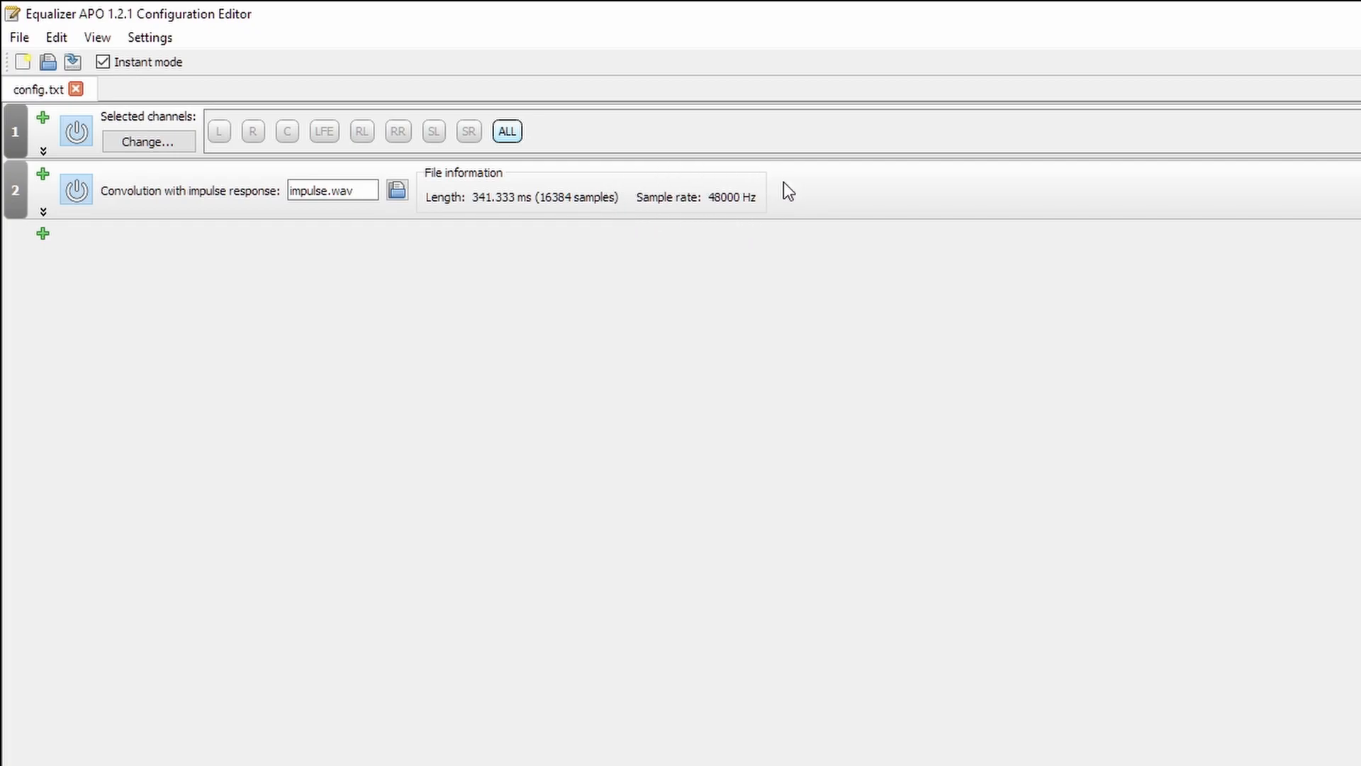
pyautogui.moveTo(693, 221)
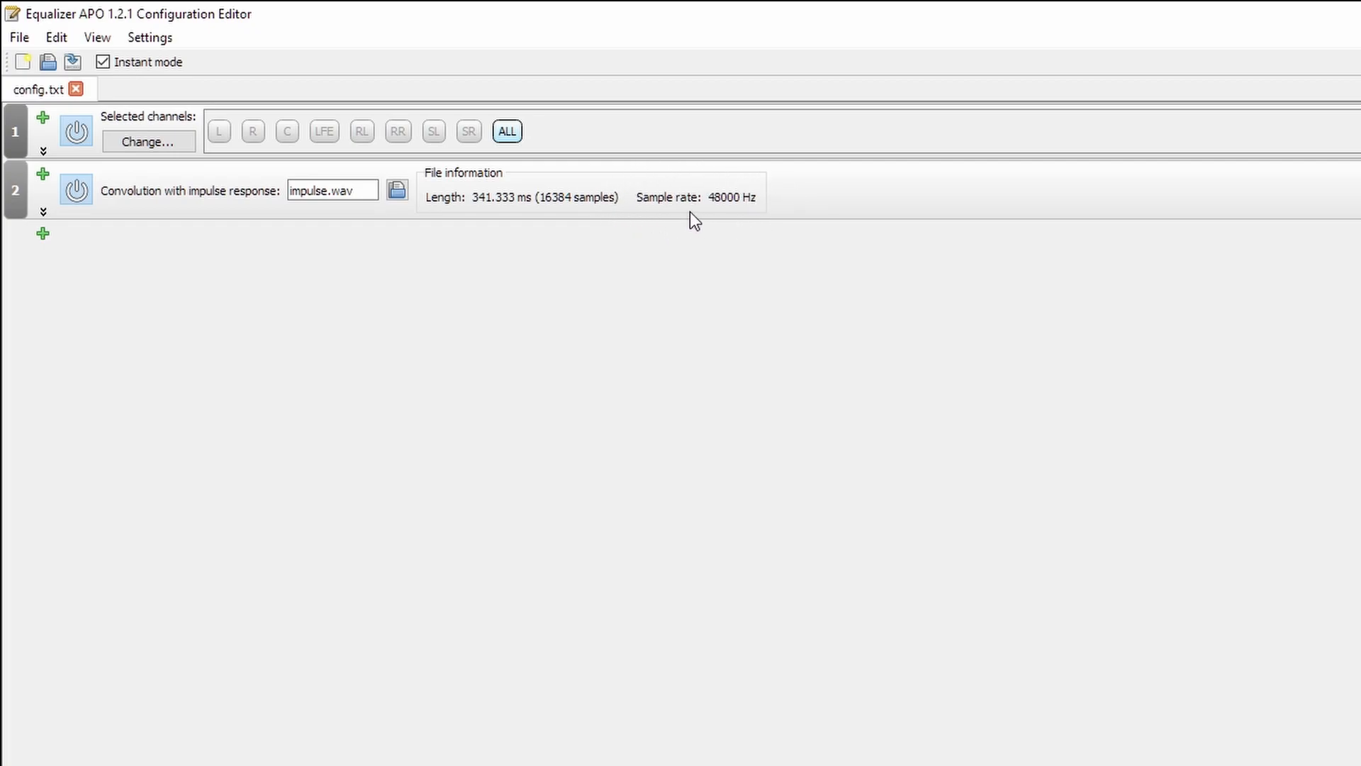
pyautogui.moveTo(764, 226)
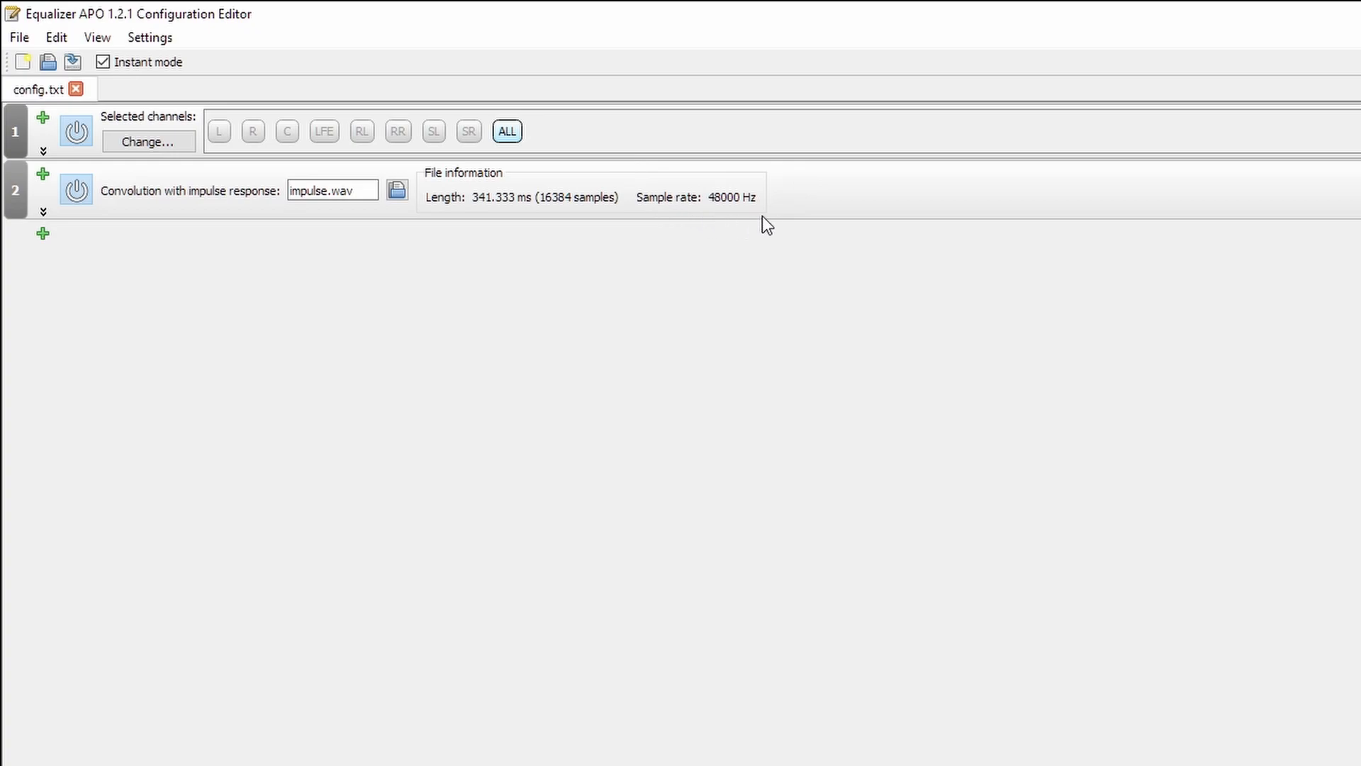
pyautogui.moveTo(695, 220)
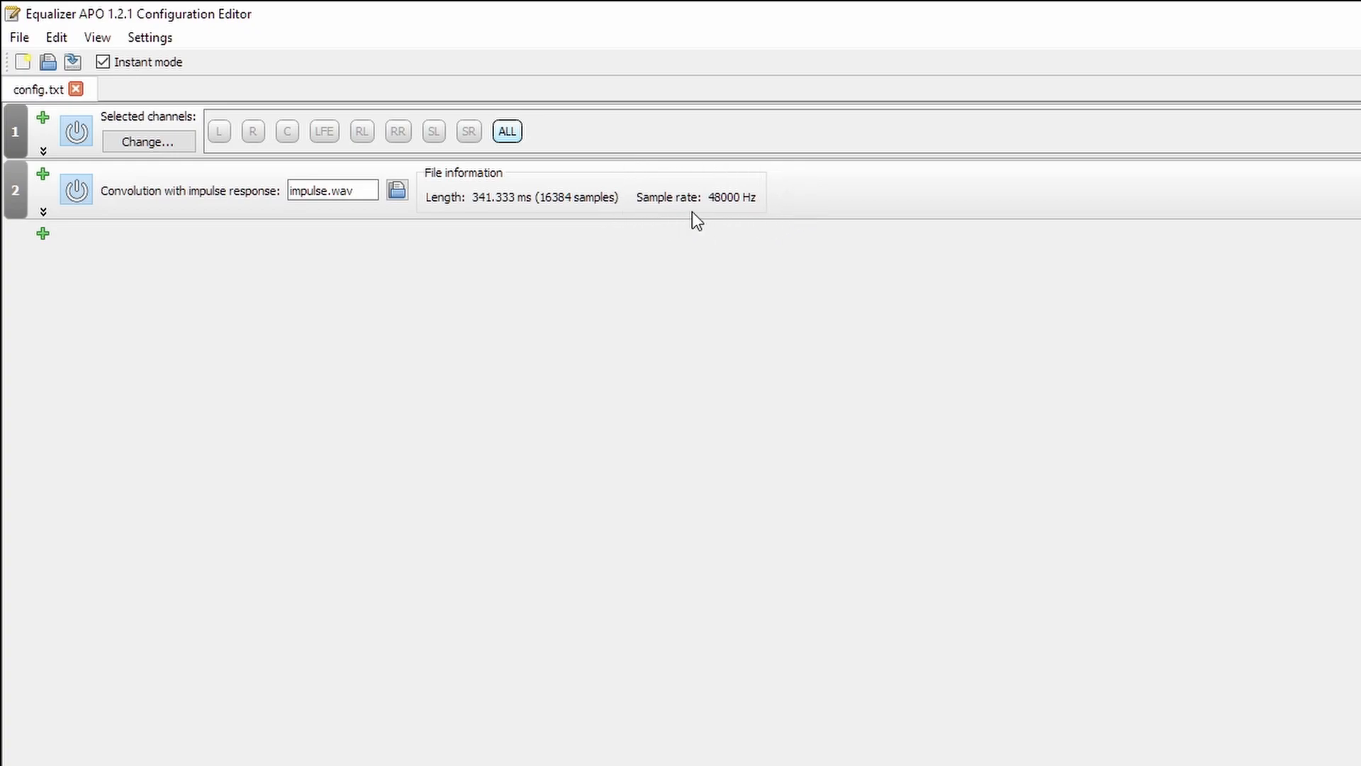
pyautogui.moveTo(767, 180)
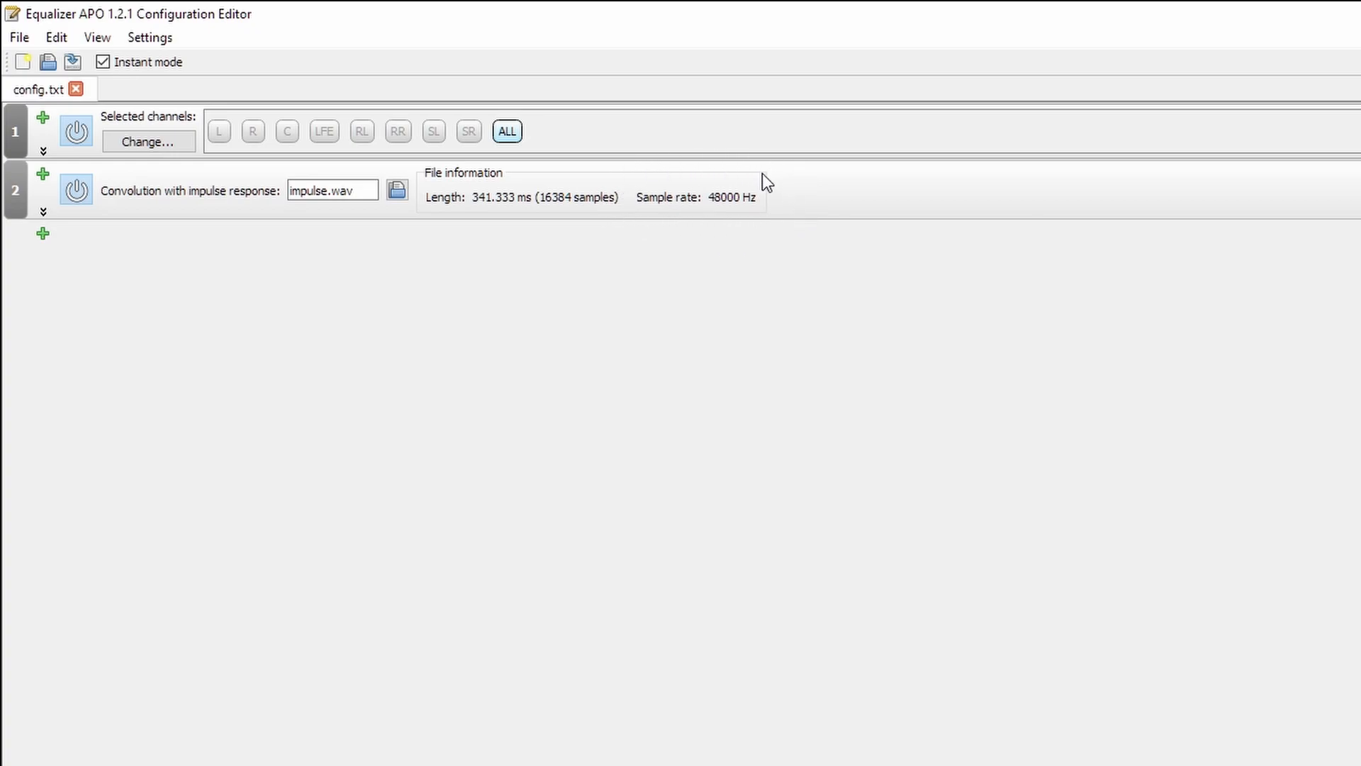
# - Switch the Analysis panel's channel from L to R to graph the right channel's response
pyautogui.scroll(3)
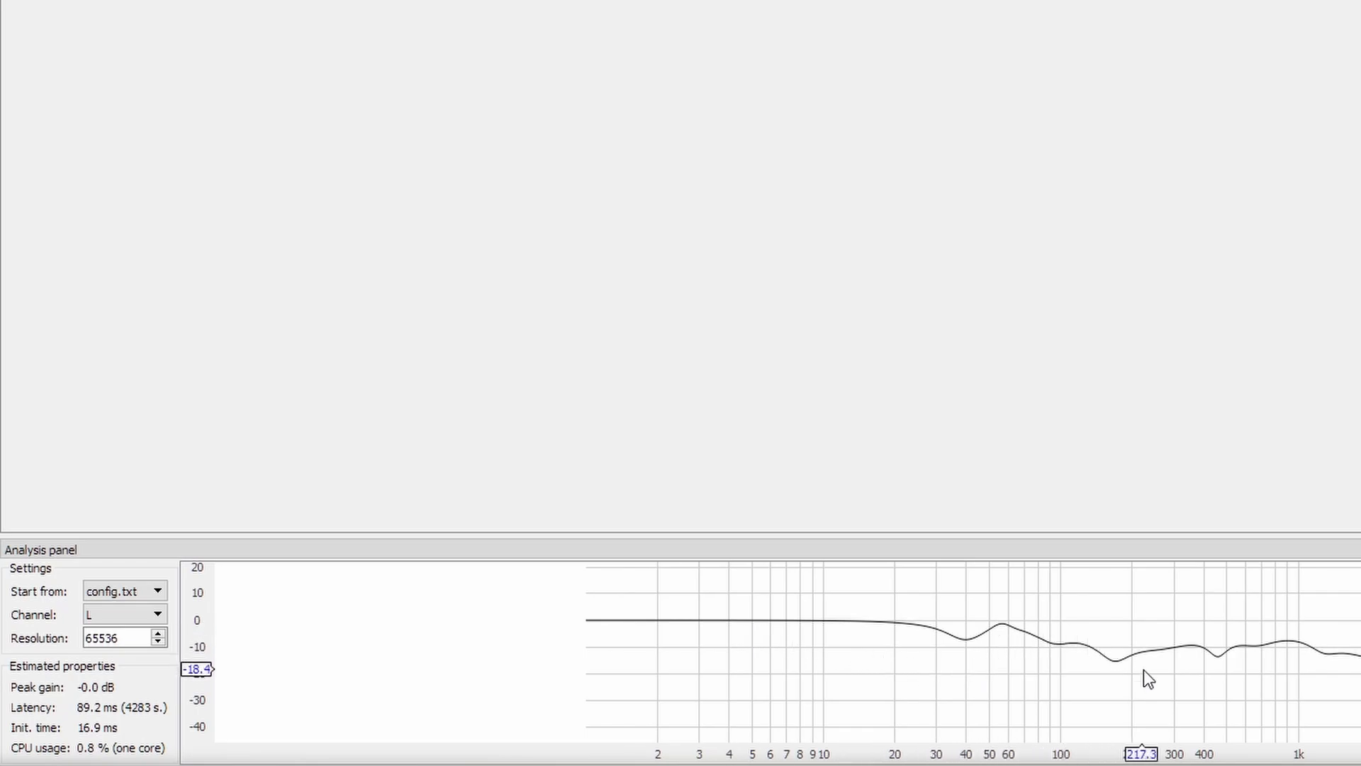
pyautogui.click(118, 614)
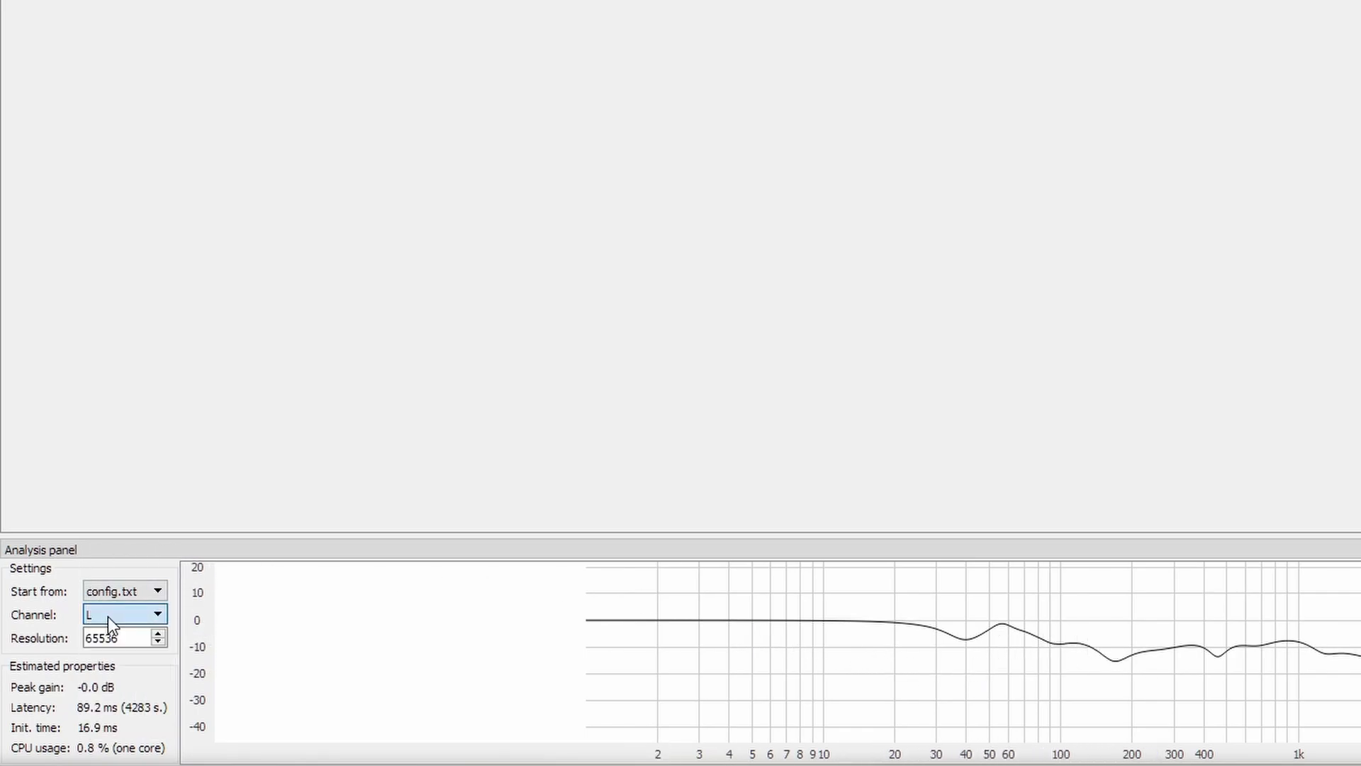
pyautogui.click(124, 613)
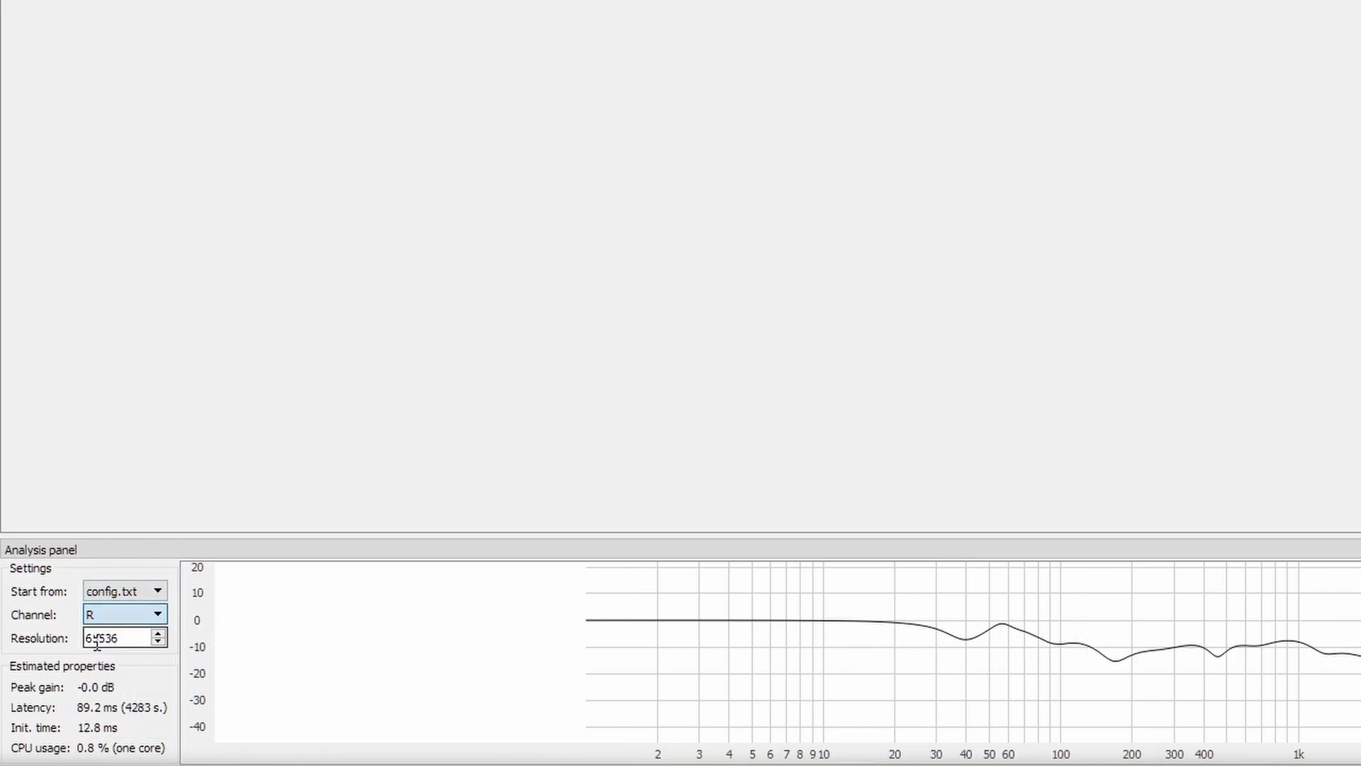
pyautogui.click(156, 614)
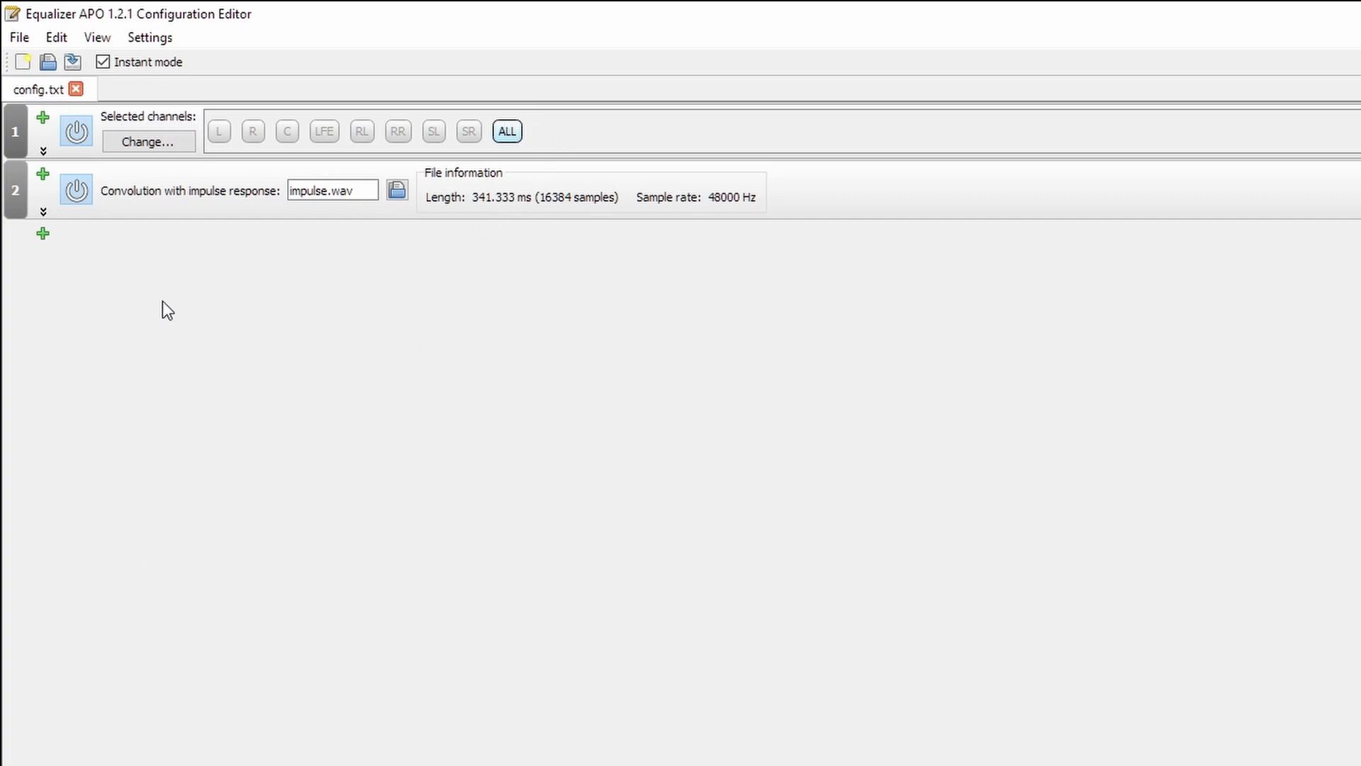
pyautogui.moveTo(493, 189)
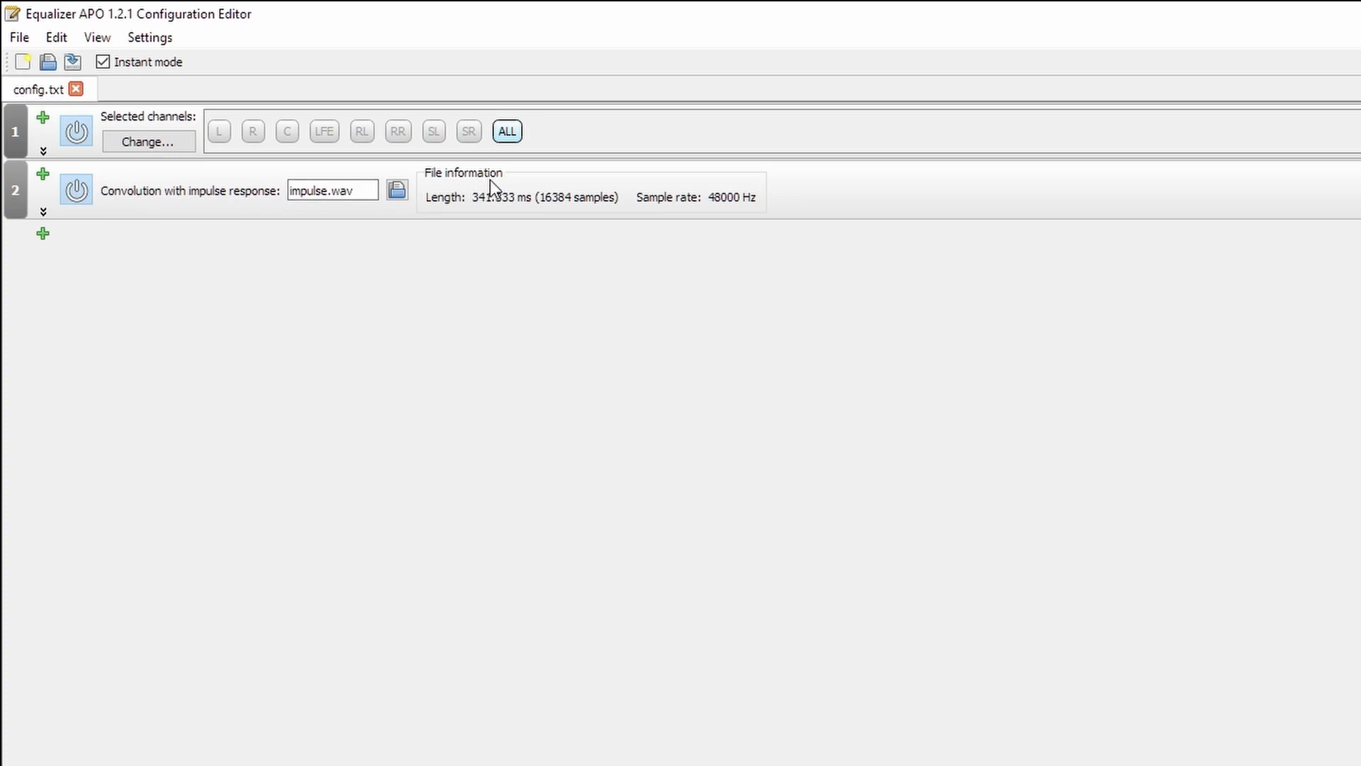
pyautogui.moveTo(252, 215)
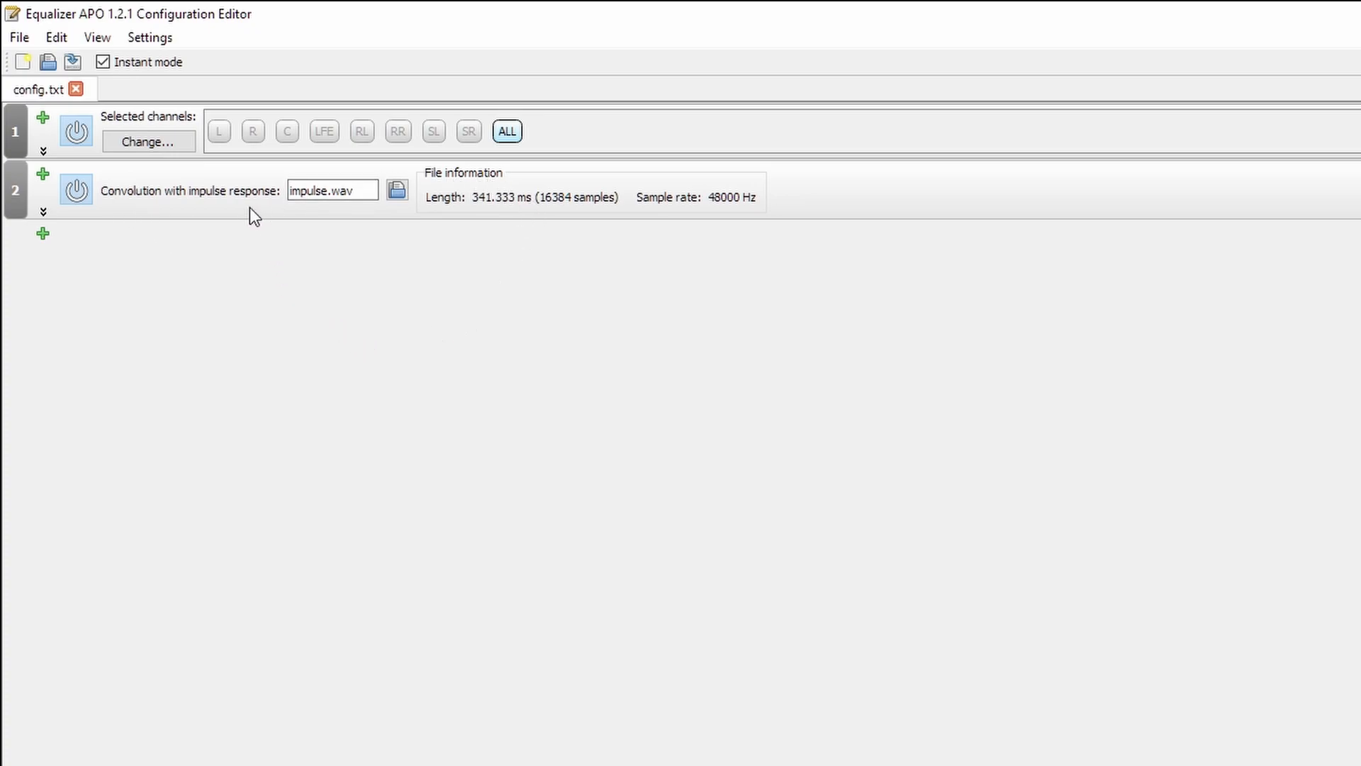
pyautogui.moveTo(475, 215)
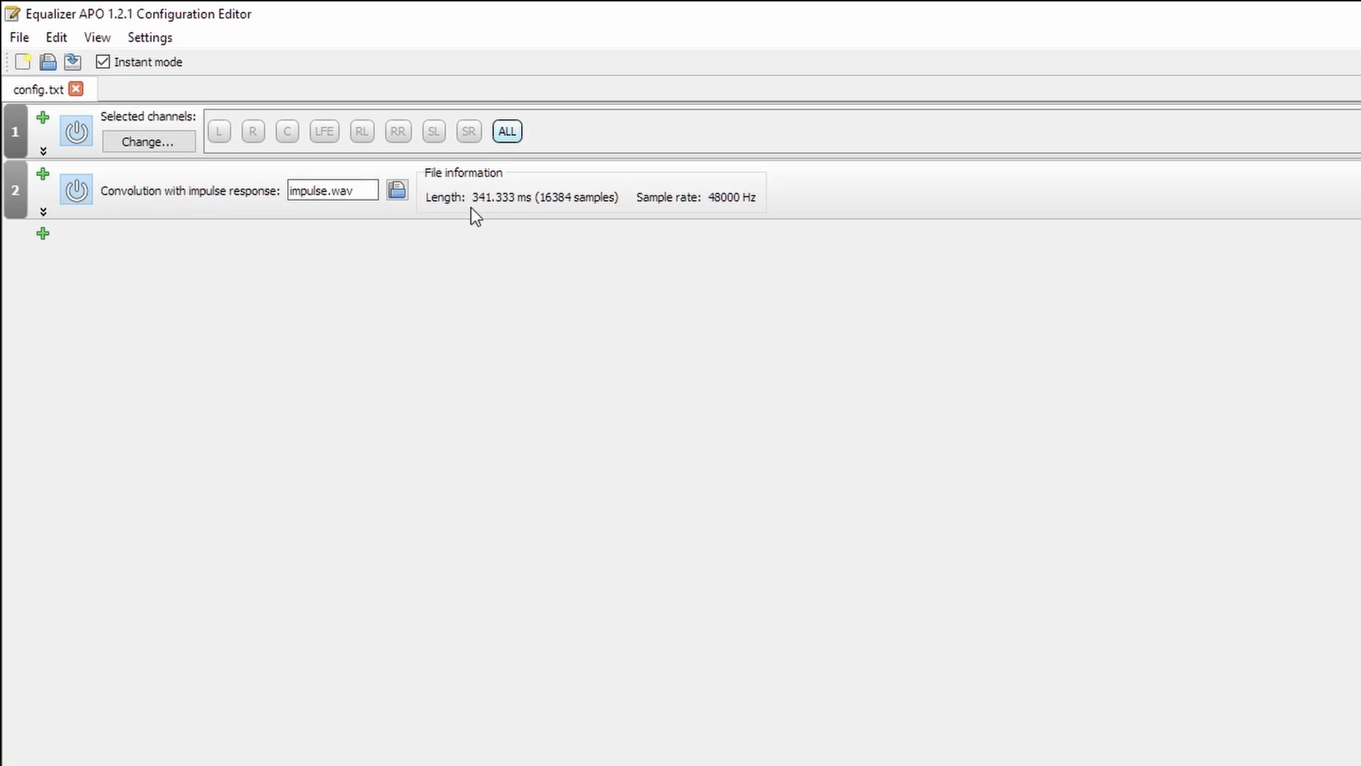
# - Restrict block 1 to L, then add an R-only channel block followed by its own impulse.wav convolution
pyautogui.click(219, 130)
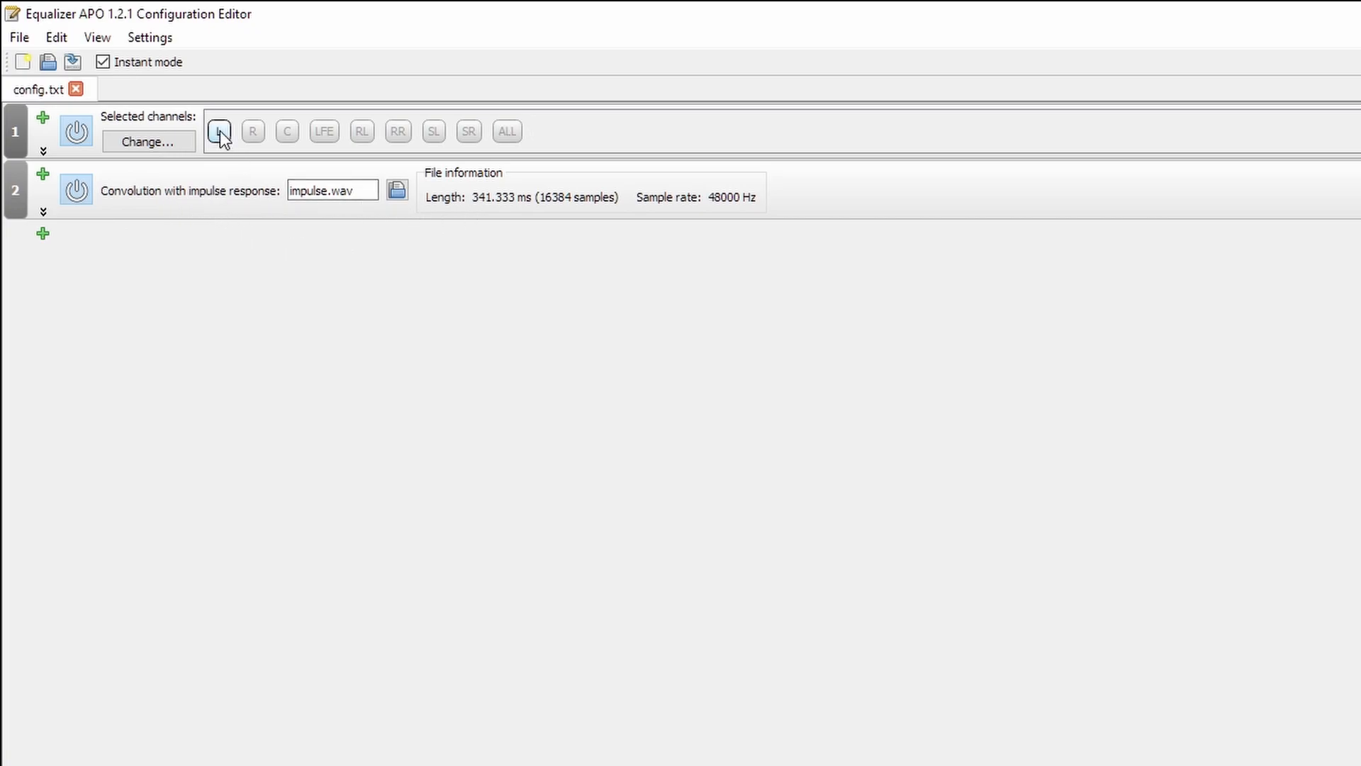
pyautogui.click(41, 233)
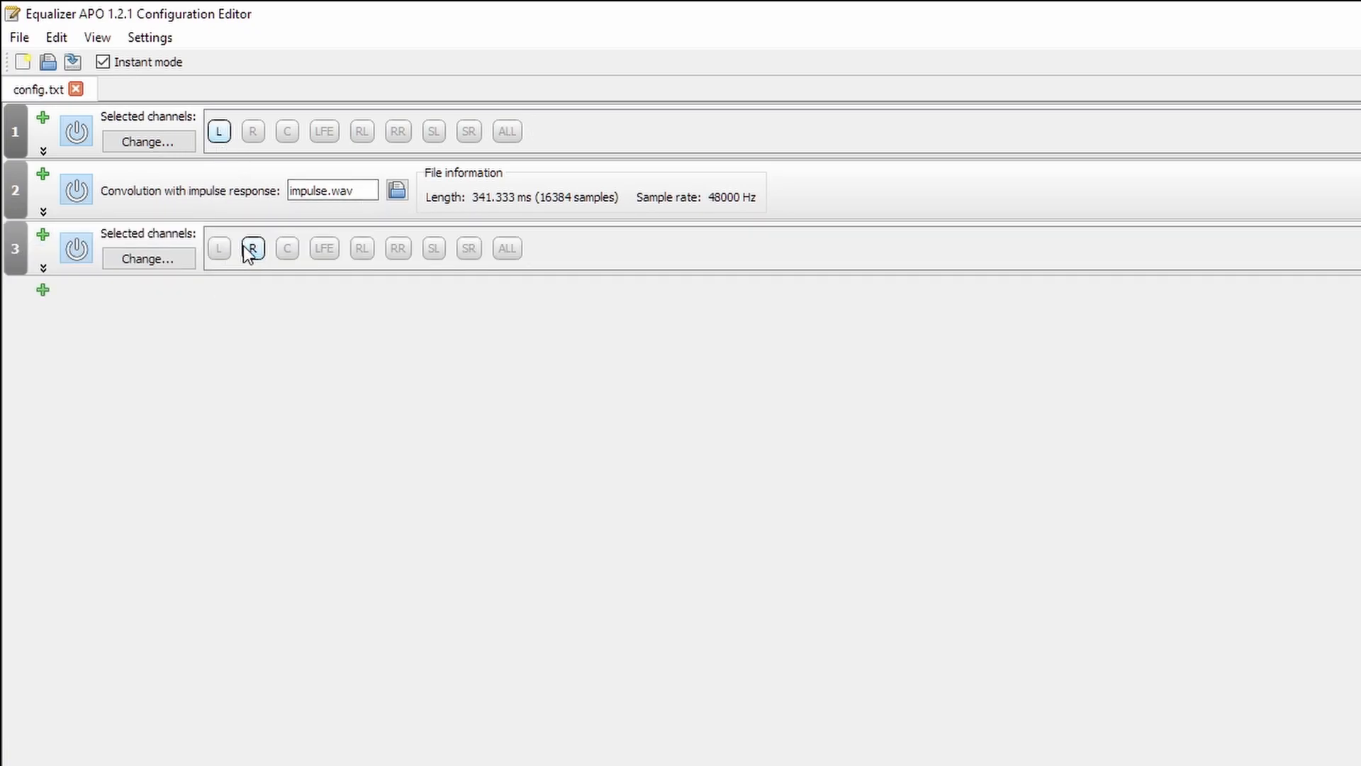
pyautogui.click(253, 248)
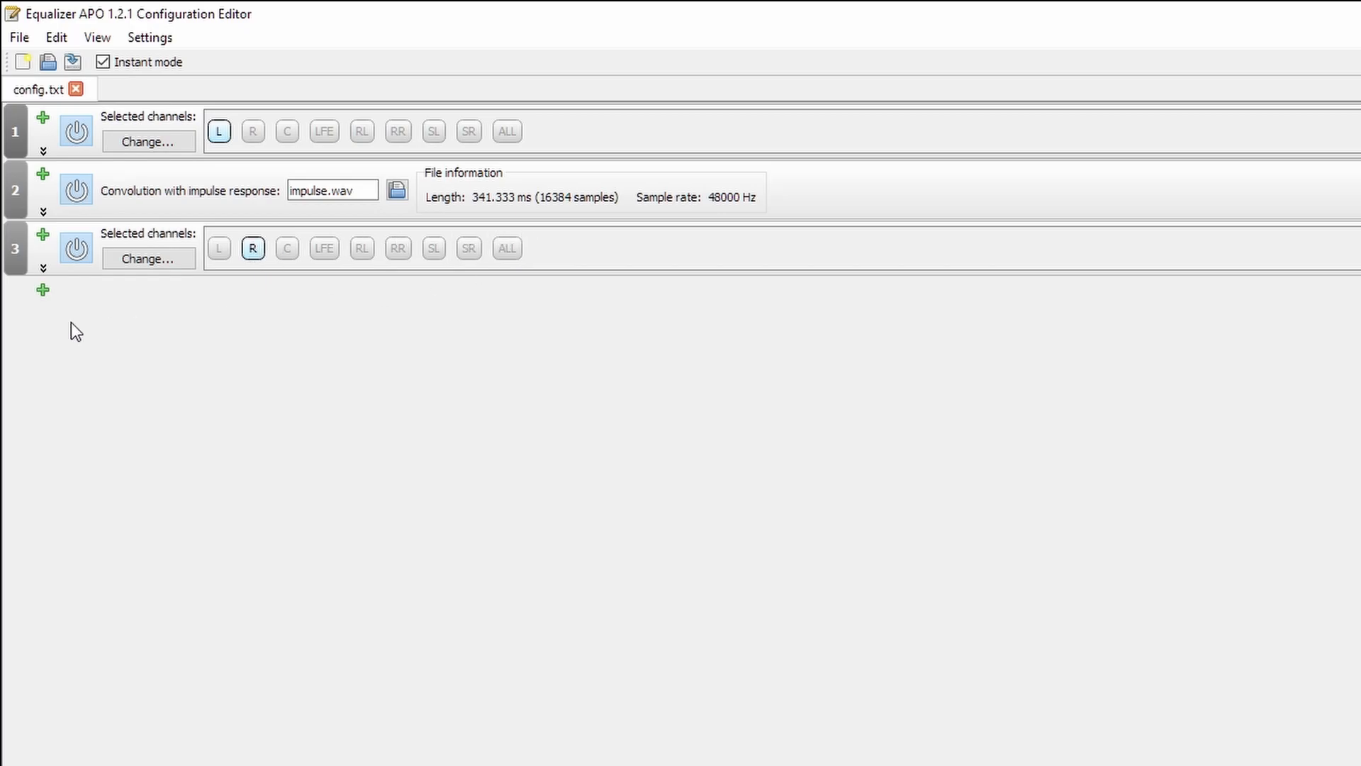
pyautogui.click(41, 289)
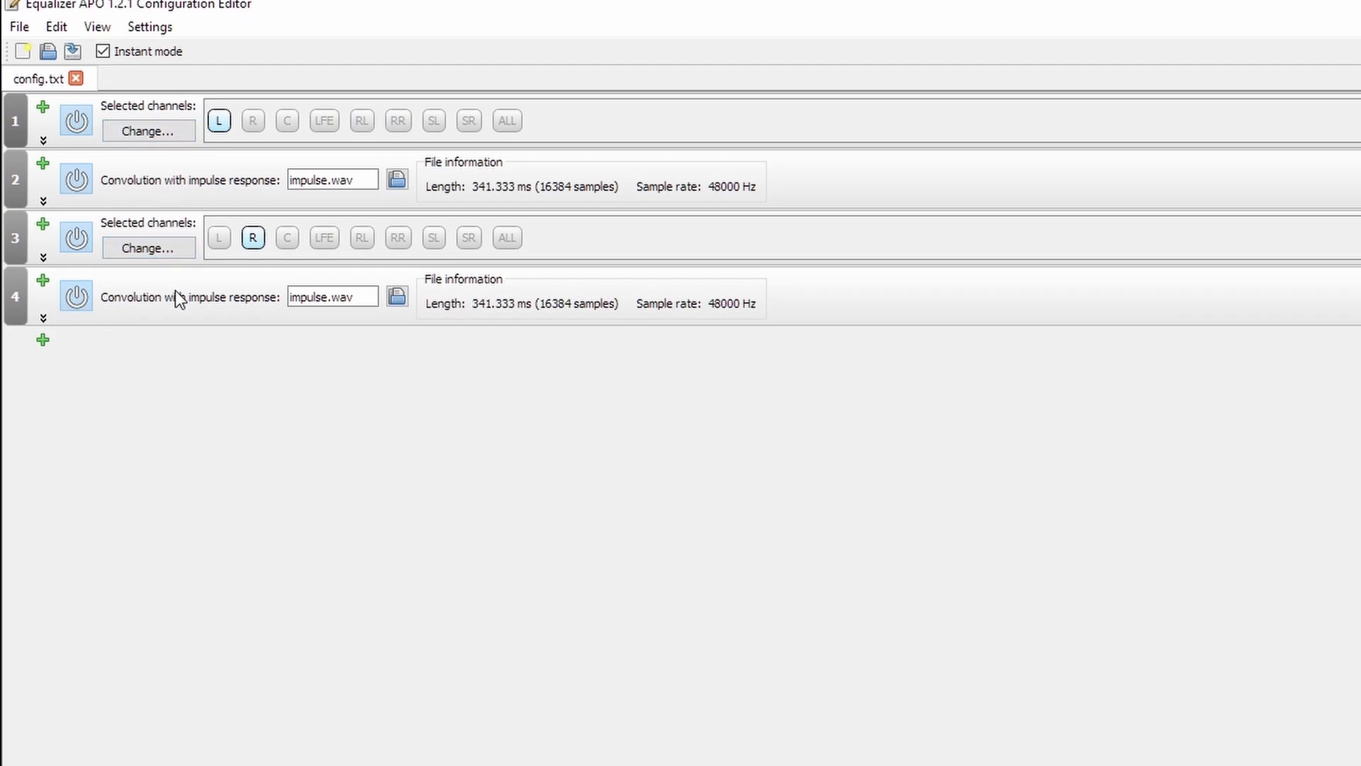
# - View the analysed response for channel R, then for the flat LFE channel
pyautogui.click(155, 614)
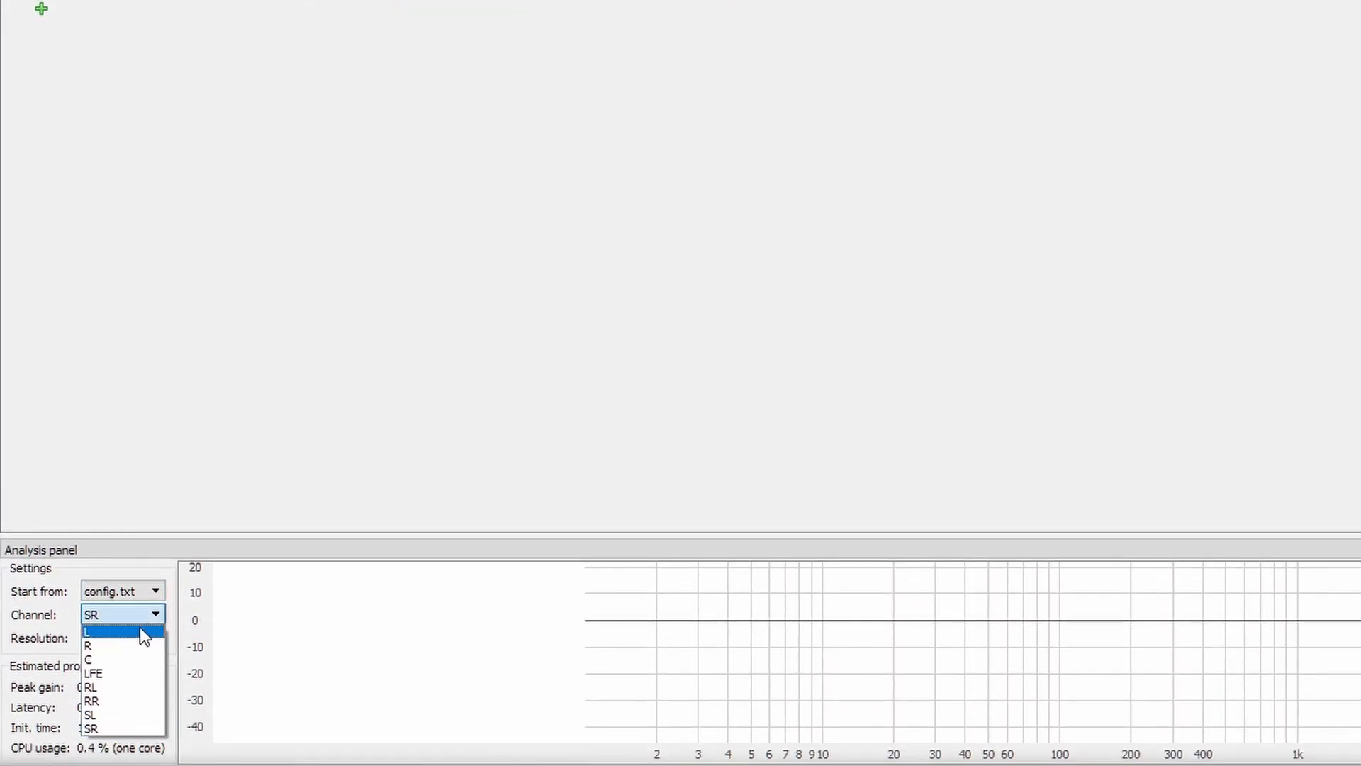
pyautogui.click(88, 630)
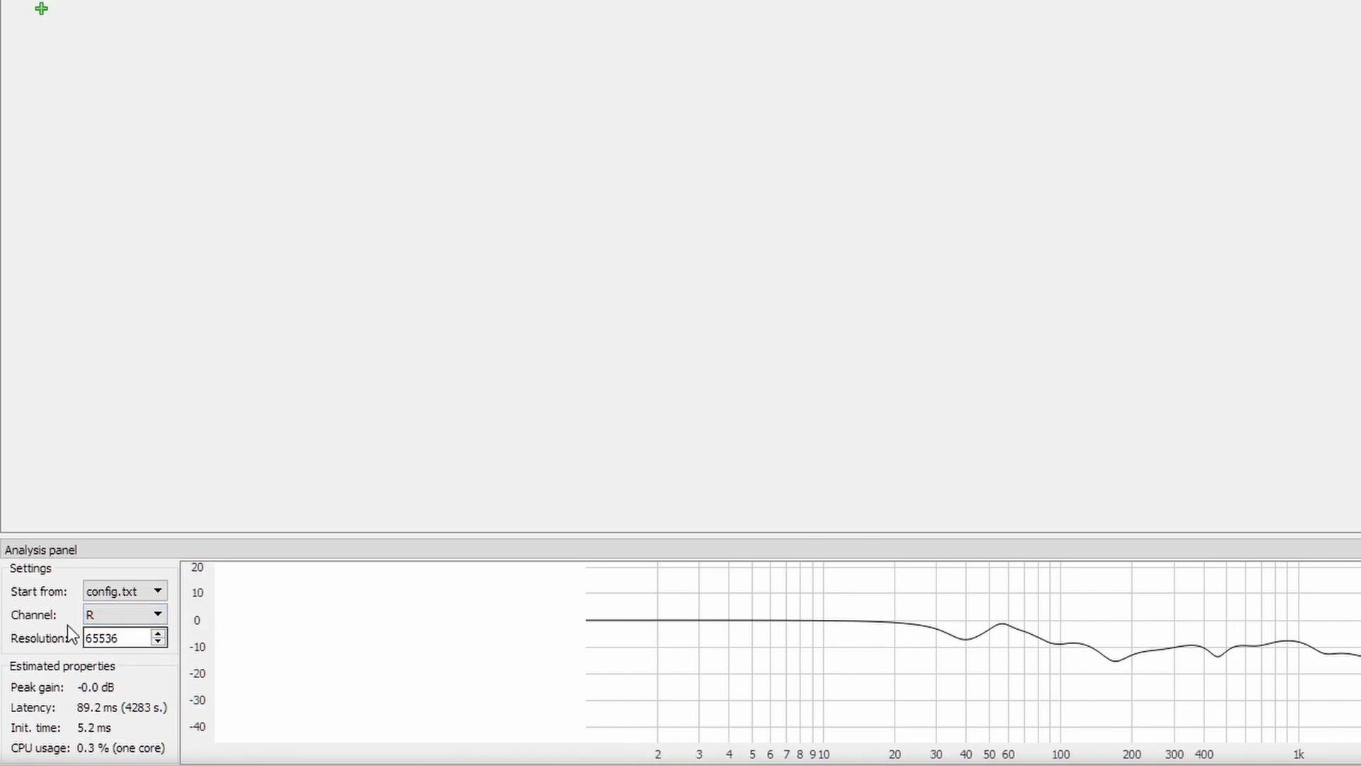
pyautogui.click(155, 613)
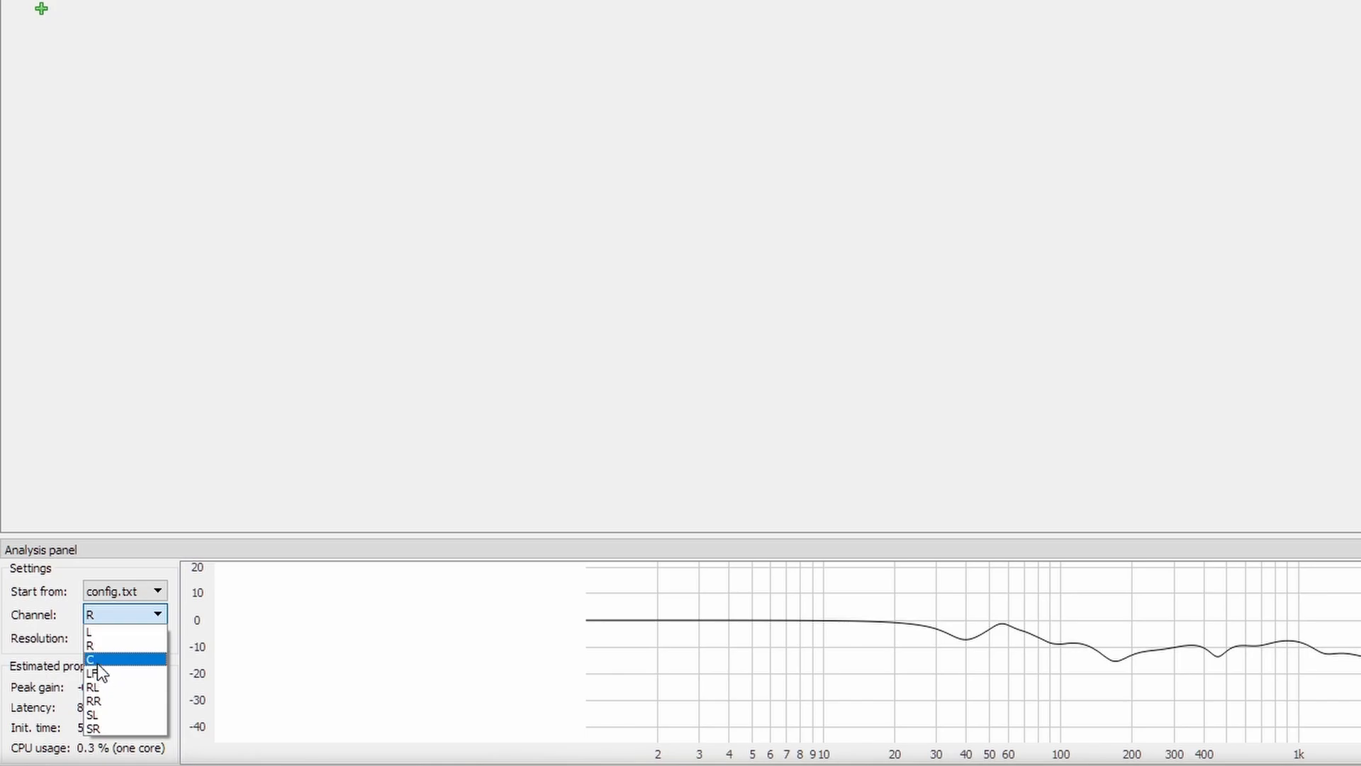
pyautogui.click(93, 672)
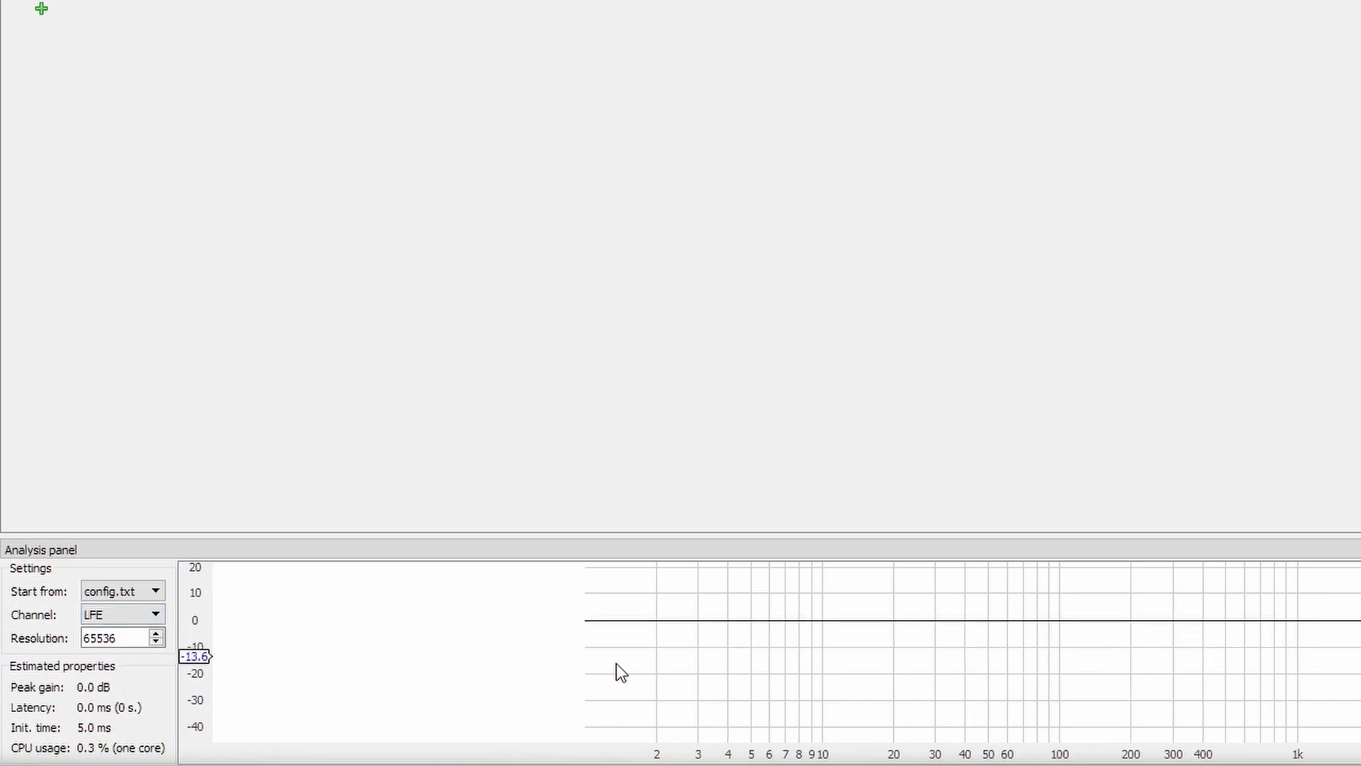
pyautogui.moveTo(1341, 630)
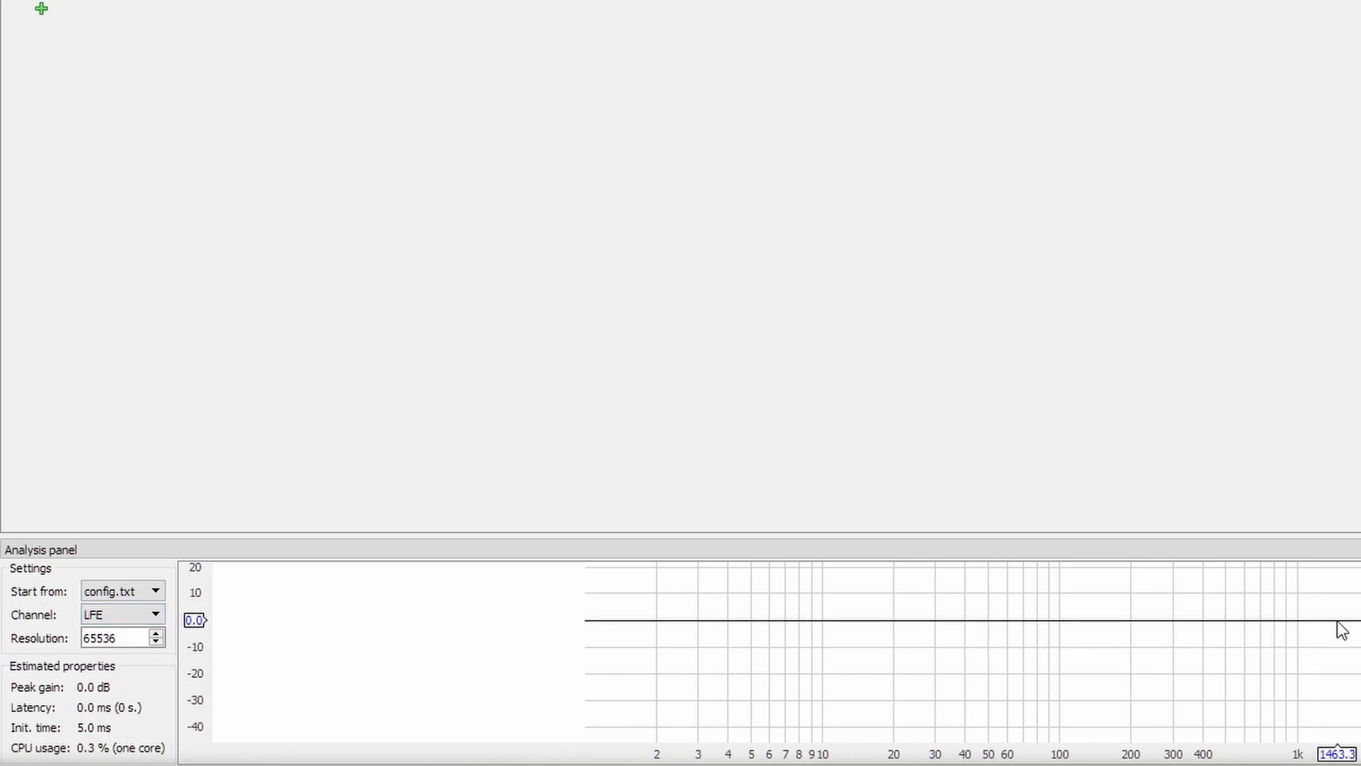
pyautogui.scroll(-3)
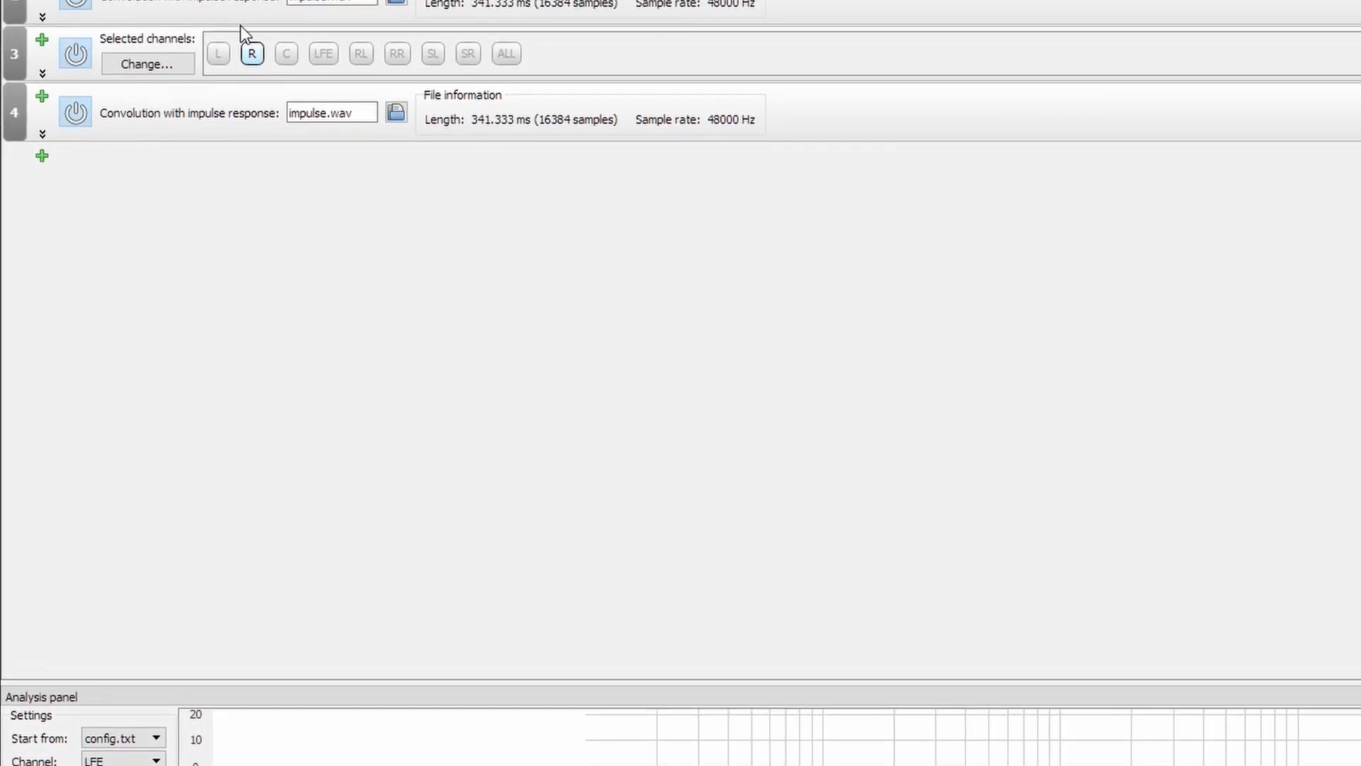
pyautogui.scroll(3)
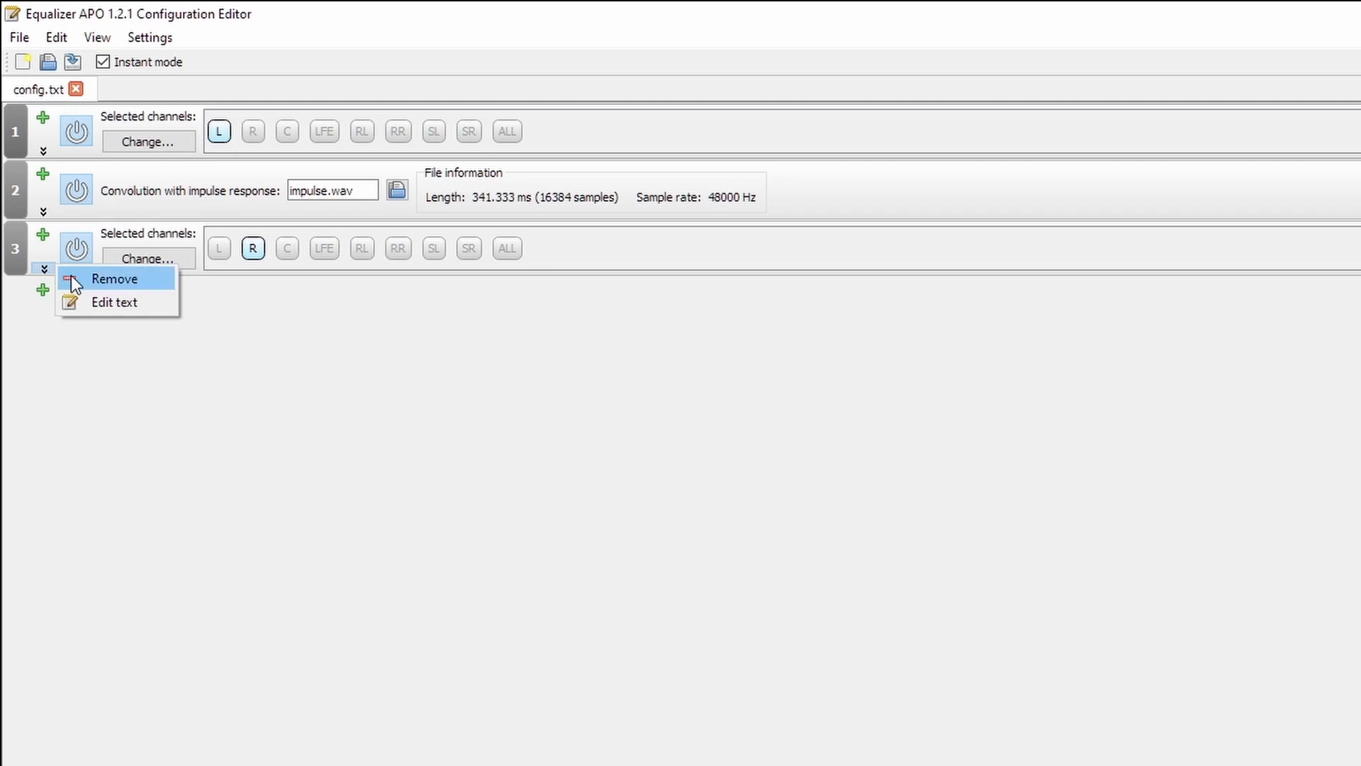
# - Remove the R-only block, then toggle R and C in block 1's channel selection before returning to L
pyautogui.click(113, 280)
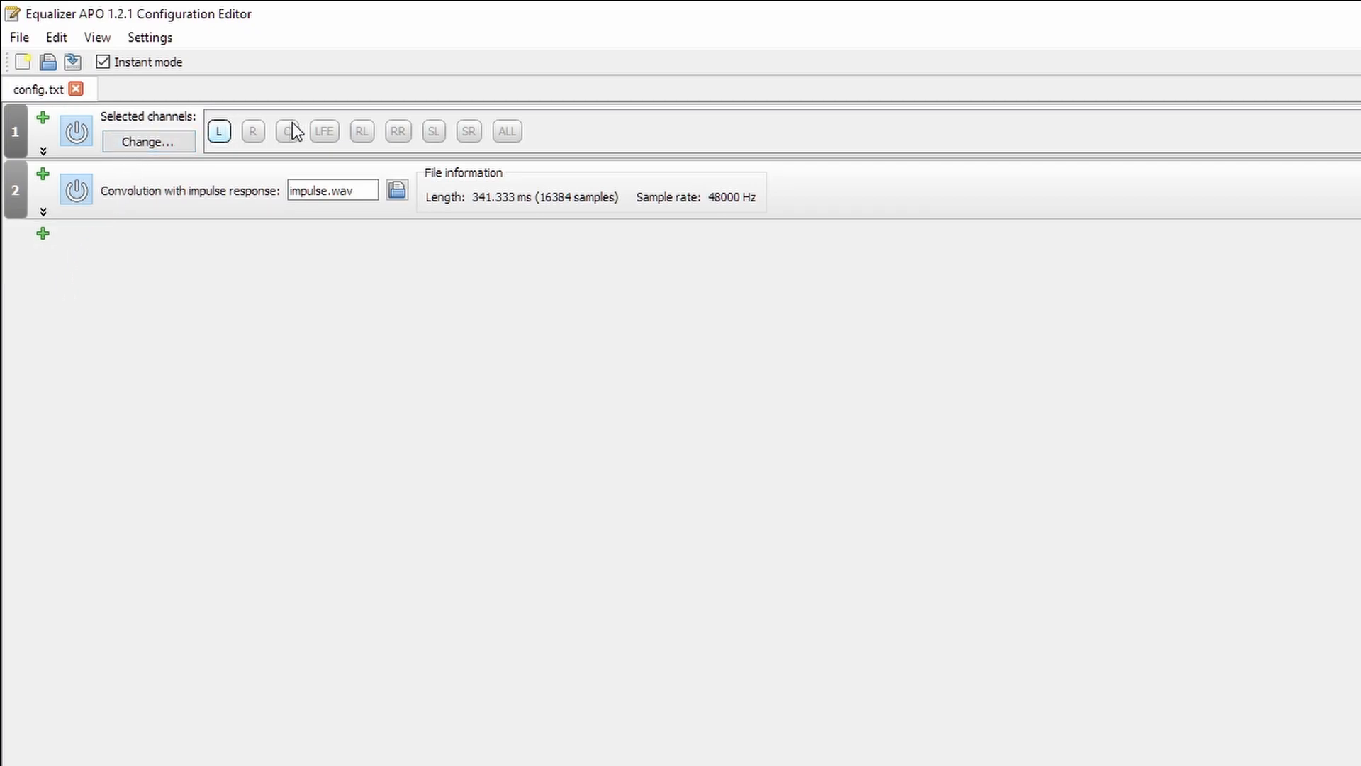
pyautogui.moveTo(253, 142)
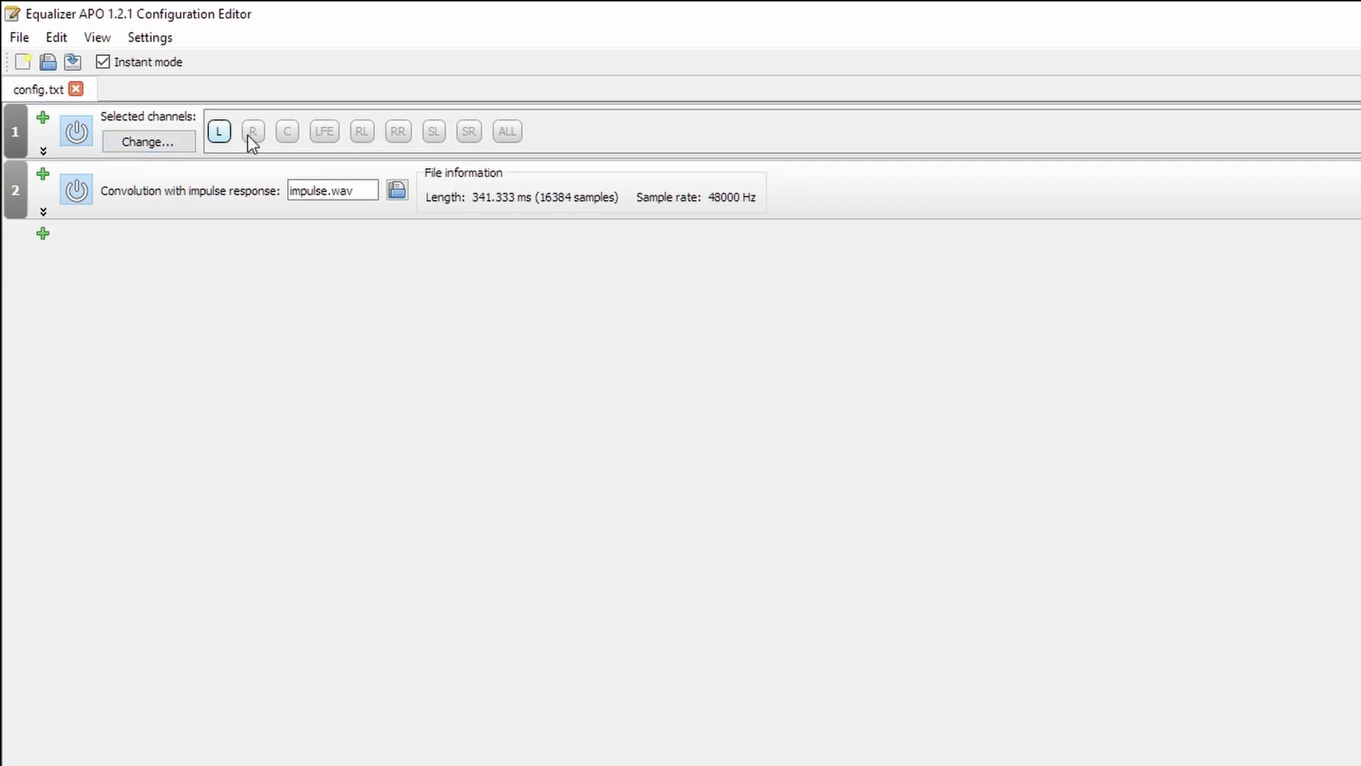
pyautogui.moveTo(220, 136)
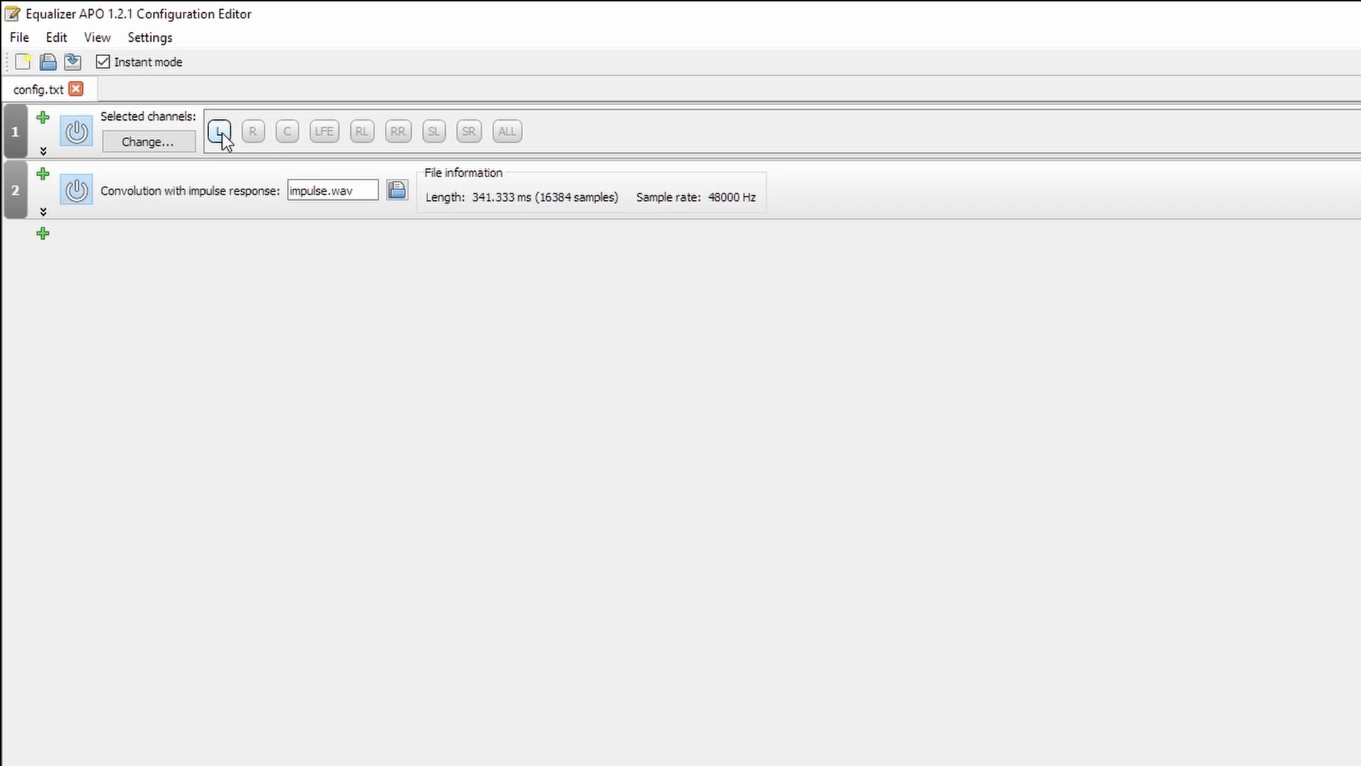
pyautogui.click(252, 131)
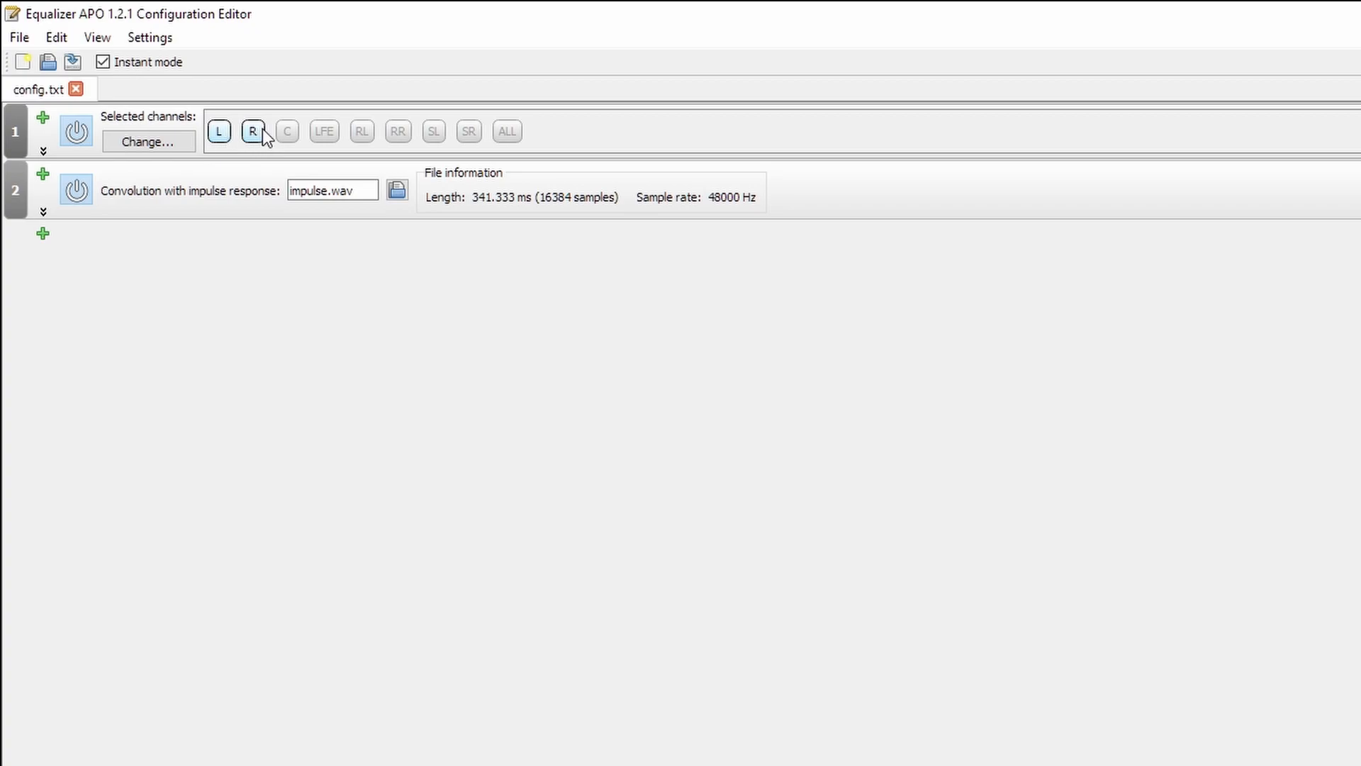
pyautogui.moveTo(236, 148)
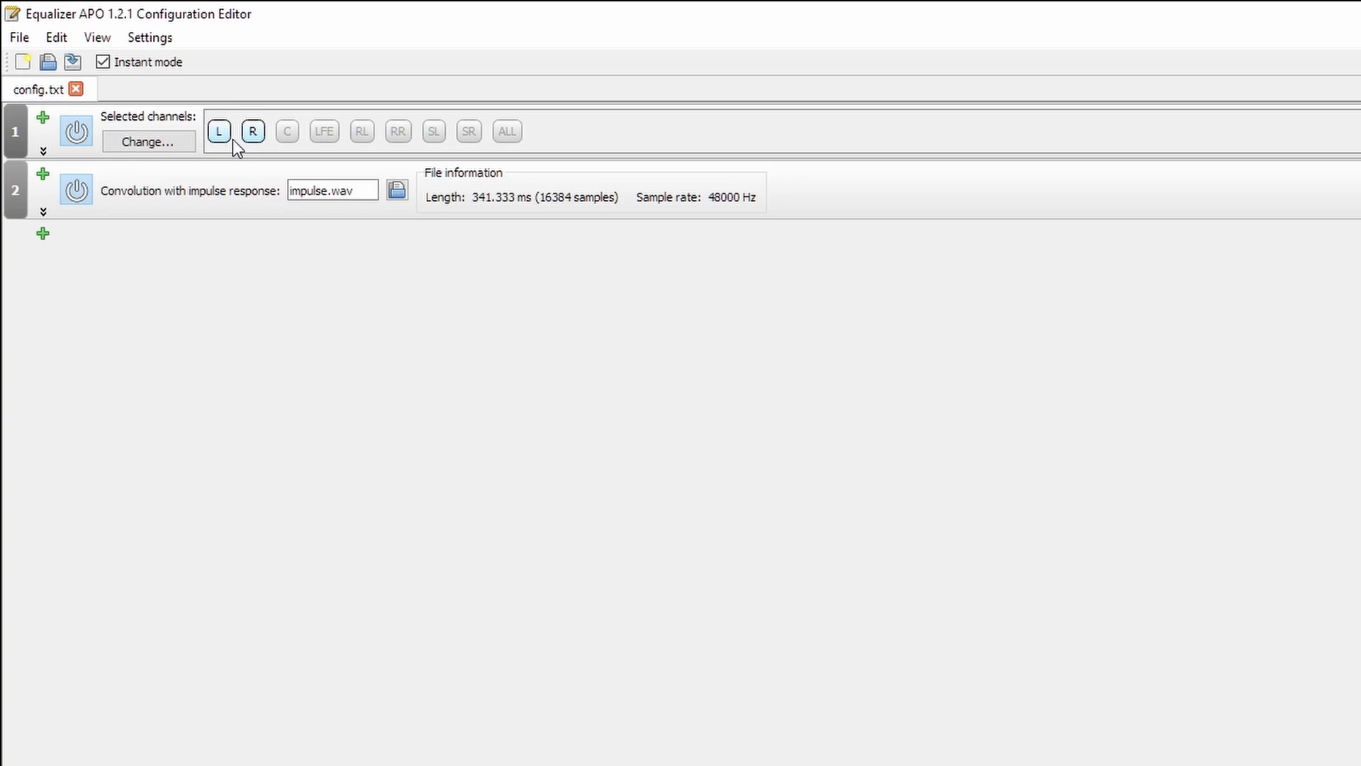
pyautogui.moveTo(288, 139)
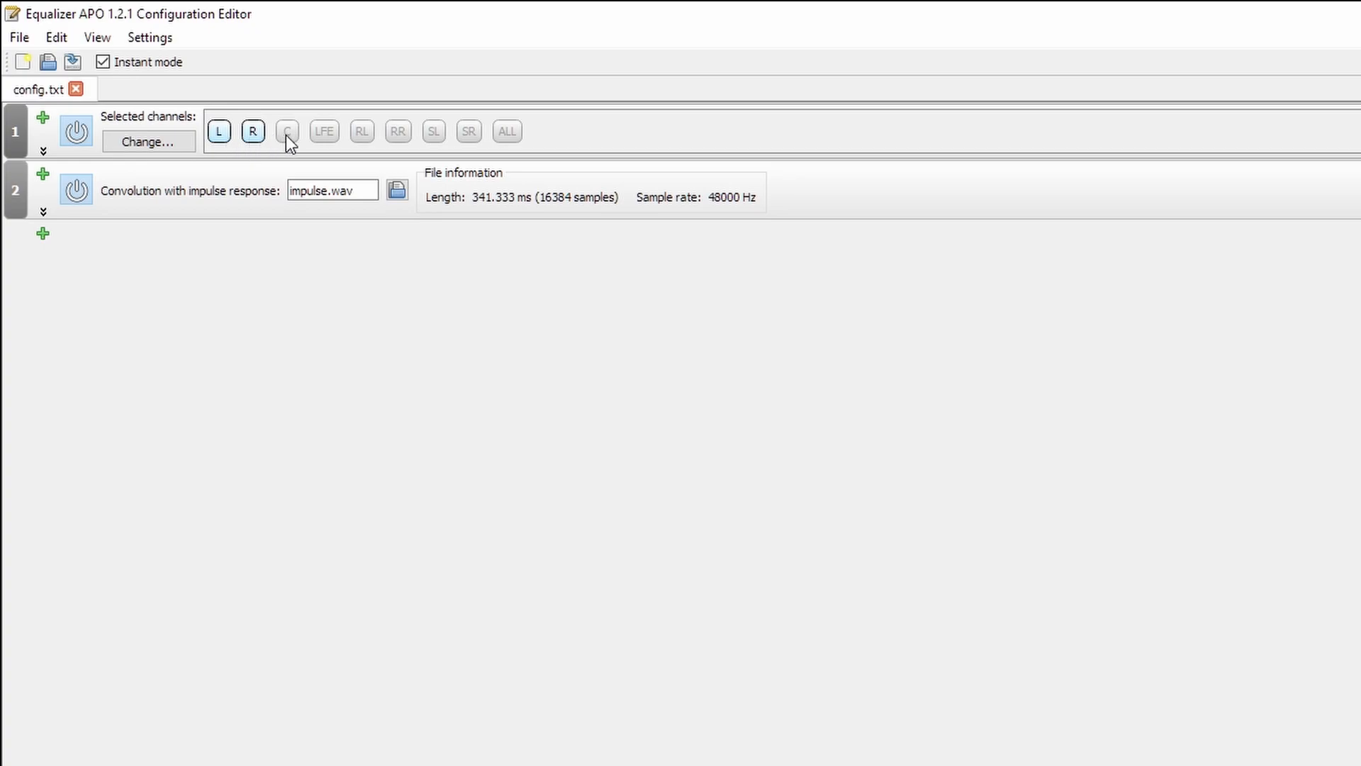
pyautogui.click(287, 131)
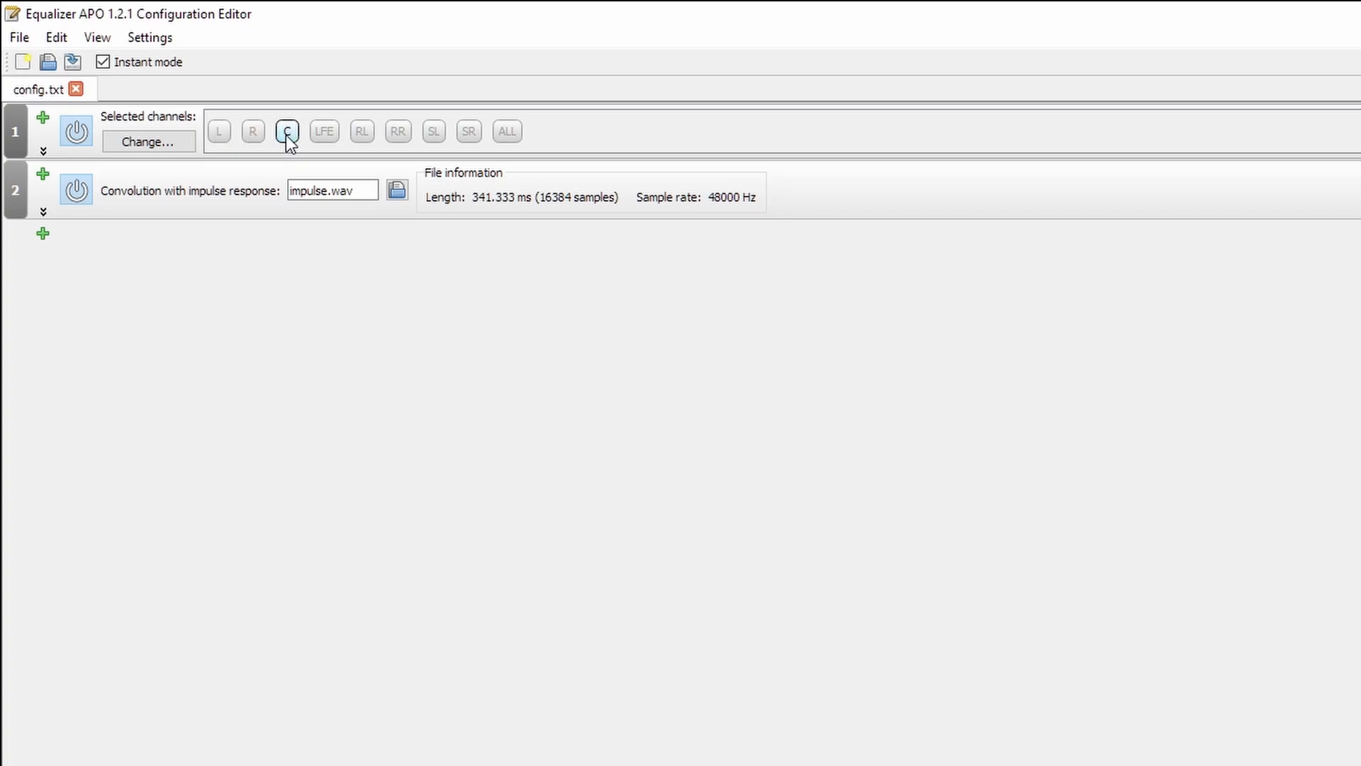
pyautogui.click(219, 130)
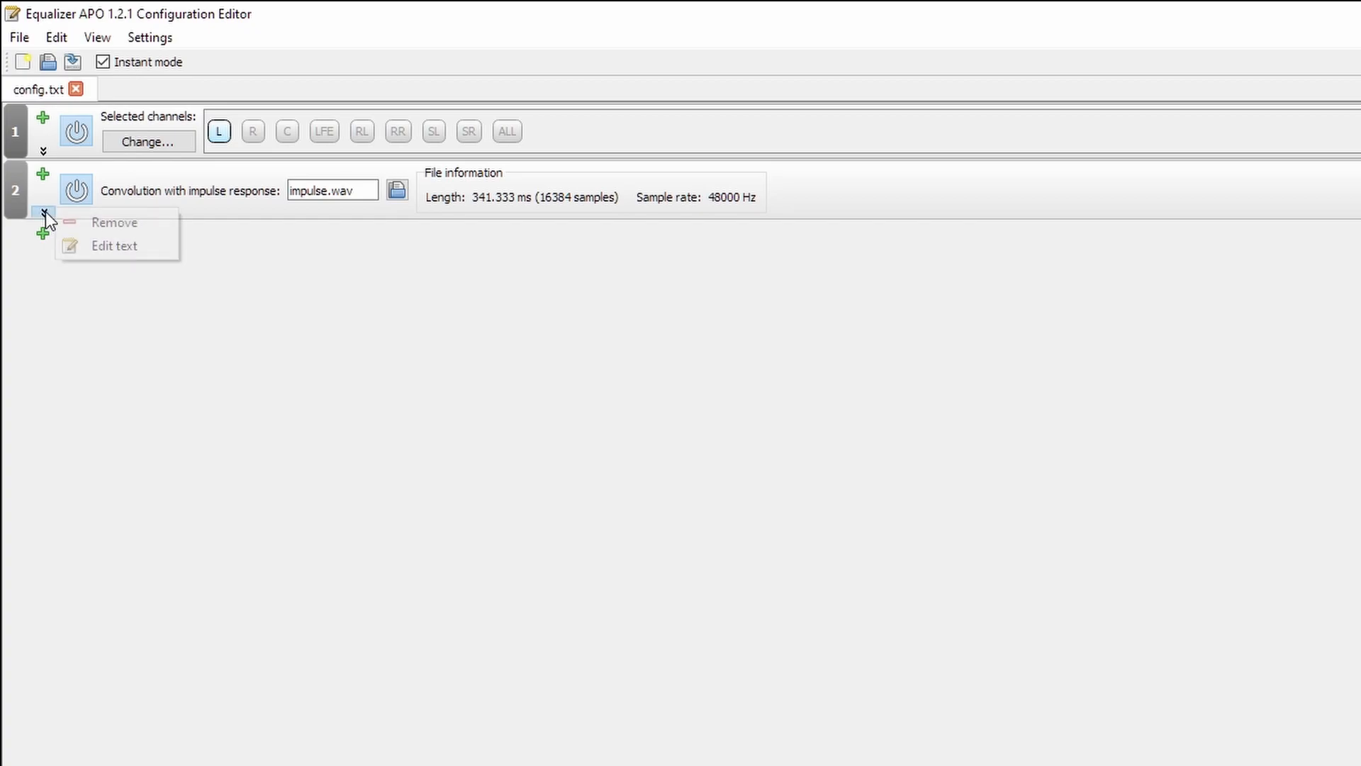
# - Remove the convolution block and add a device selection covering all devices
pyautogui.click(114, 222)
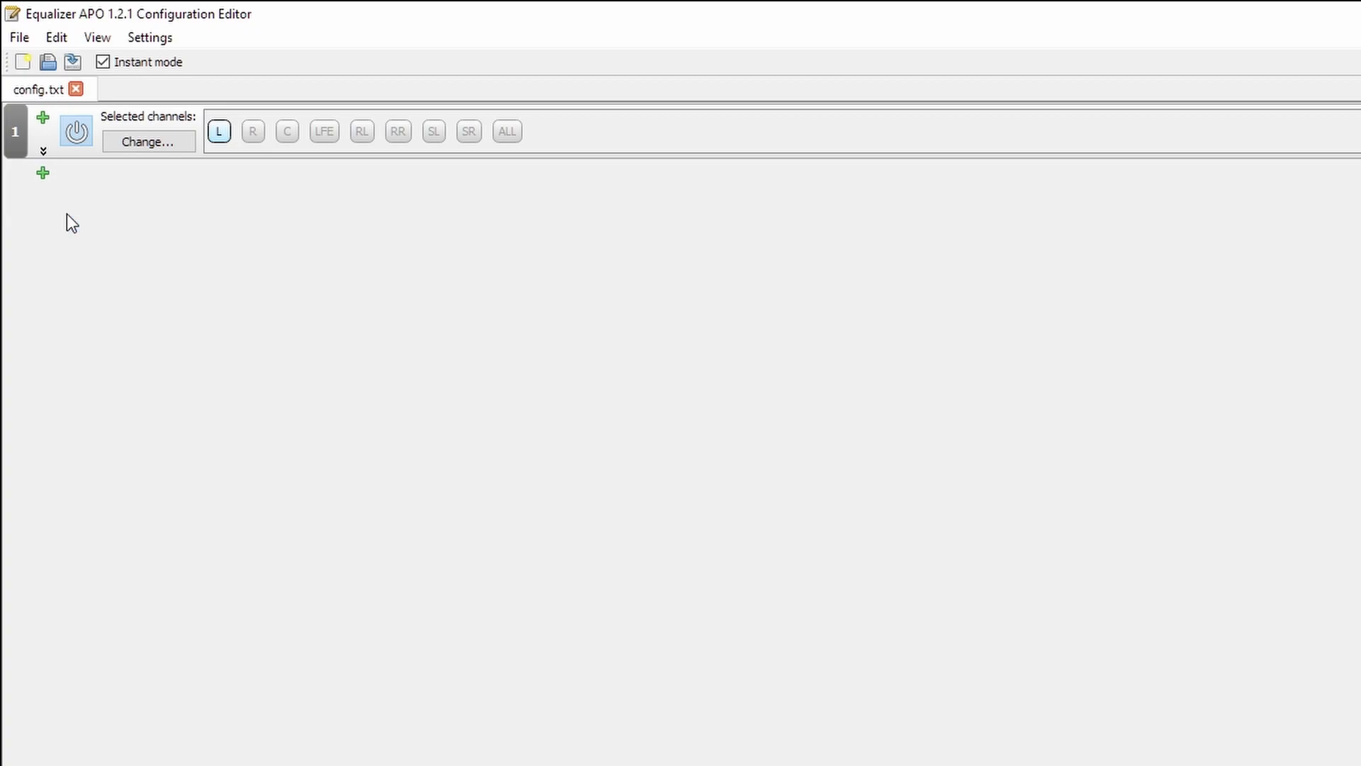
pyautogui.click(43, 171)
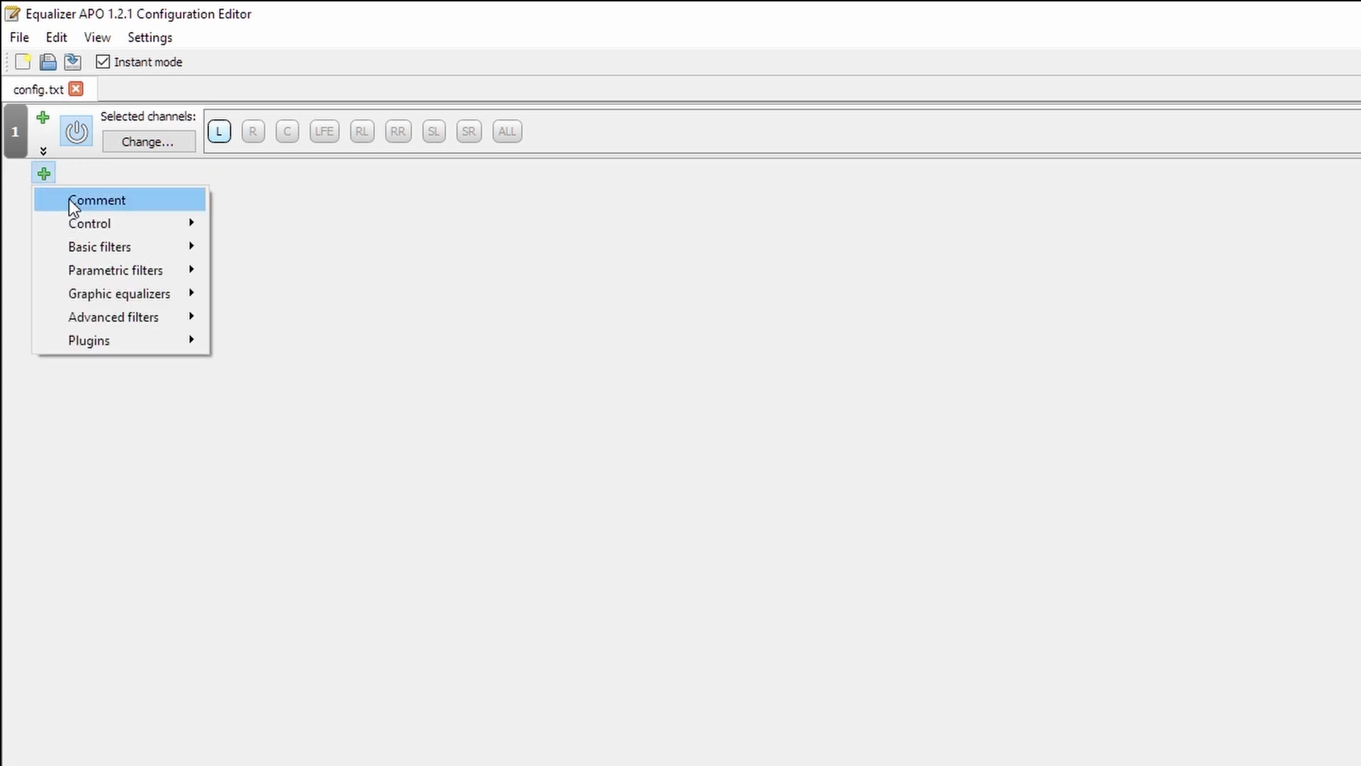
pyautogui.moveTo(88, 222)
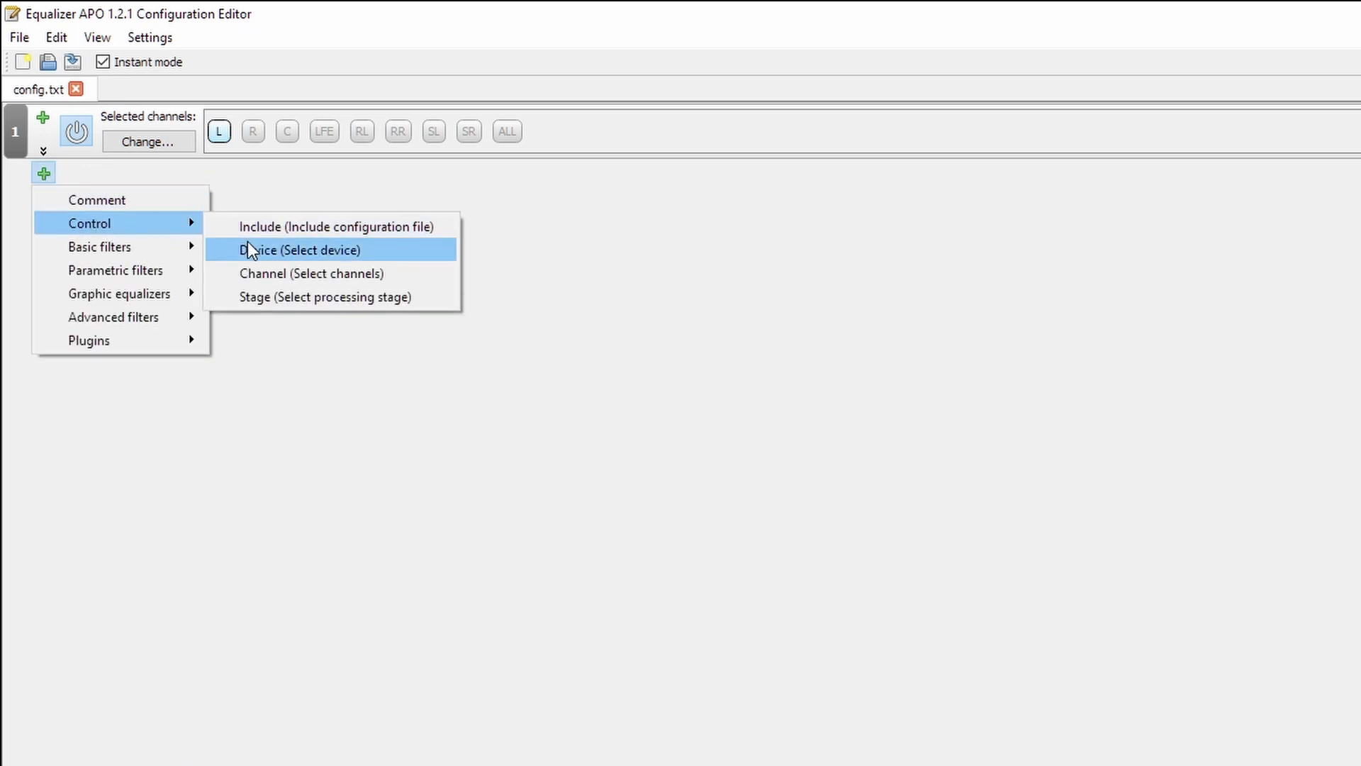
pyautogui.click(301, 250)
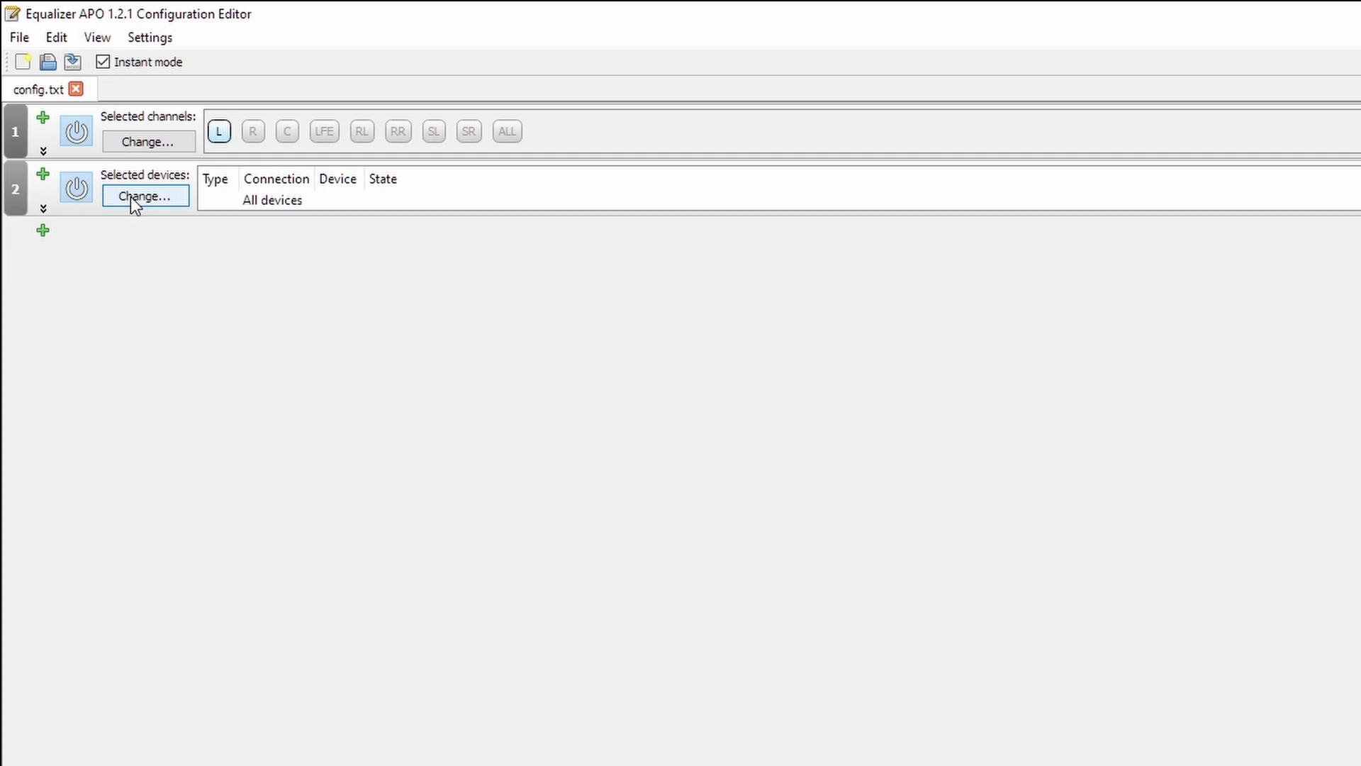
pyautogui.click(145, 195)
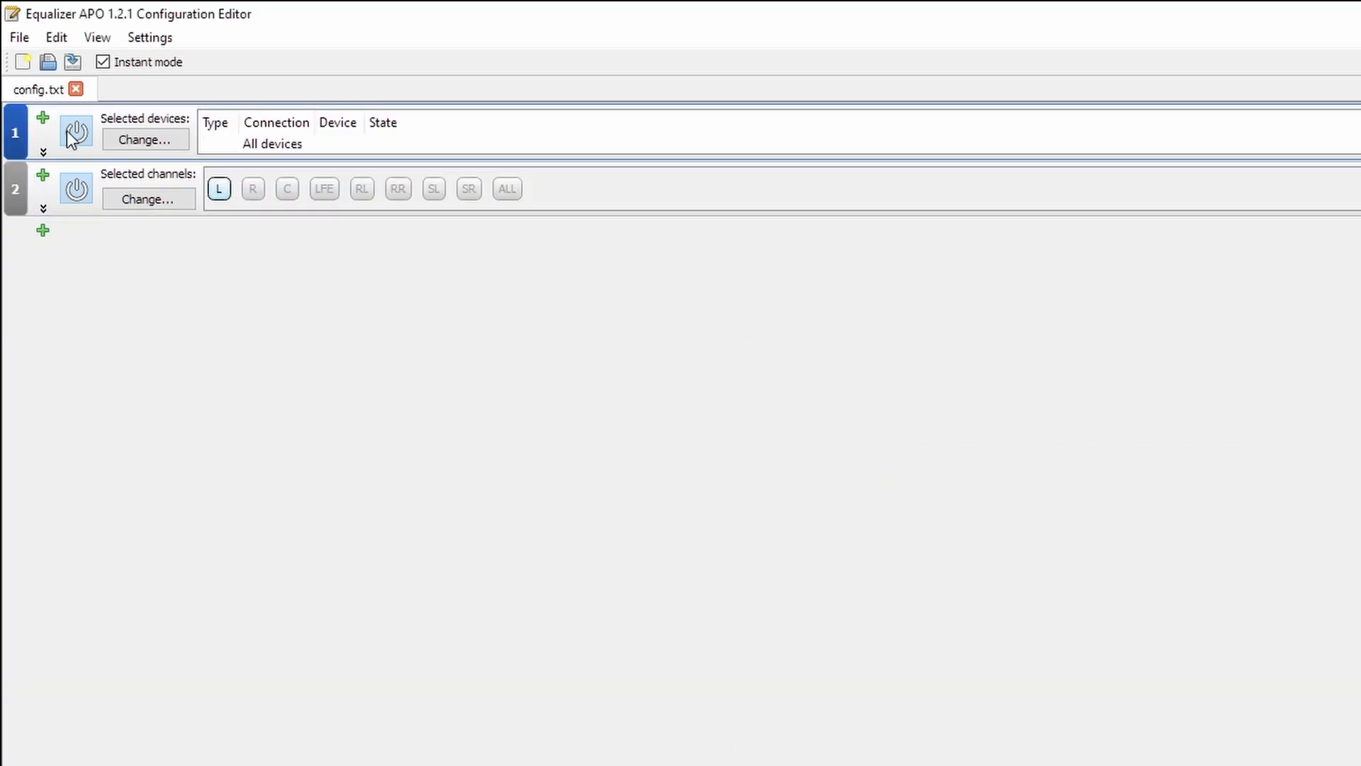
pyautogui.moveTo(343, 144)
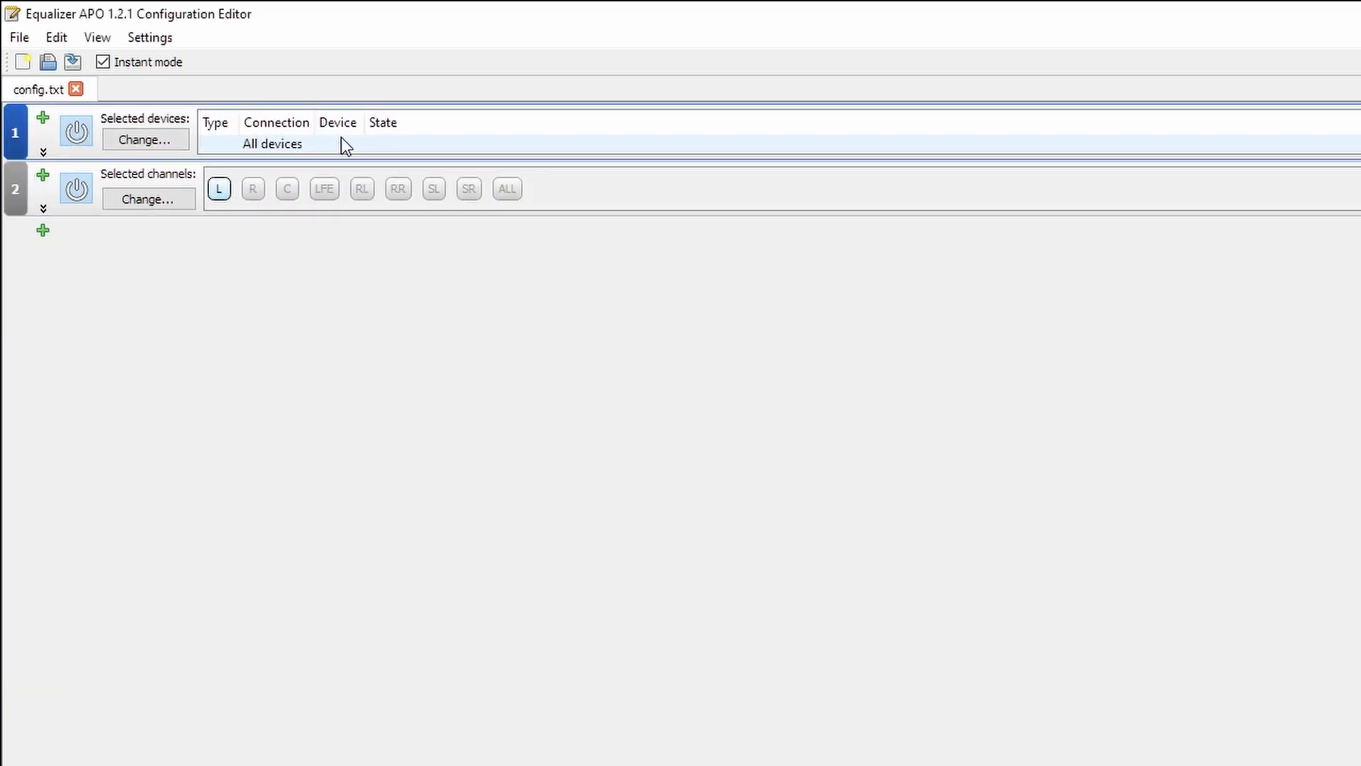
pyautogui.moveTo(544, 391)
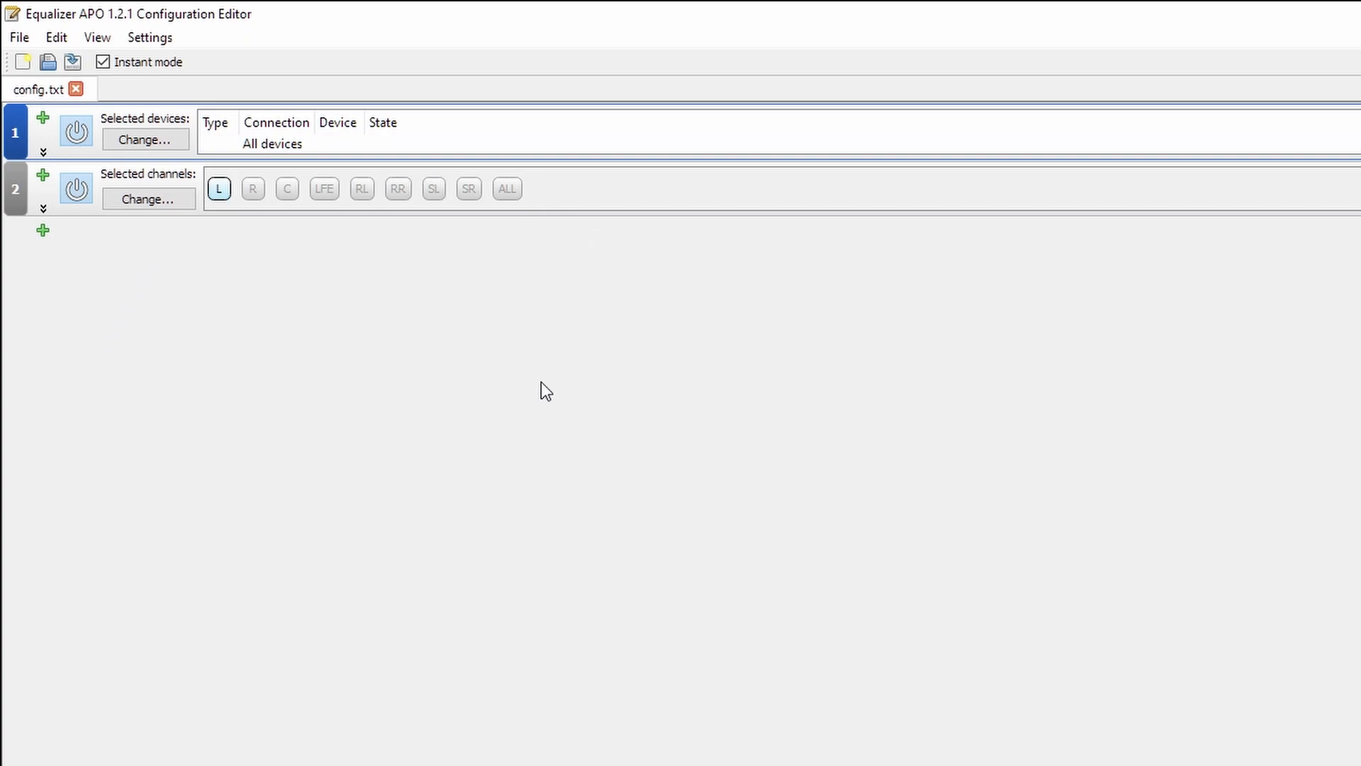
pyautogui.moveTo(287, 140)
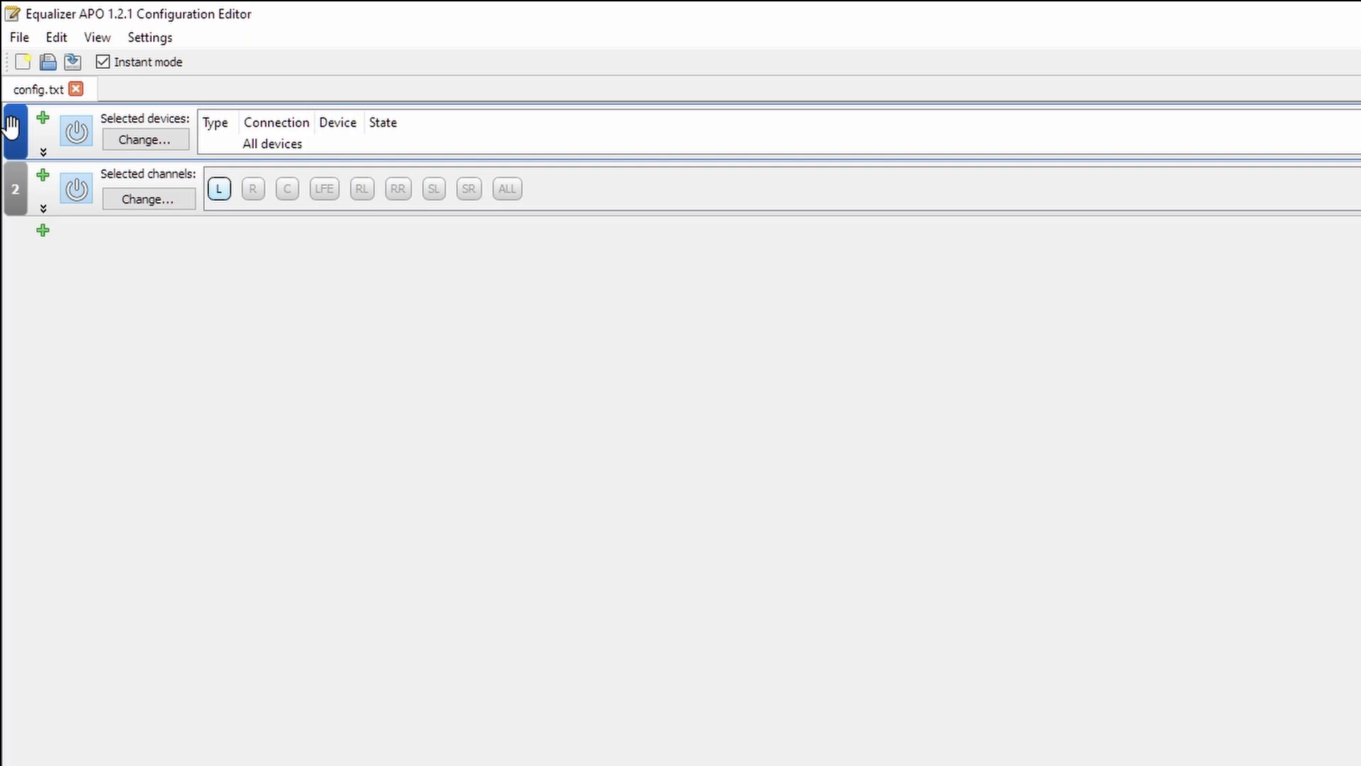
pyautogui.moveTo(50, 495)
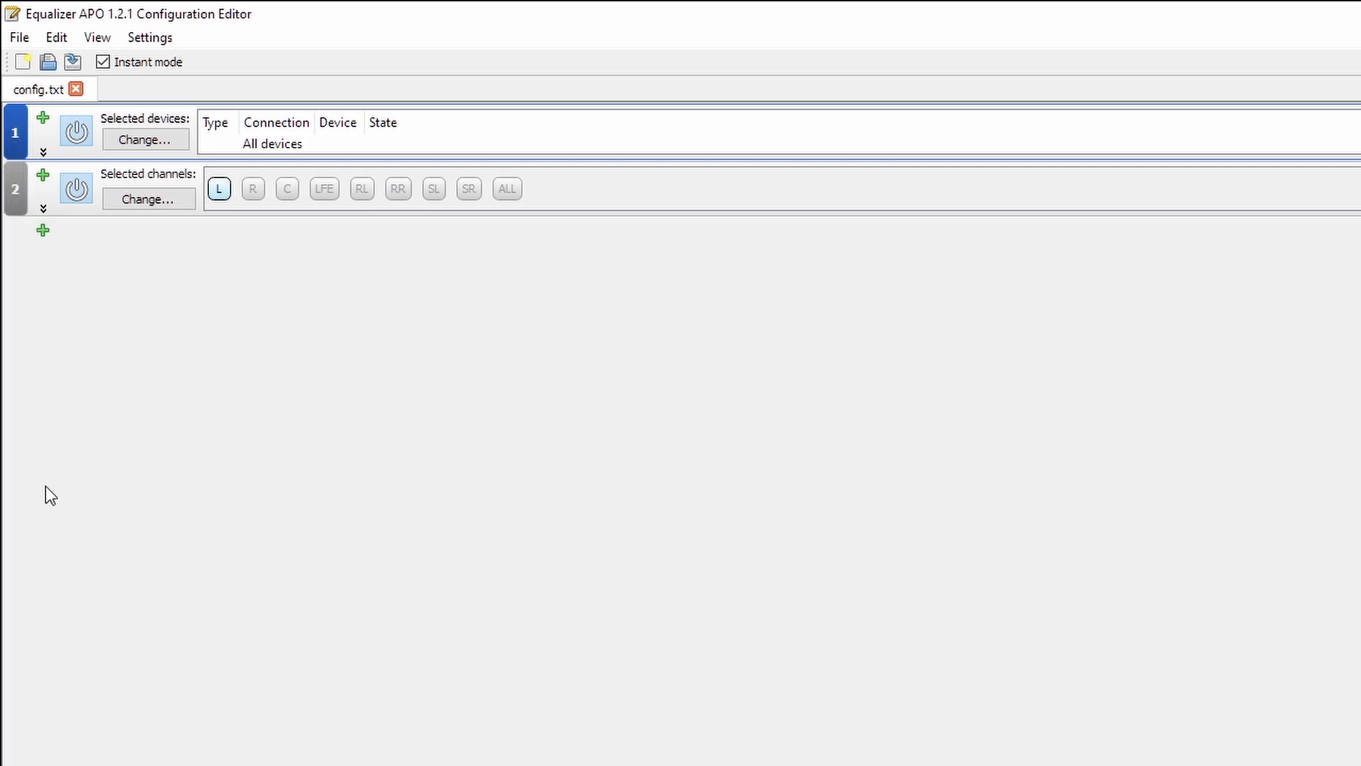
# - Add a 0 dB preamplification filter ahead of the L-only channel block
pyautogui.click(41, 230)
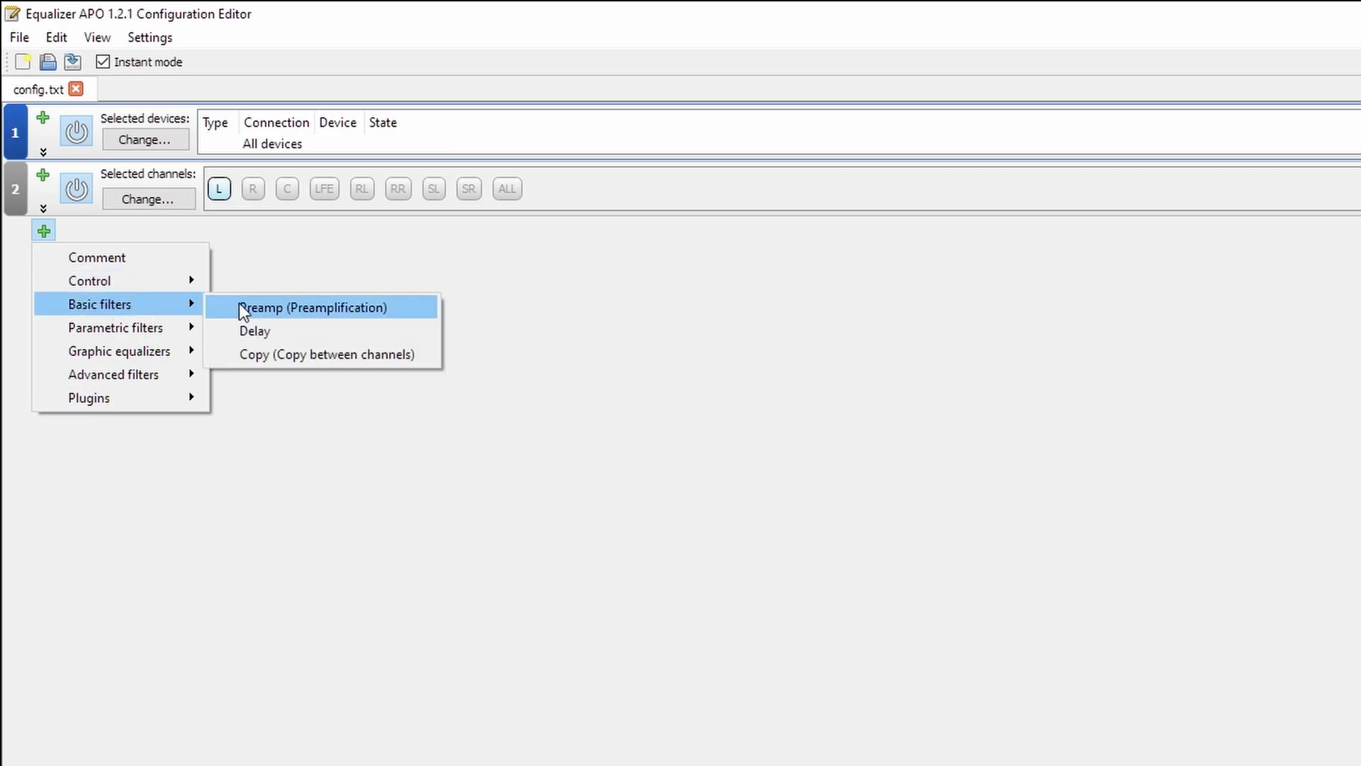
pyautogui.click(312, 308)
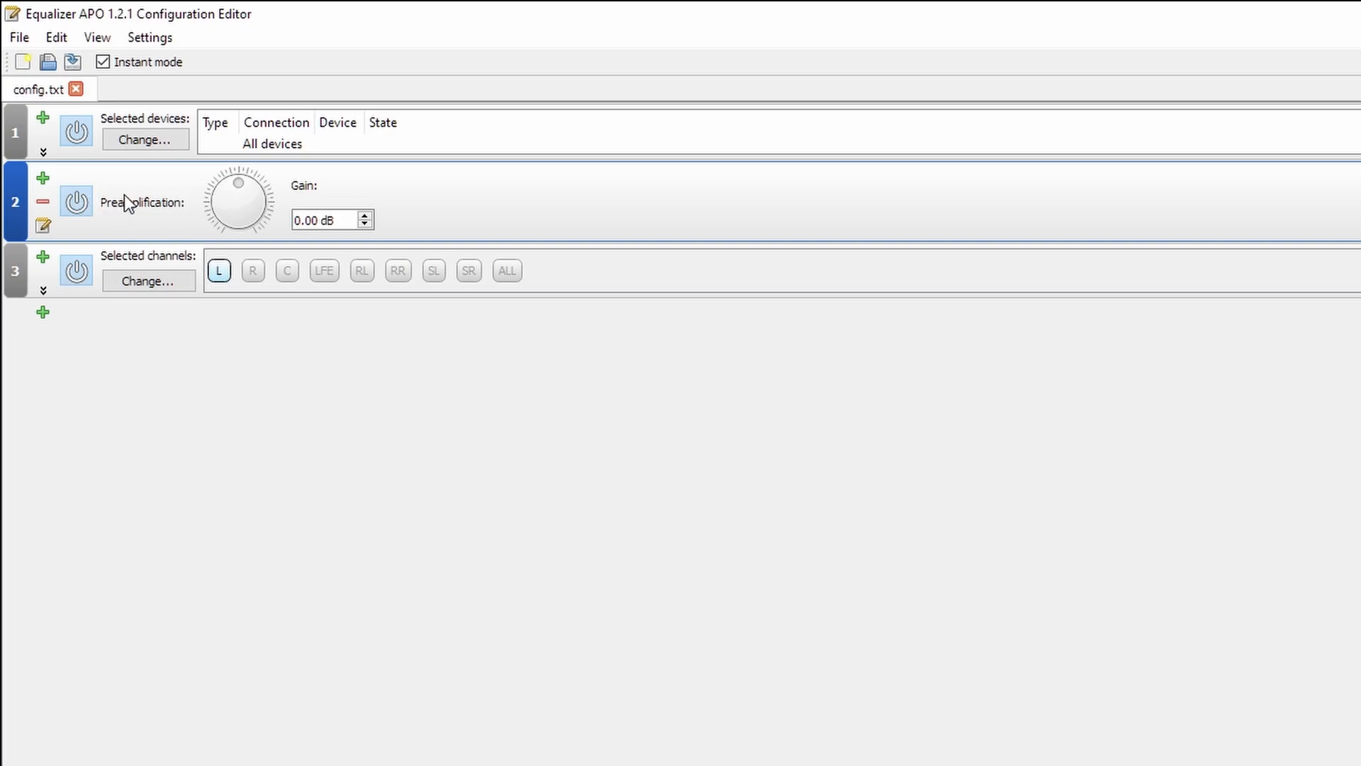
pyautogui.moveTo(55, 253)
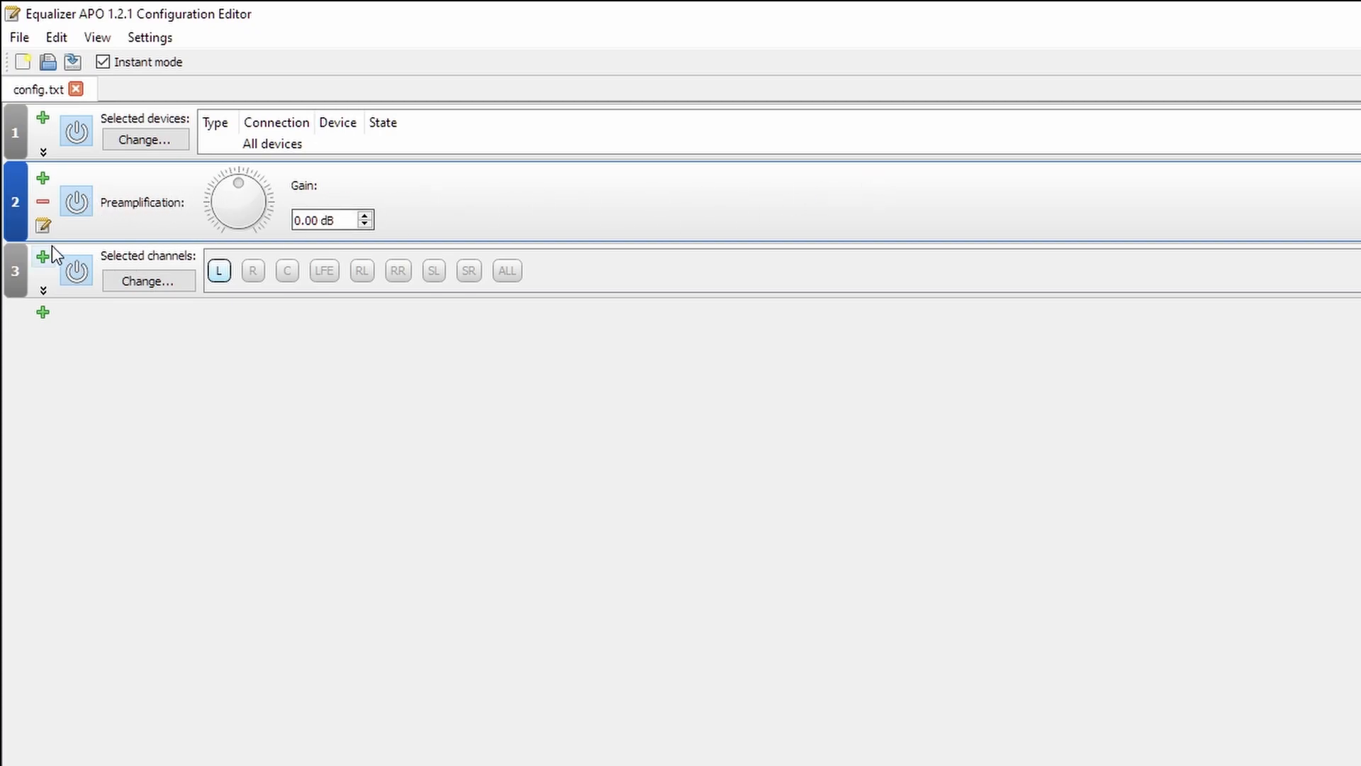
pyautogui.moveTo(16, 297)
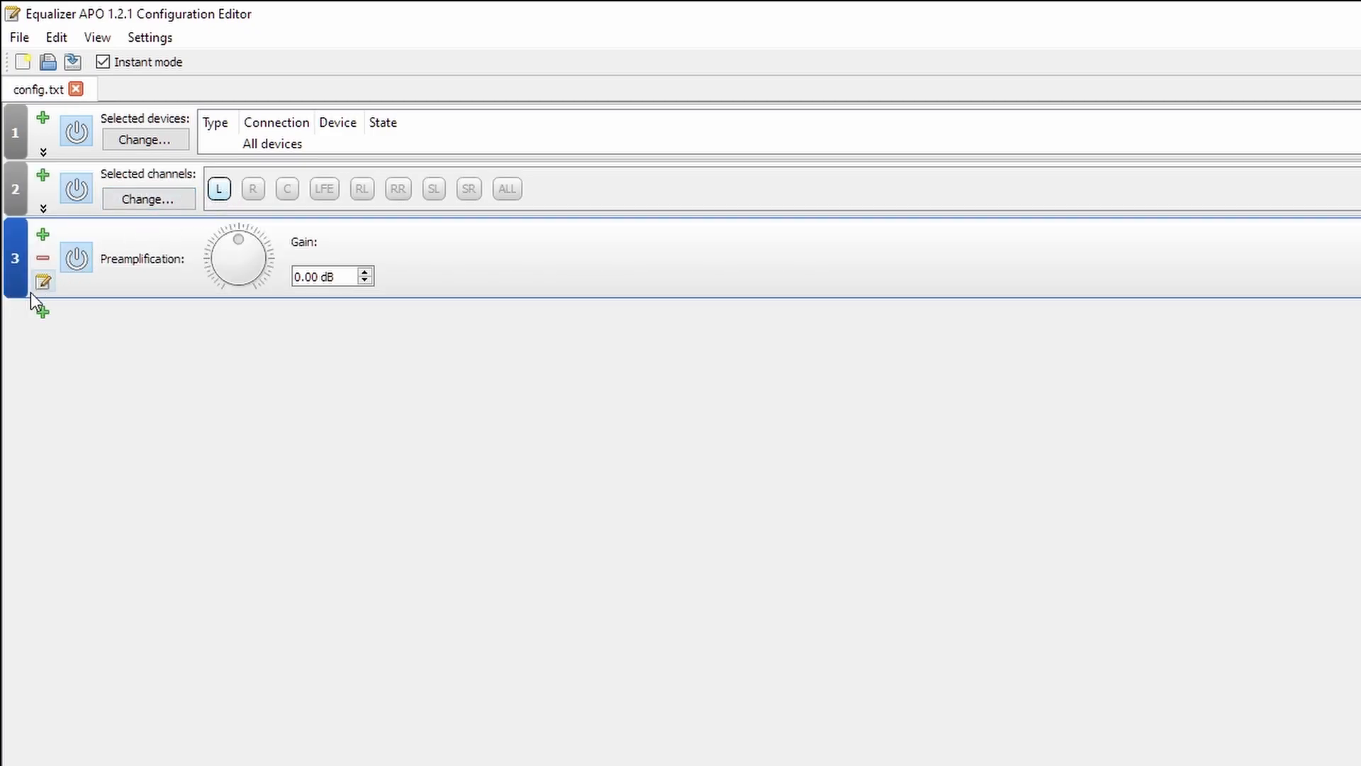
# - Add a Channel selection block after the preamp and begin choosing its channels
pyautogui.click(43, 310)
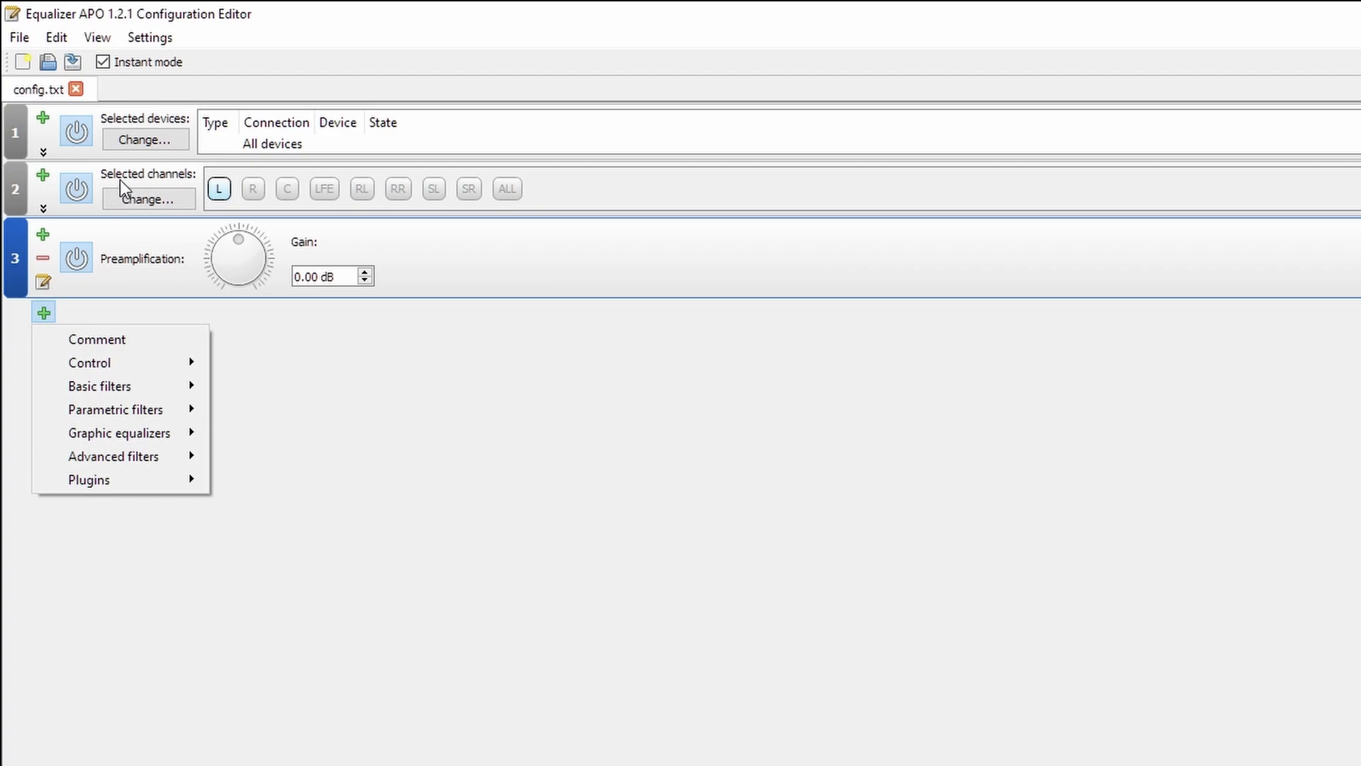
pyautogui.moveTo(100, 386)
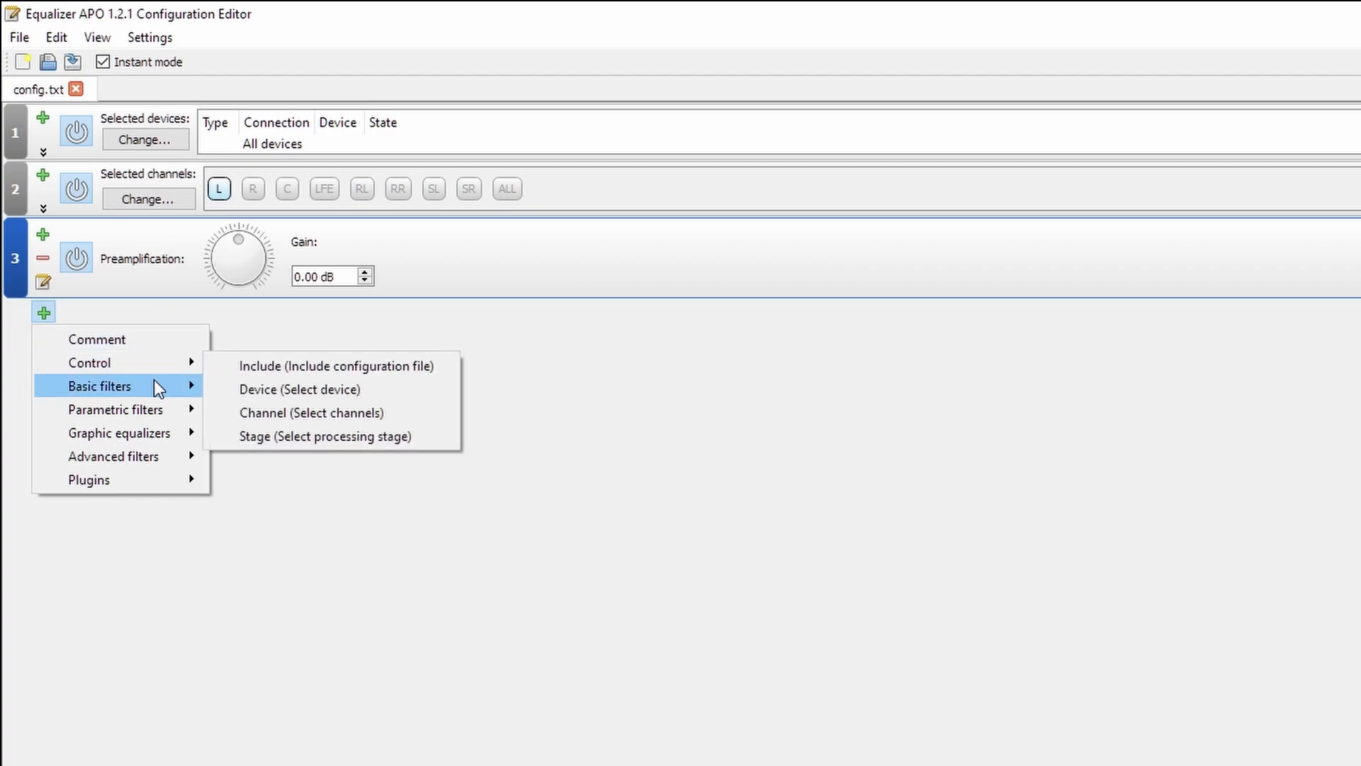
pyautogui.moveTo(289, 417)
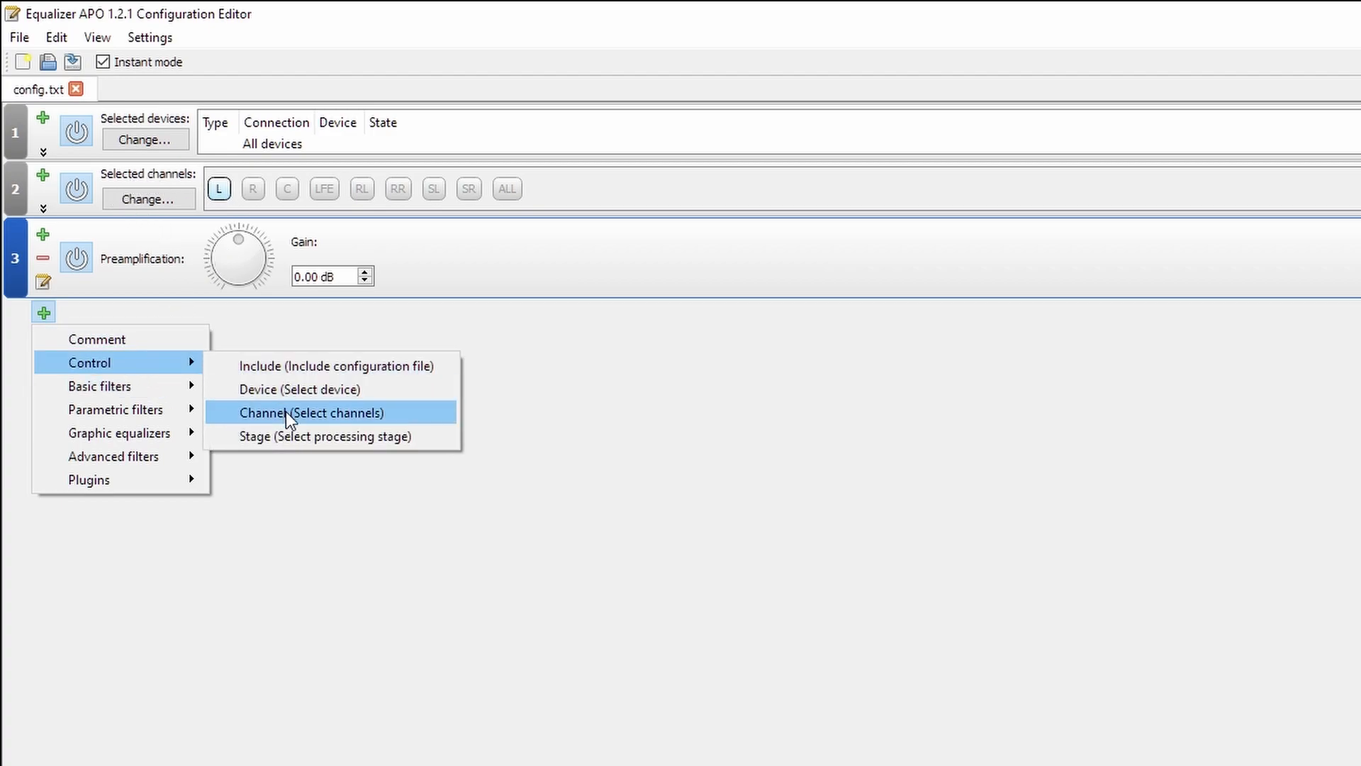
pyautogui.click(310, 413)
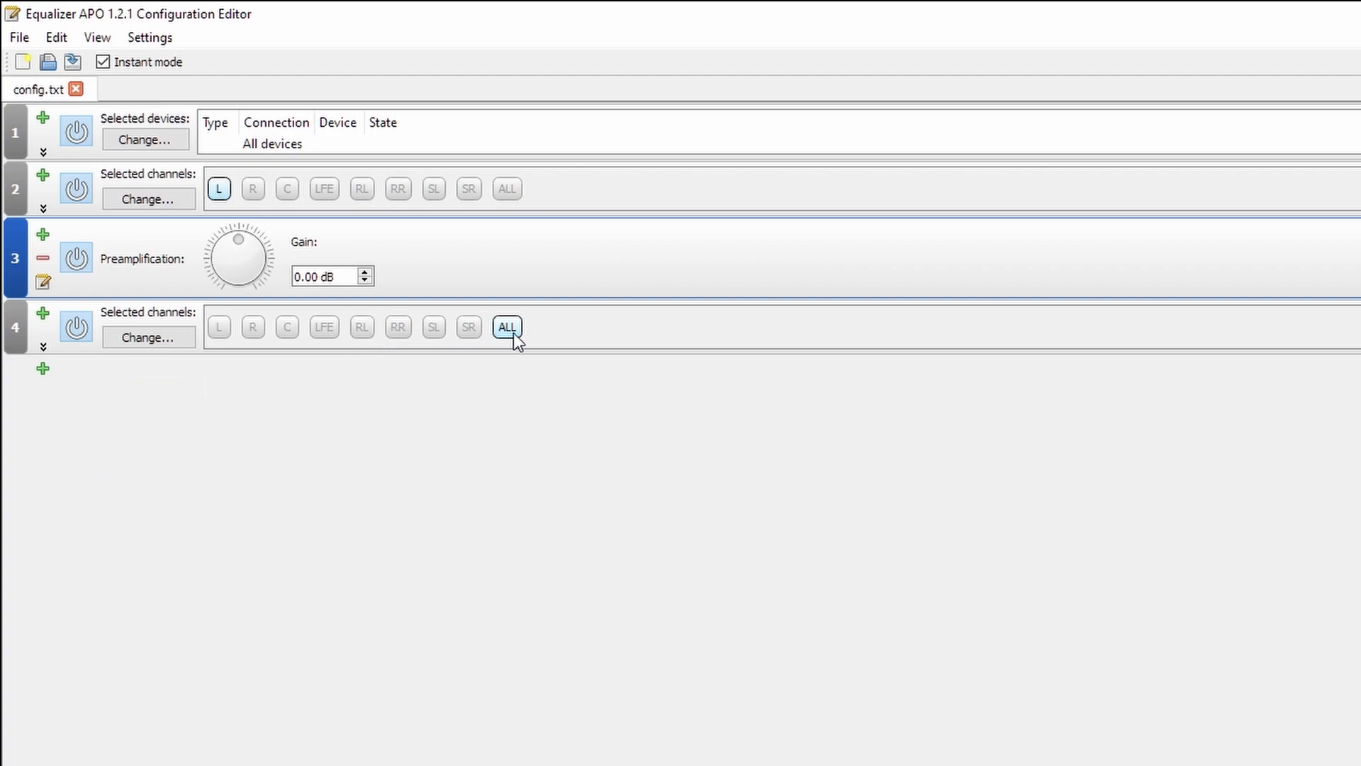
pyautogui.moveTo(353, 244)
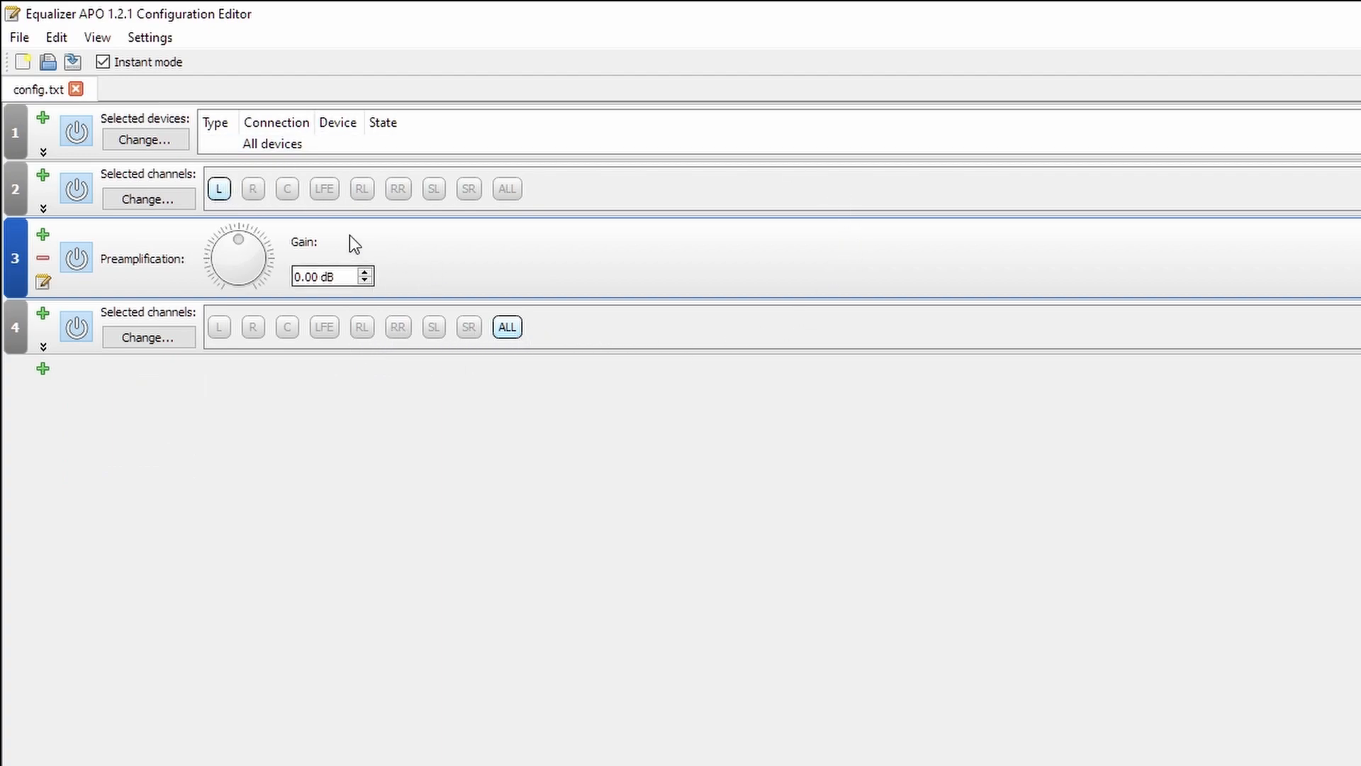
pyautogui.moveTo(129, 276)
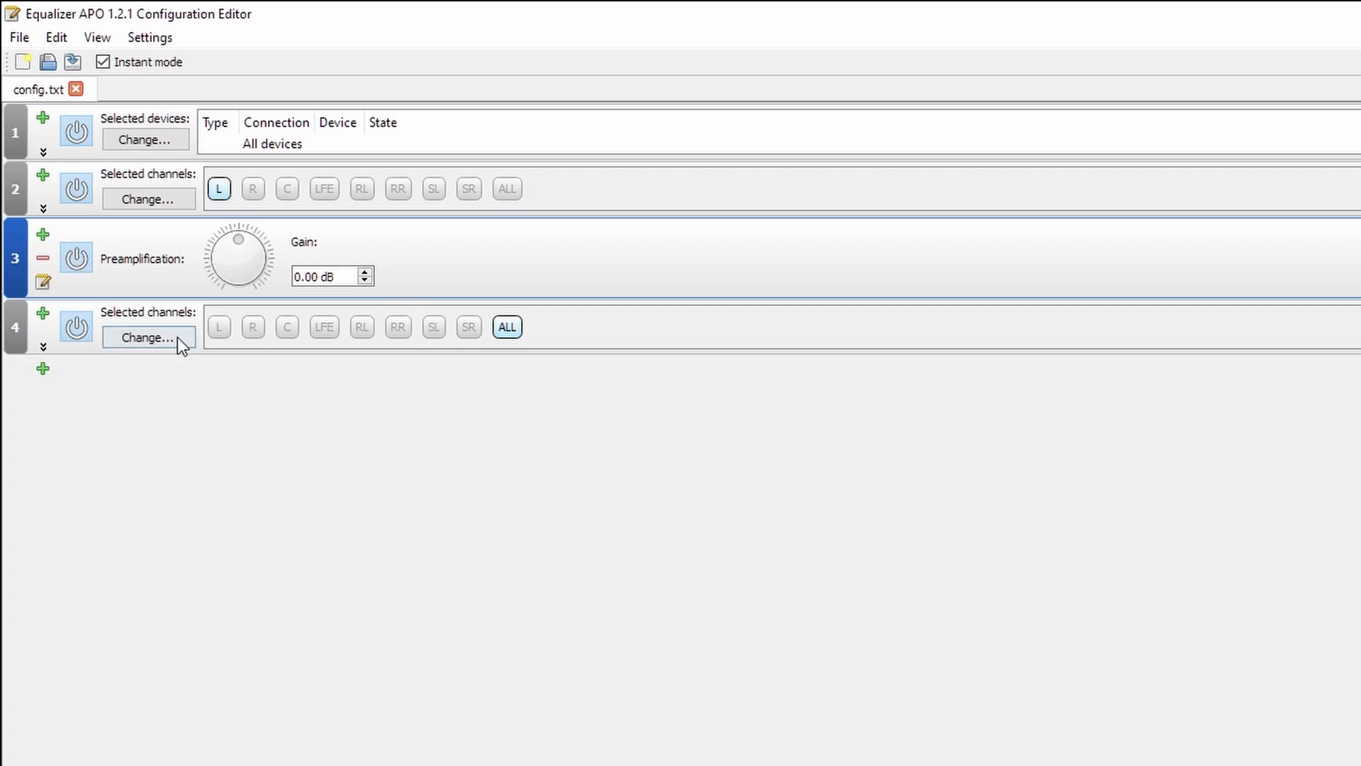
pyautogui.click(43, 368)
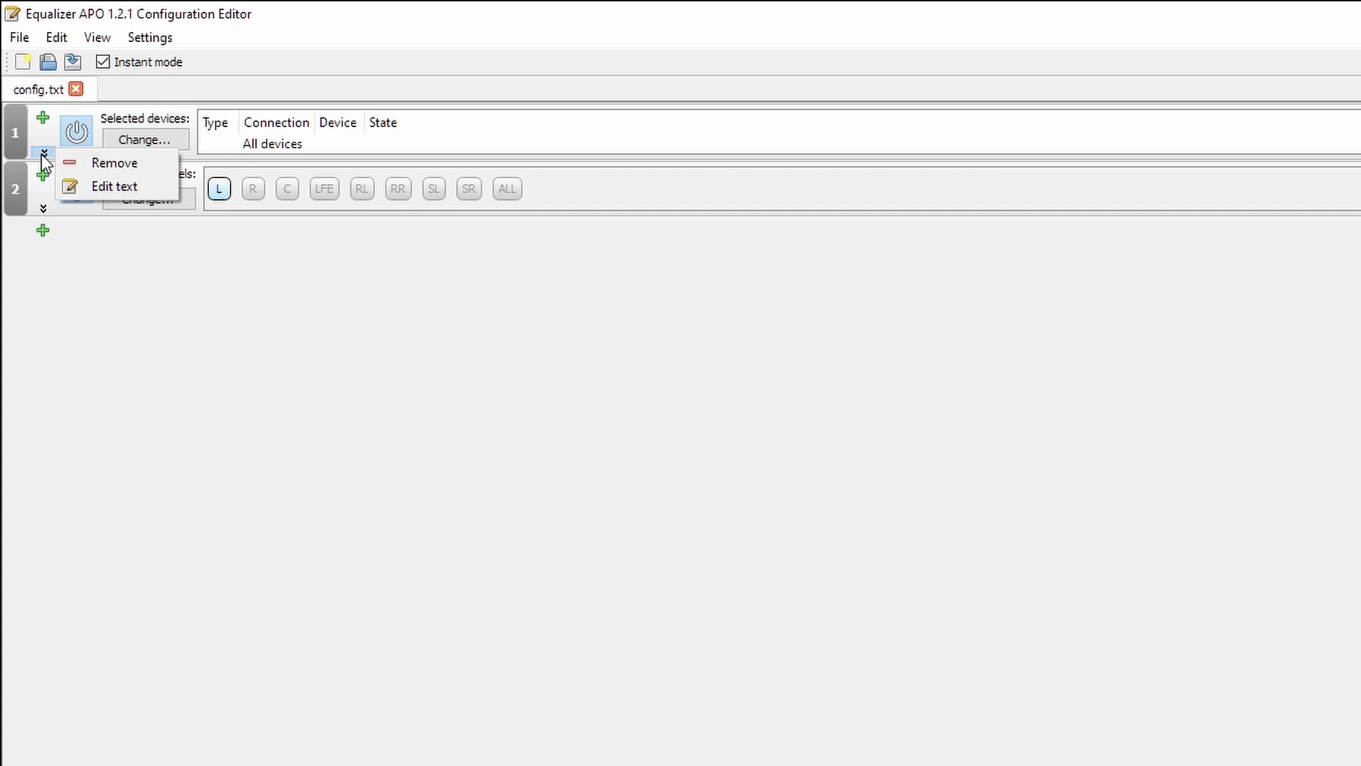
pyautogui.moveTo(53, 166)
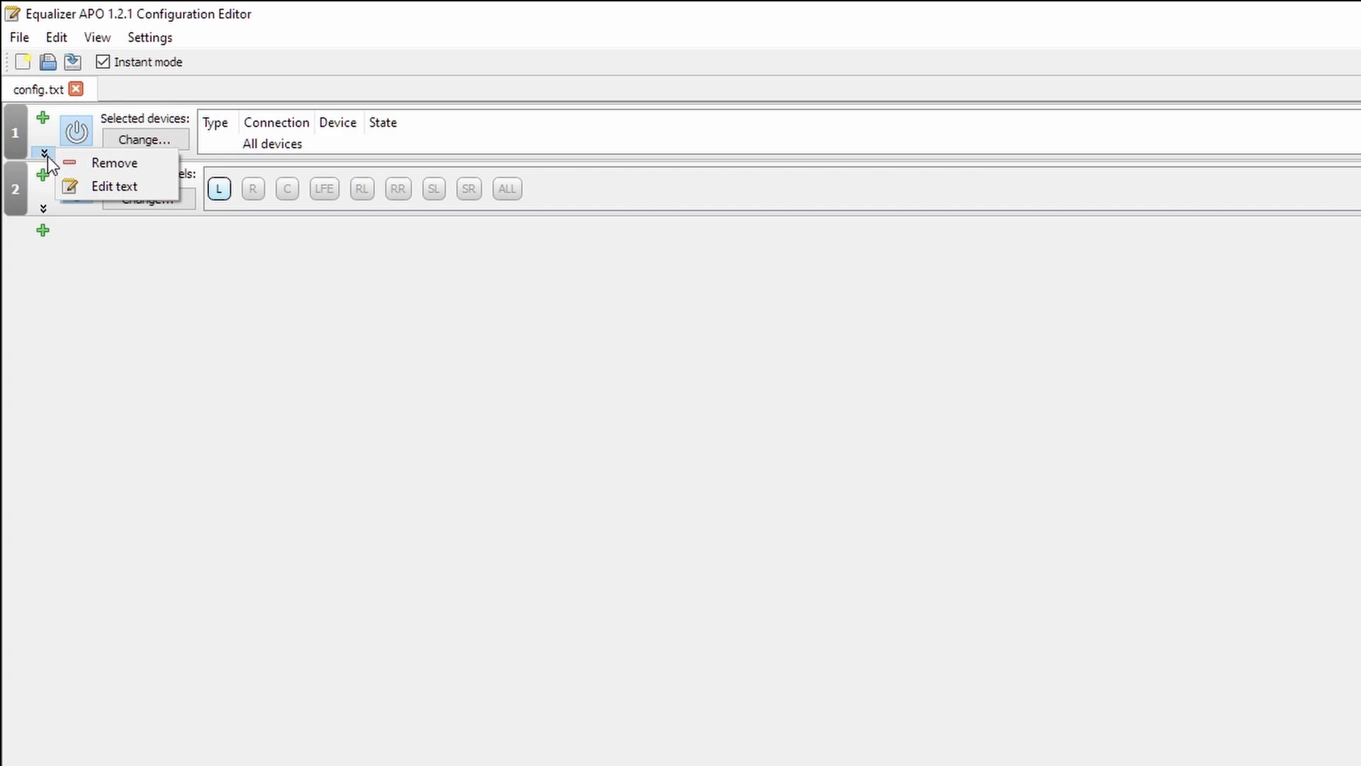
# - Remove the device selection block and add a preamplification filter after the channel selection
pyautogui.click(43, 172)
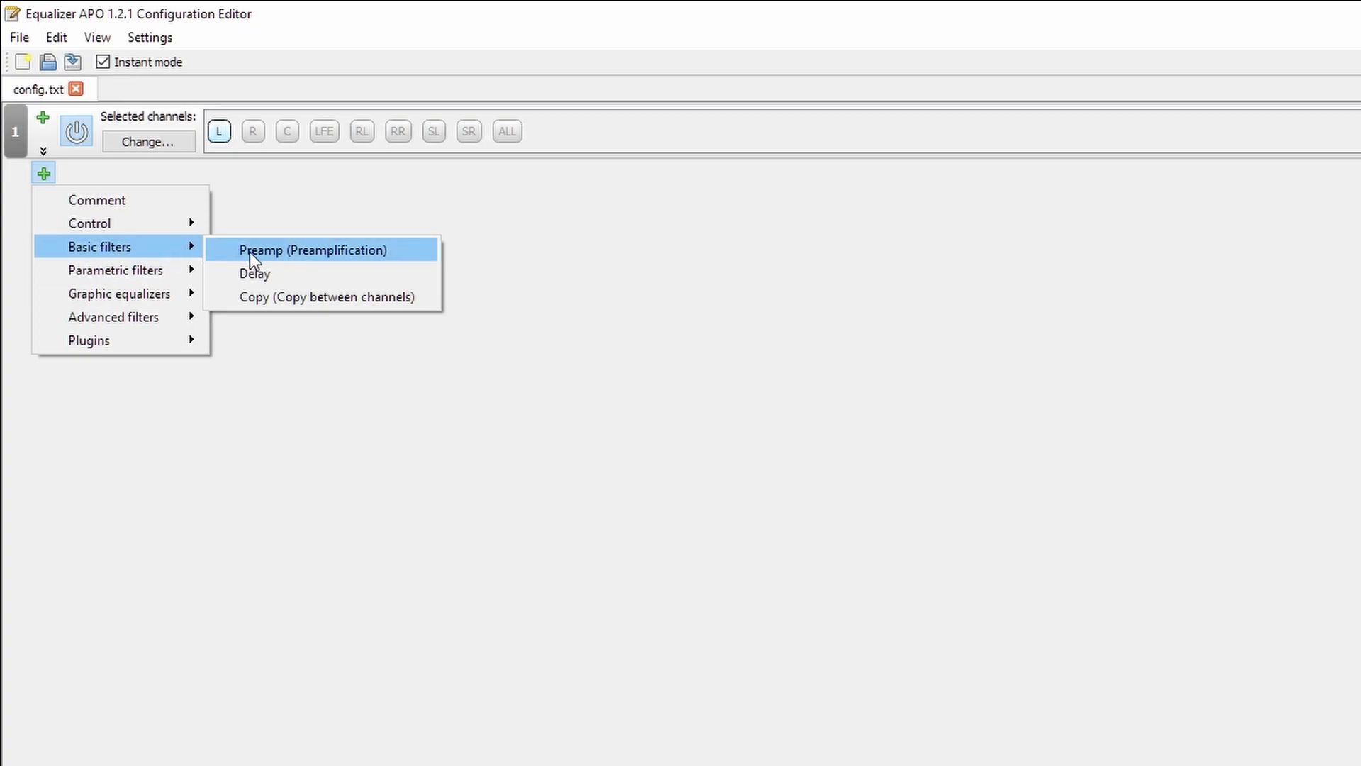
pyautogui.click(312, 249)
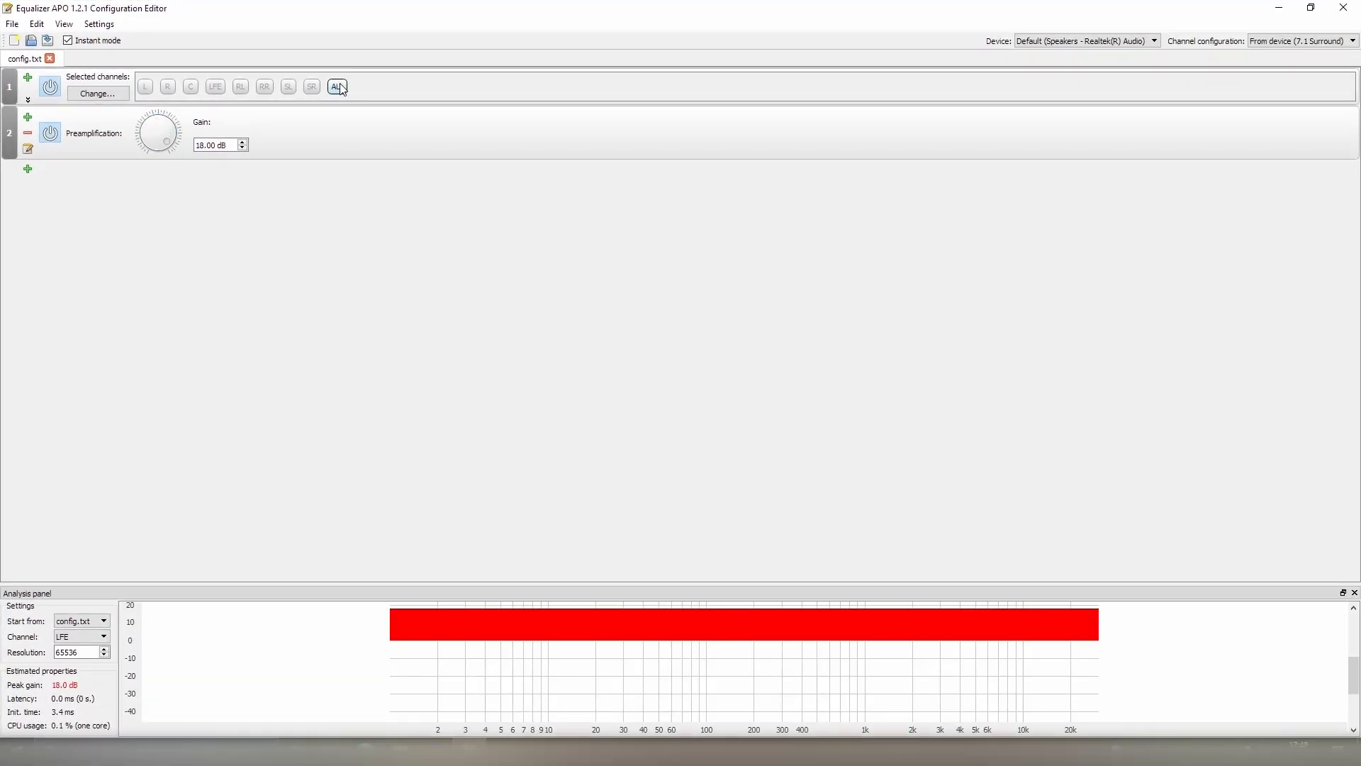
# - Turn the preamp gain knob down to 5.20 dB for all channels
pyautogui.moveTo(157, 132); pyautogui.dragTo(172, 140)
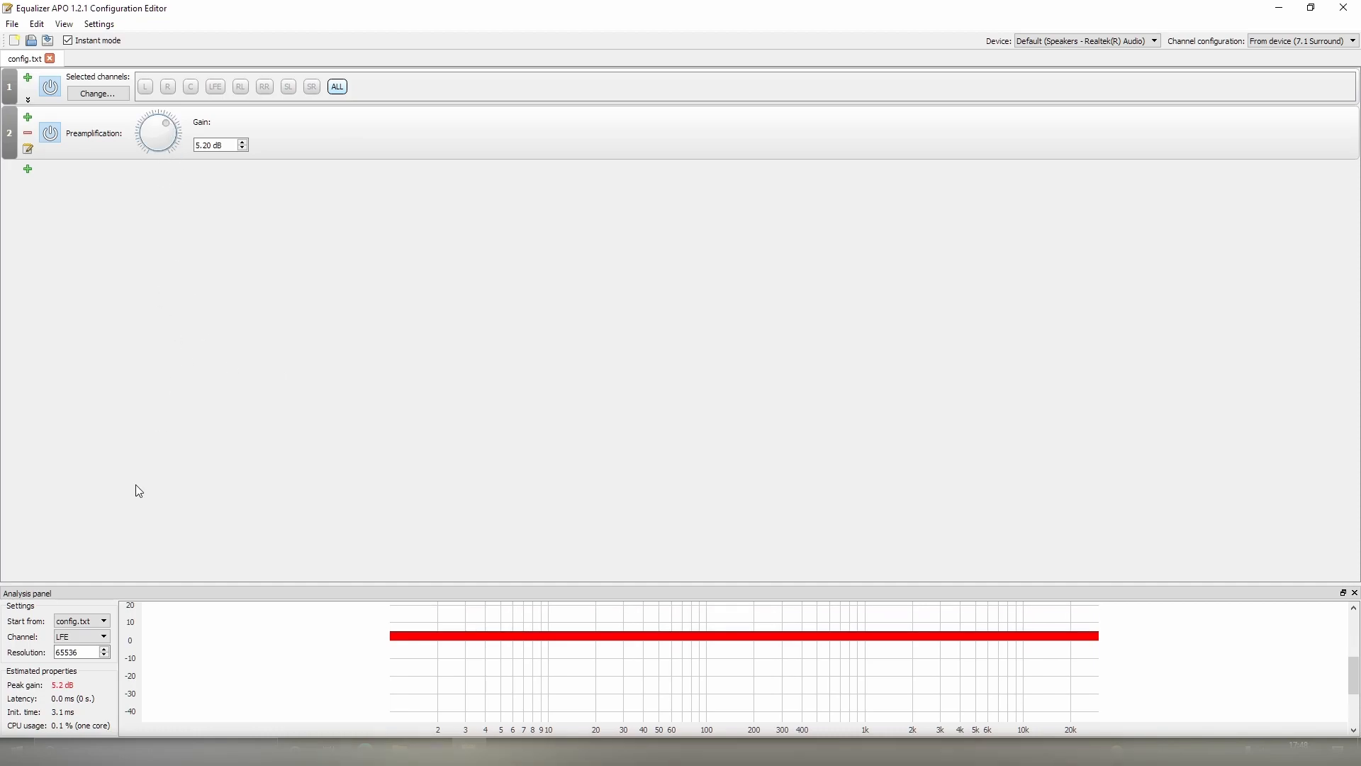
pyautogui.moveTo(395, 642)
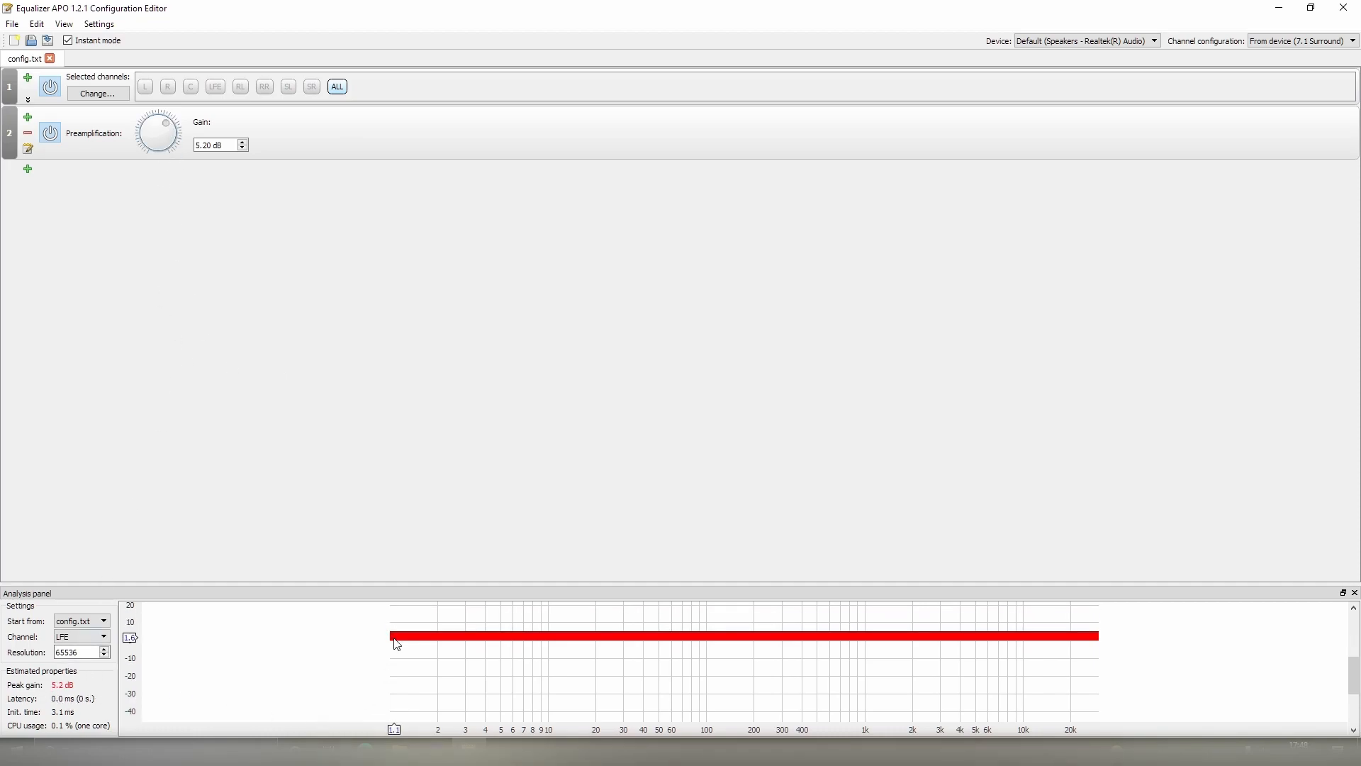
pyautogui.moveTo(1035, 652)
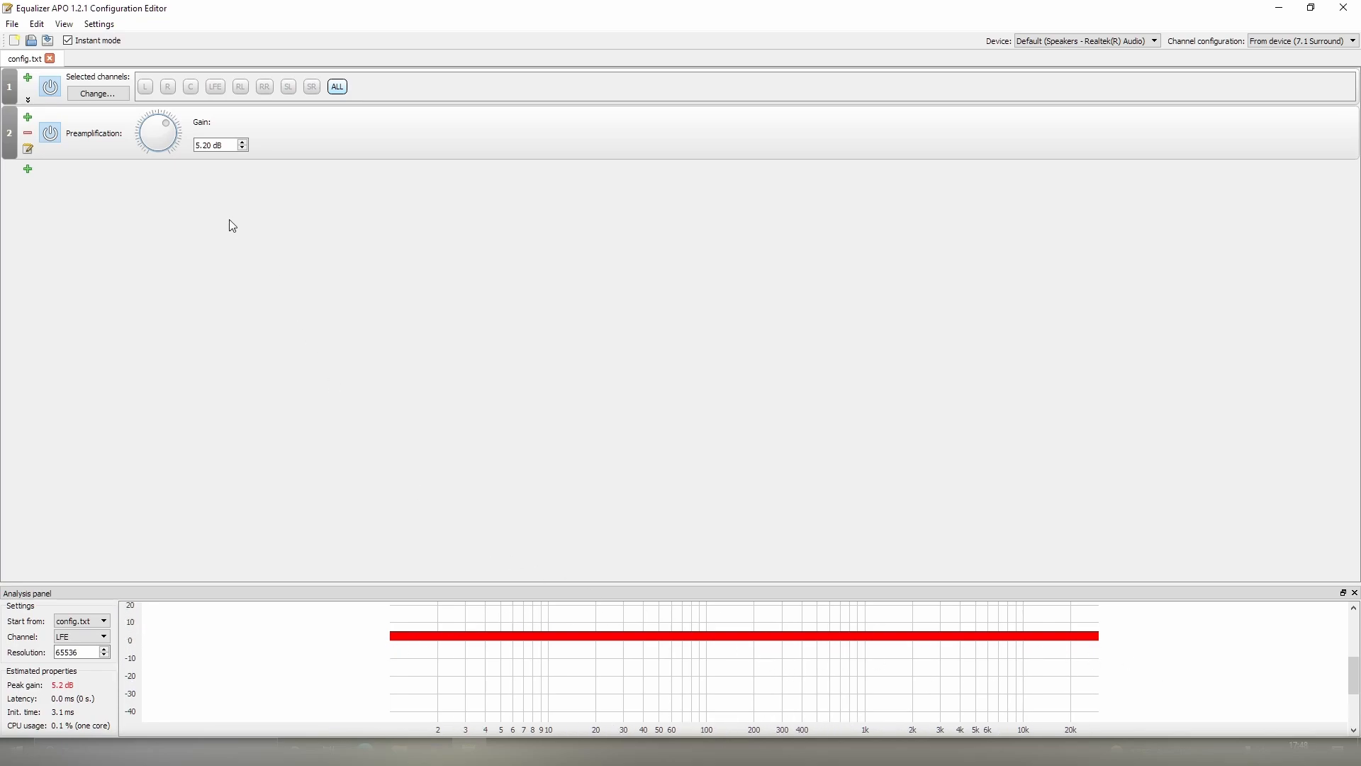
pyautogui.moveTo(210, 168)
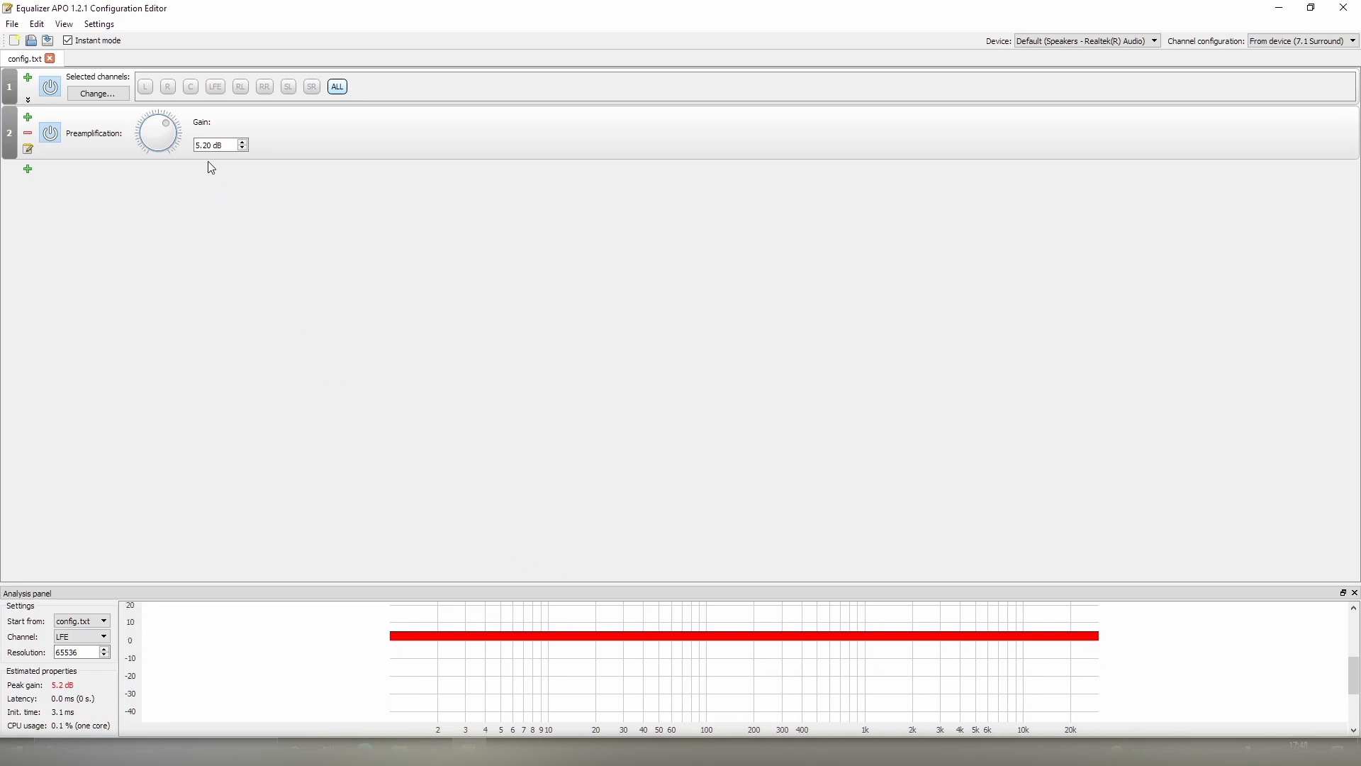
pyautogui.moveTo(169, 126)
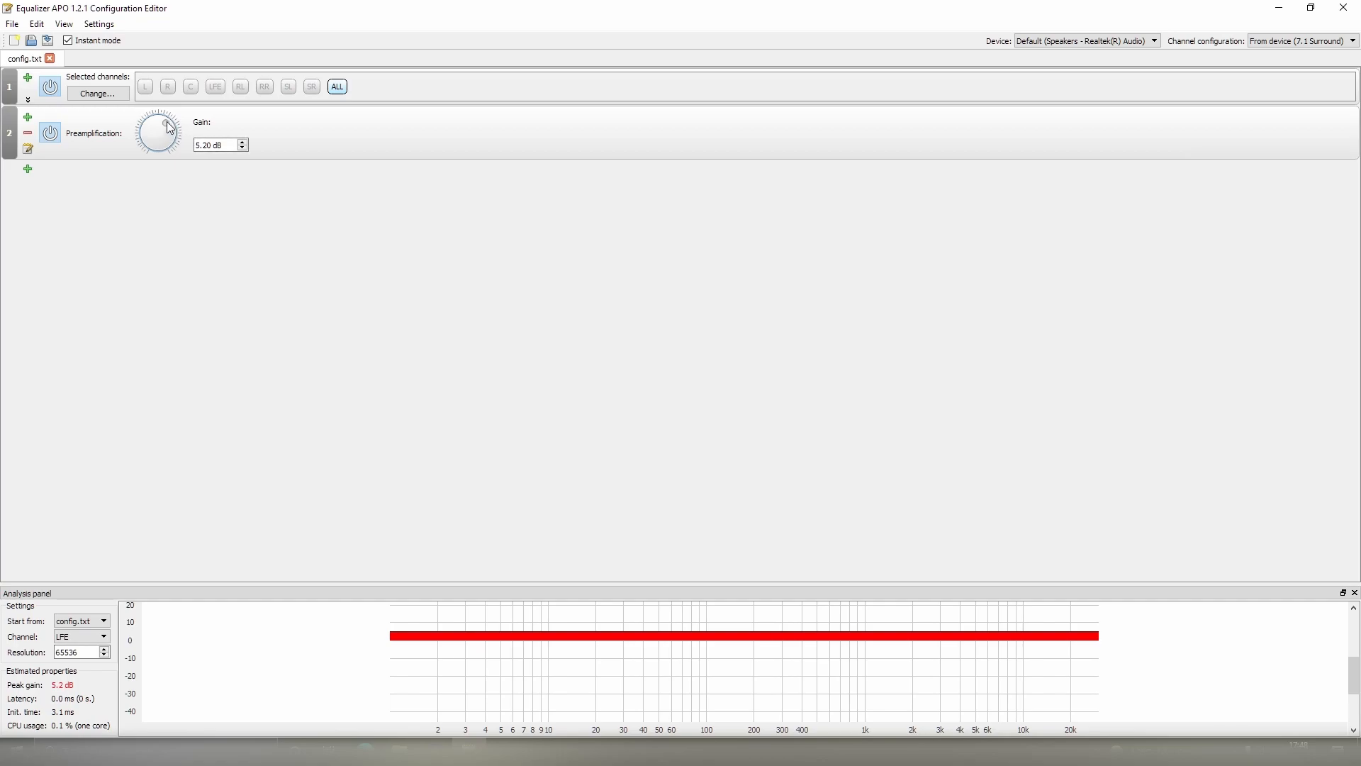
pyautogui.moveTo(28, 374)
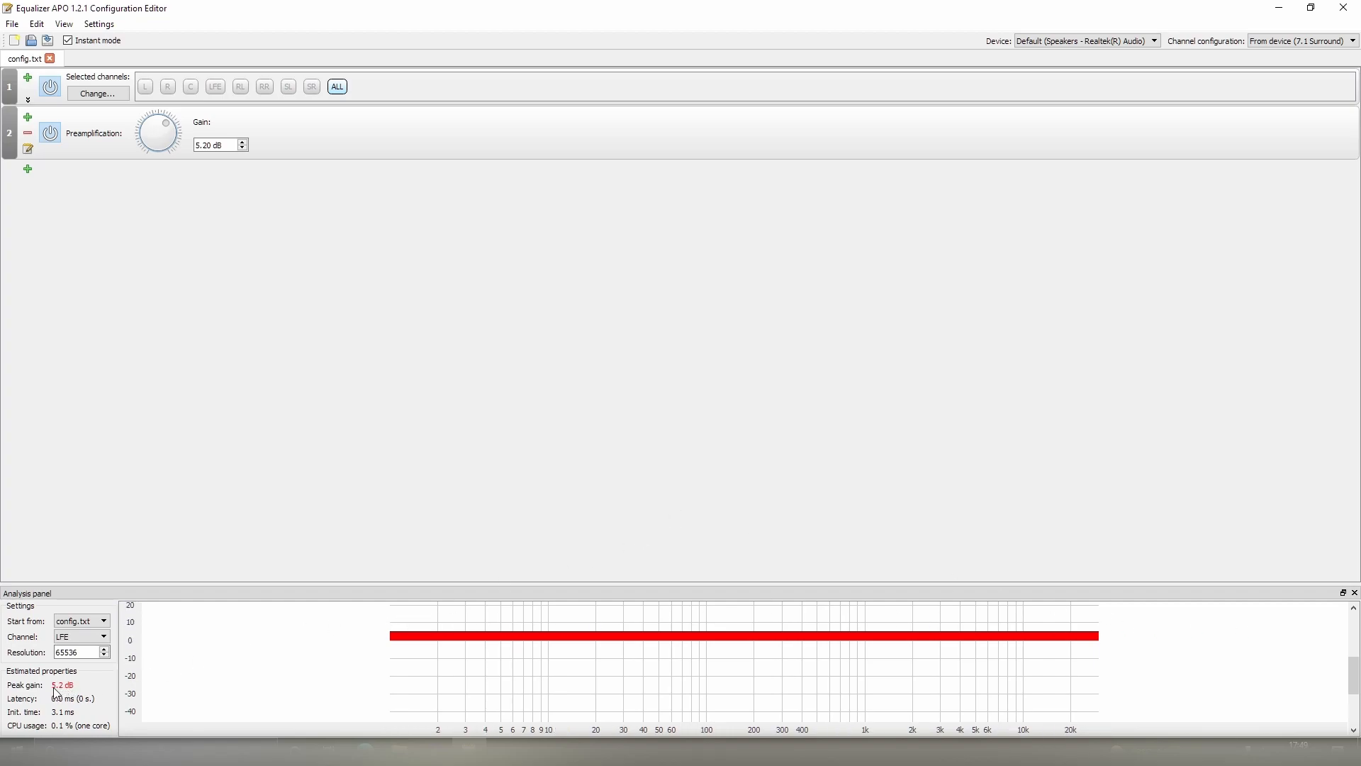
pyautogui.moveTo(79, 690)
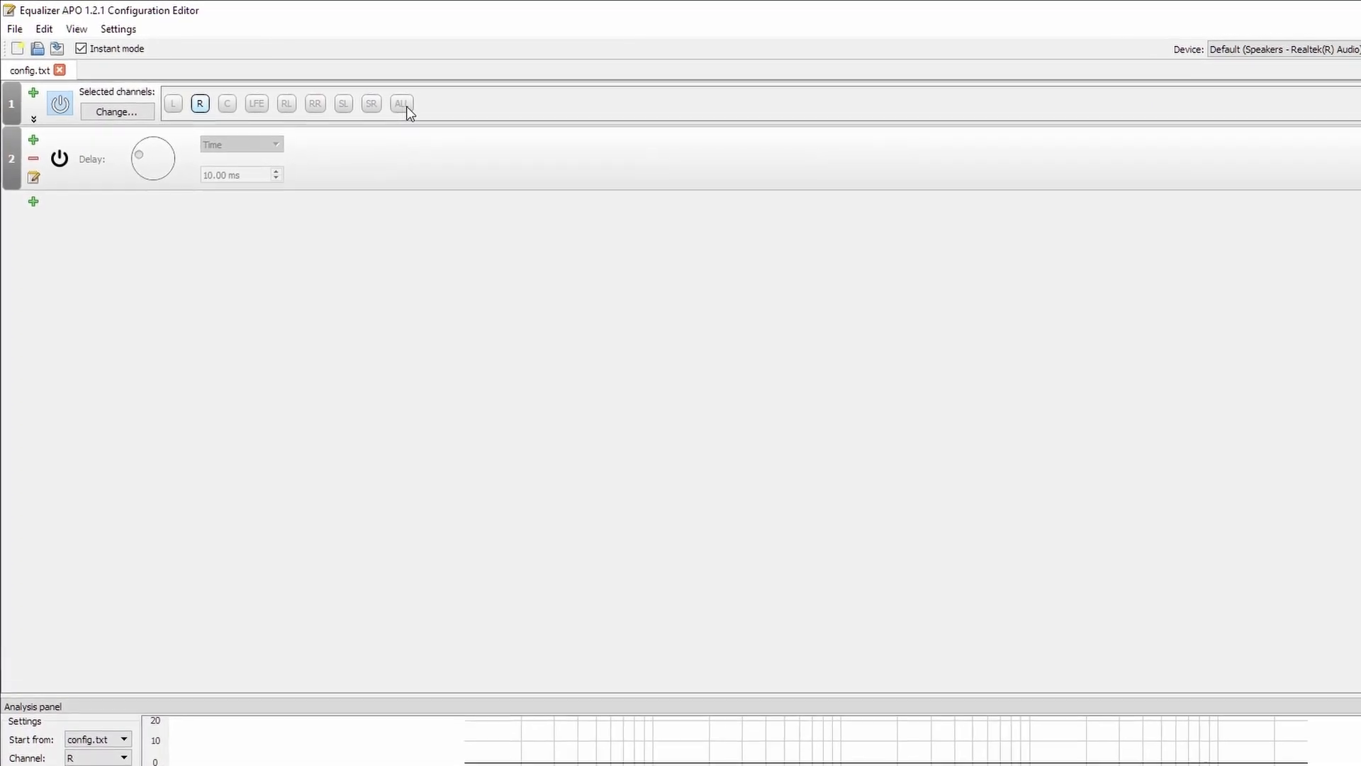
# - Set the first block to ALL channels, then add a Copy block routing L and R into C
pyautogui.click(401, 103)
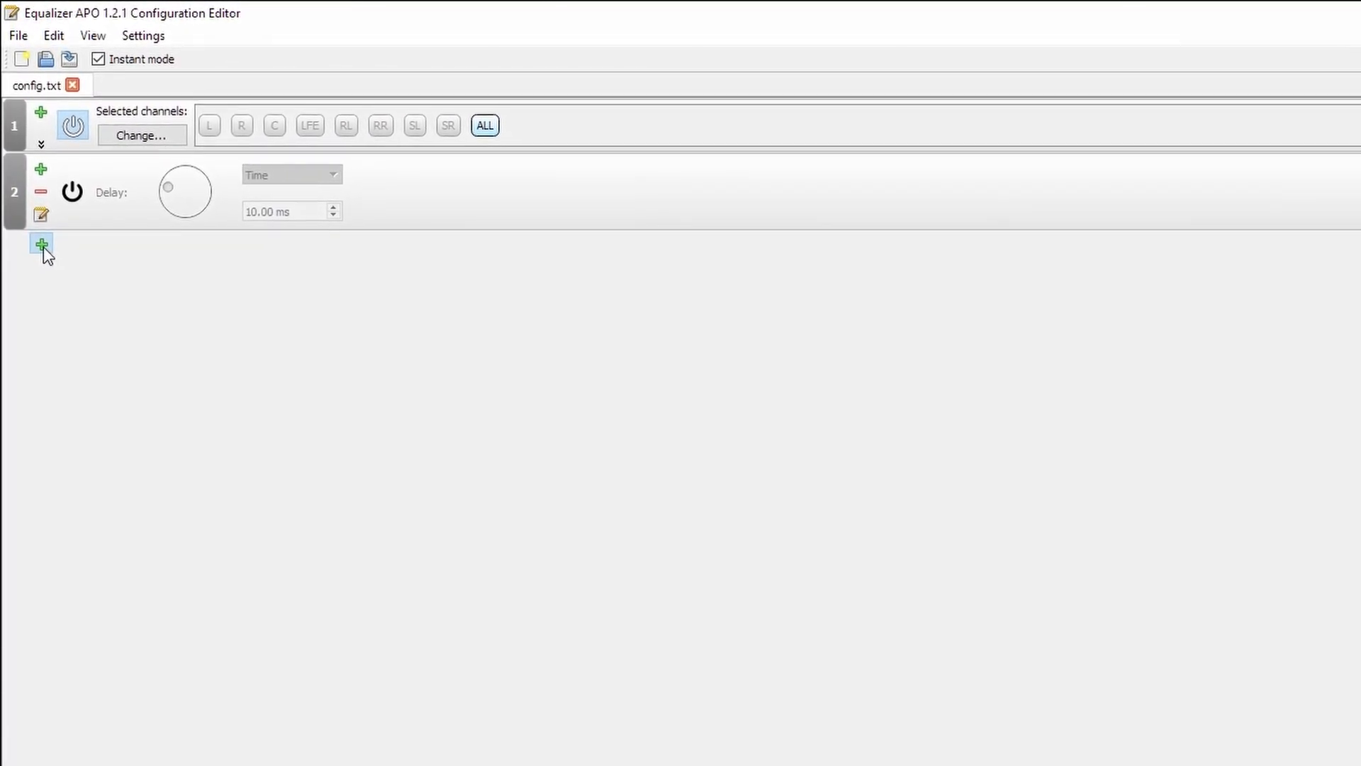
pyautogui.click(42, 252)
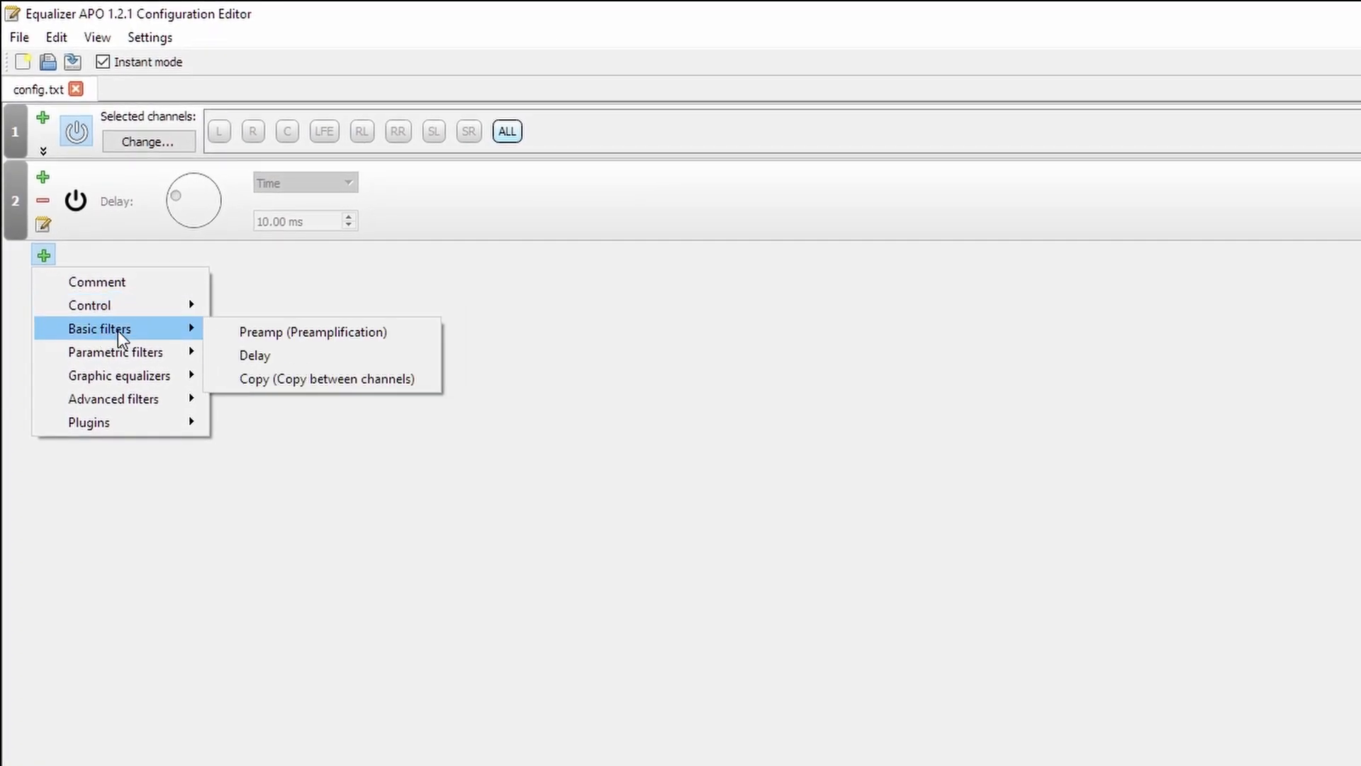
pyautogui.moveTo(326, 378)
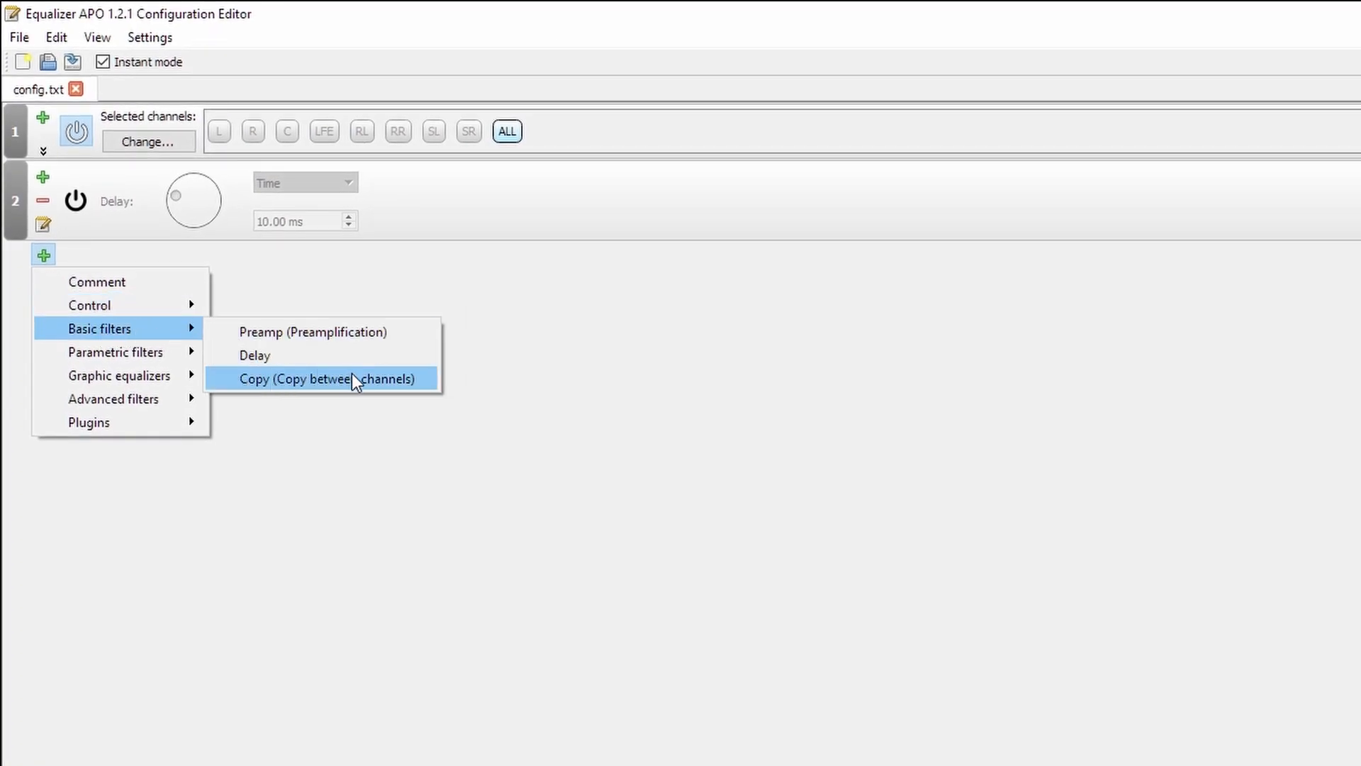
pyautogui.click(325, 377)
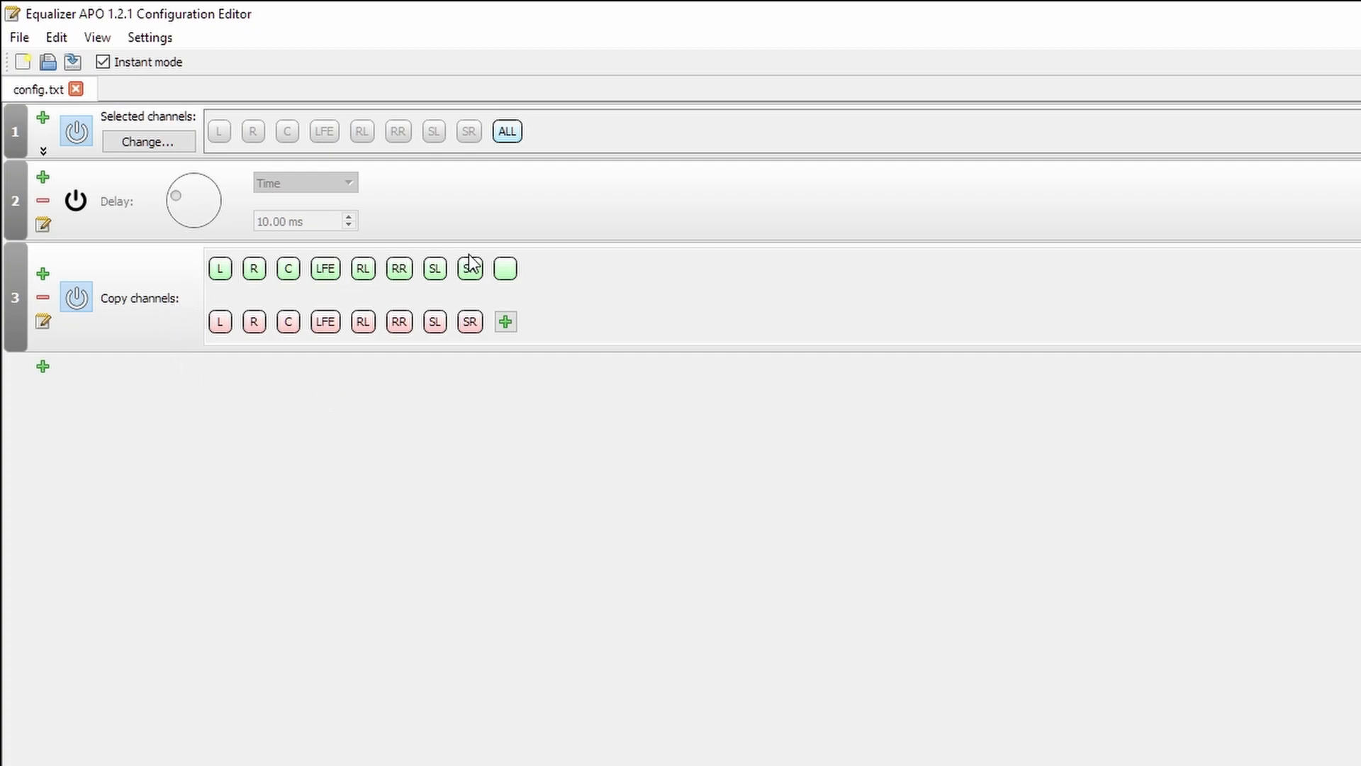
pyautogui.moveTo(469, 268)
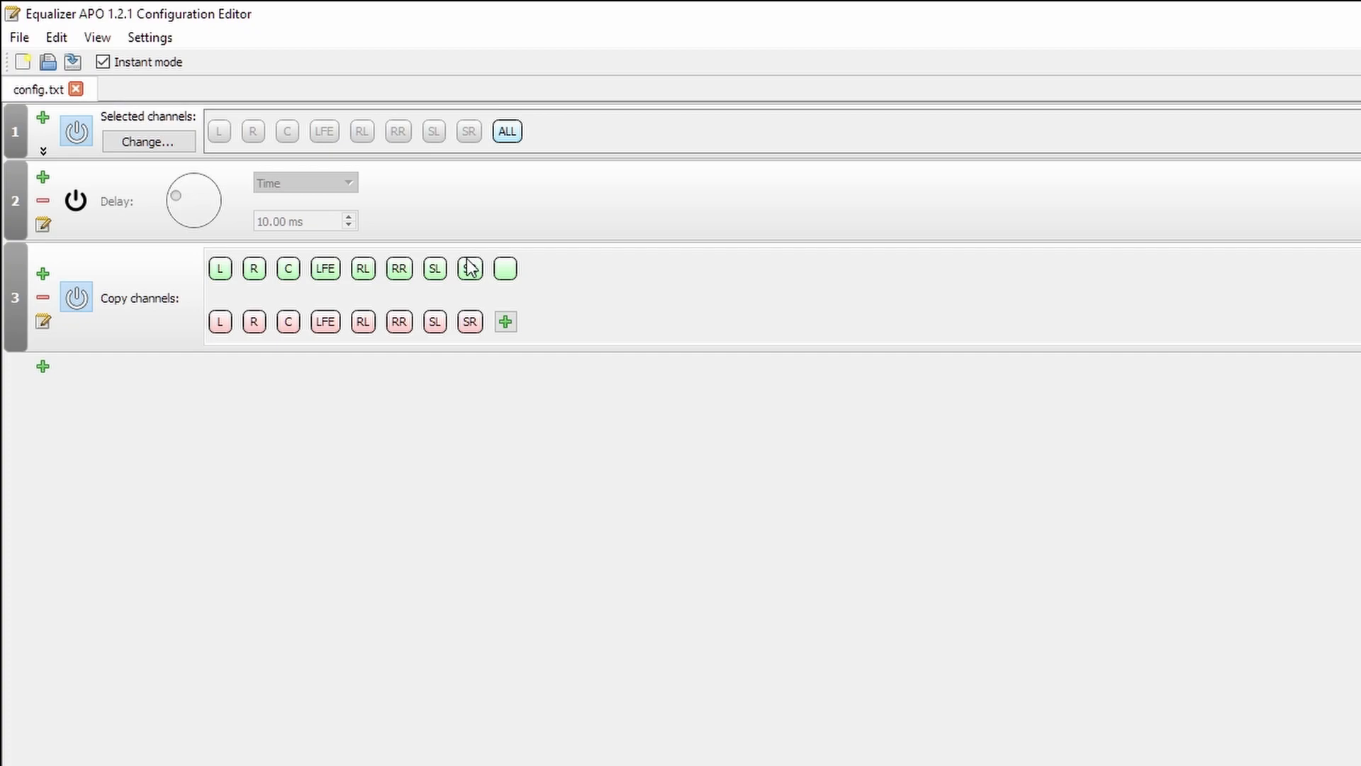
pyautogui.click(469, 268)
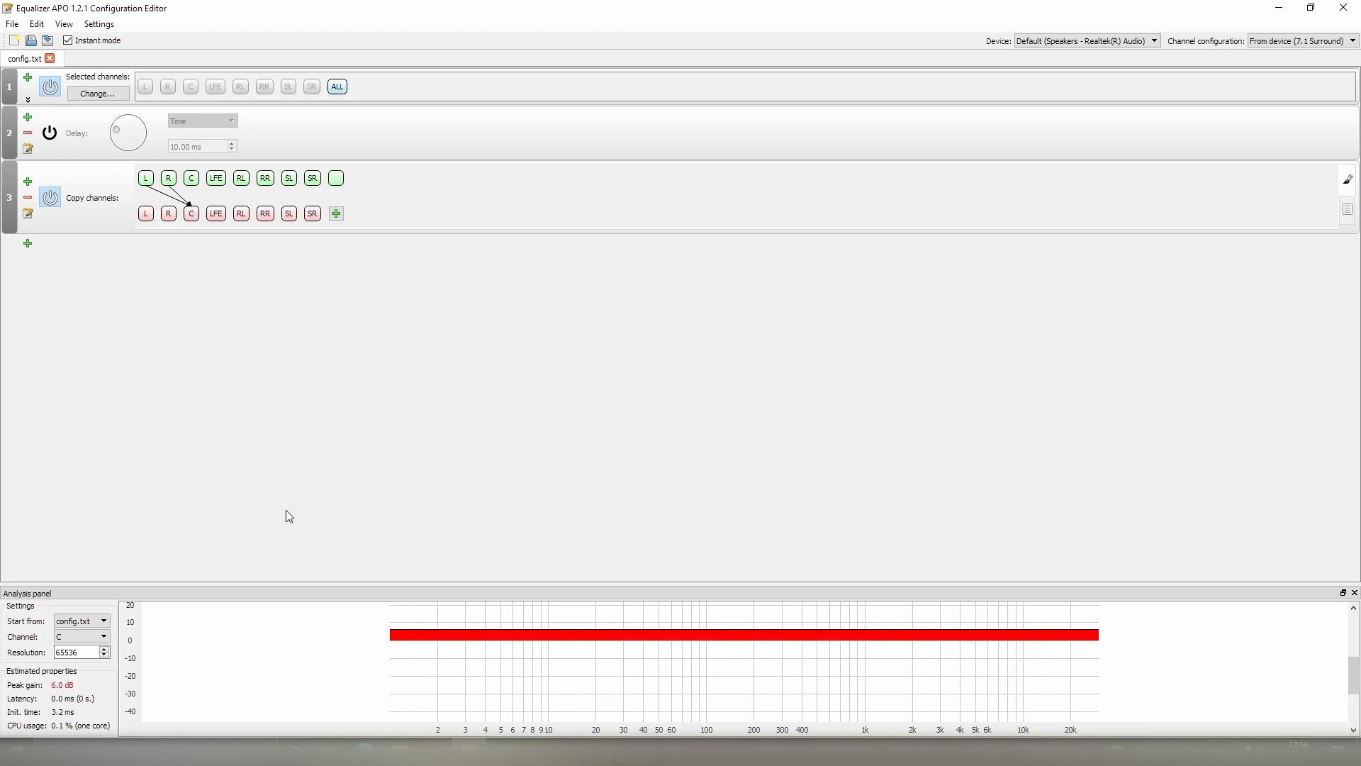
pyautogui.moveTo(385, 635)
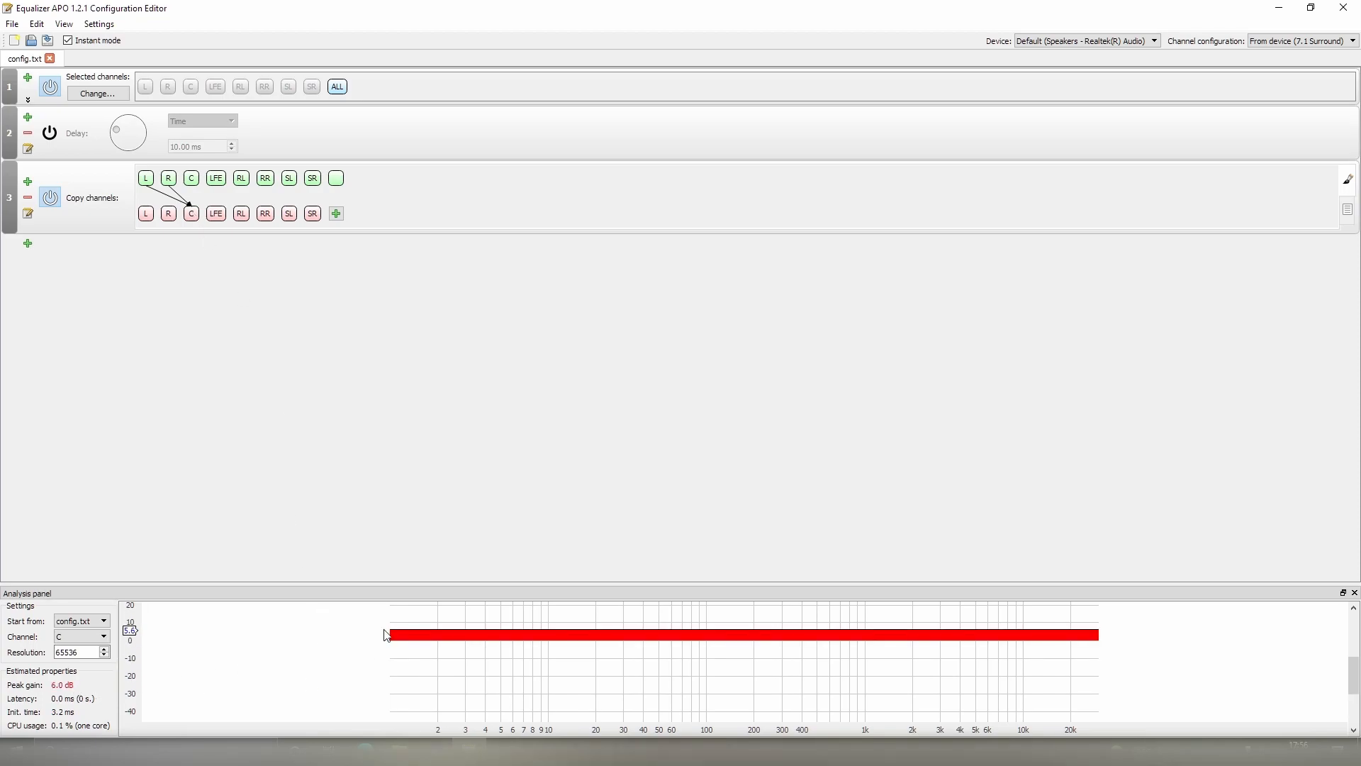
pyautogui.moveTo(639, 547)
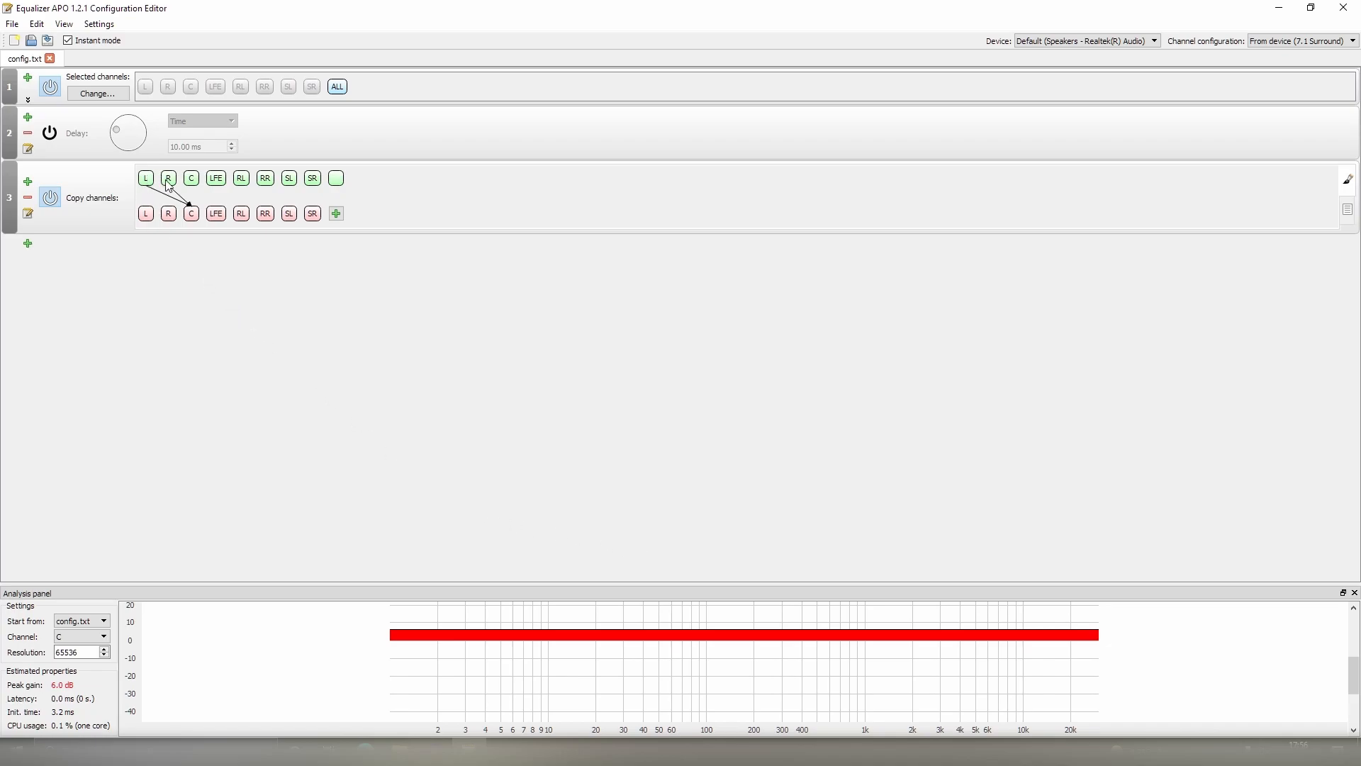
pyautogui.moveTo(188, 218)
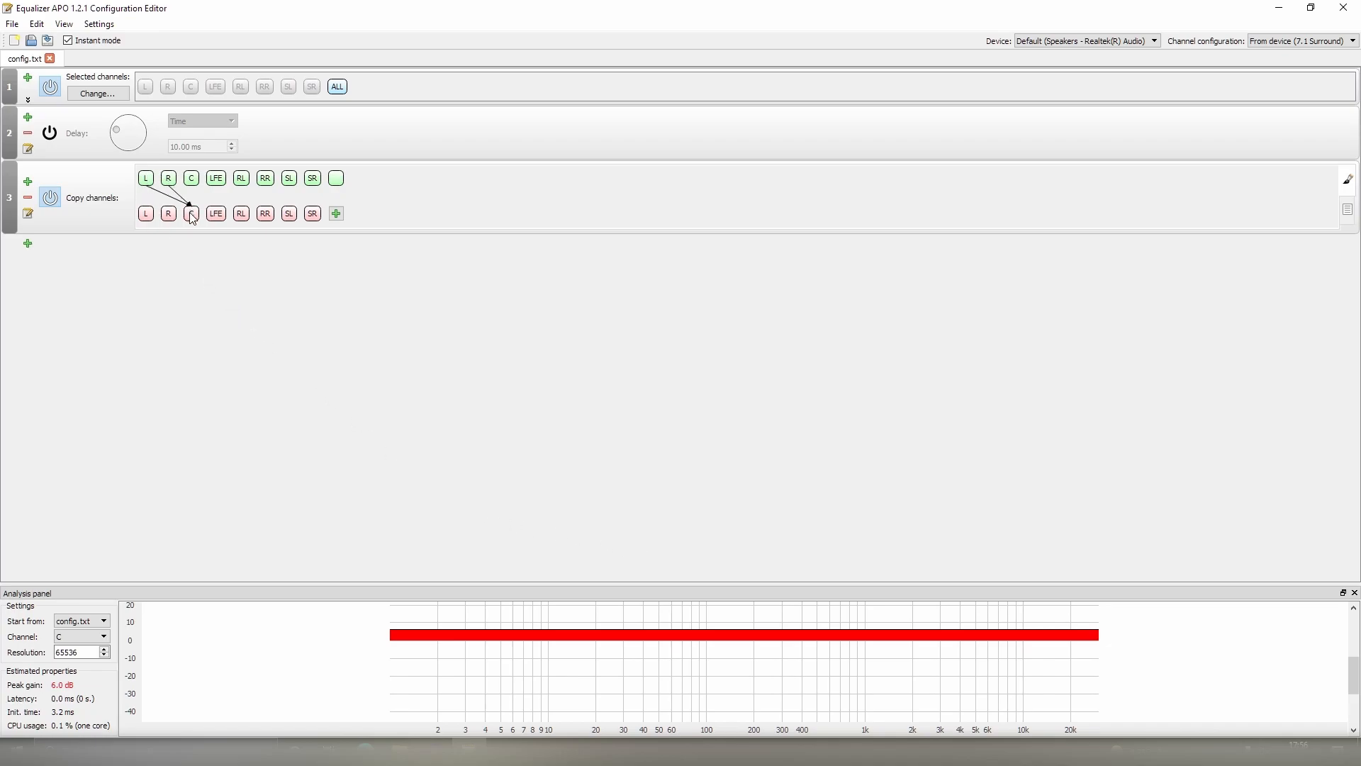
pyautogui.click(190, 213)
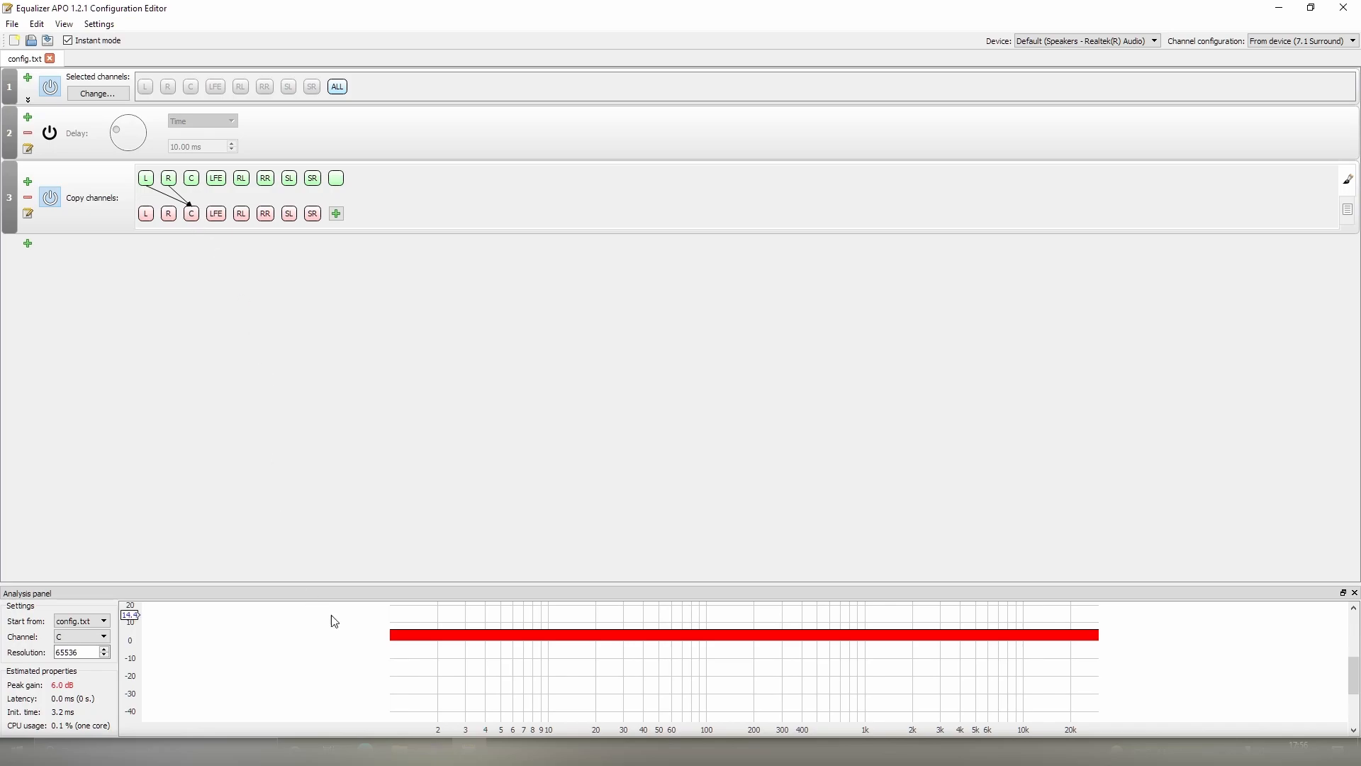
pyautogui.moveTo(424, 655)
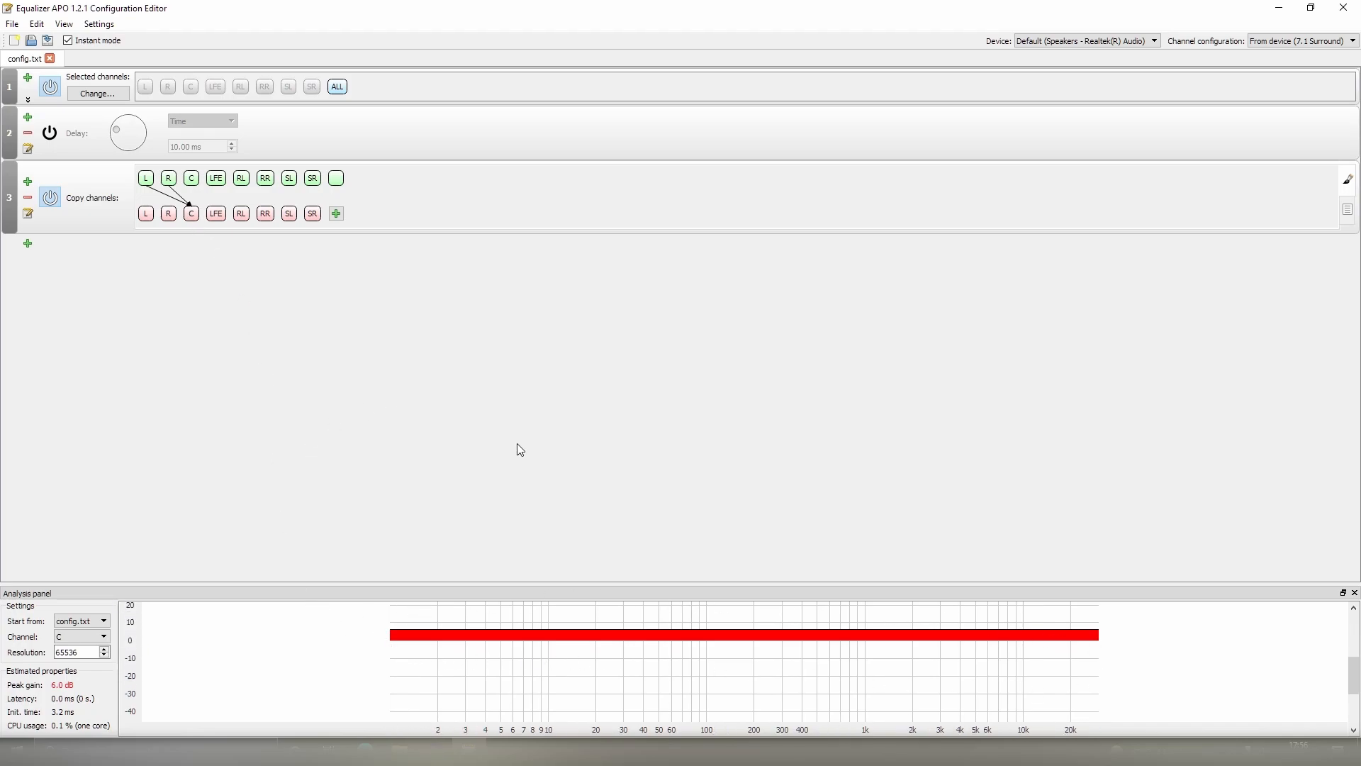
pyautogui.moveTo(490, 462)
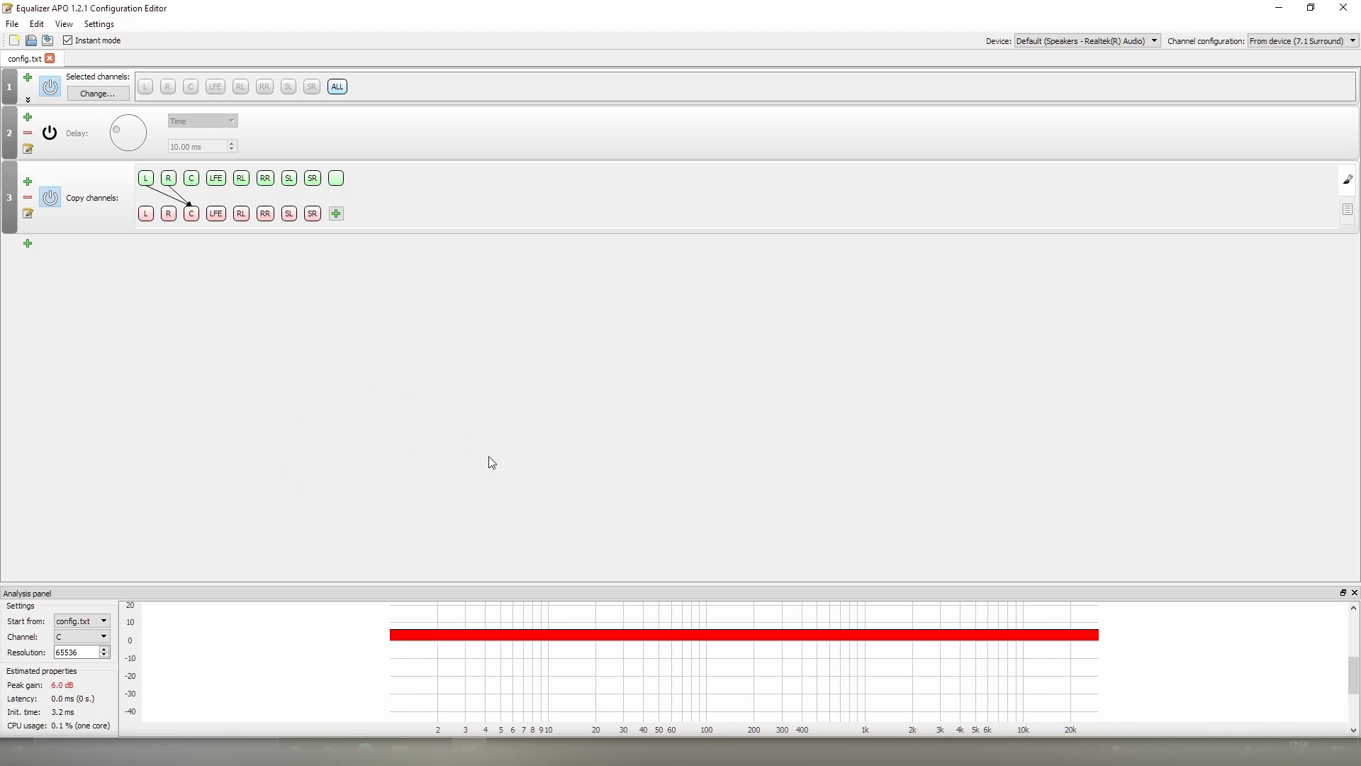
# - Add a Control > Channel selection block after the copy and limit it to channel C
pyautogui.click(27, 243)
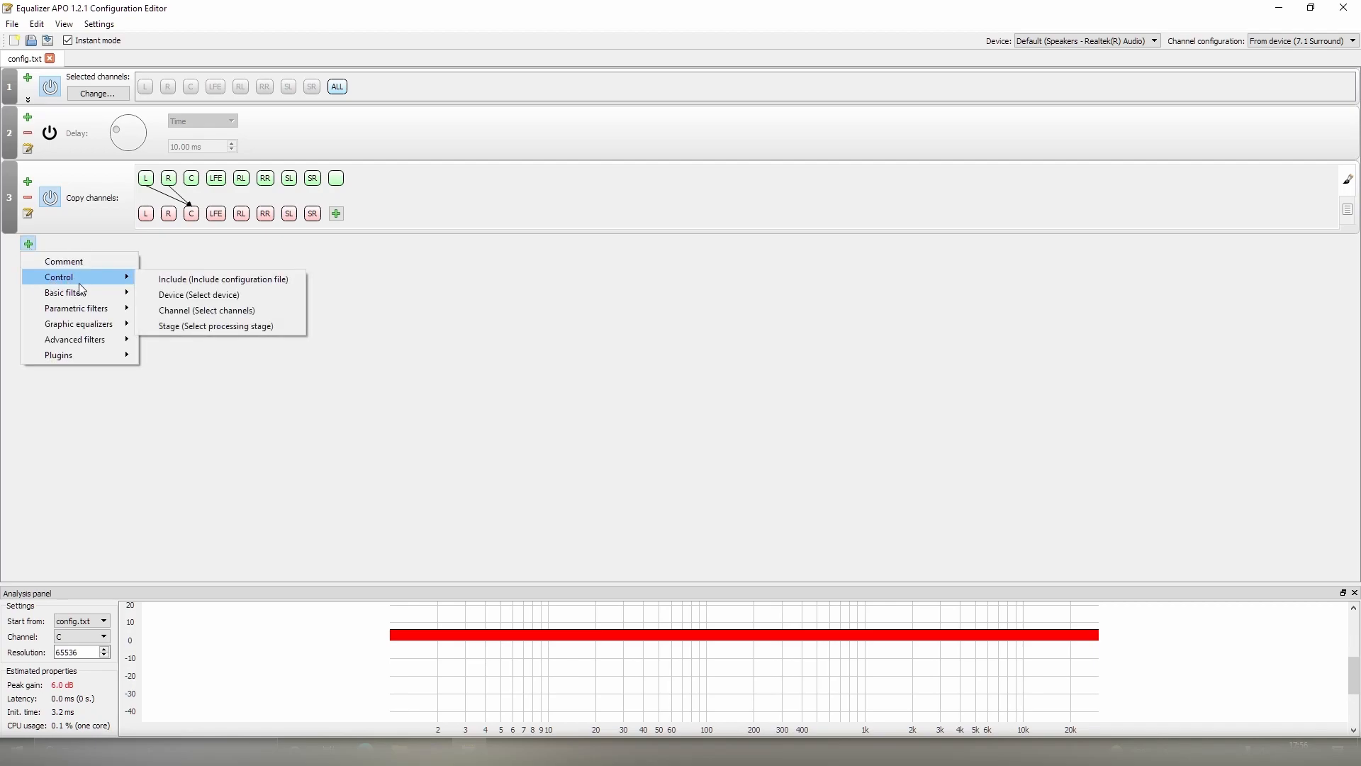
pyautogui.moveTo(94, 288)
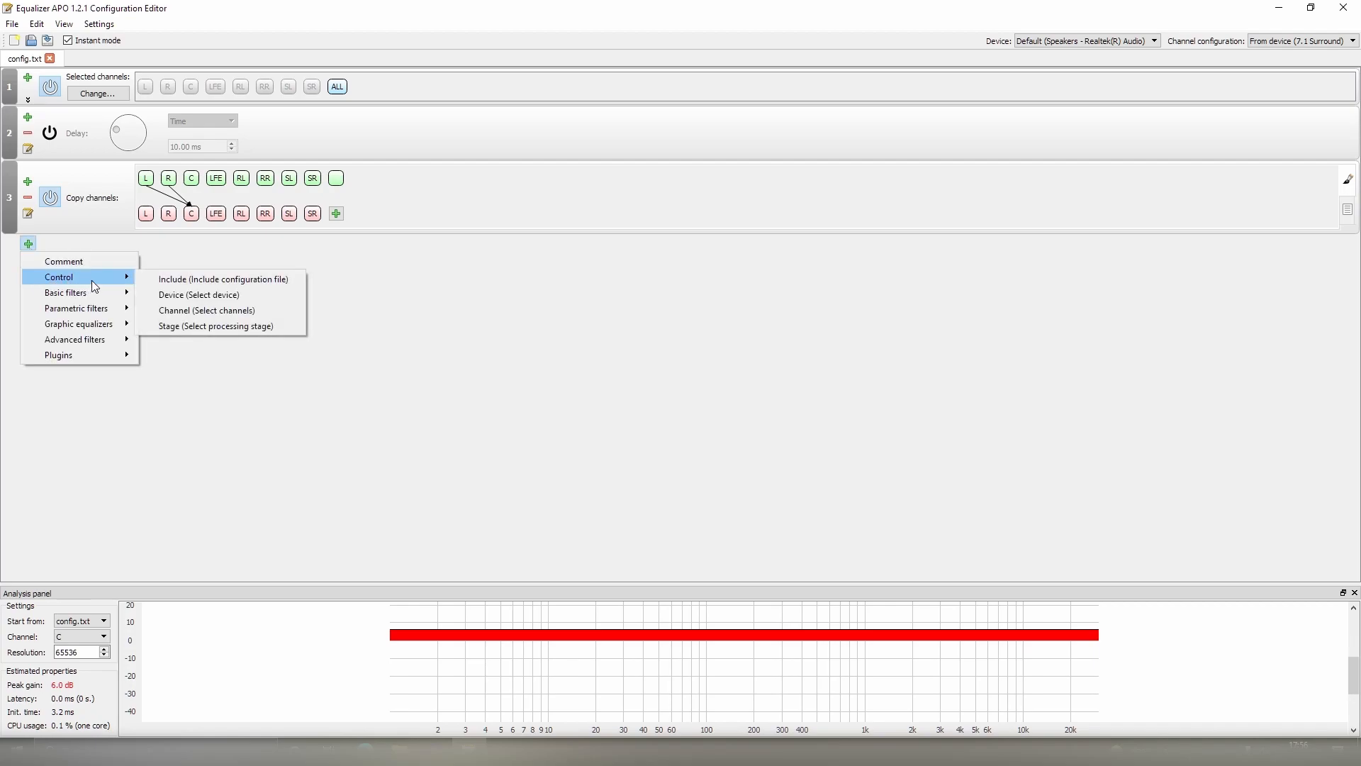
pyautogui.moveTo(206, 310)
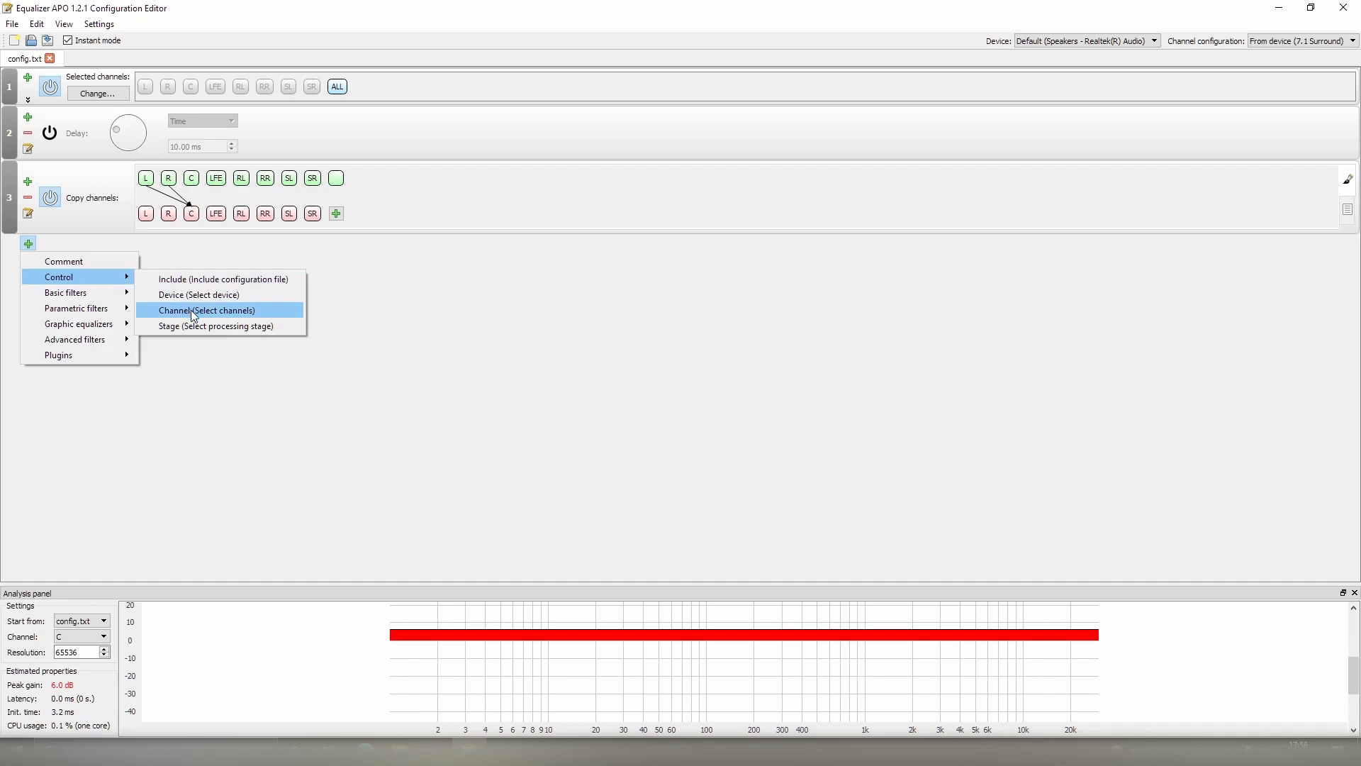
pyautogui.click(207, 311)
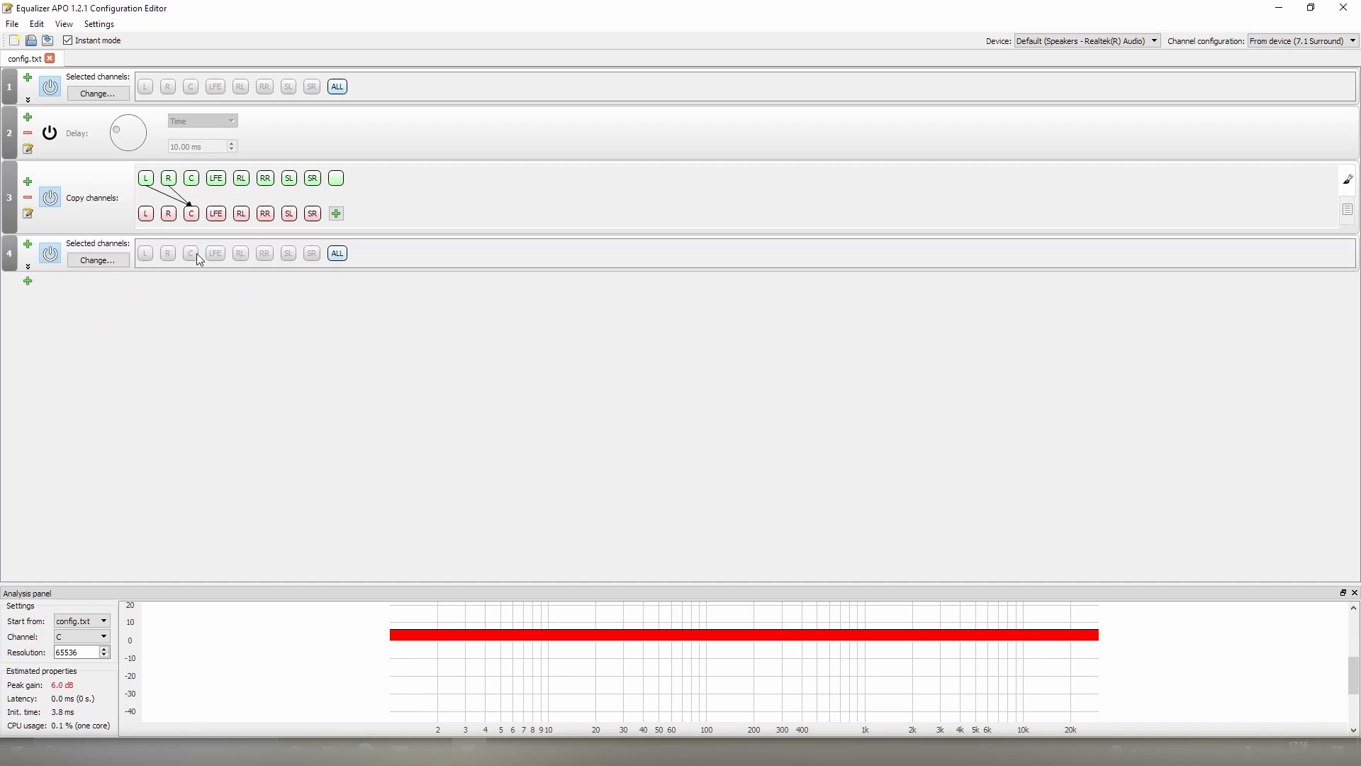
pyautogui.click(190, 254)
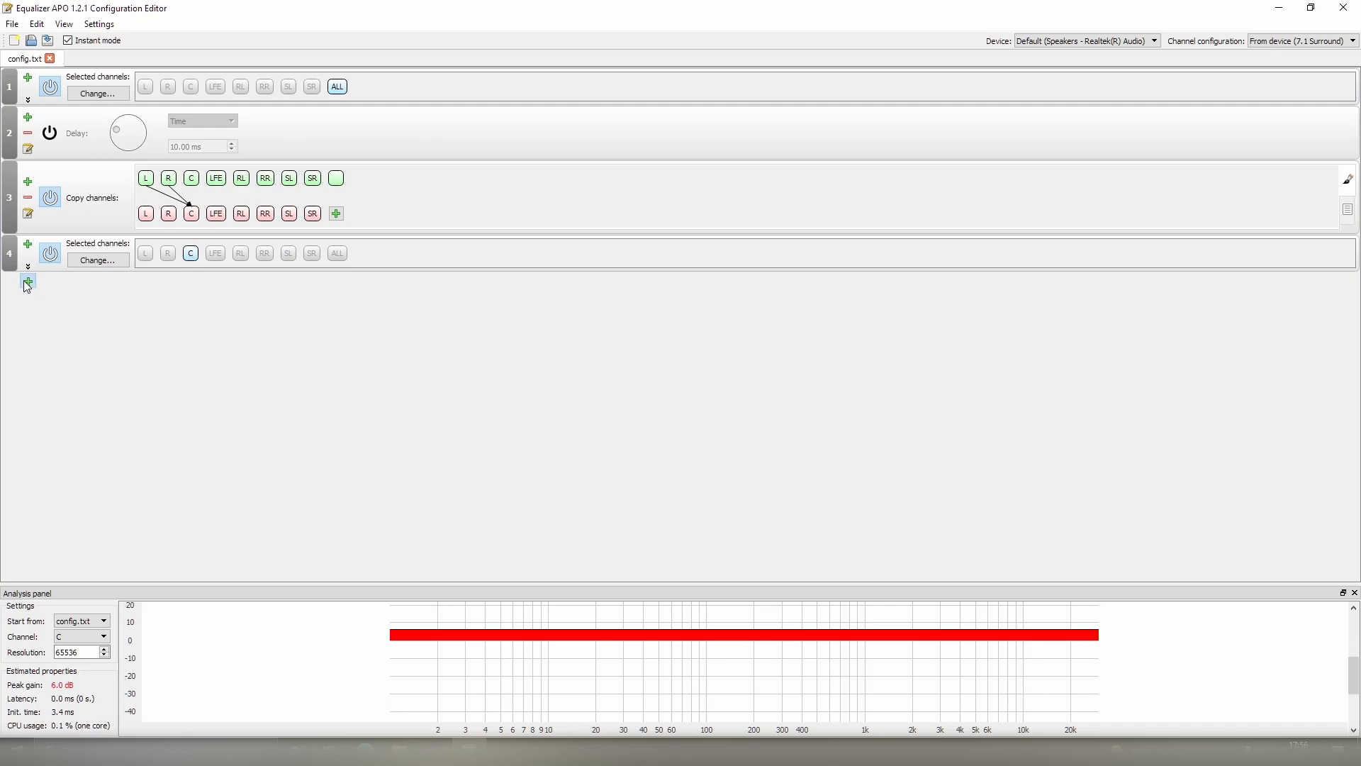
pyautogui.click(28, 280)
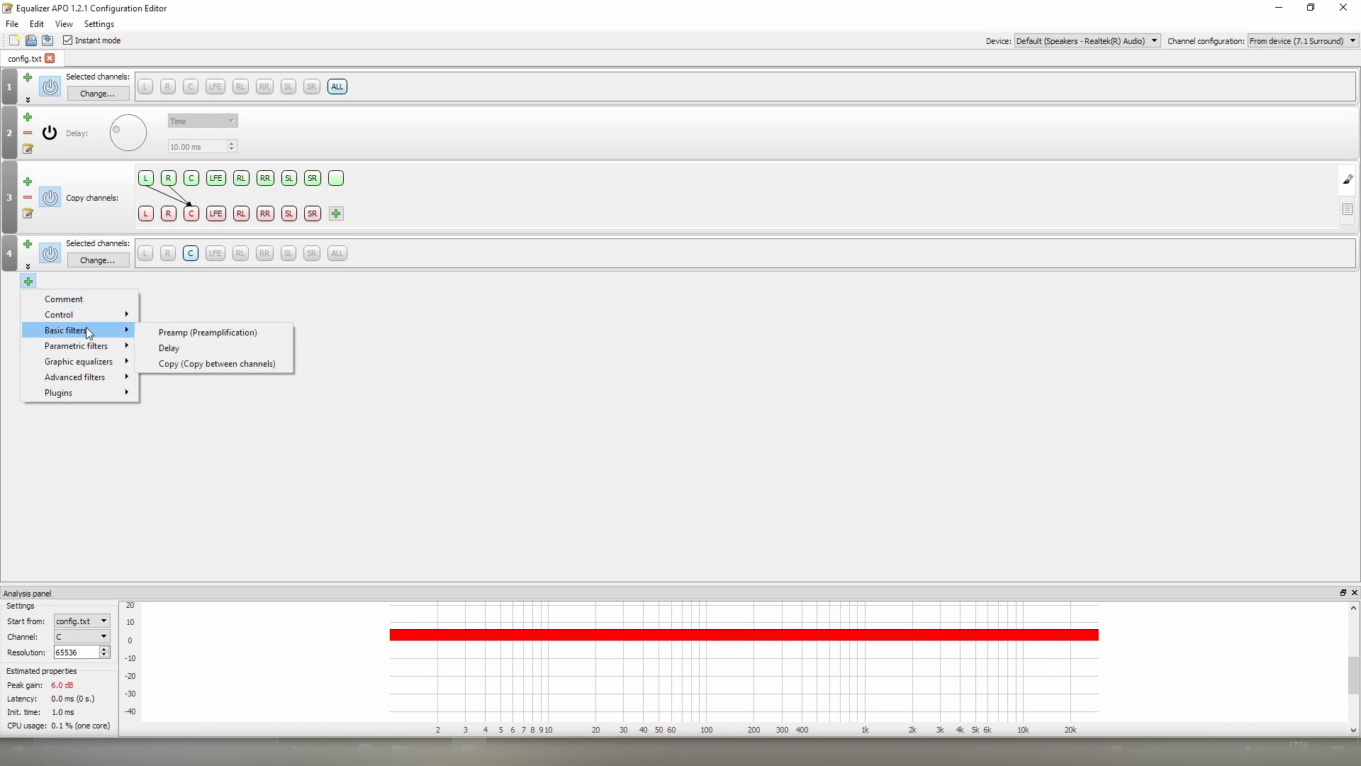
# - Add a Preamp block at -6.00 dB after the C-only channel selection
pyautogui.click(207, 331)
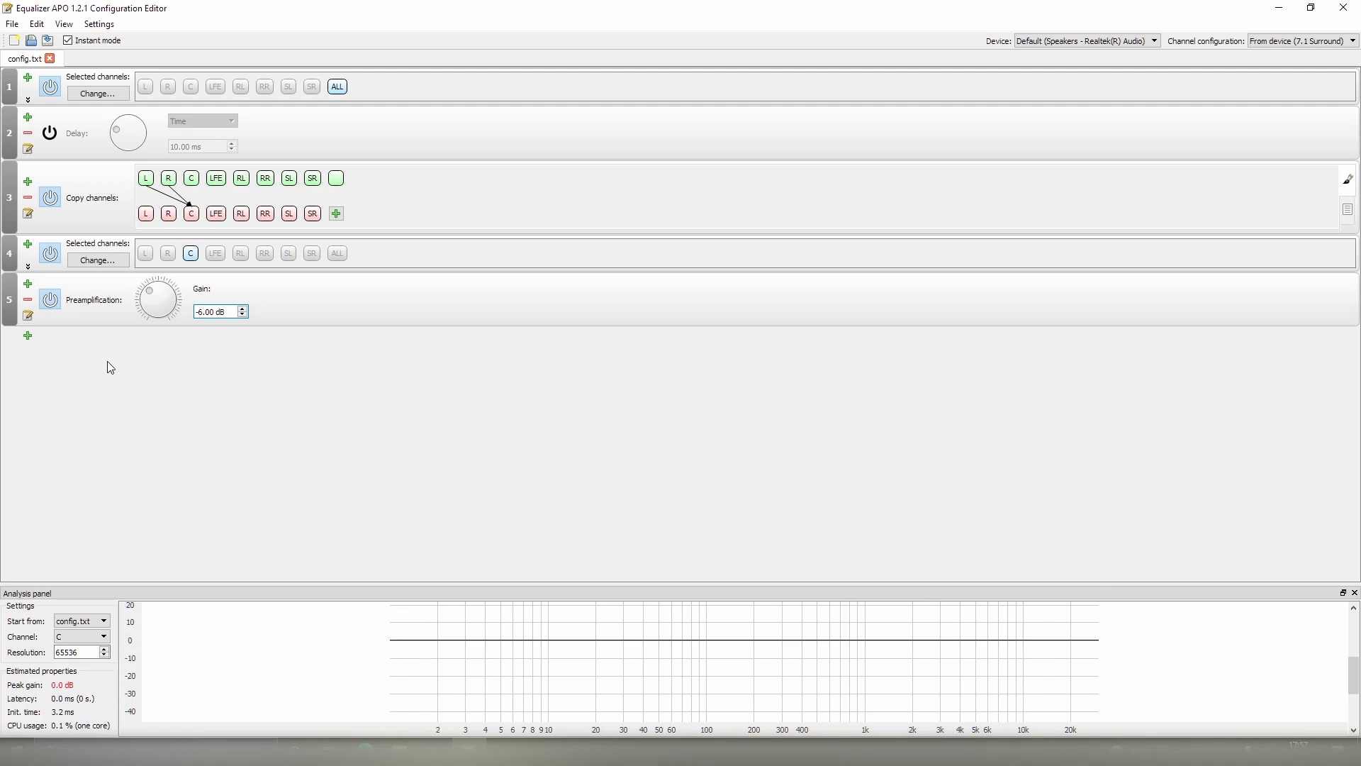
pyautogui.click(12, 239)
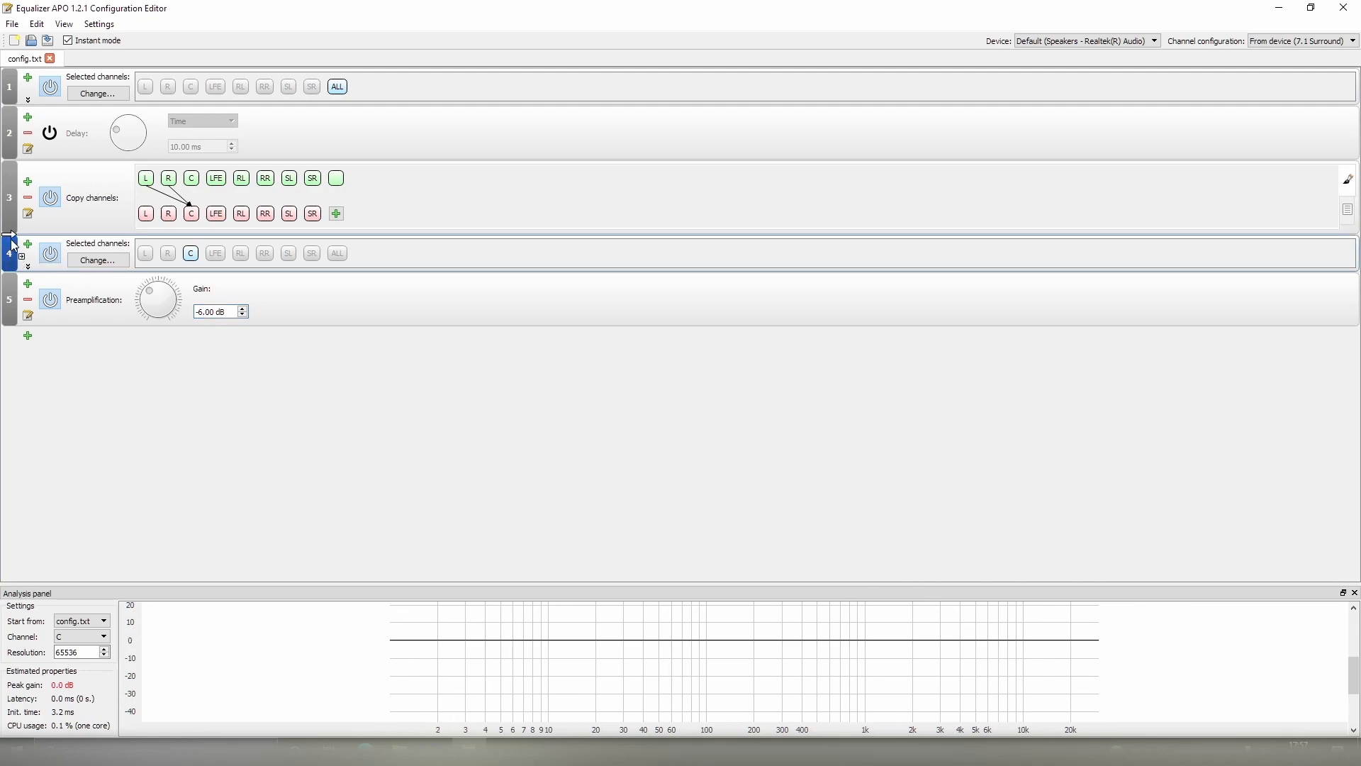
pyautogui.click(13, 240)
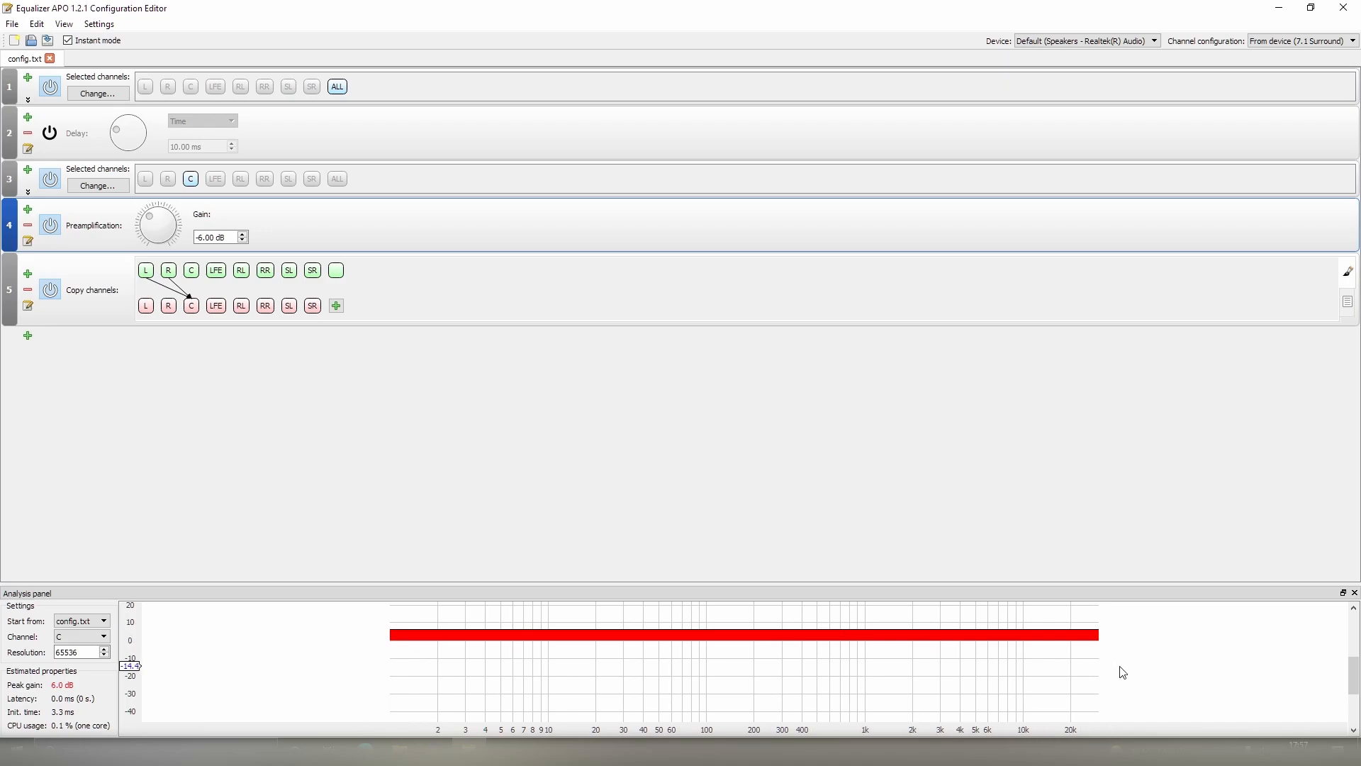
pyautogui.moveTo(284, 475)
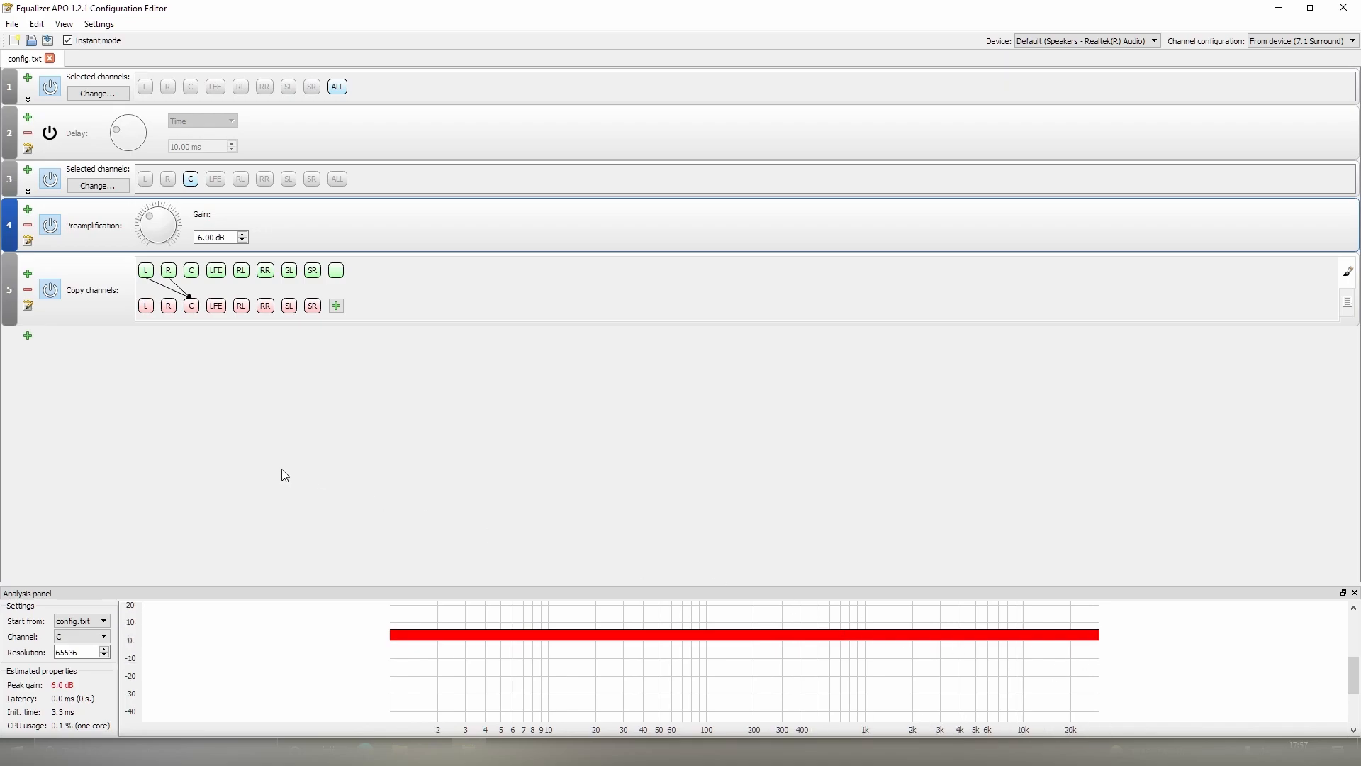
pyautogui.moveTo(562, 655)
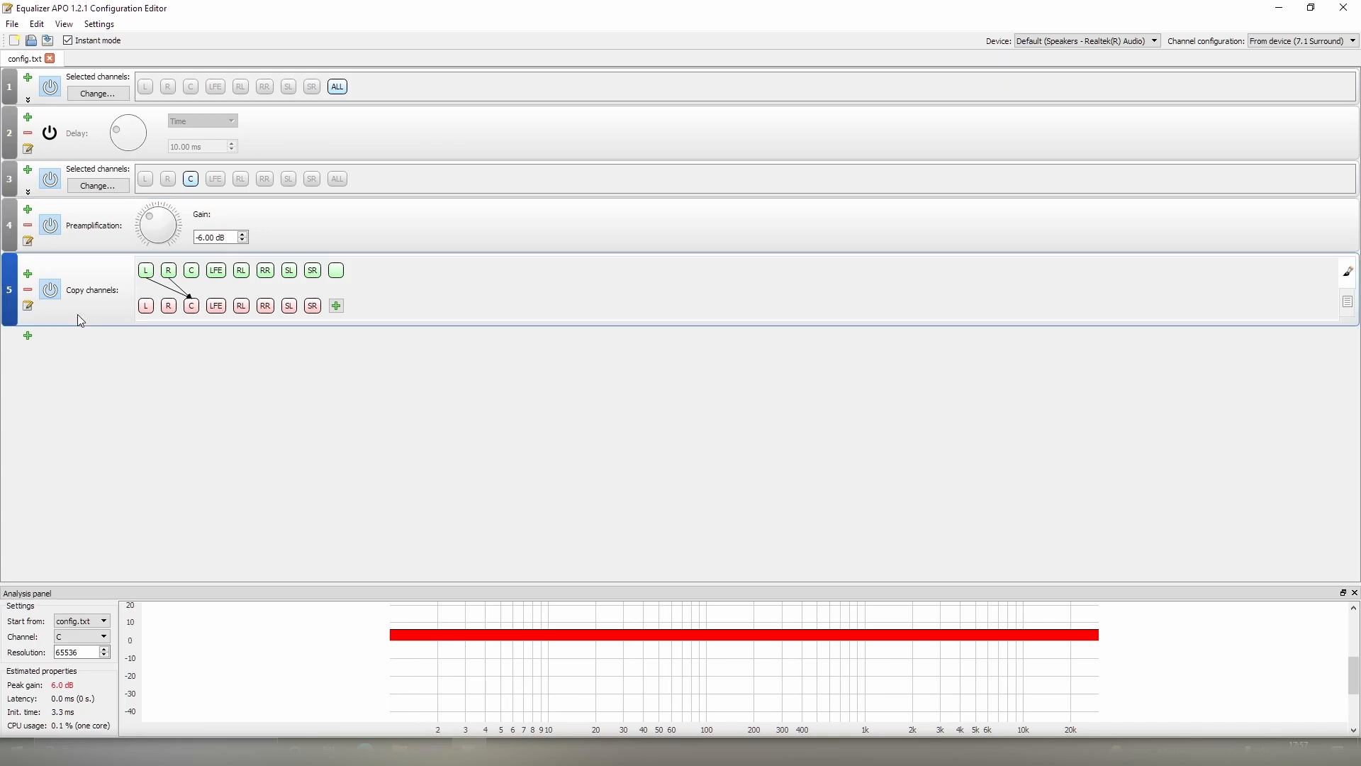
pyautogui.moveTo(432, 287)
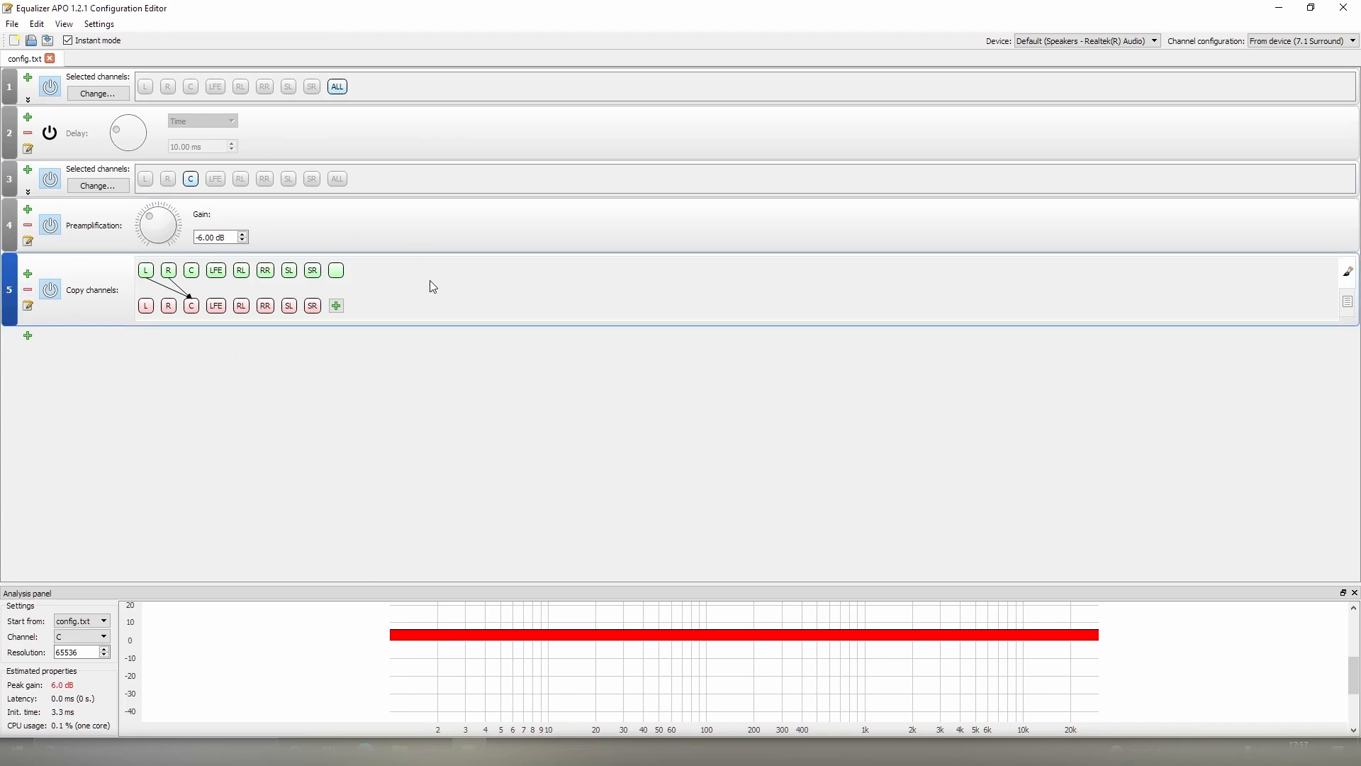
pyautogui.click(234, 237)
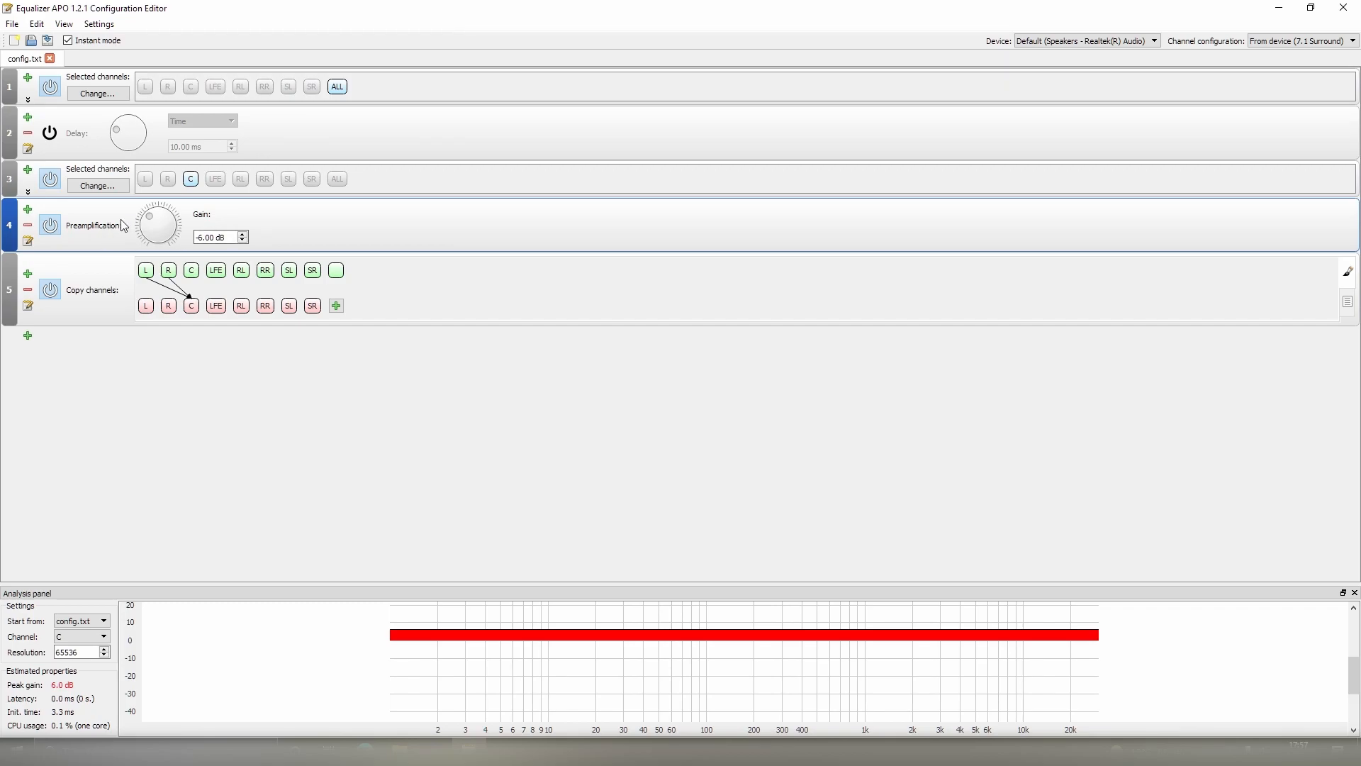
pyautogui.moveTo(68, 213)
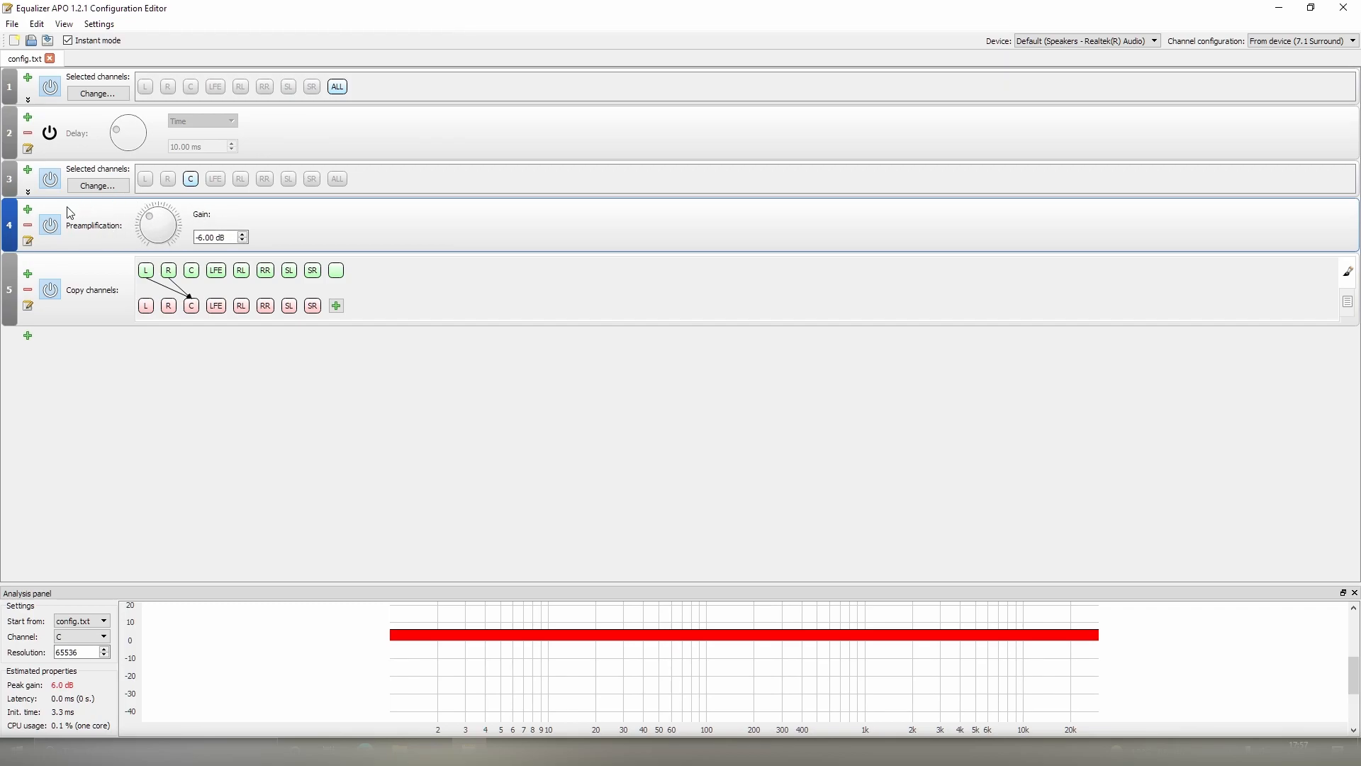
pyautogui.moveTo(368, 236)
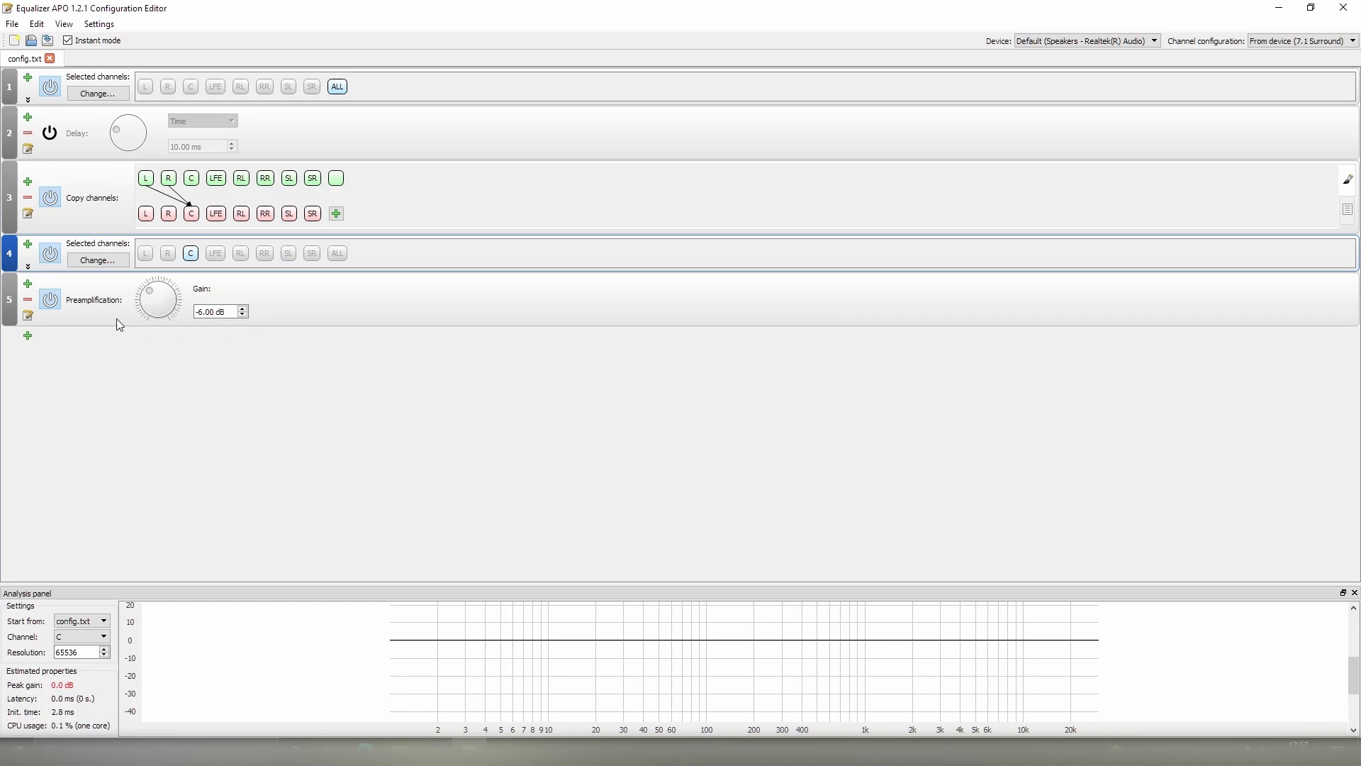
pyautogui.moveTo(990, 670)
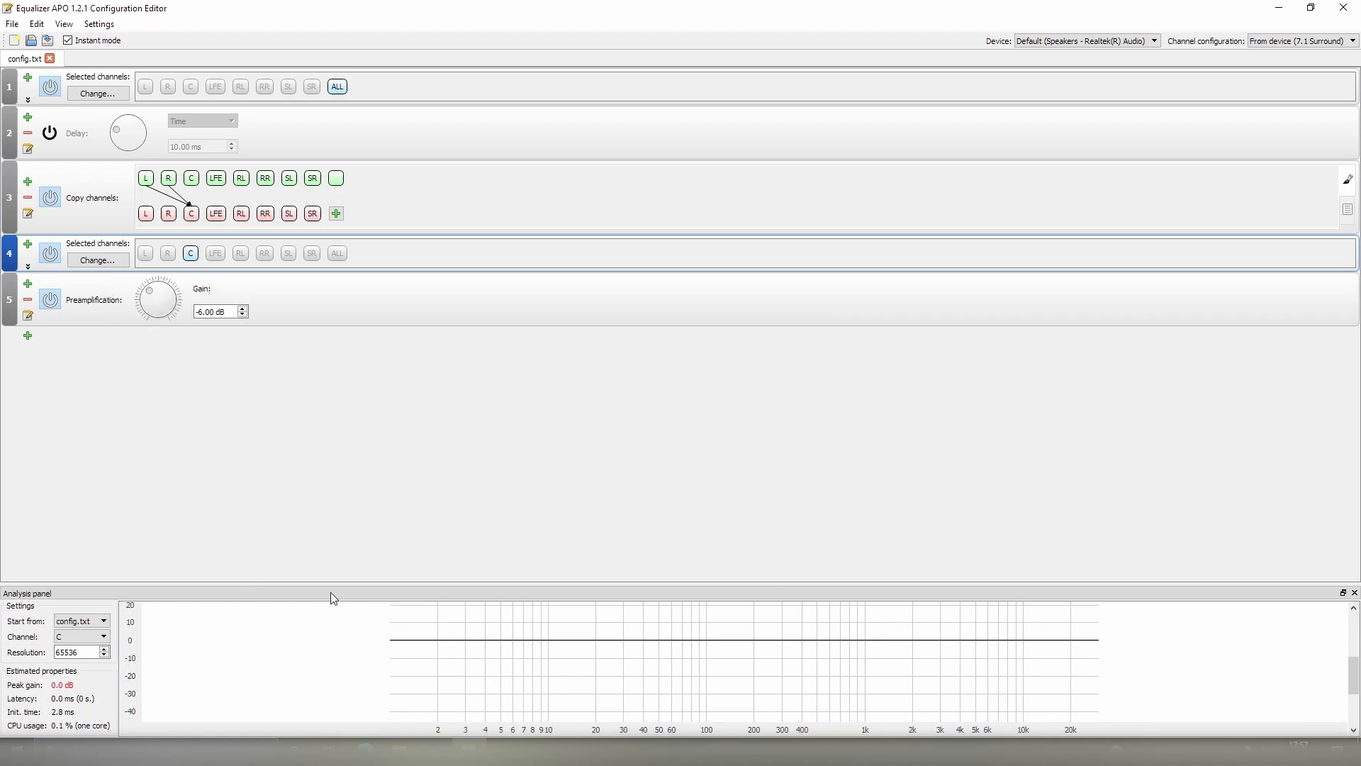
pyautogui.click(27, 334)
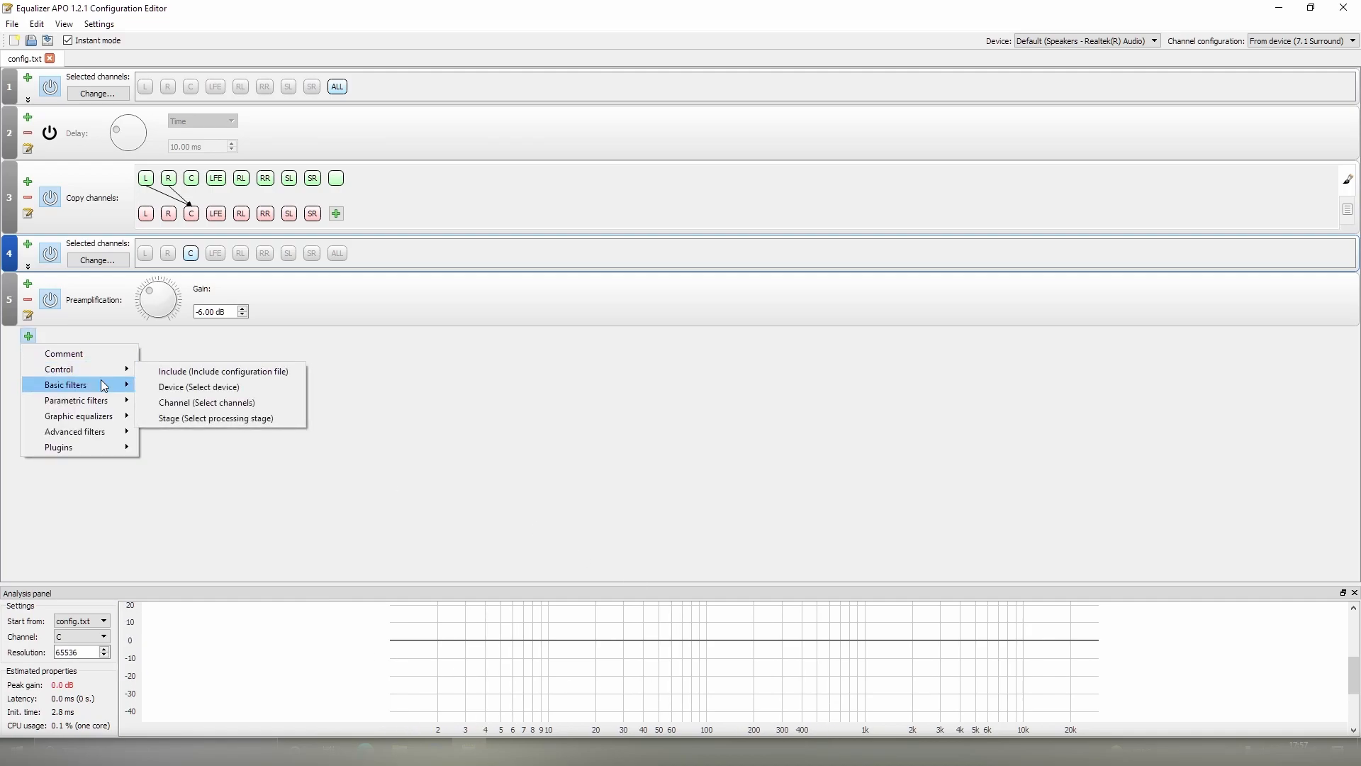
# - Set block 6's Selected channels back to ALL and browse the add-filter menu
pyautogui.click(207, 401)
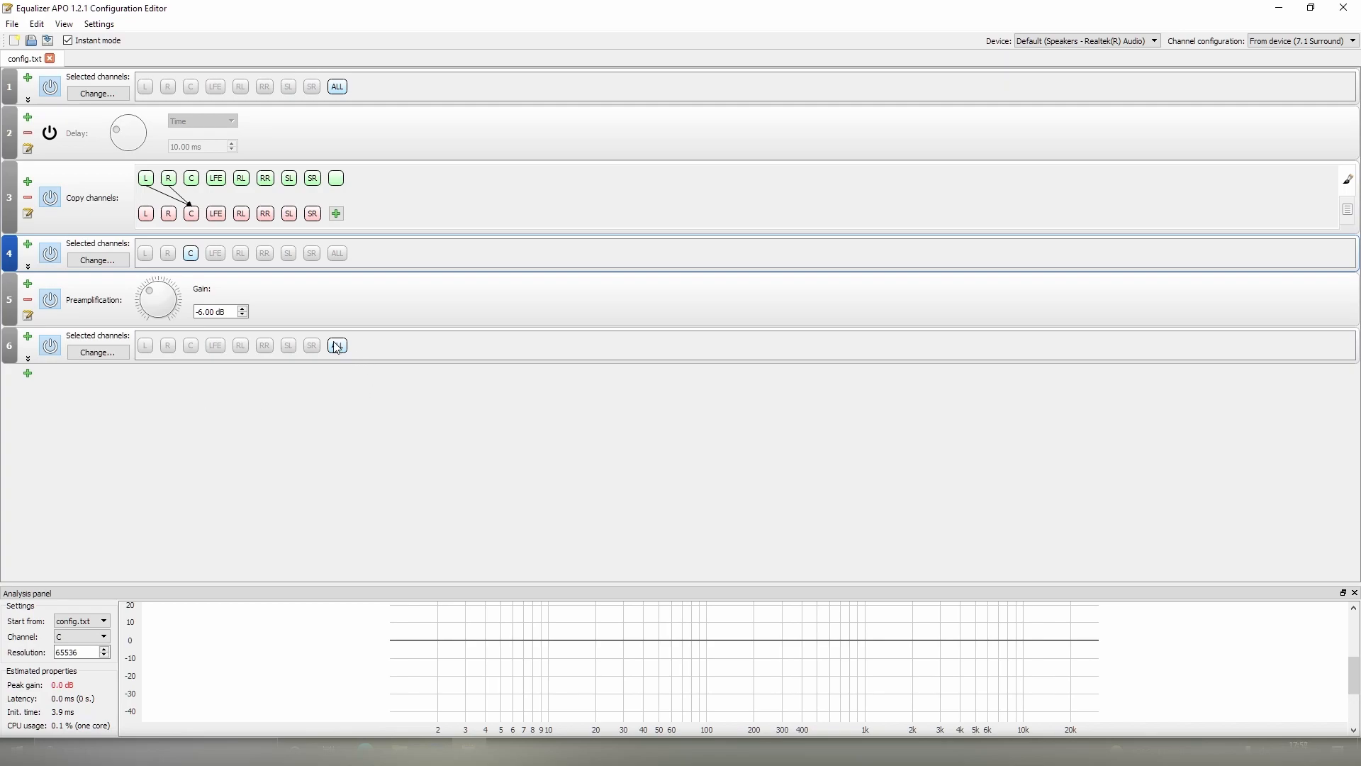
pyautogui.click(28, 373)
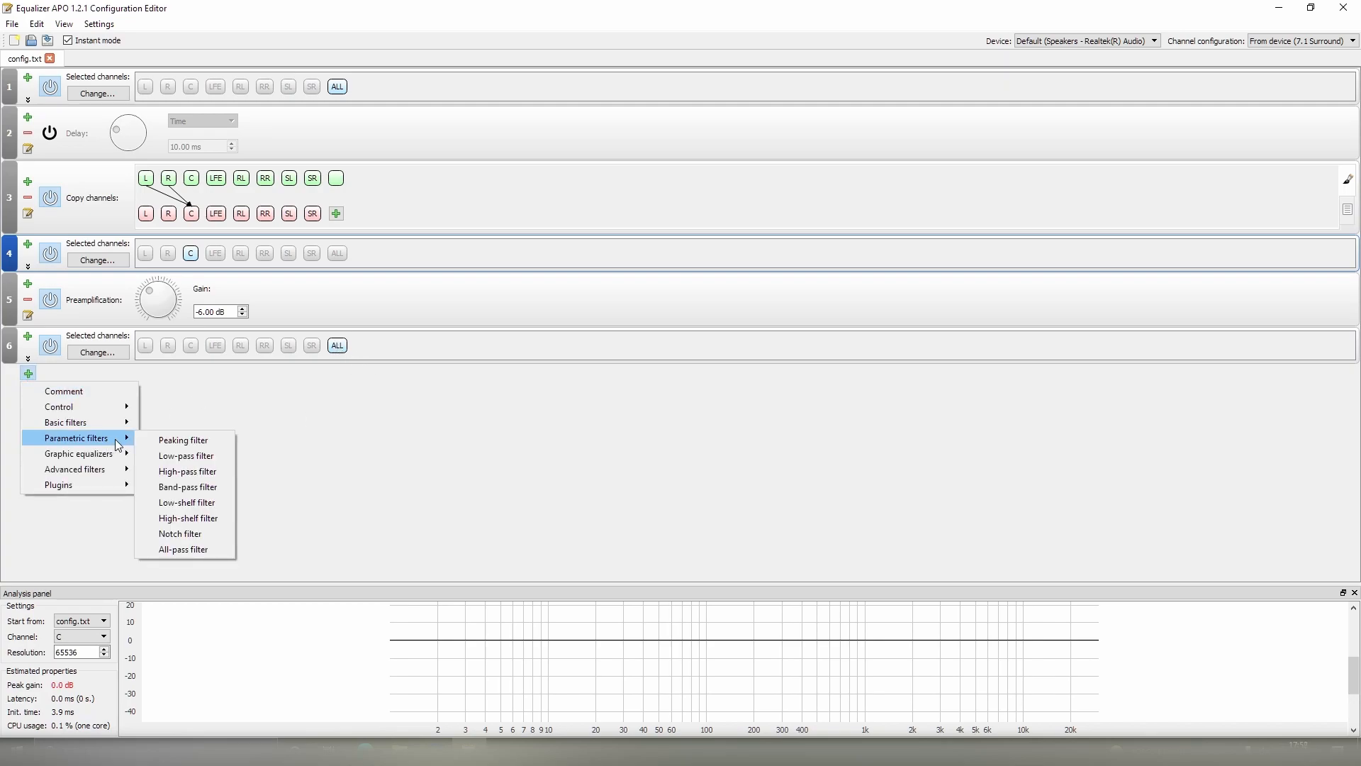
pyautogui.moveTo(183, 440)
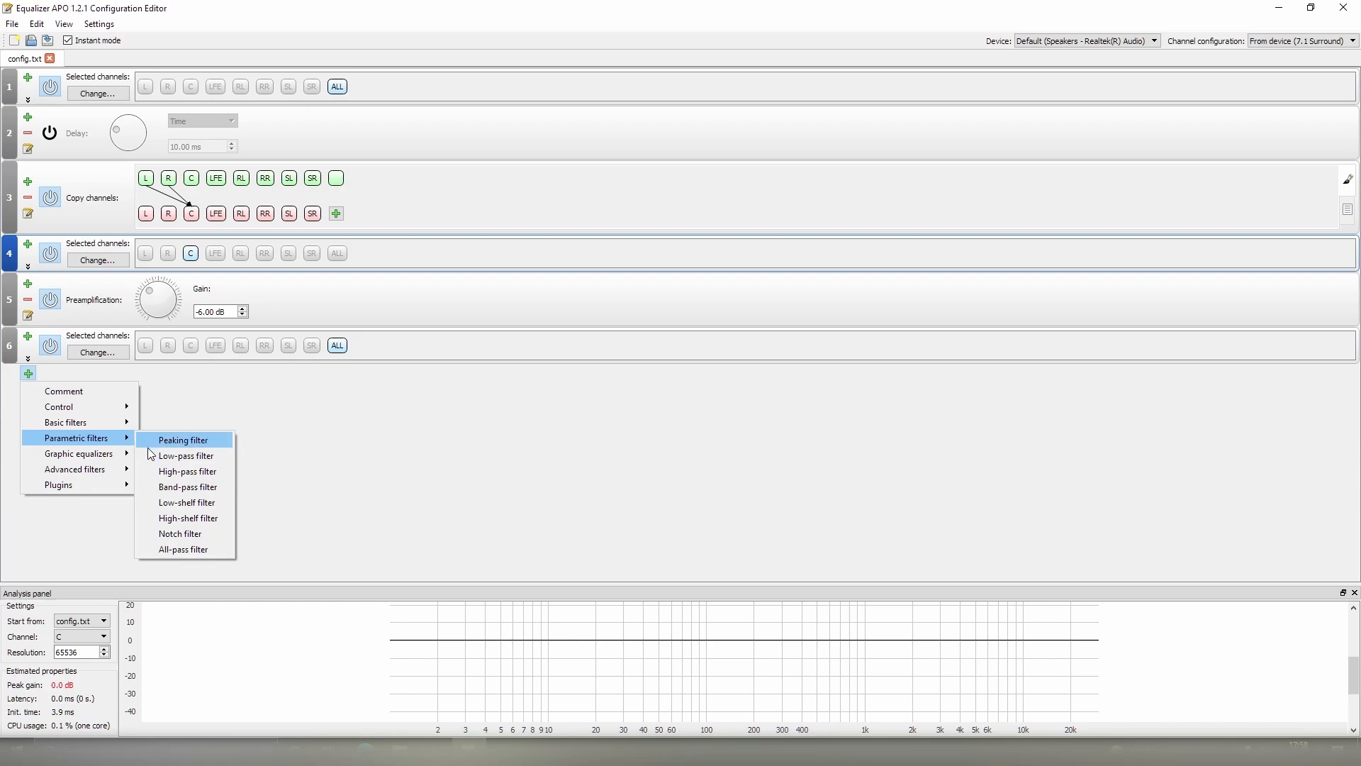
pyautogui.moveTo(153, 502)
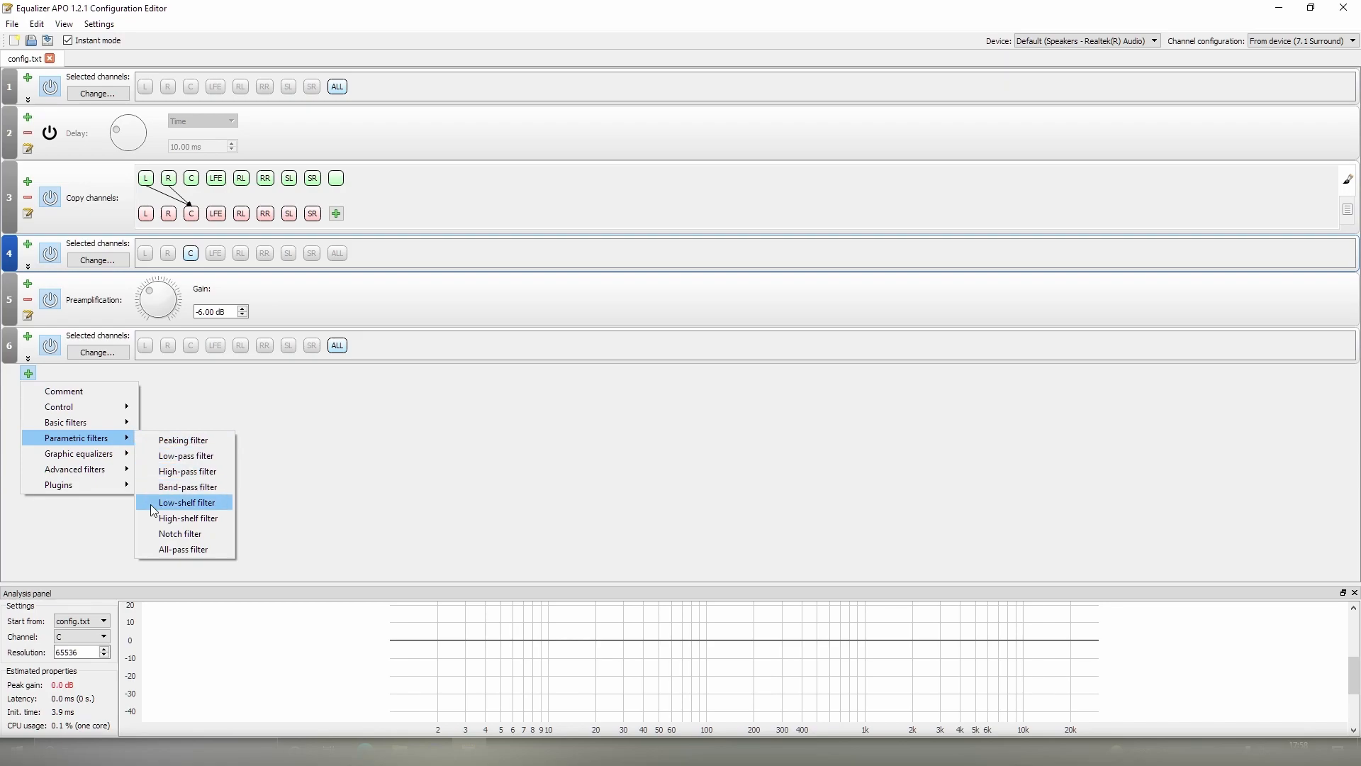
pyautogui.moveTo(152, 554)
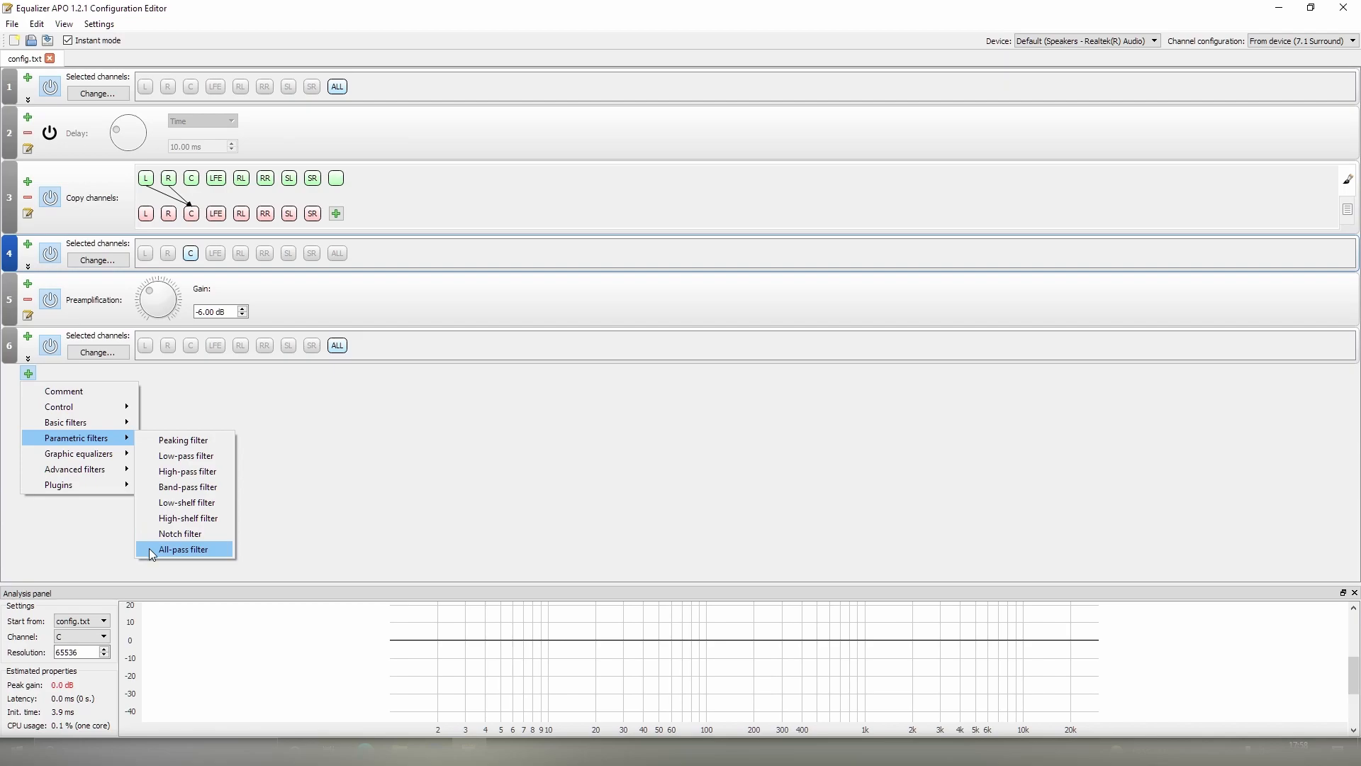
pyautogui.moveTo(152, 557)
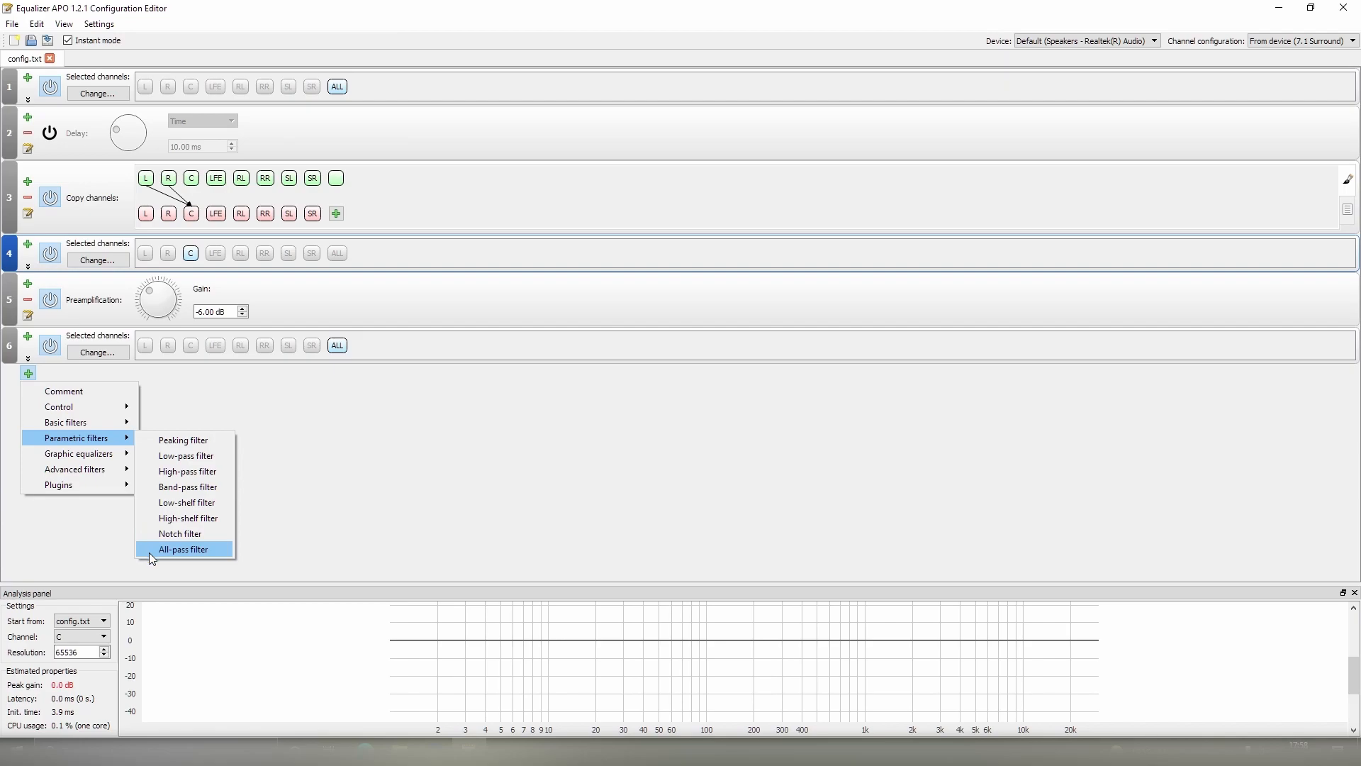
pyautogui.moveTo(183, 439)
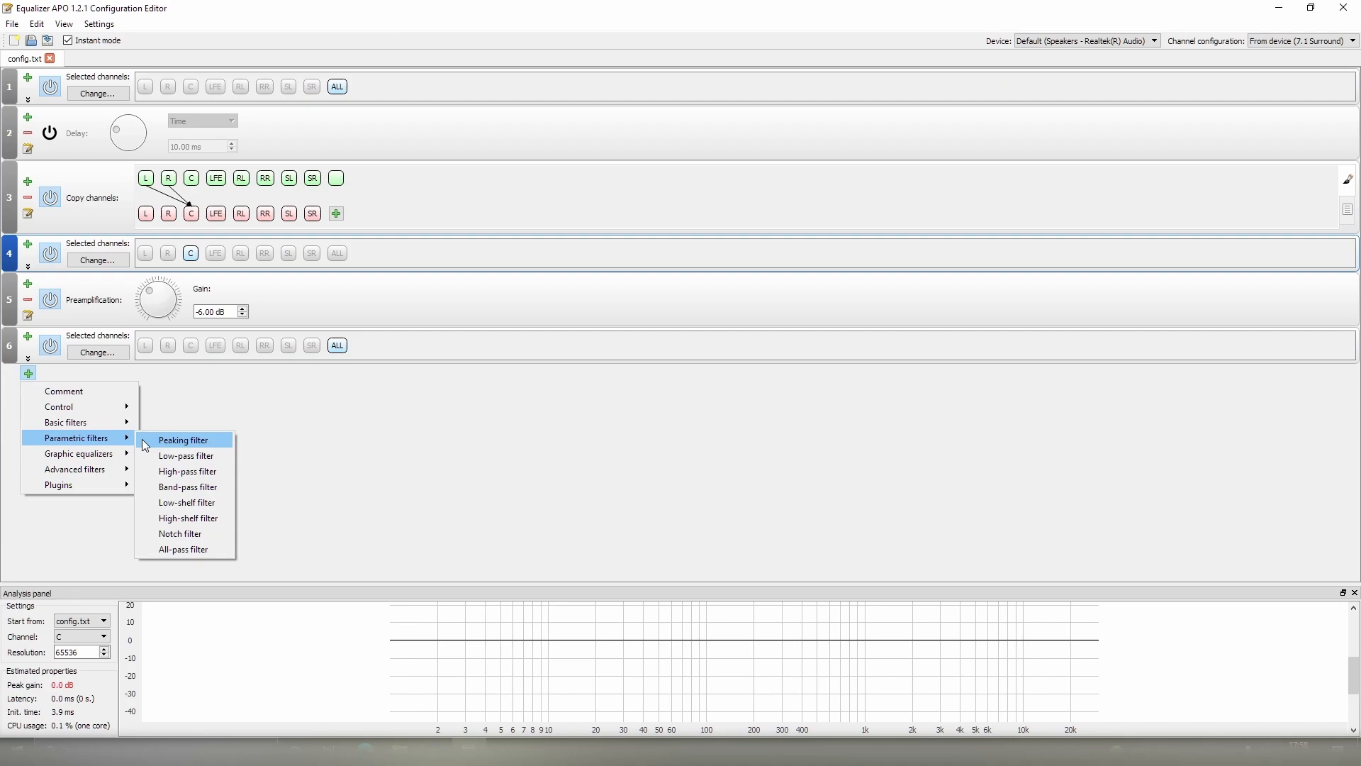
pyautogui.moveTo(188, 470)
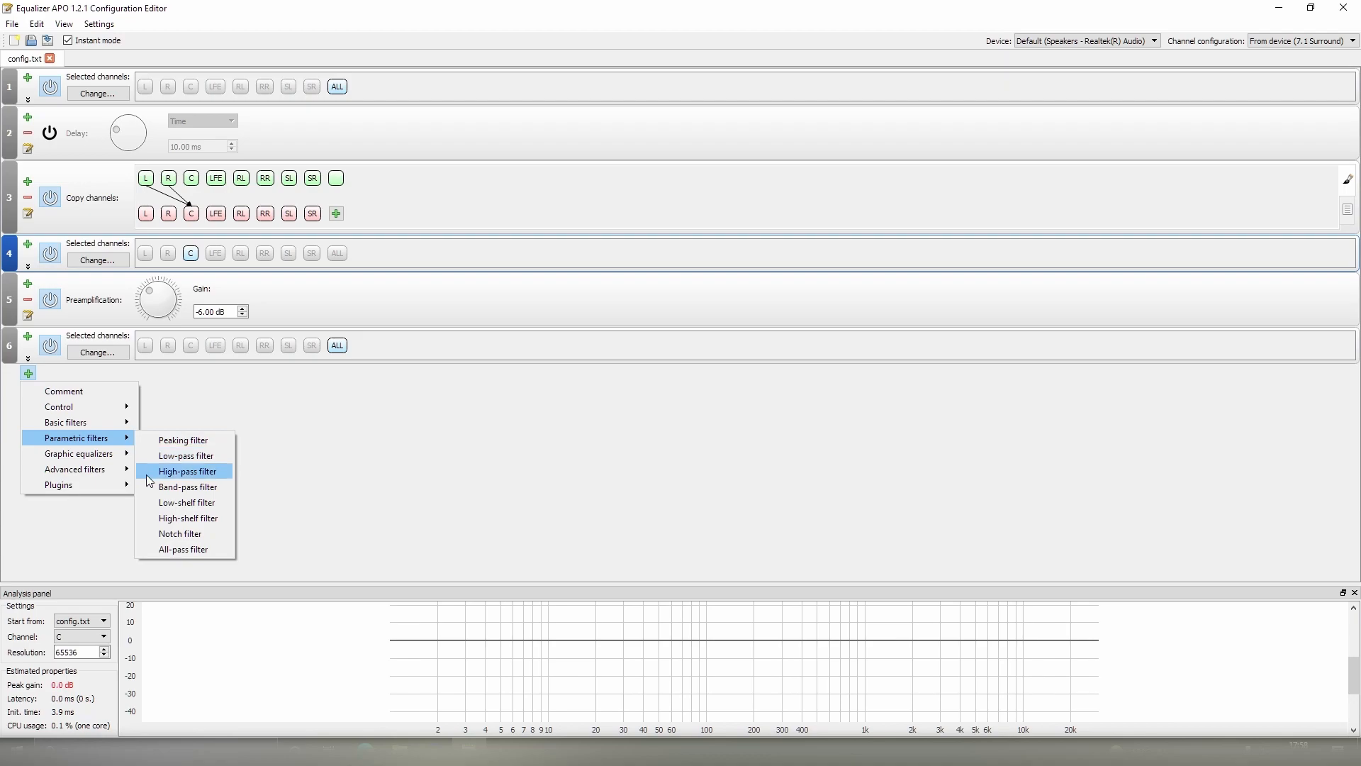
pyautogui.moveTo(180, 533)
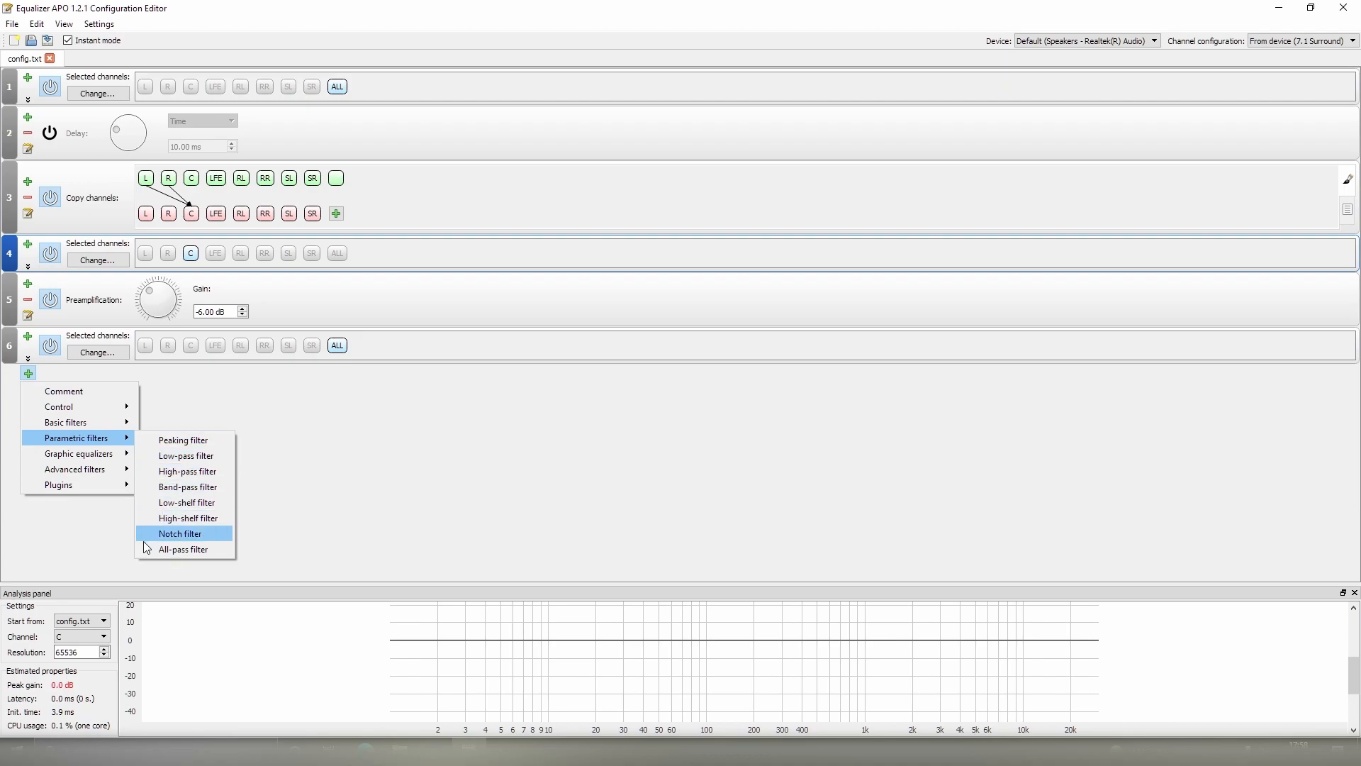
pyautogui.moveTo(187, 517)
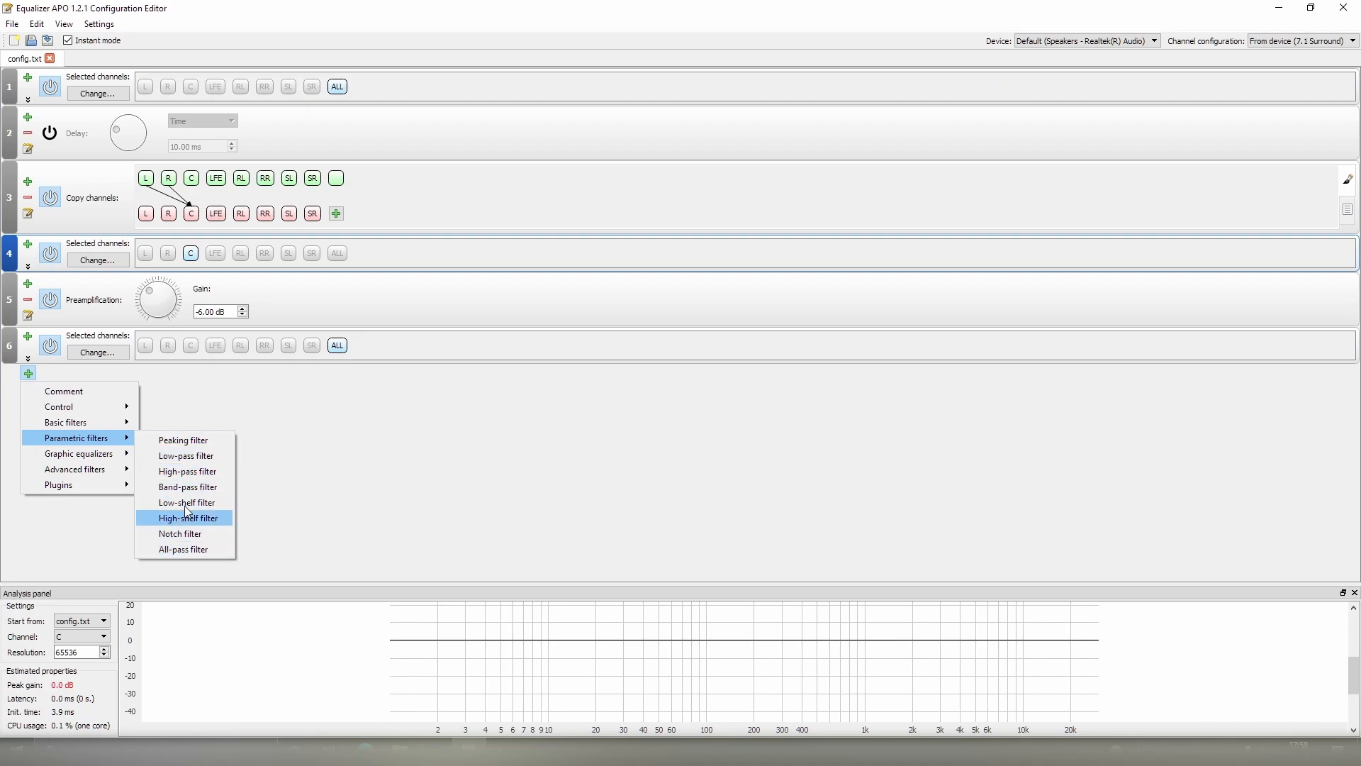
pyautogui.moveTo(183, 549)
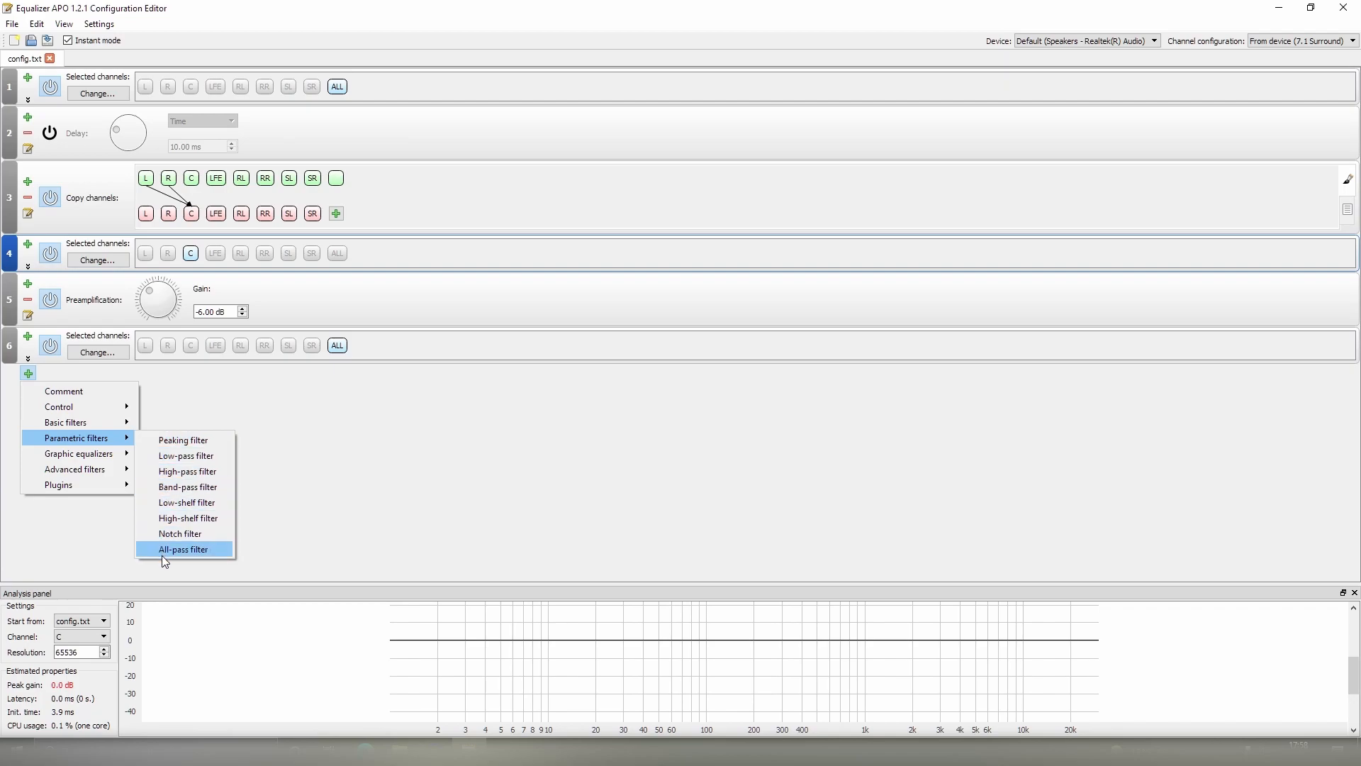
pyautogui.moveTo(78, 453)
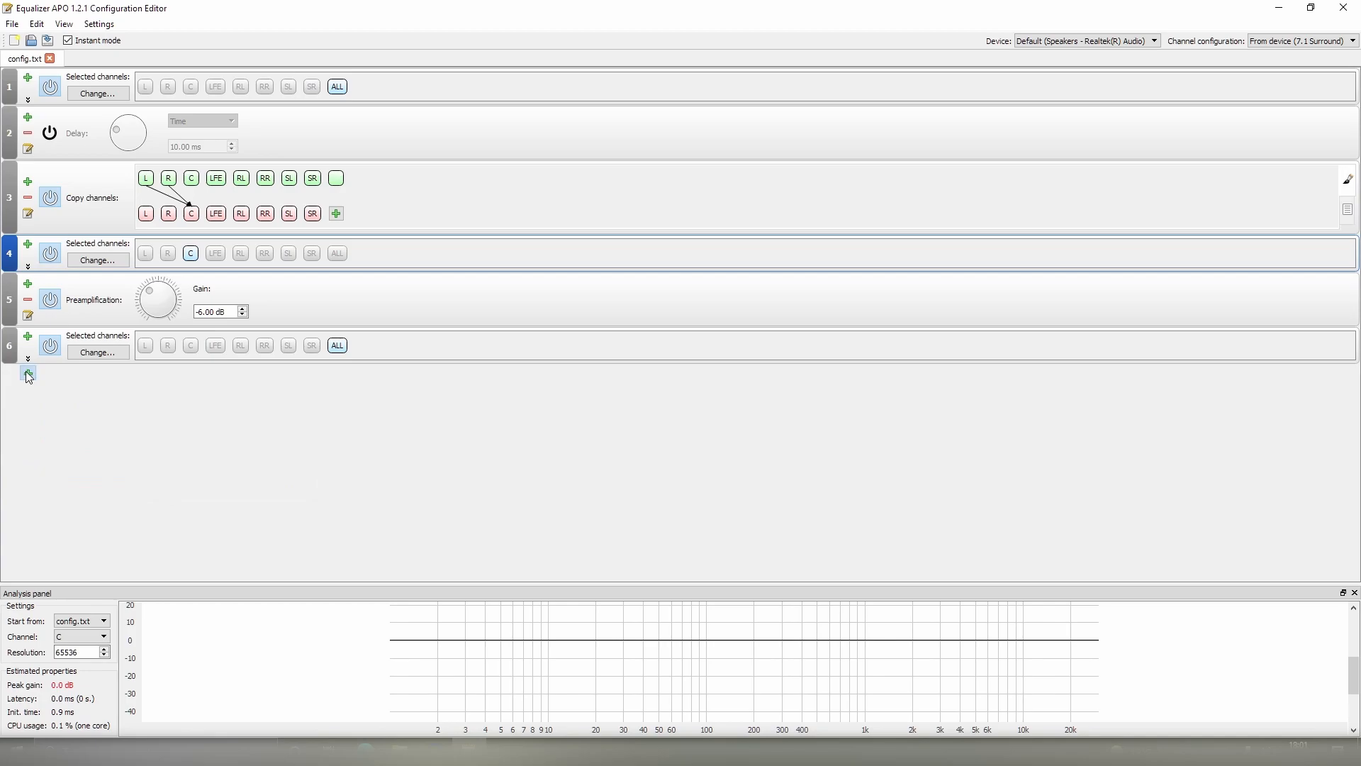
# - Add an Advanced filters > Loudness correction block after the all-channels selection
pyautogui.click(28, 373)
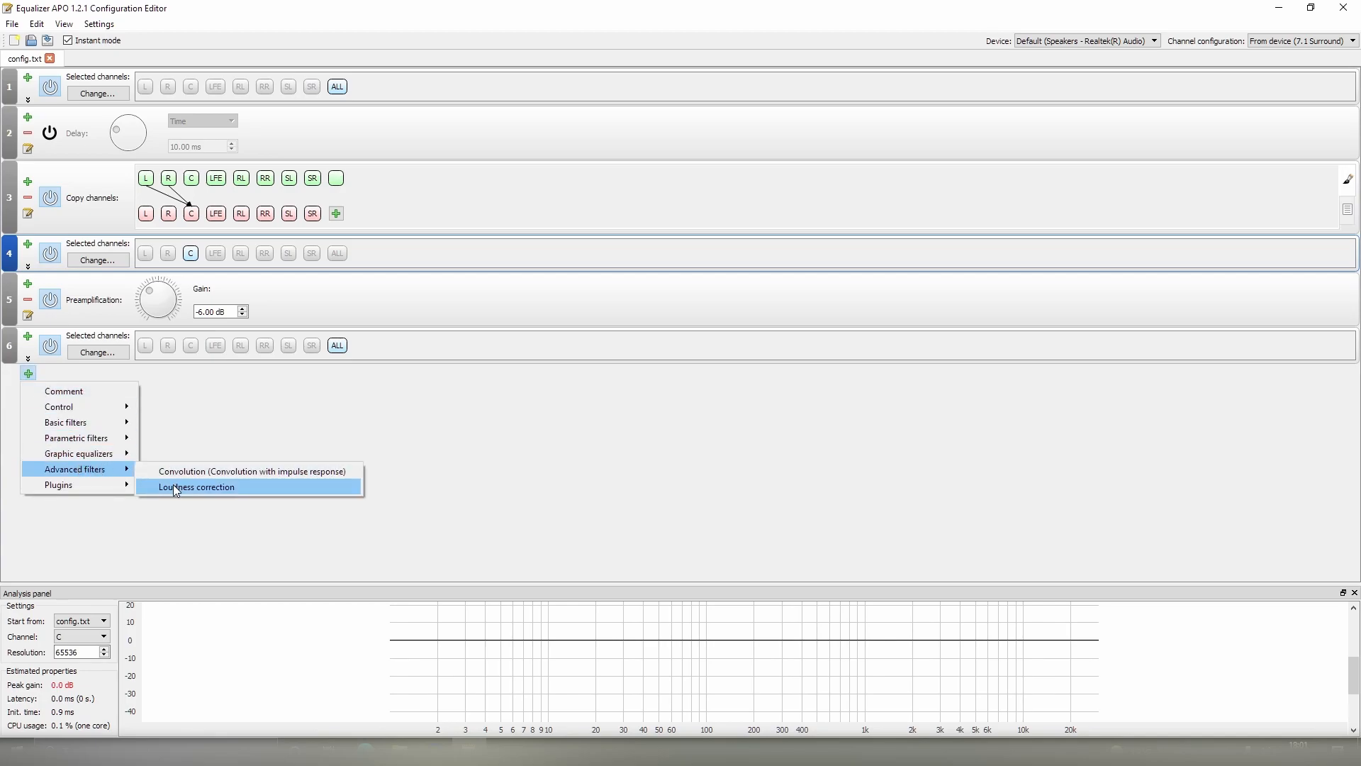
pyautogui.click(196, 487)
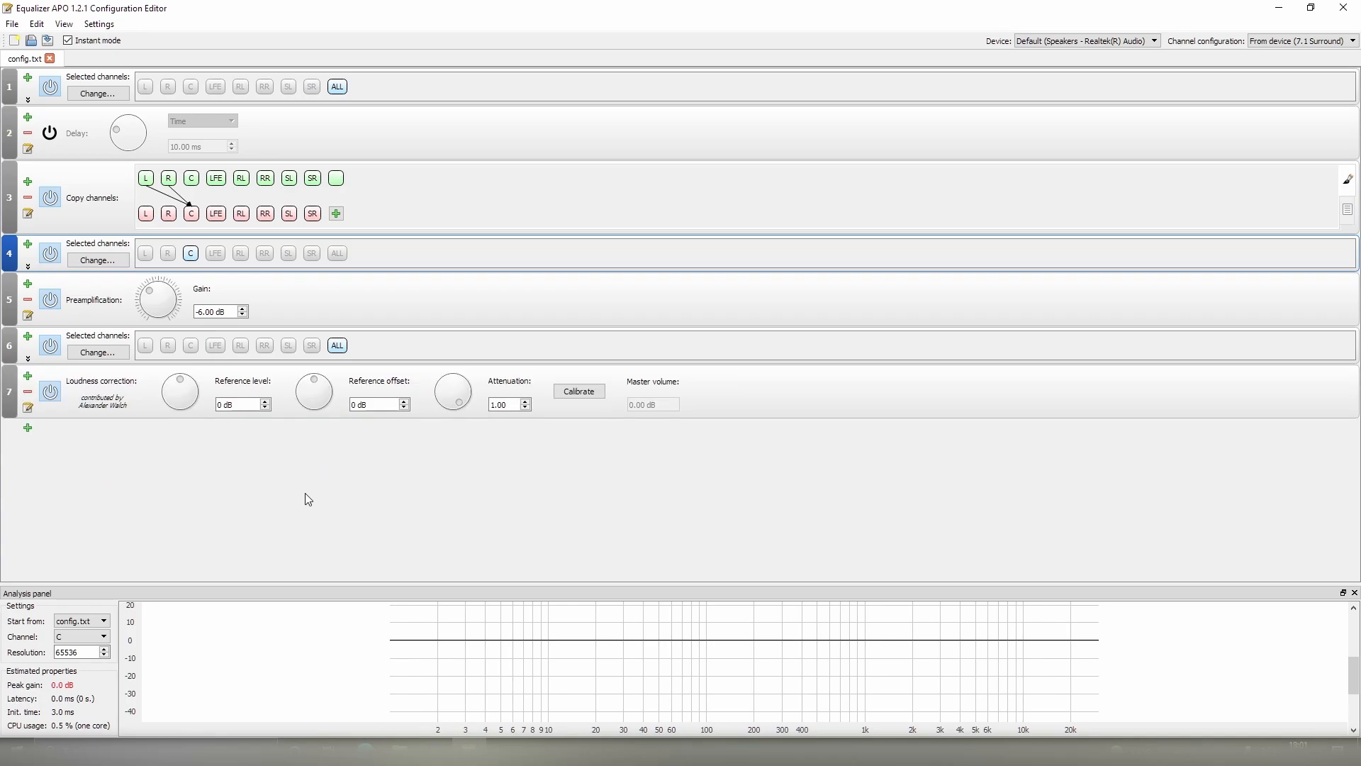
pyautogui.moveTo(177, 513)
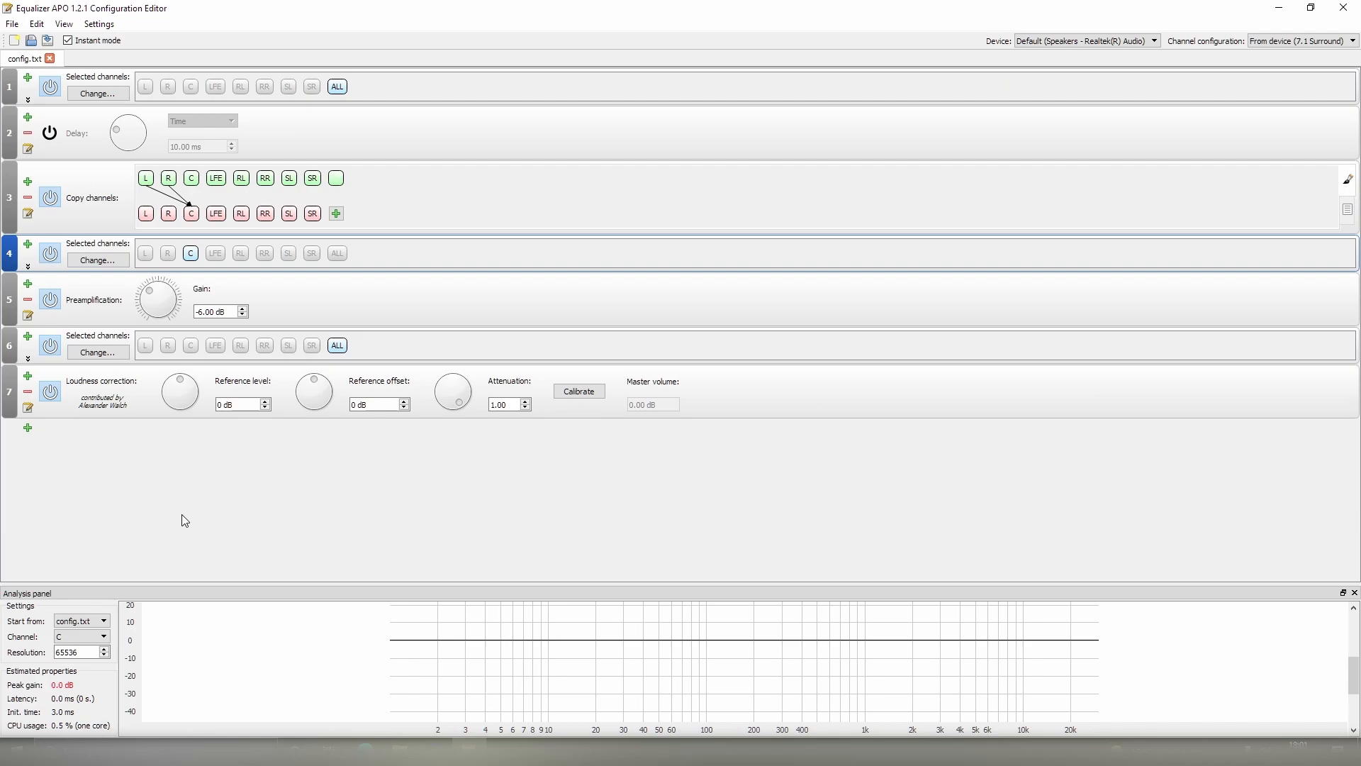
pyautogui.moveTo(163, 527)
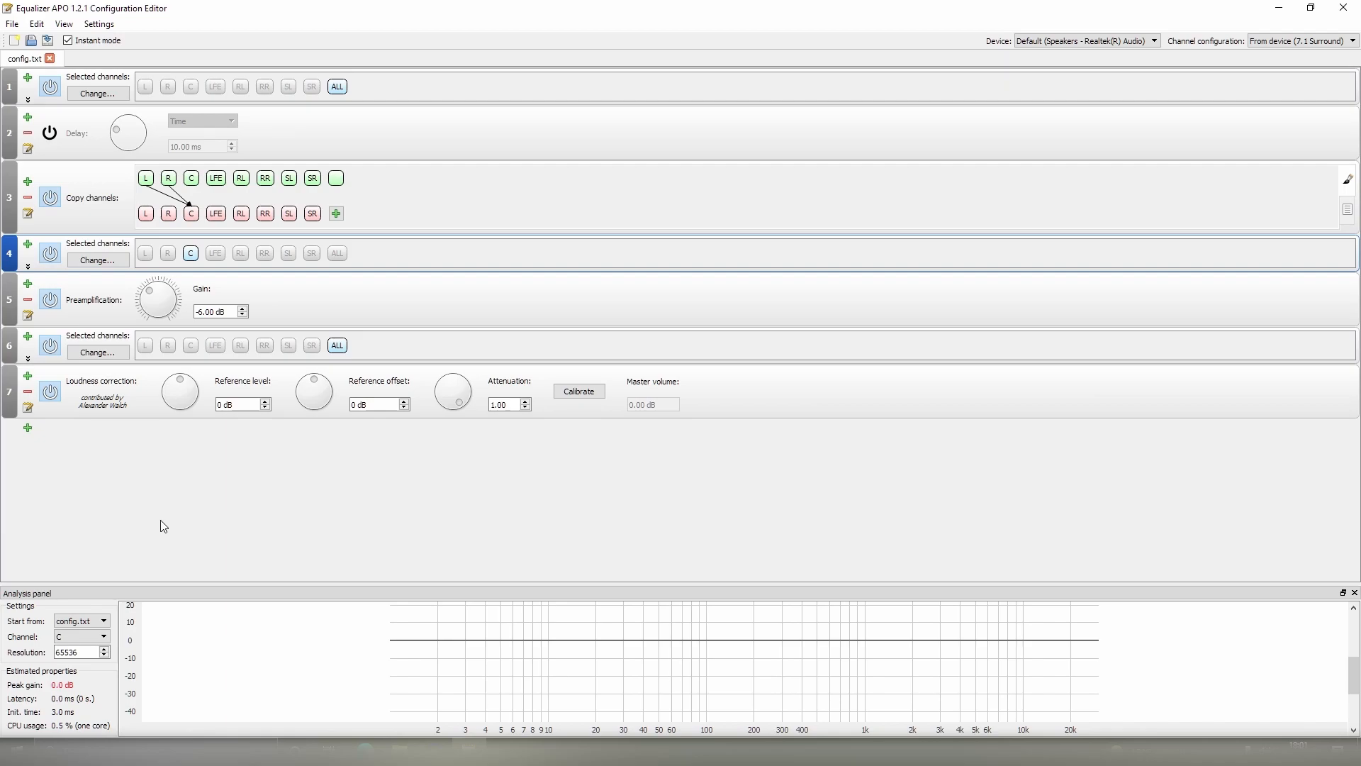
pyautogui.moveTo(171, 520)
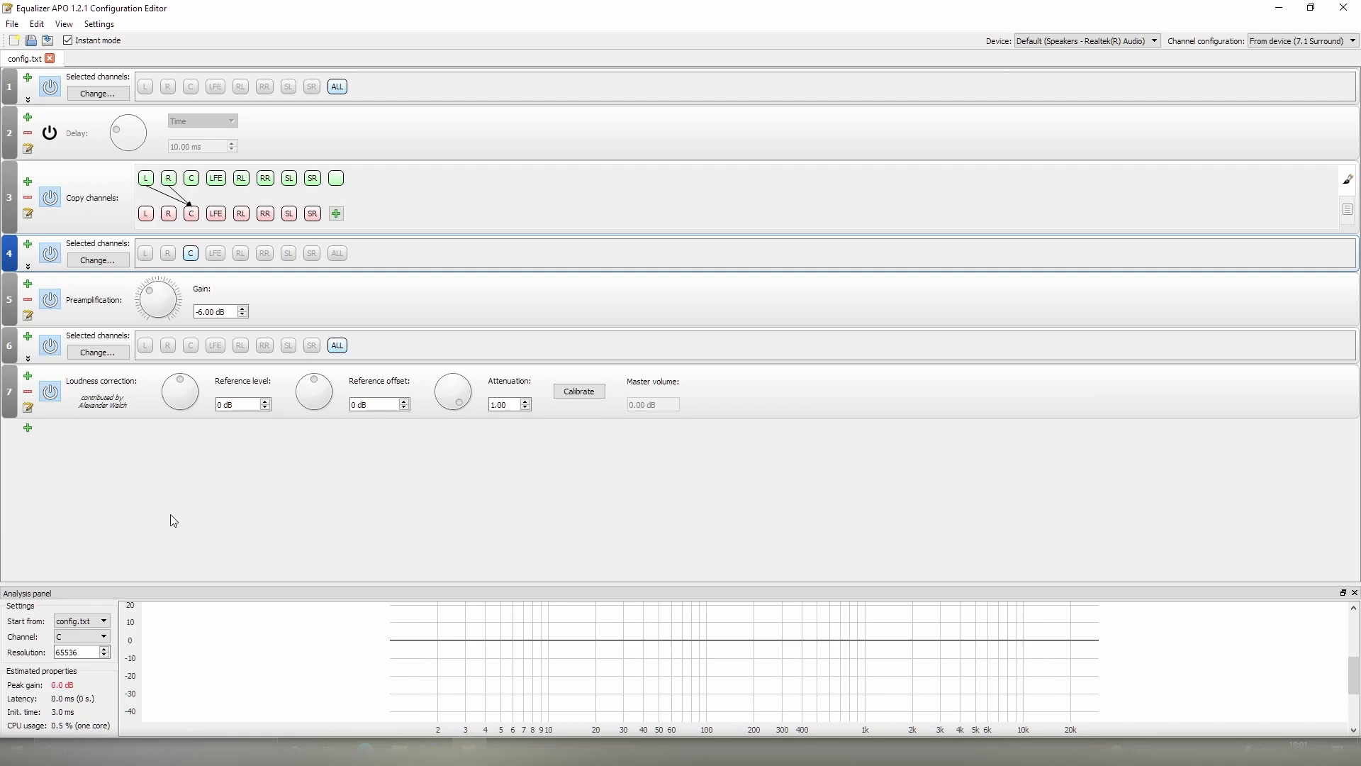
pyautogui.moveTo(144, 512)
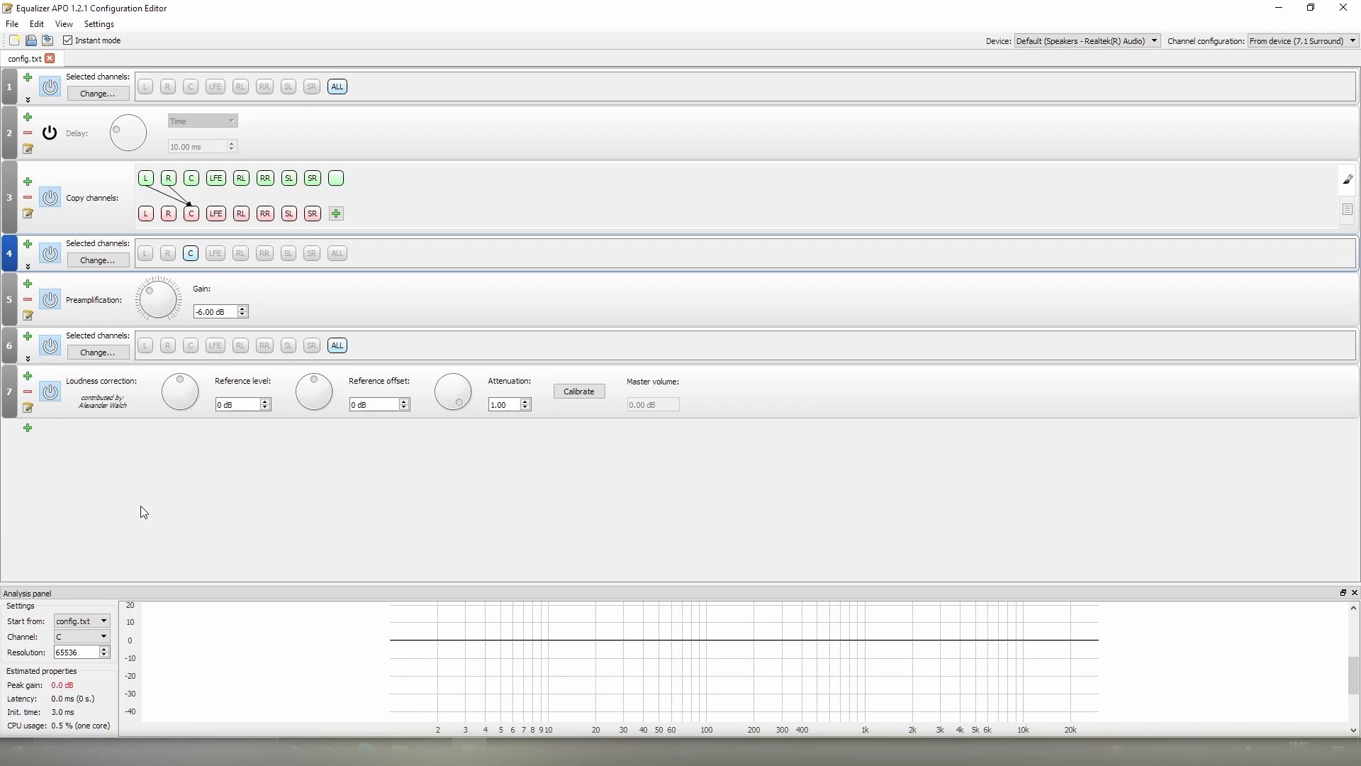
pyautogui.moveTo(199, 511)
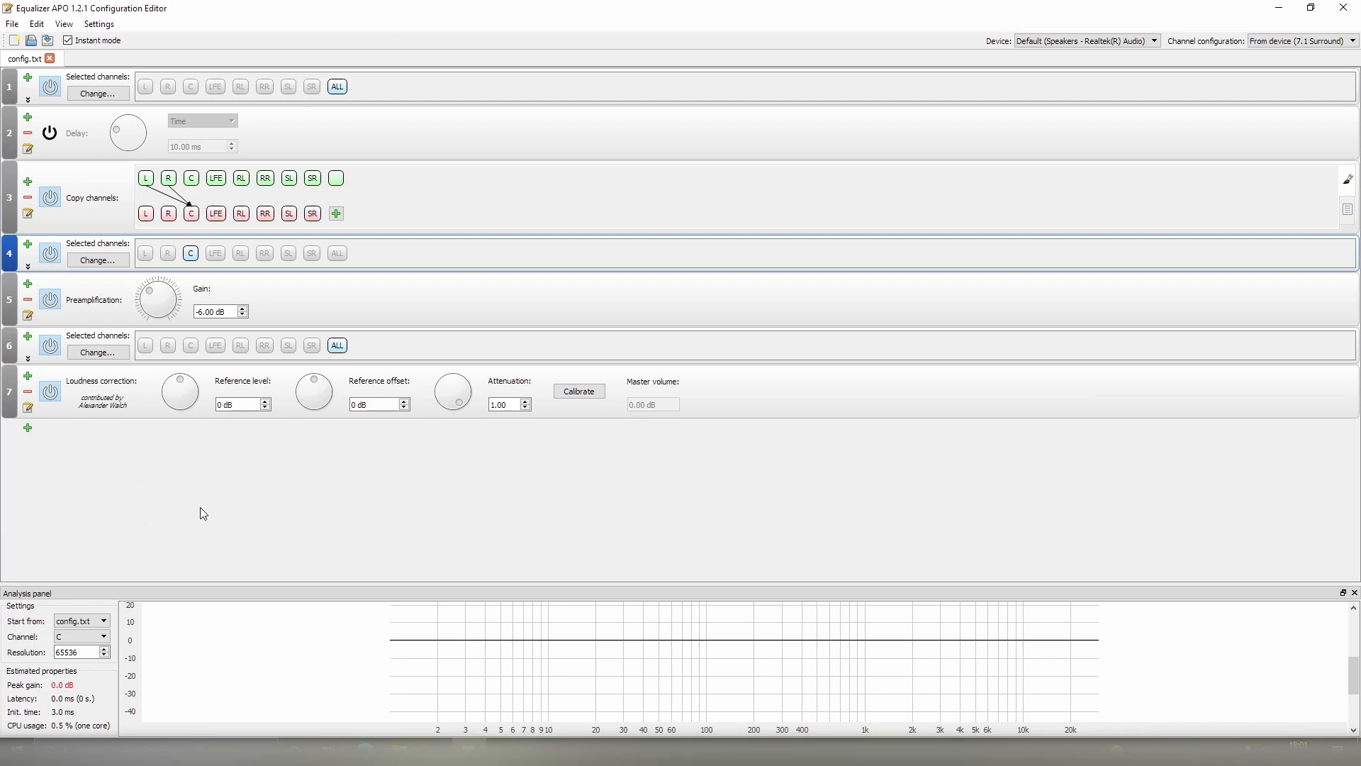
pyautogui.moveTo(149, 471)
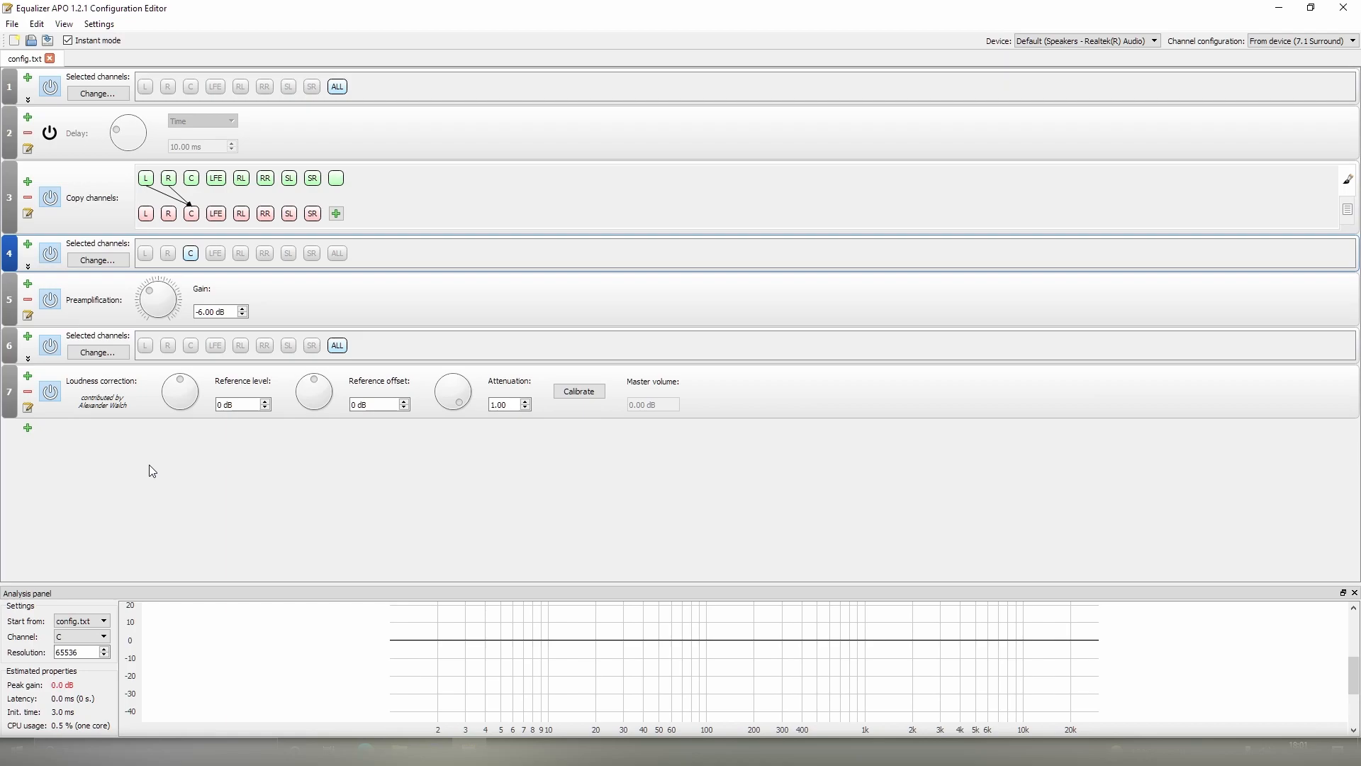
pyautogui.moveTo(79, 402)
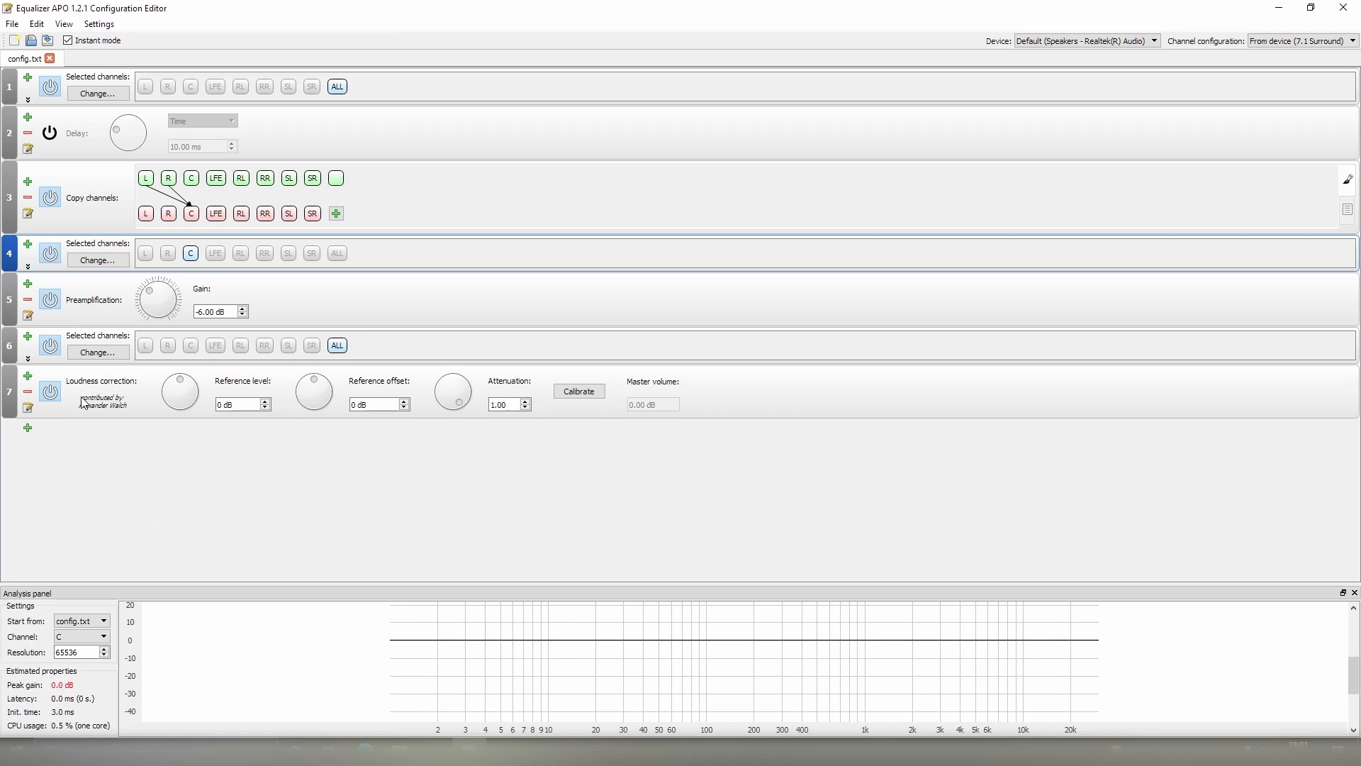
pyautogui.moveTo(182, 520)
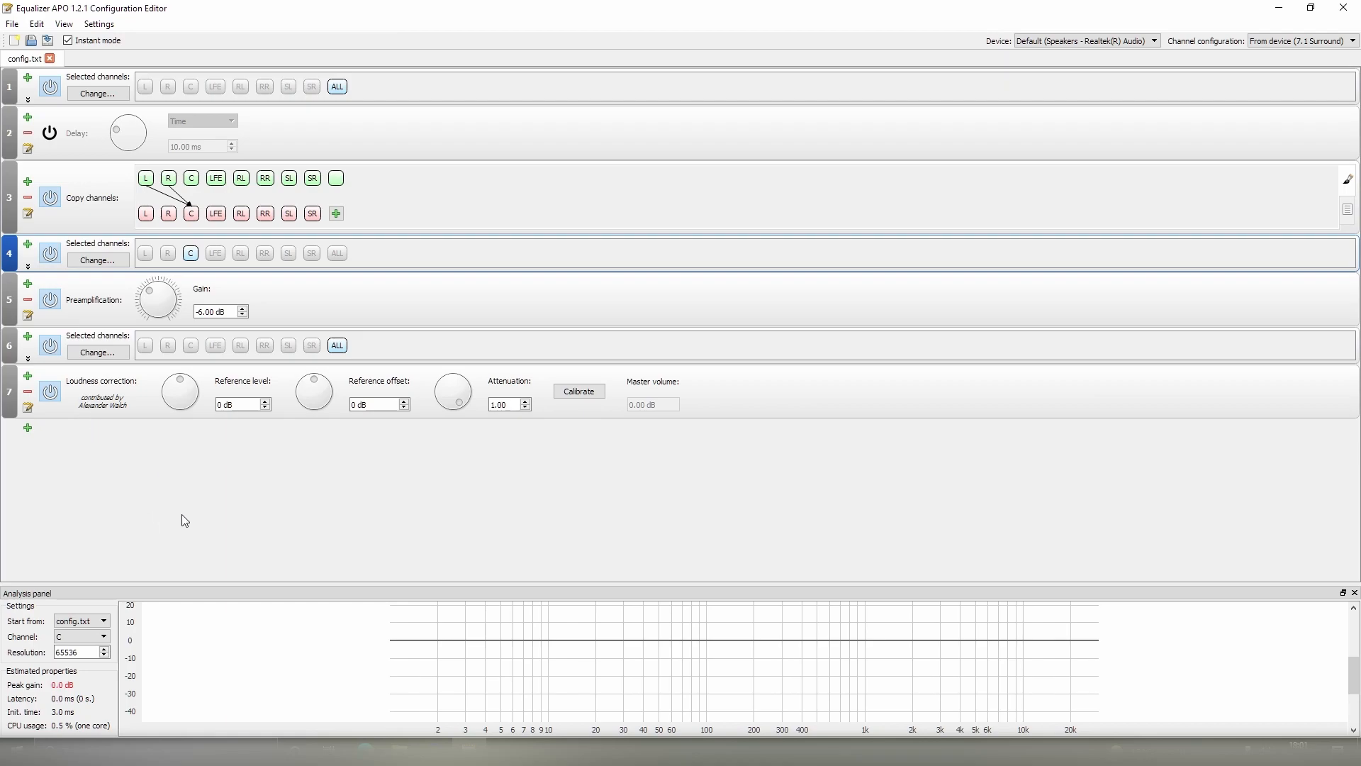
pyautogui.moveTo(180, 520)
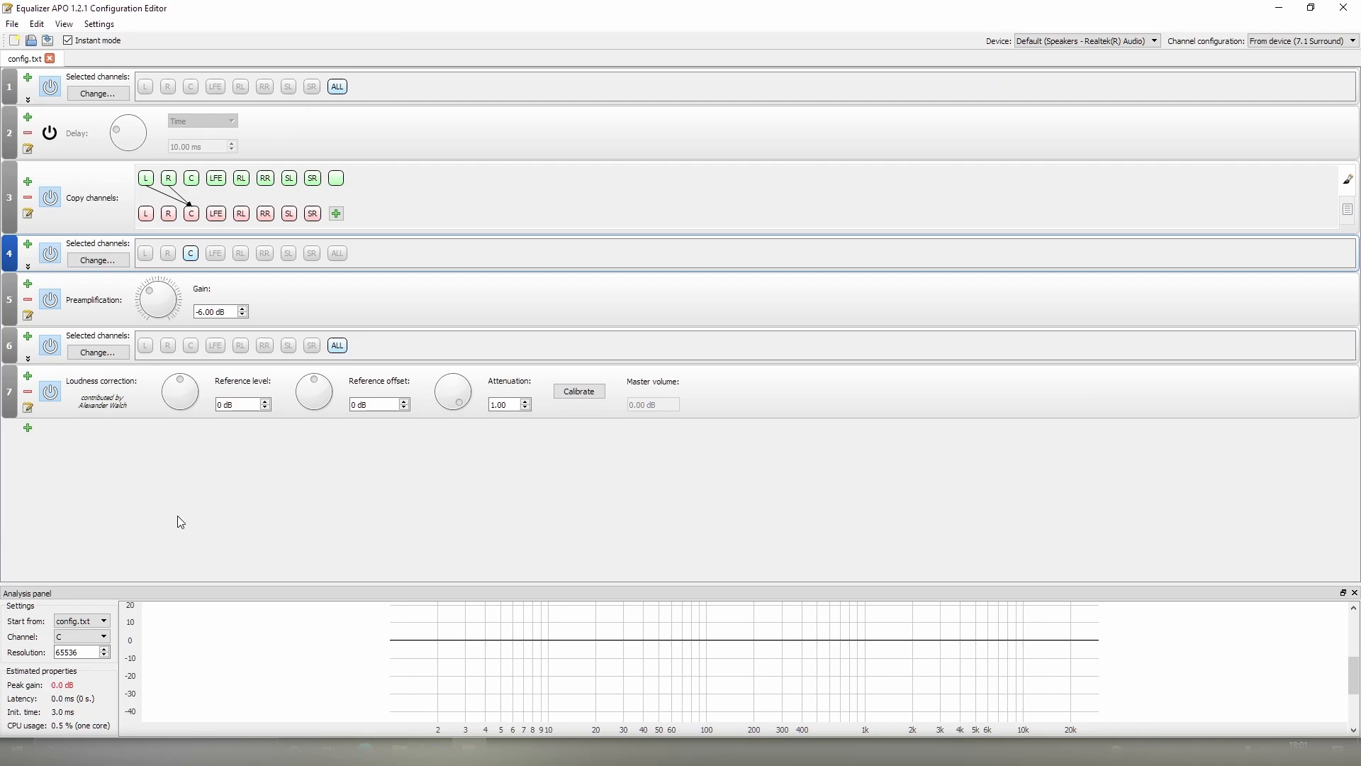
pyautogui.moveTo(601, 489)
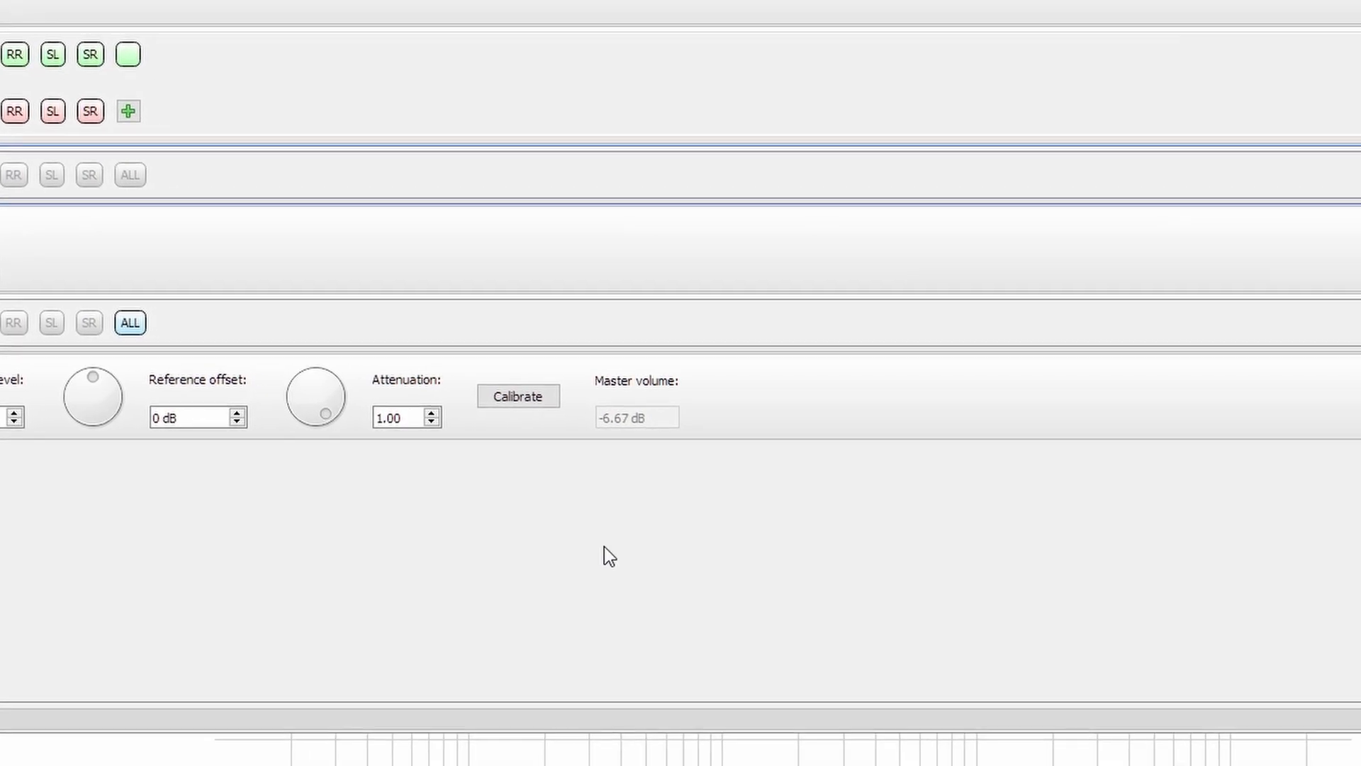
# - In the loudness Calibration dialog, change Level at listening position from 75 to 70 dB
pyautogui.click(517, 396)
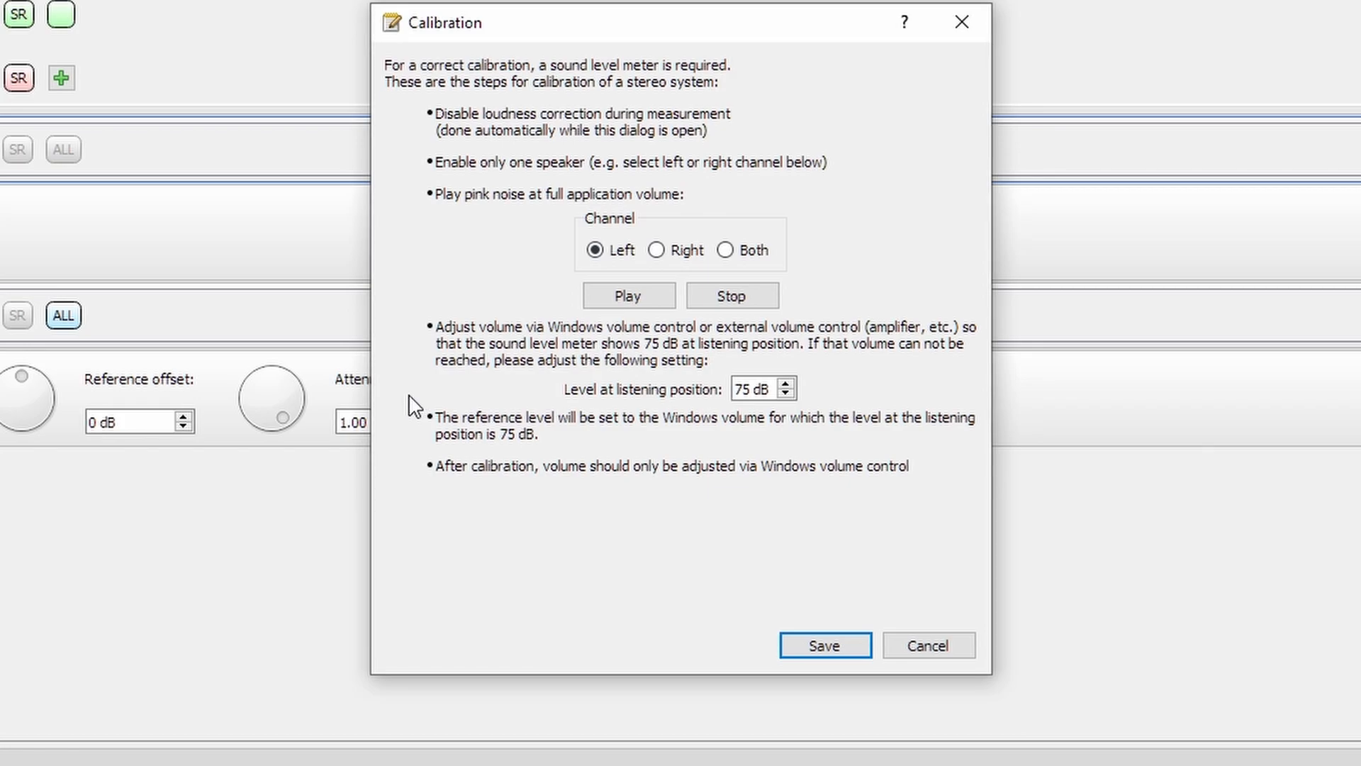
pyautogui.moveTo(570, 509)
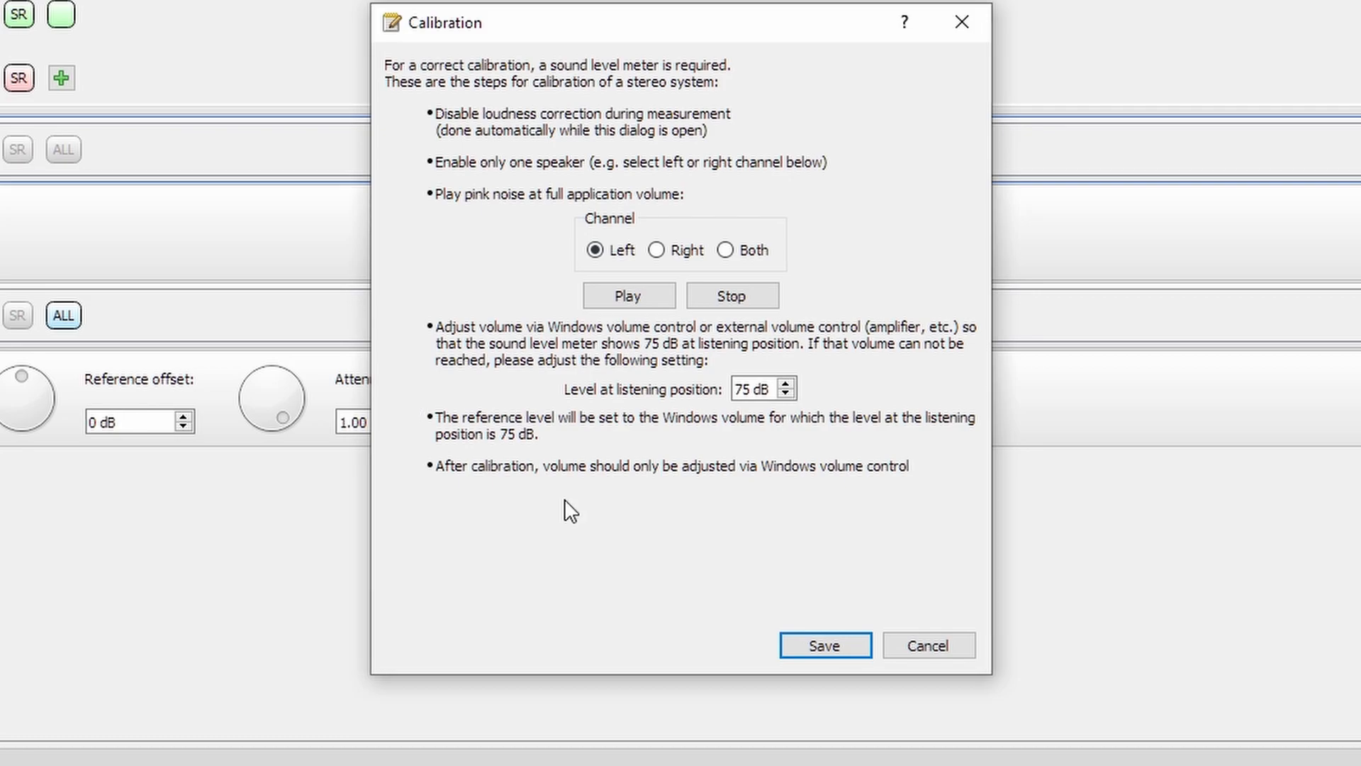
pyautogui.click(755, 388)
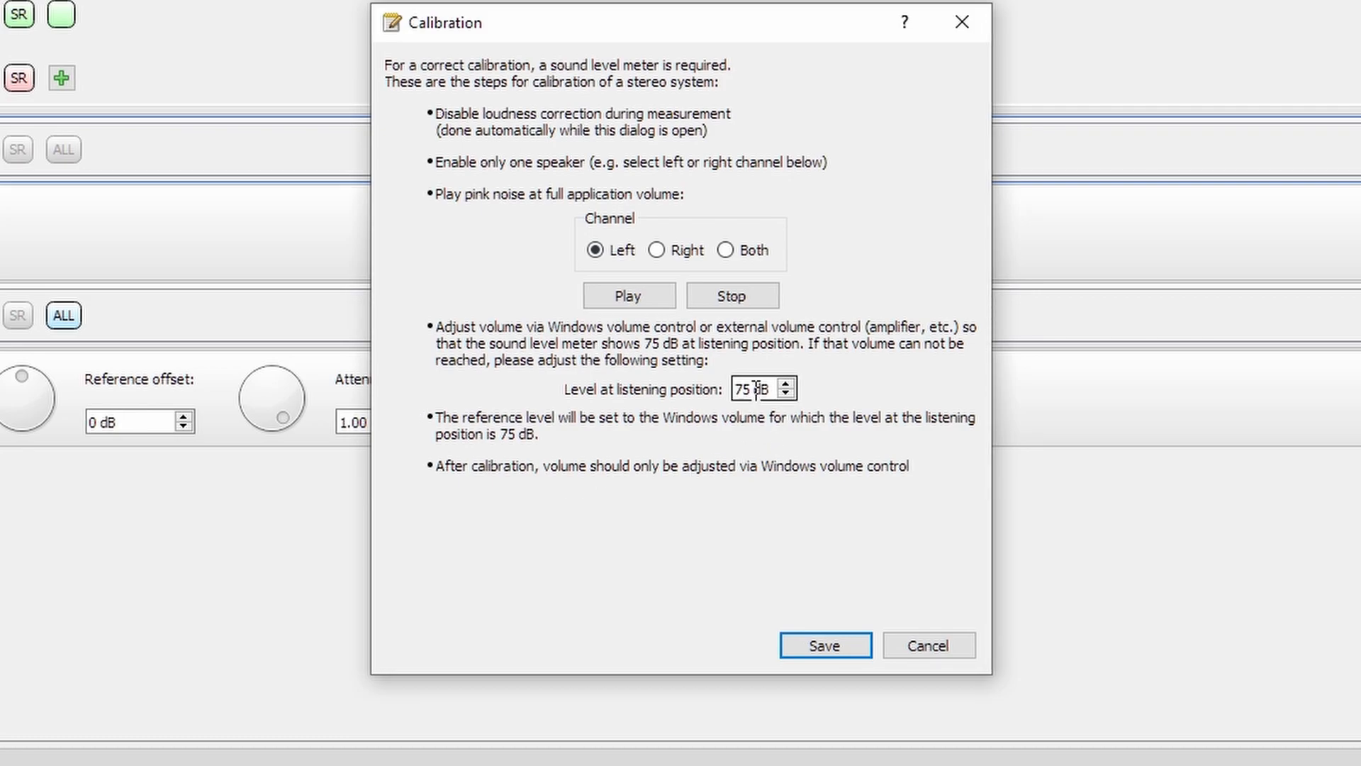
pyautogui.tripleClick(747, 388)
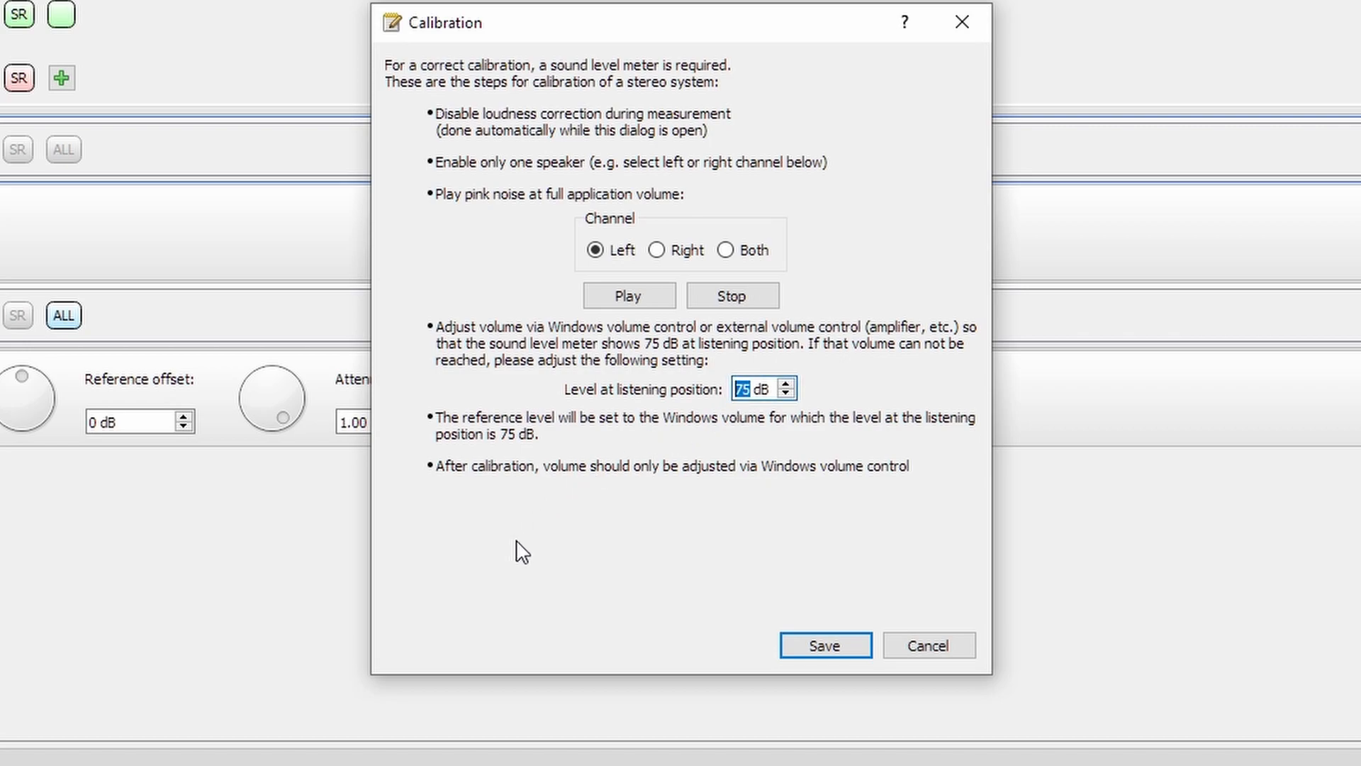
pyautogui.moveTo(492, 400)
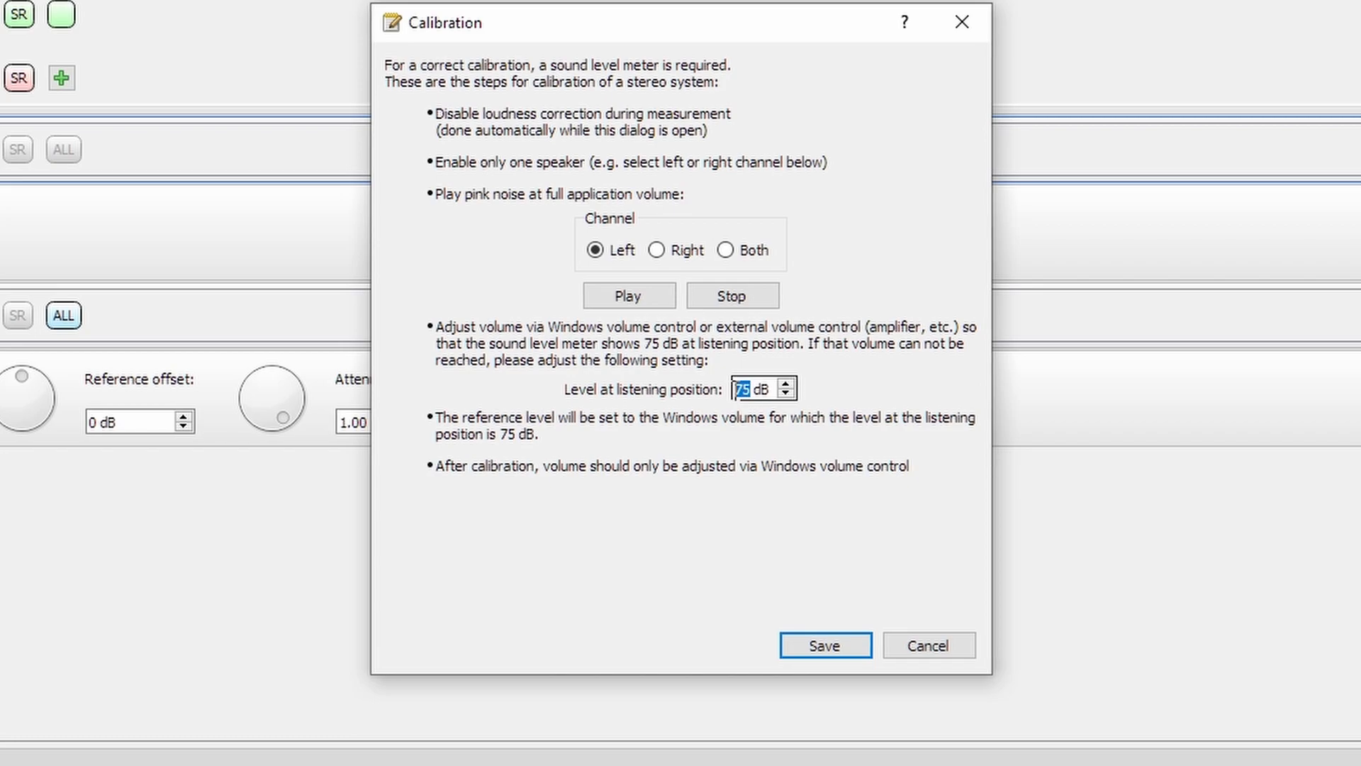
pyautogui.click(782, 382)
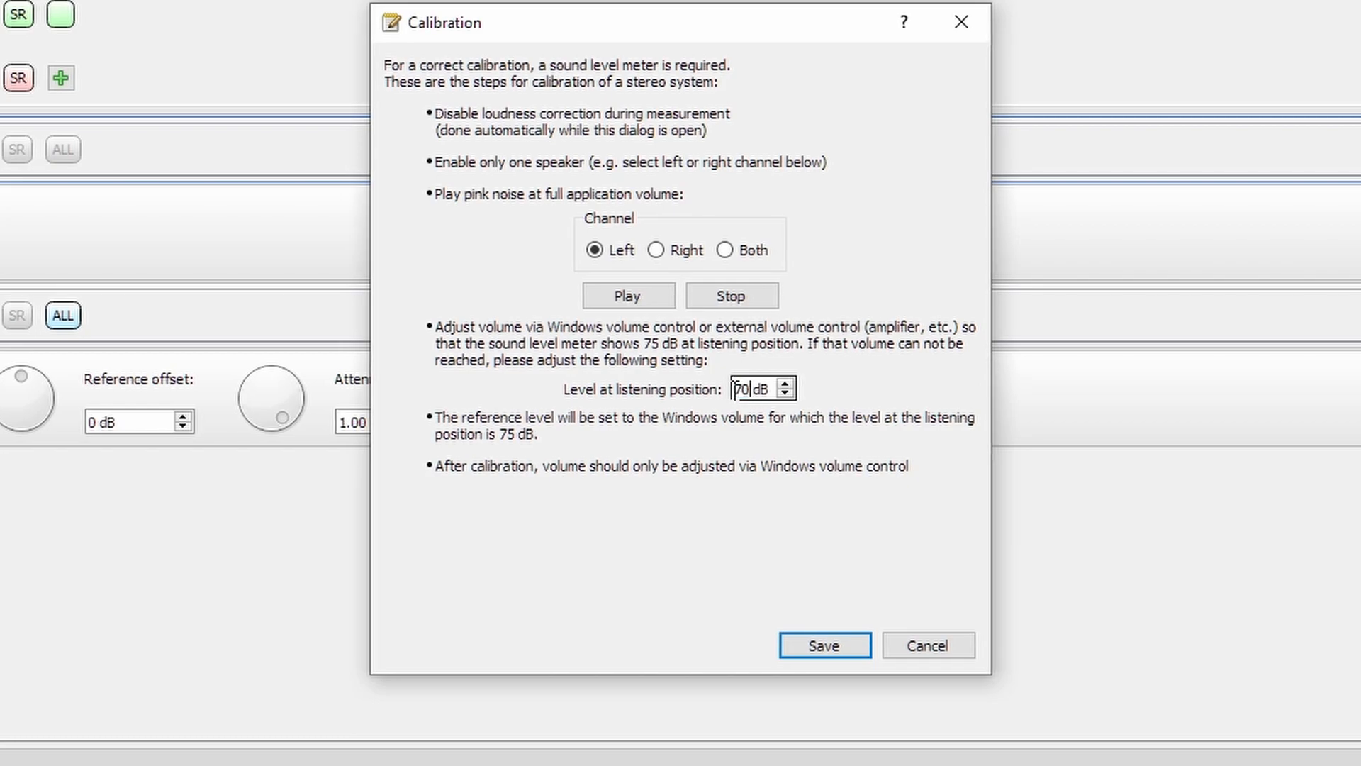